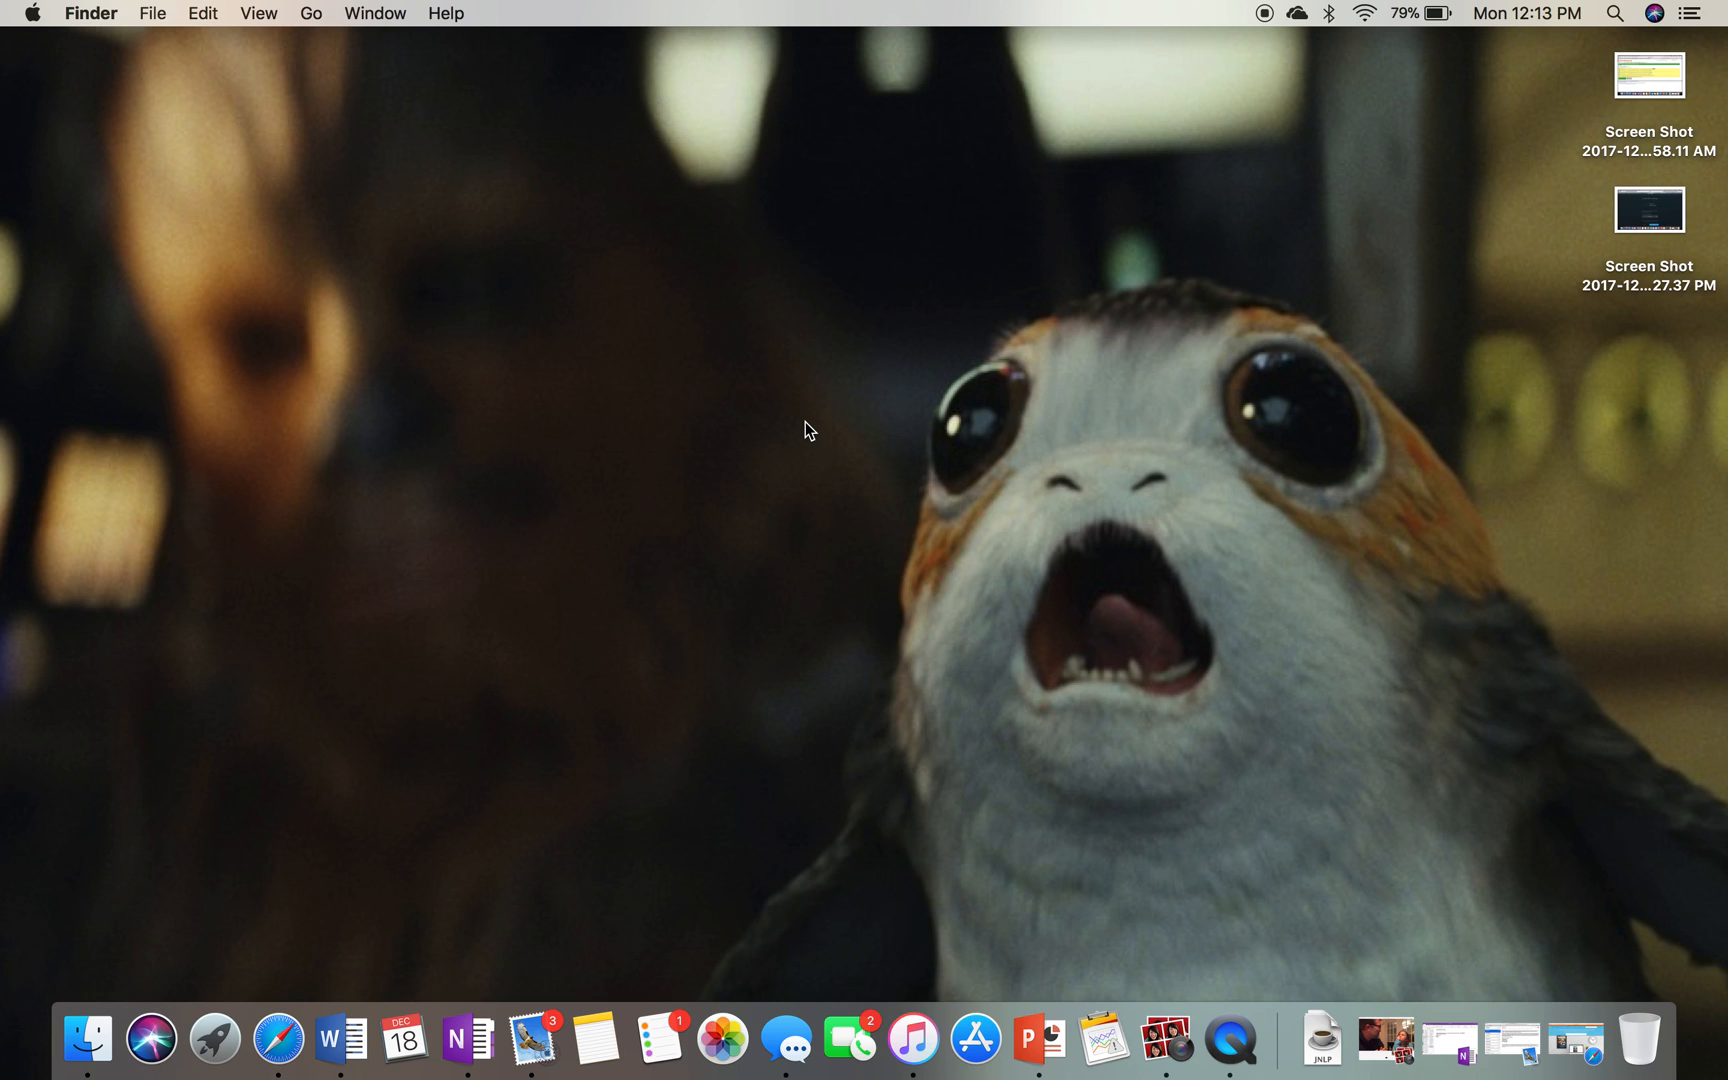
mouse_move(1065, 640)
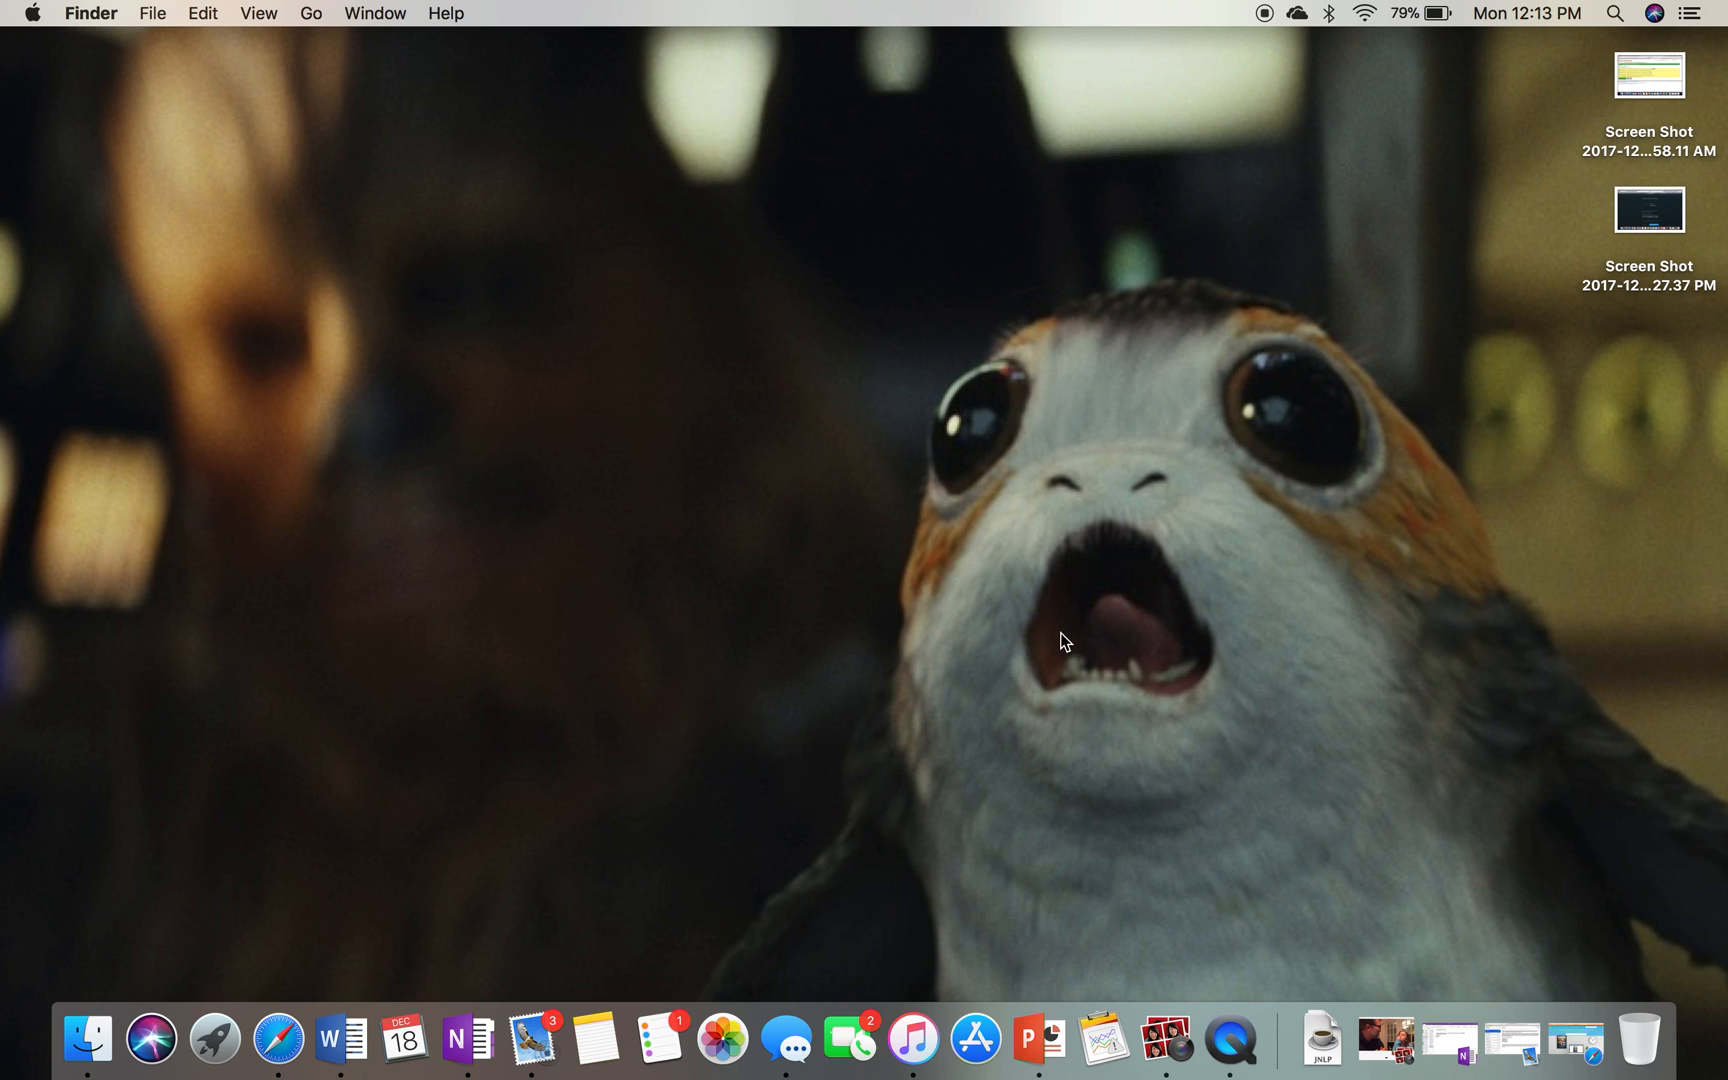
mouse_move(1476, 962)
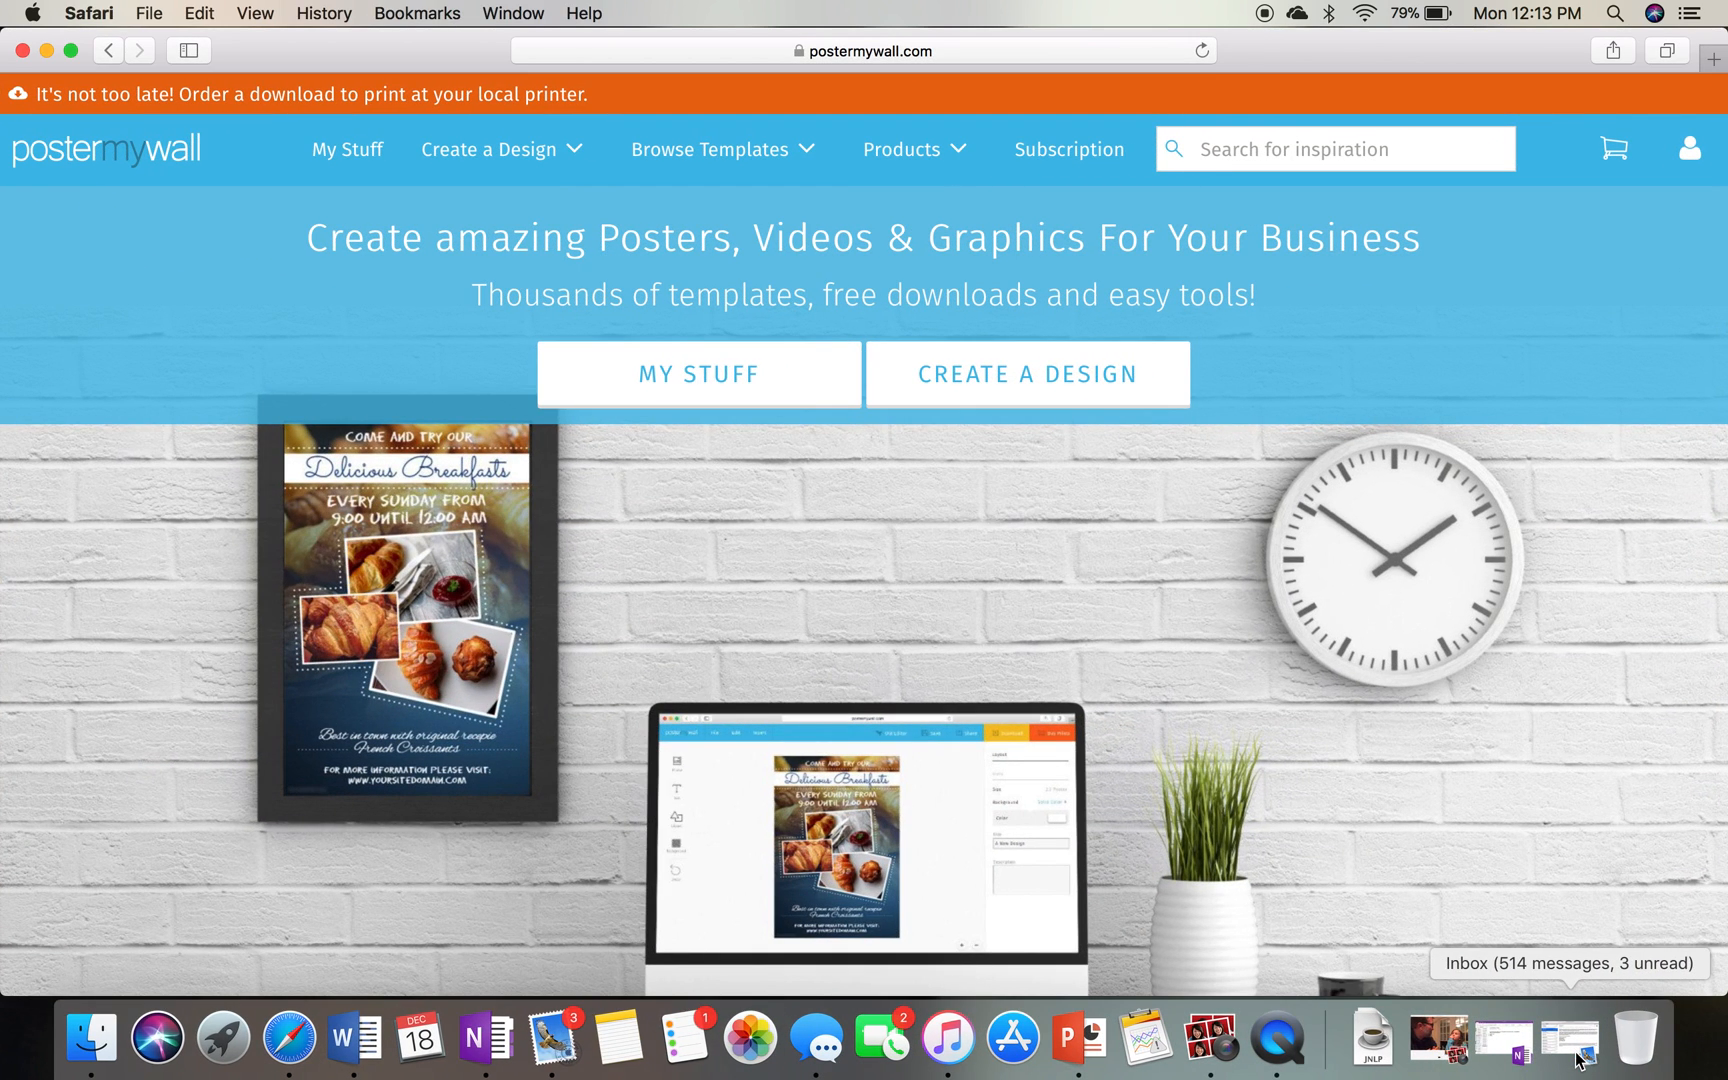
mouse_move(1040, 61)
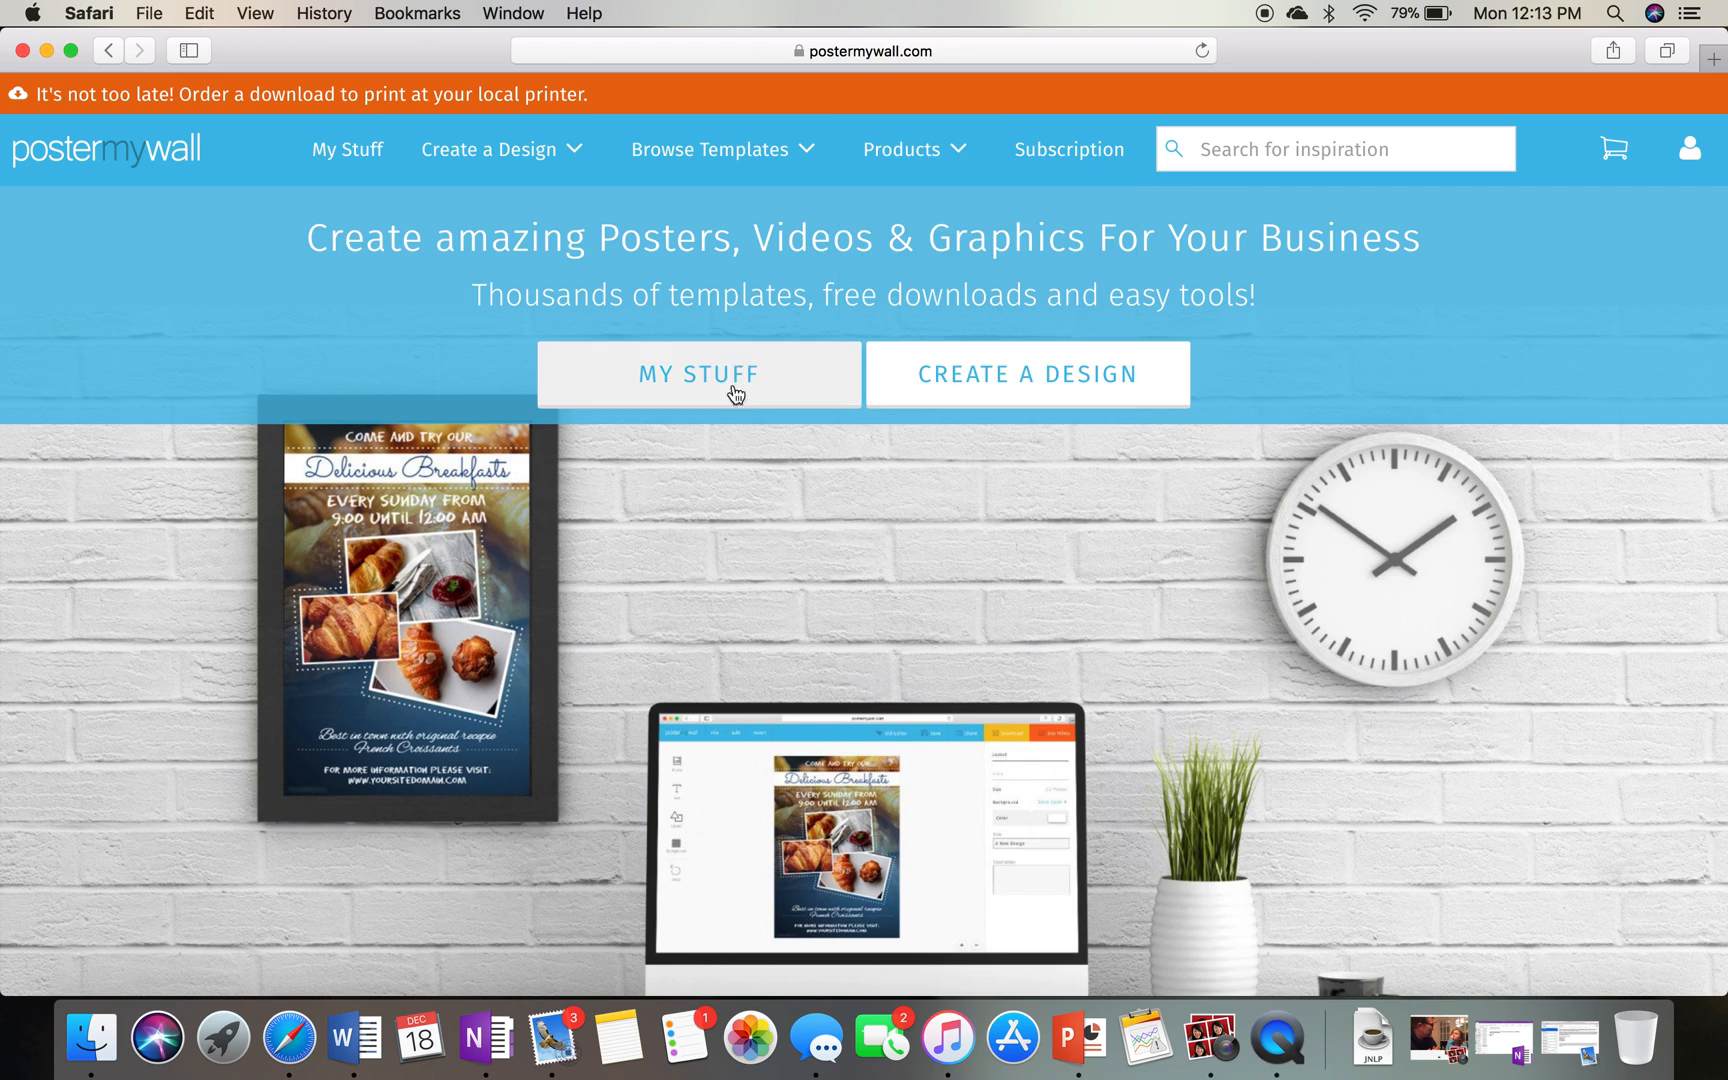
mouse_move(757, 550)
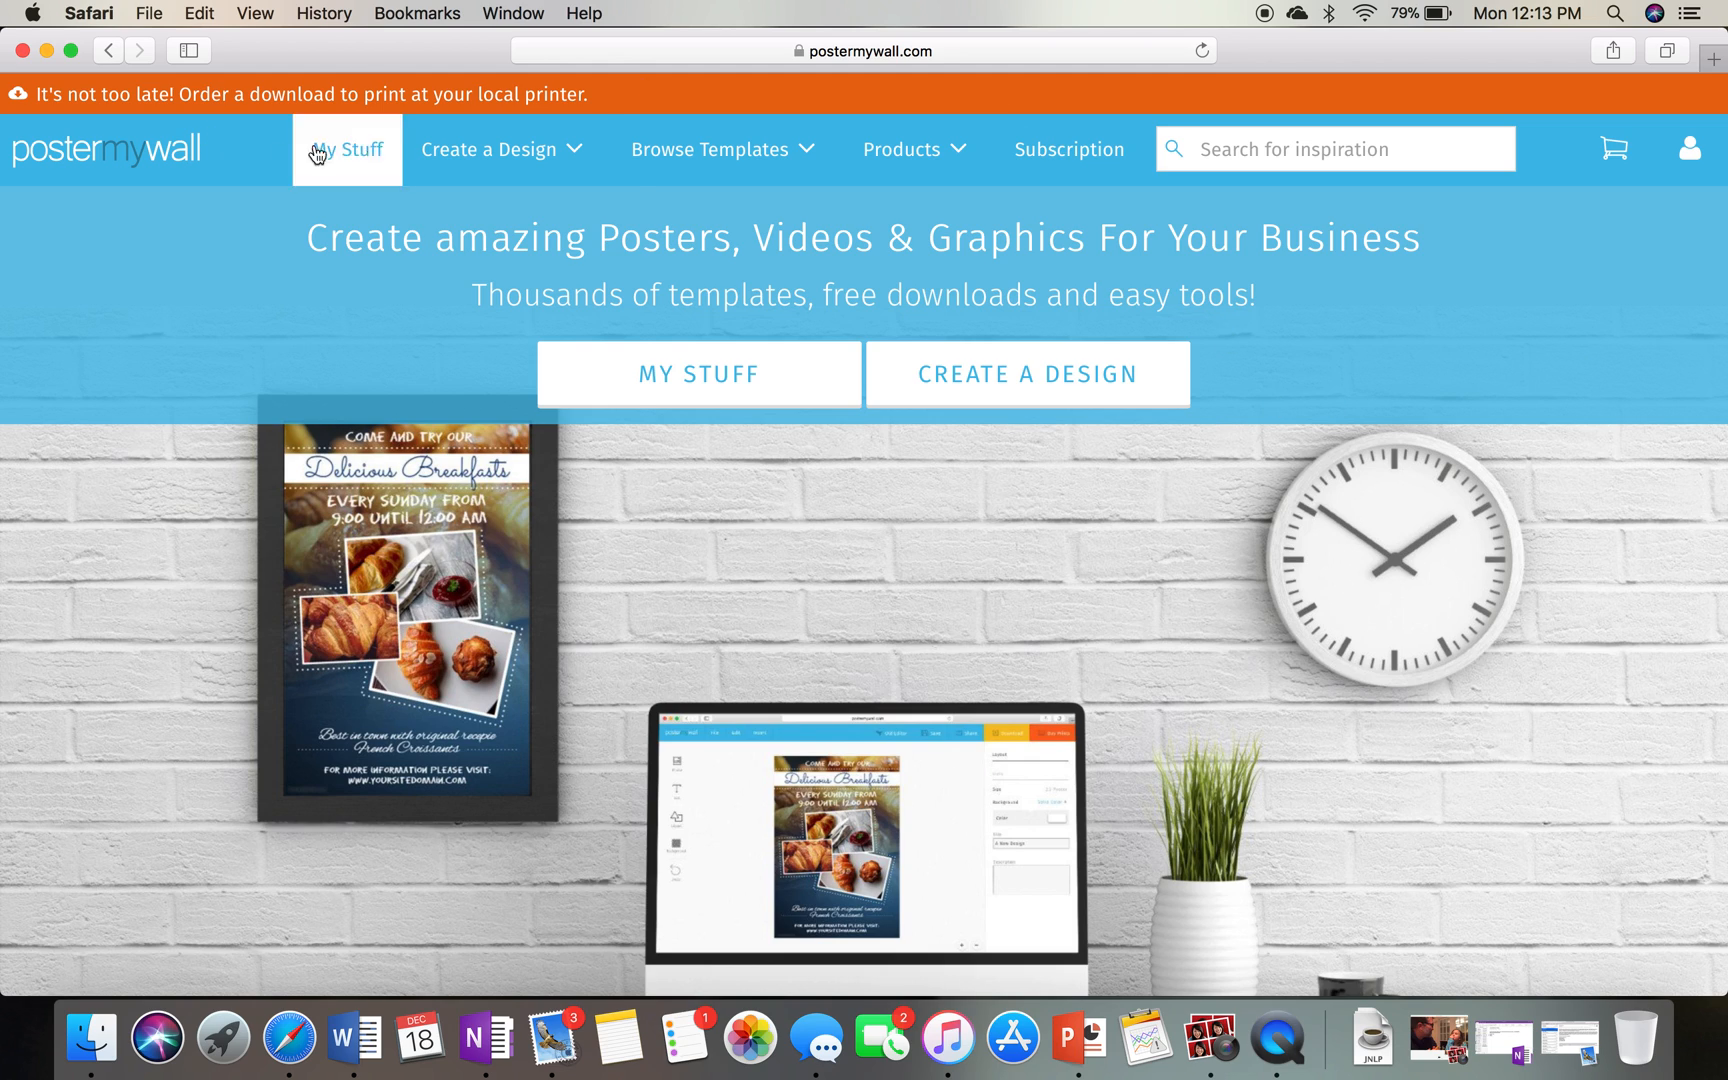
- Choose New Design from the Create a Design dropdown to reach the template gallery
left_click(493, 149)
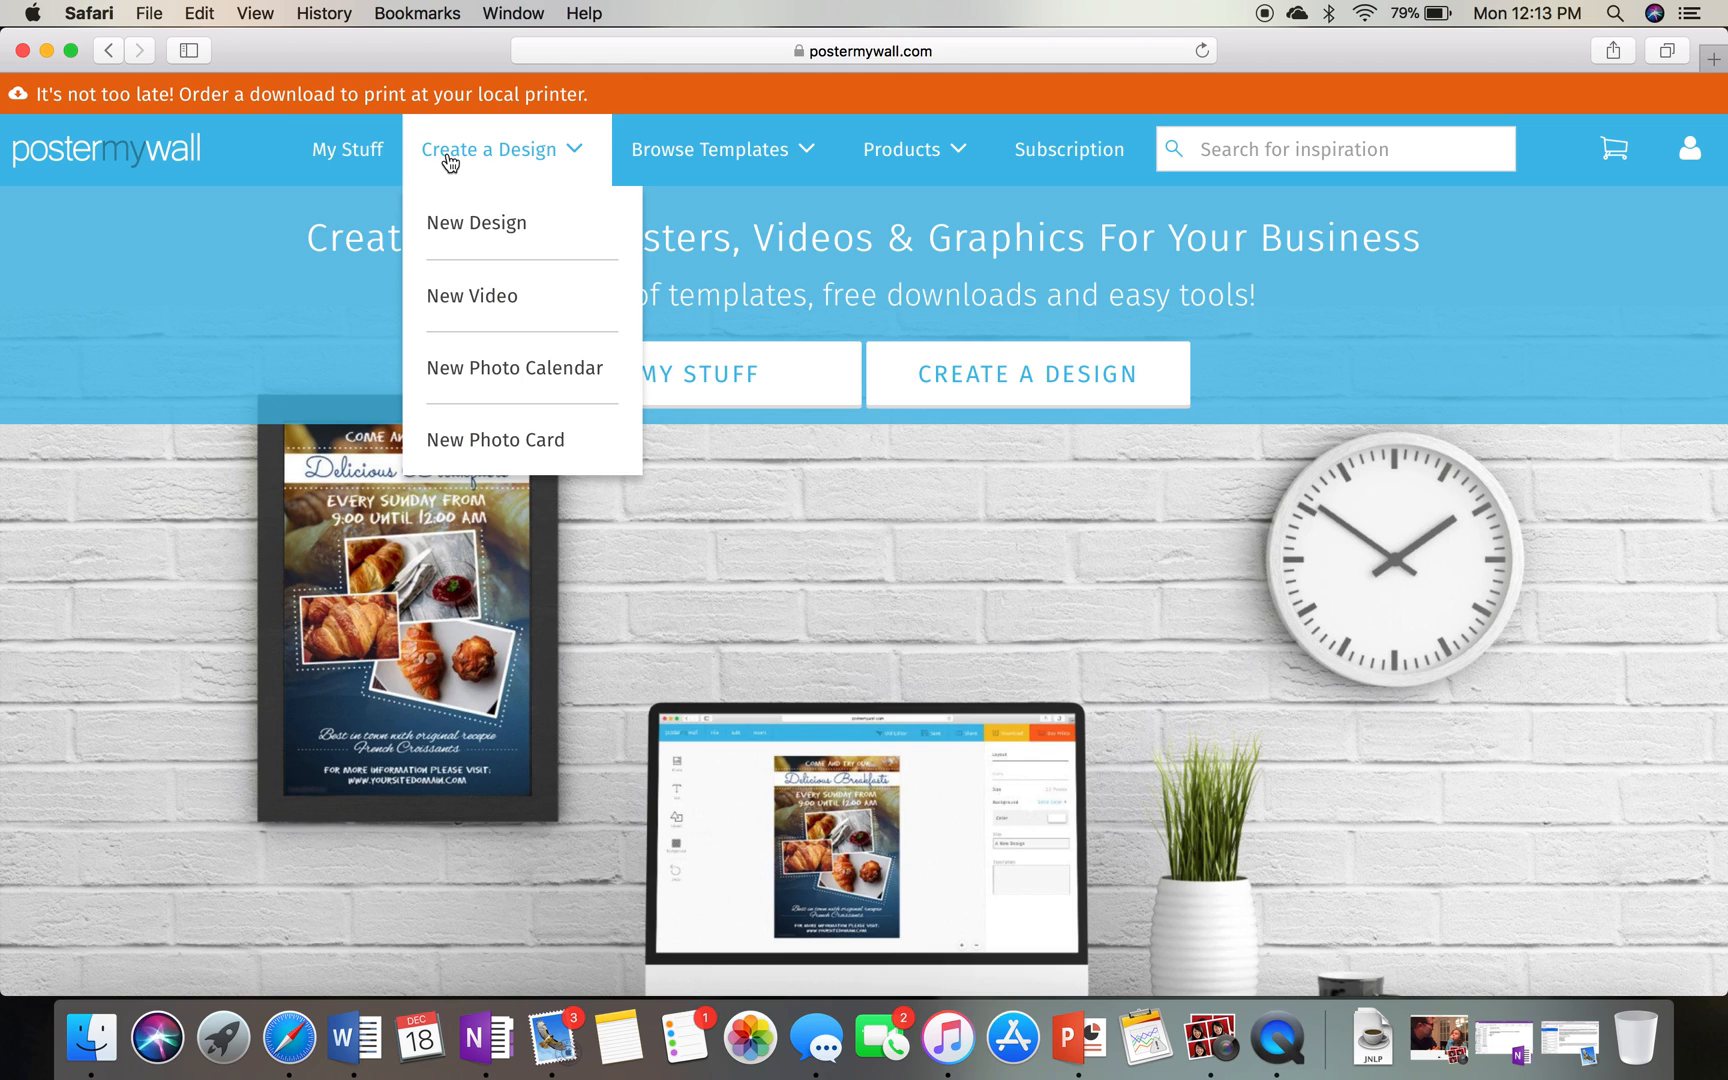
mouse_move(476, 222)
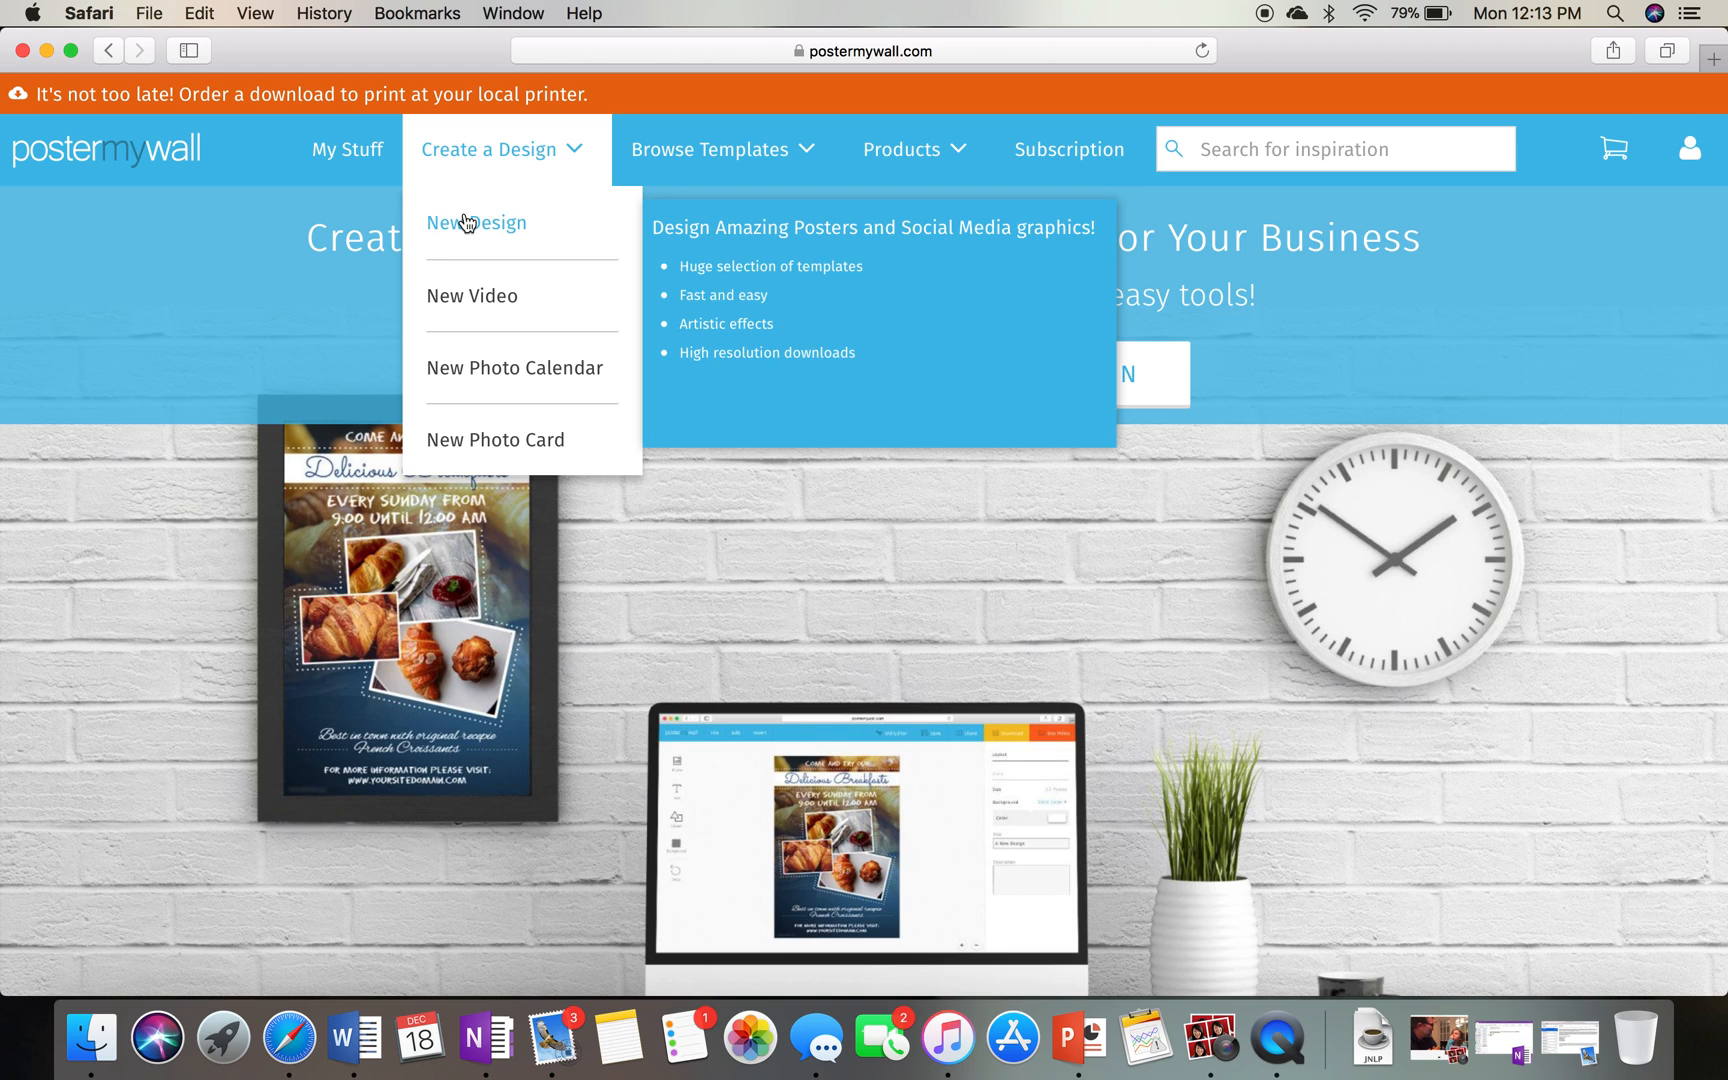
left_click(475, 222)
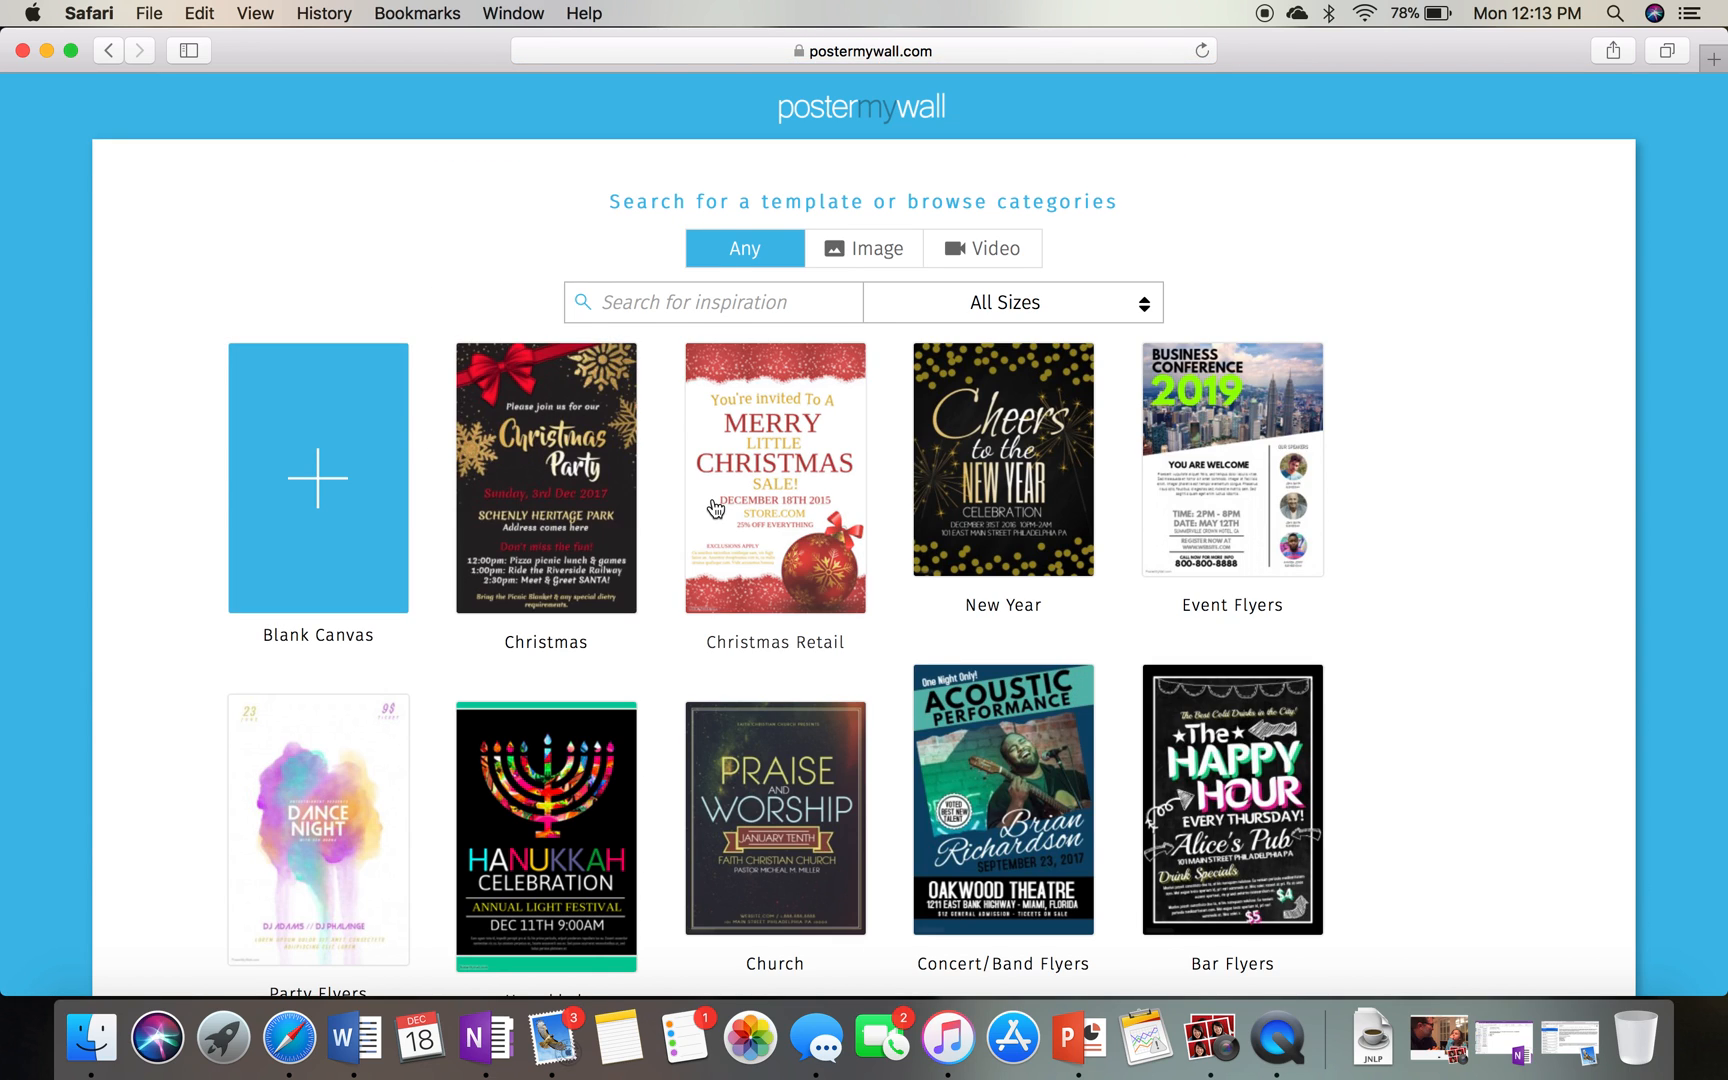
- Scroll the design type list to find the Flyer (US Letter) size
scroll("down", 3)
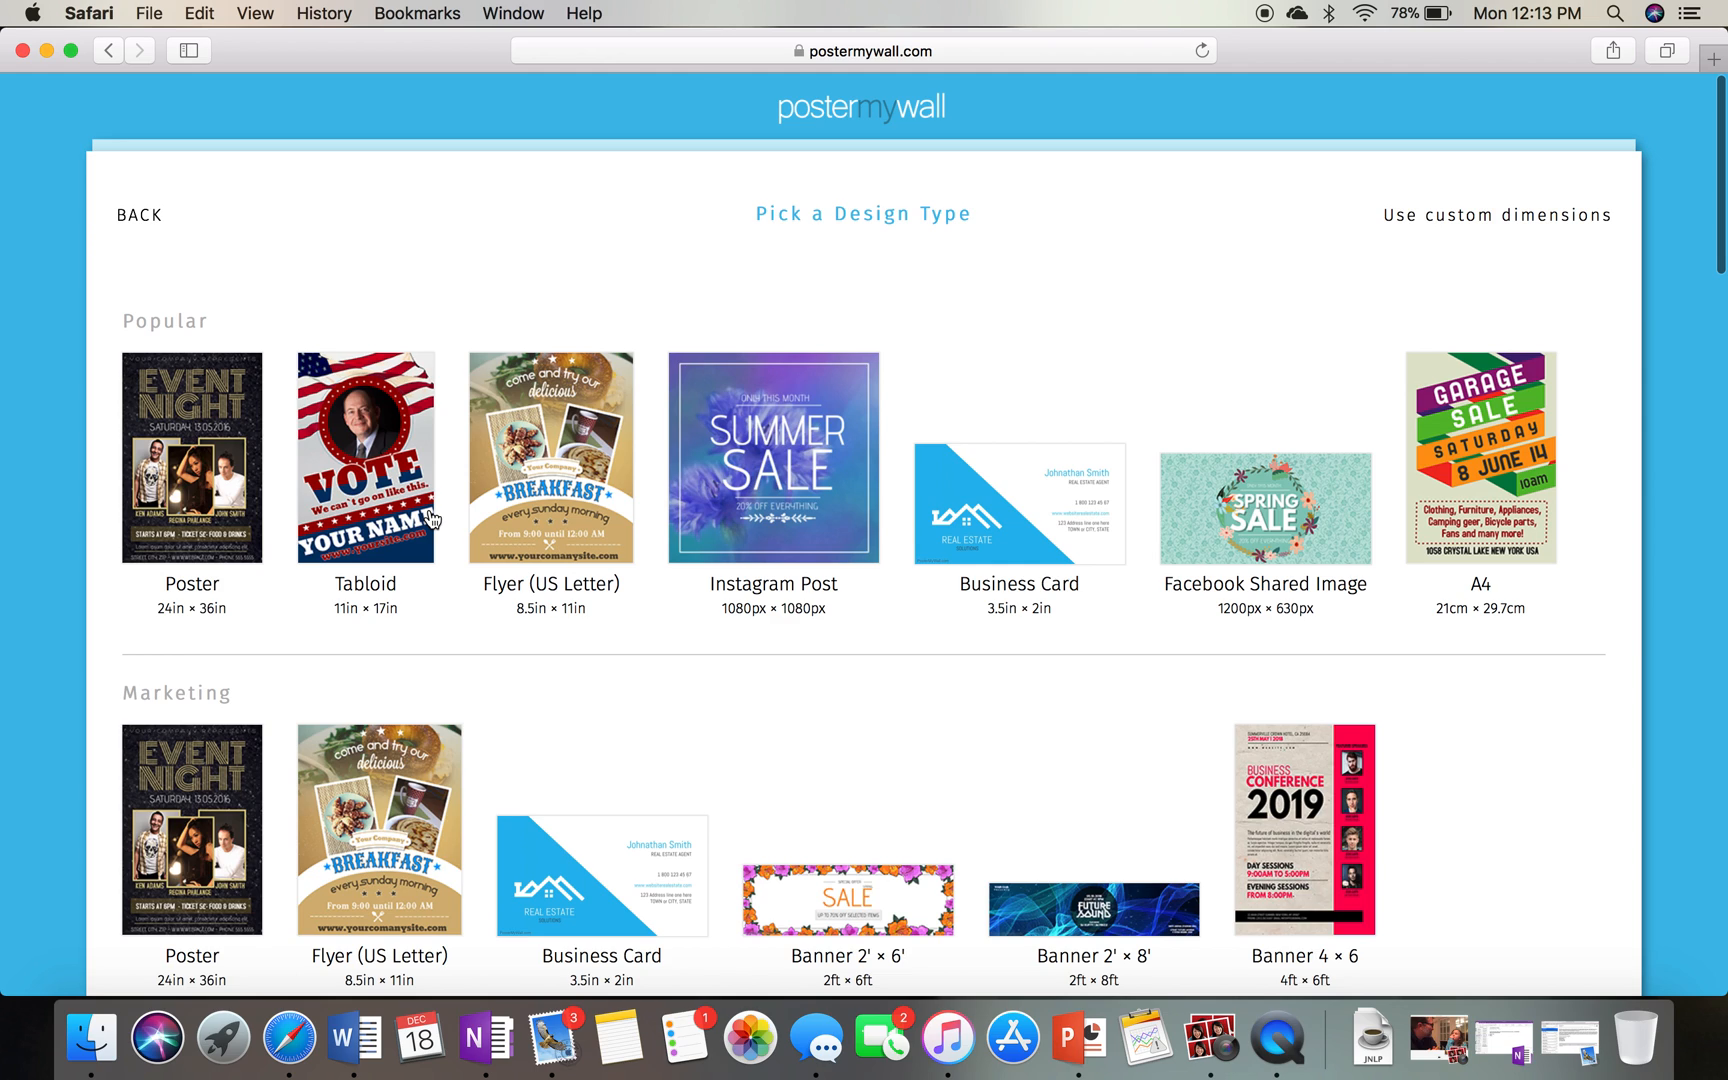
mouse_move(226, 479)
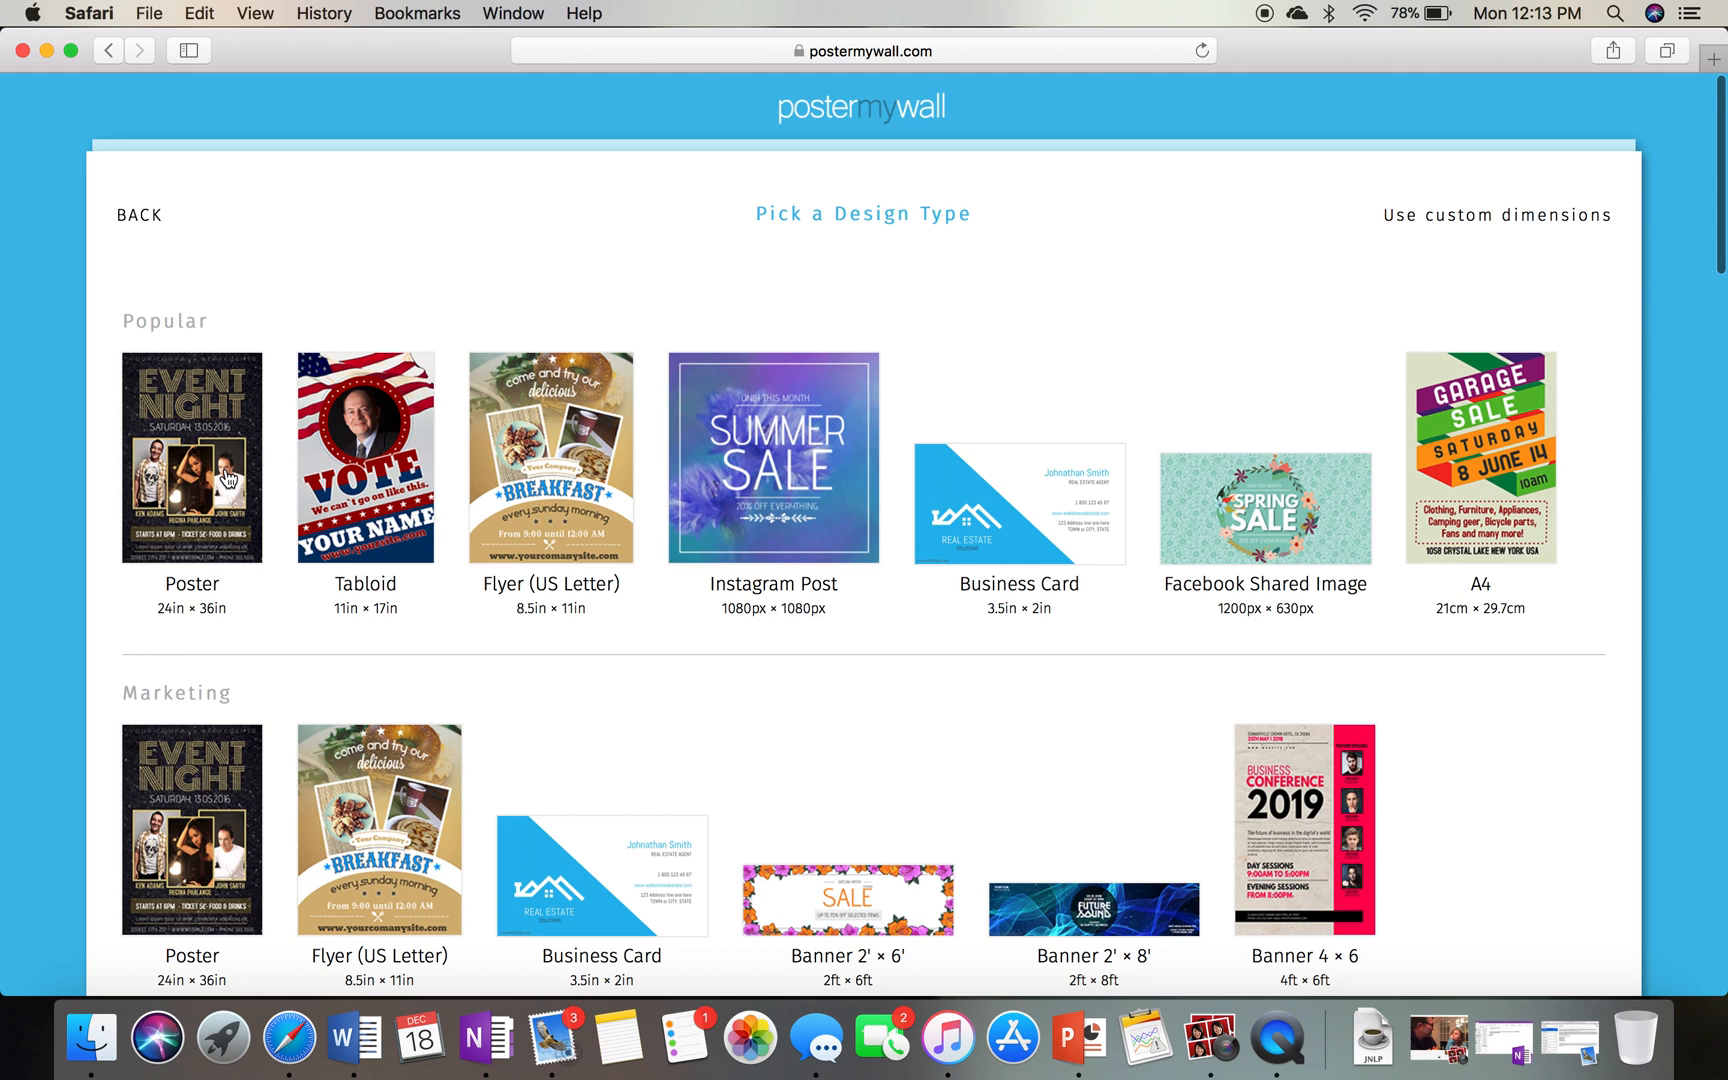
mouse_move(428, 499)
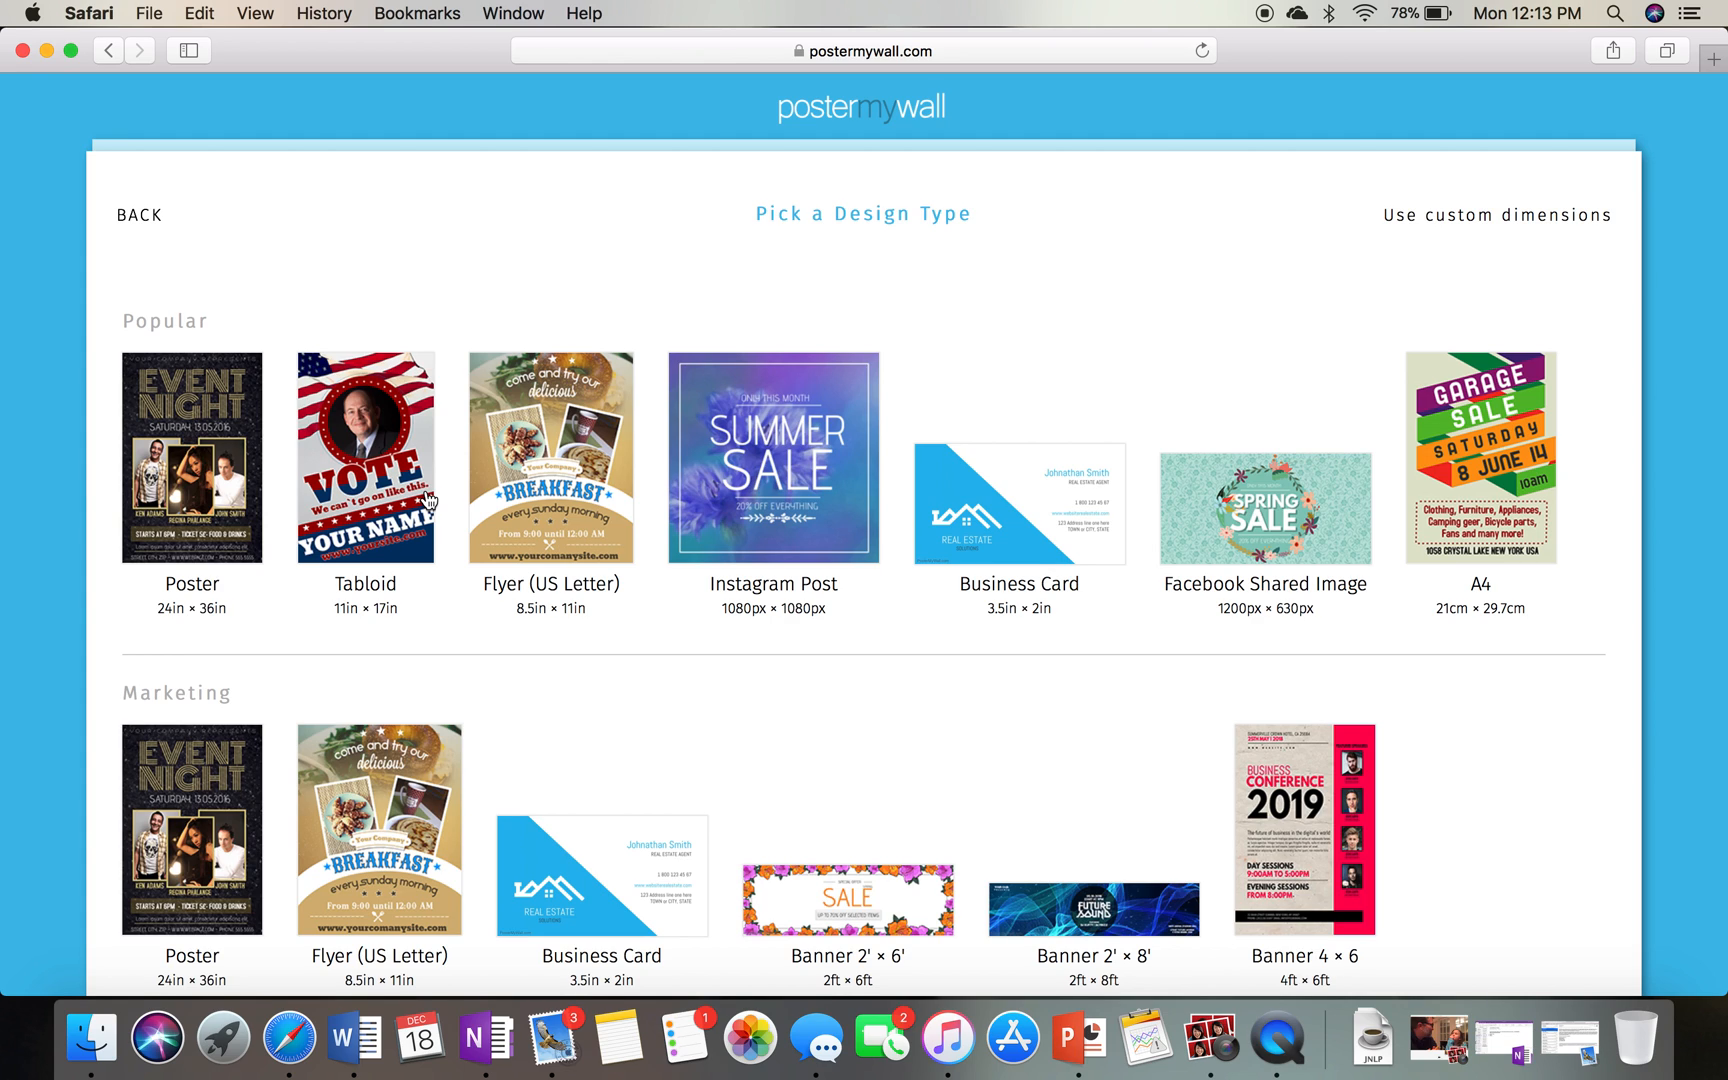
mouse_move(469, 496)
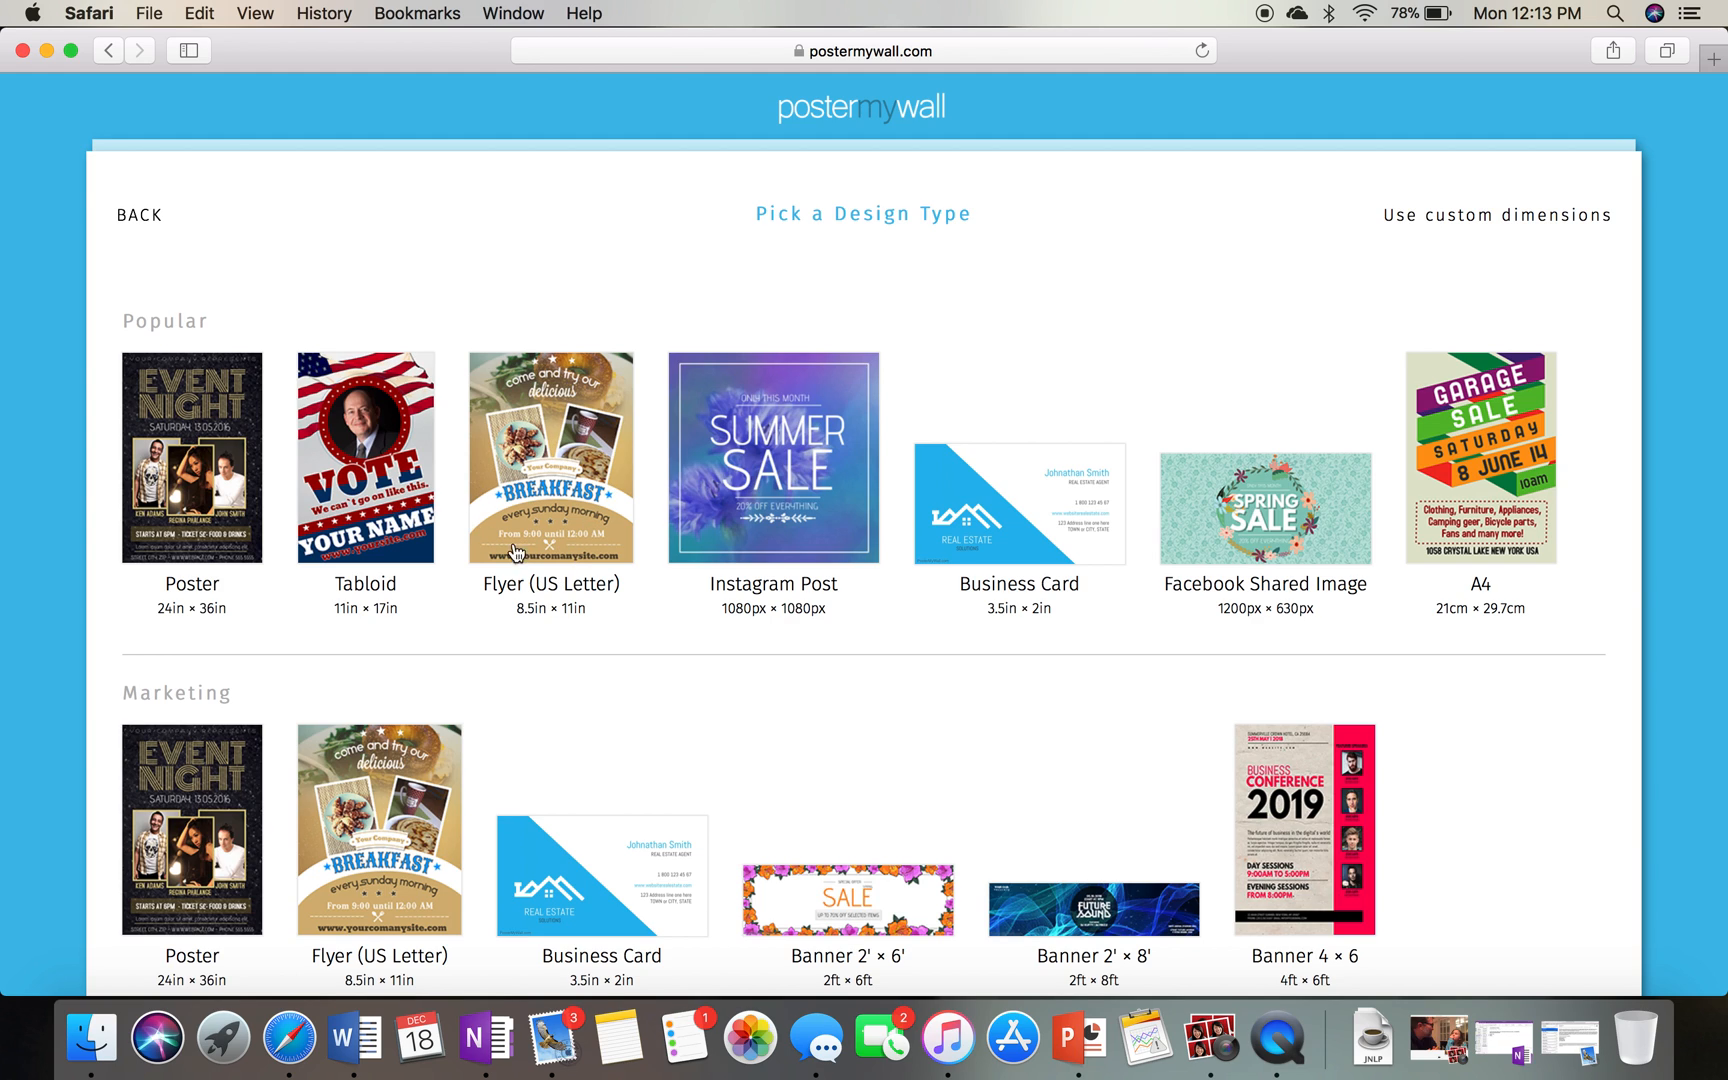
mouse_move(571, 629)
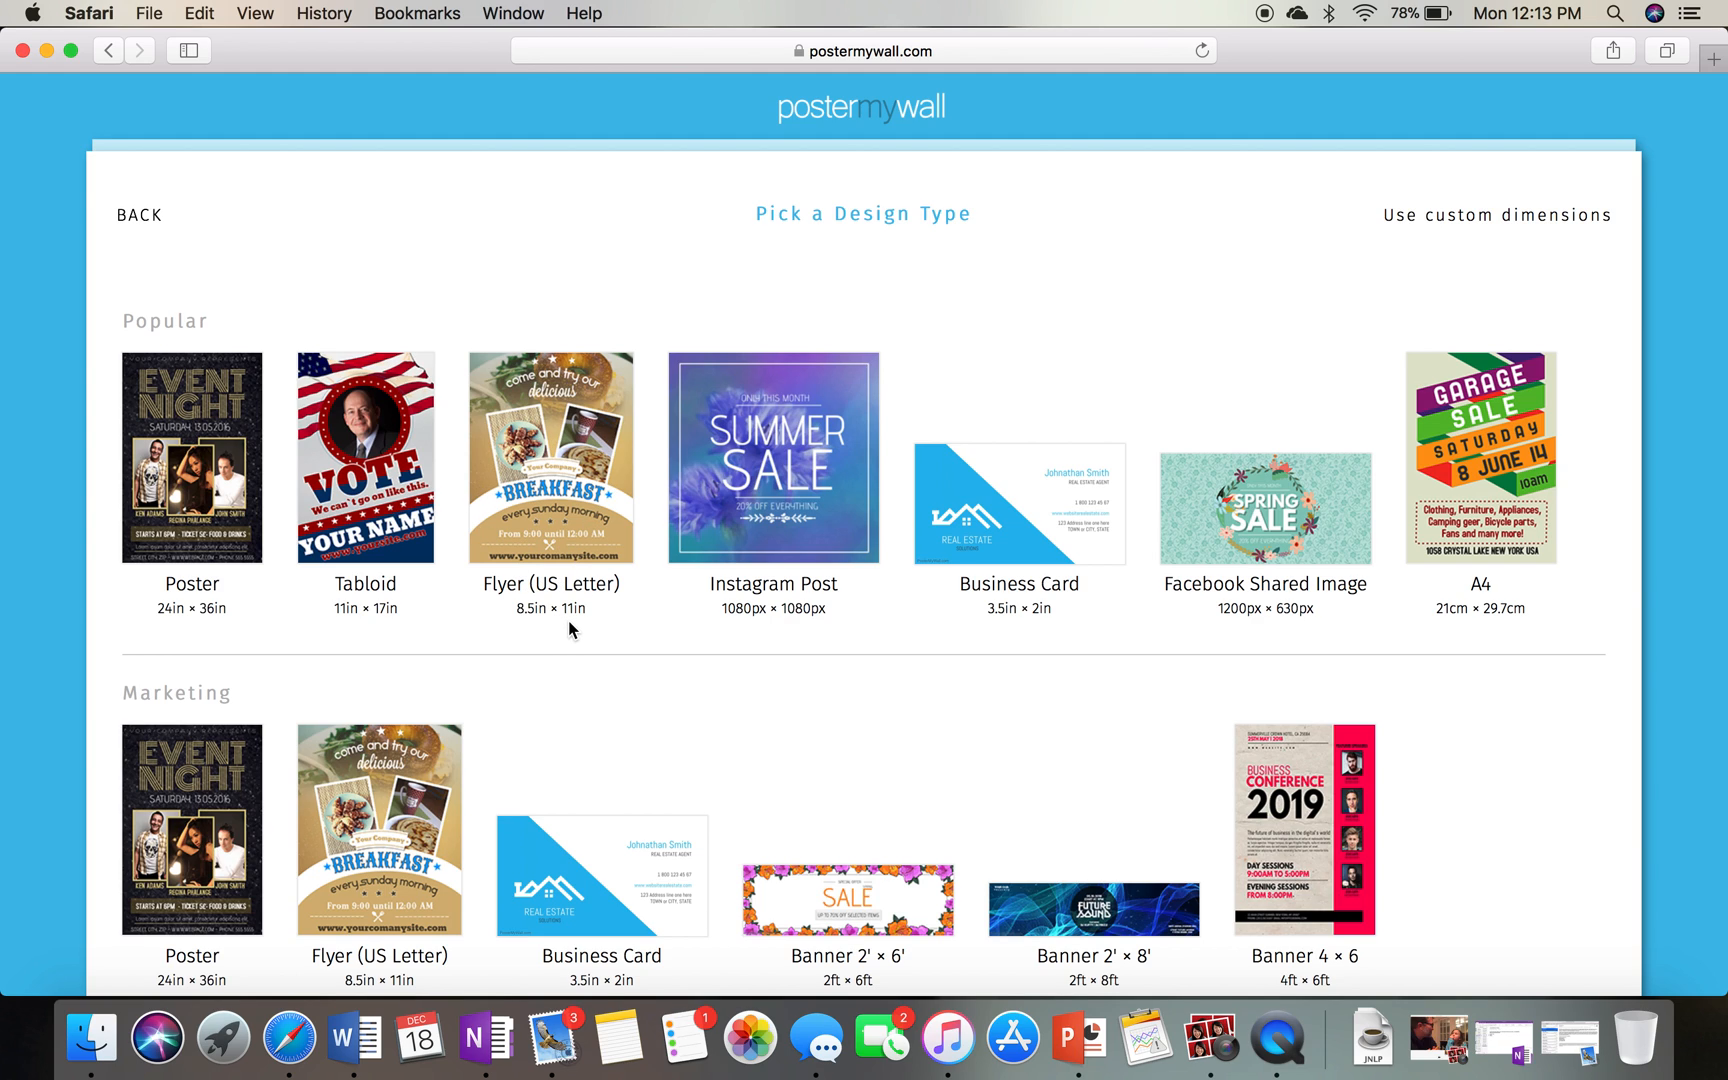
mouse_move(426, 637)
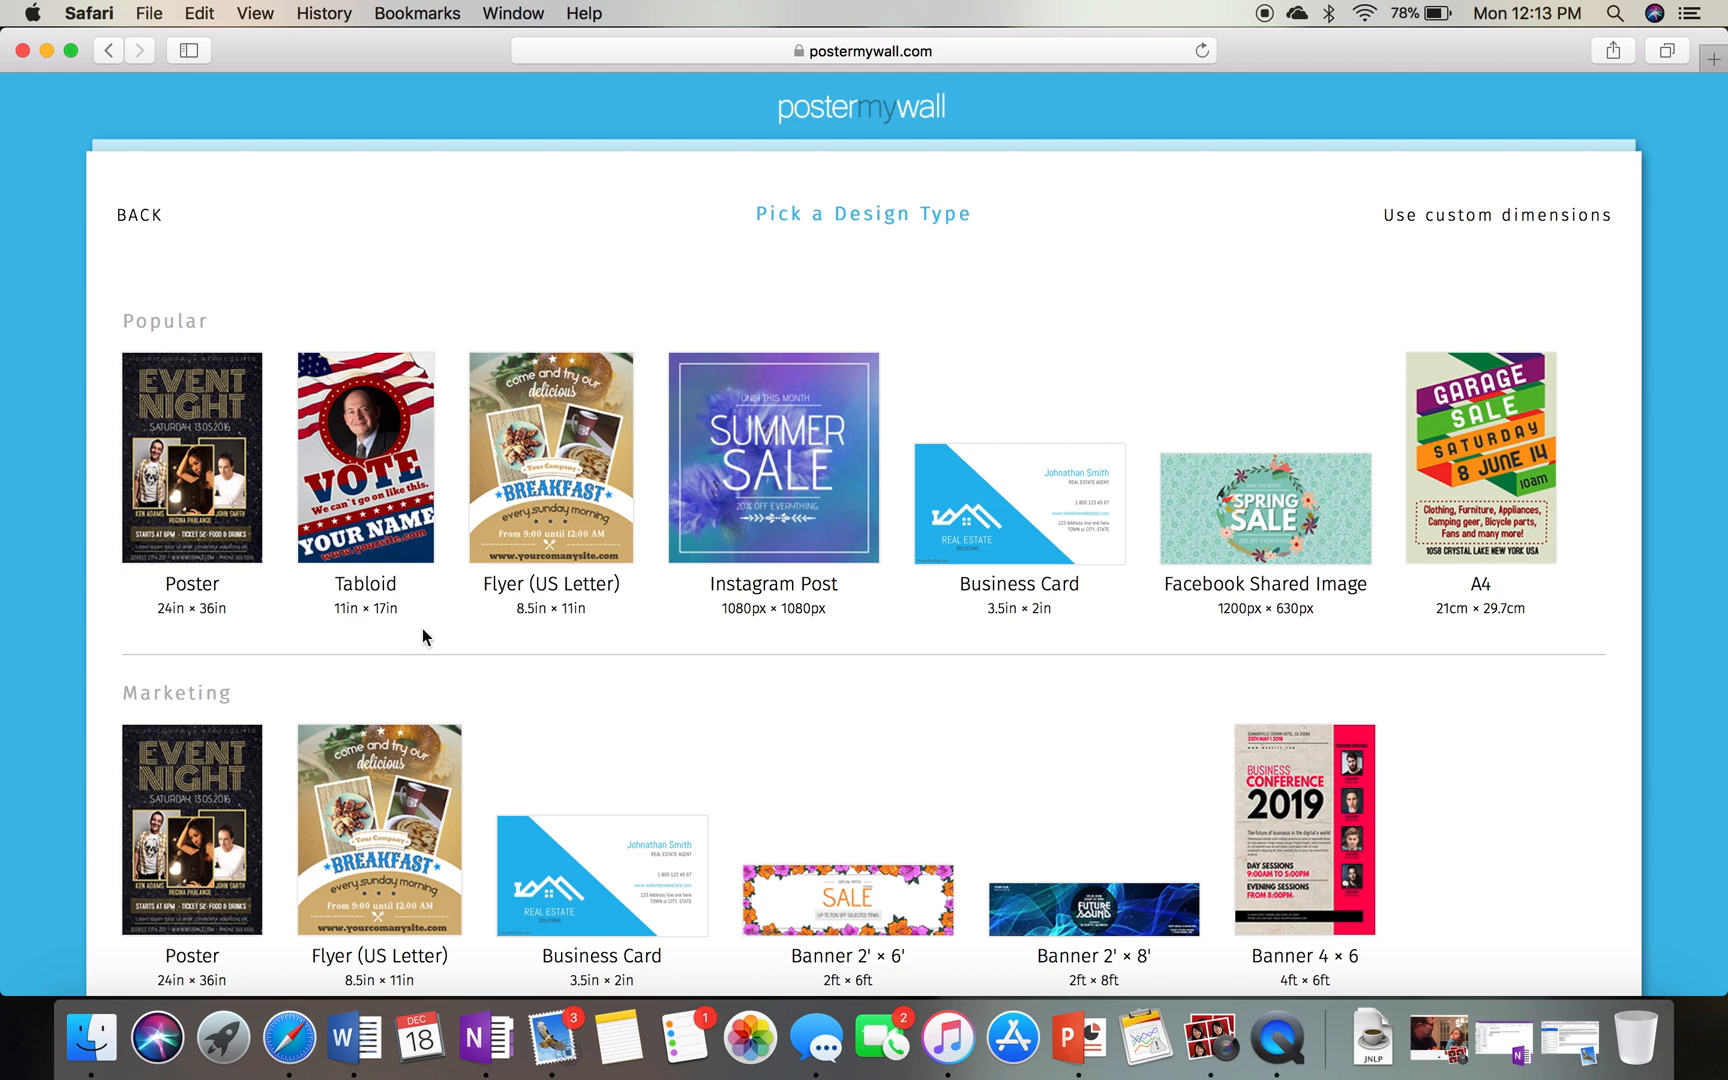
mouse_move(522, 393)
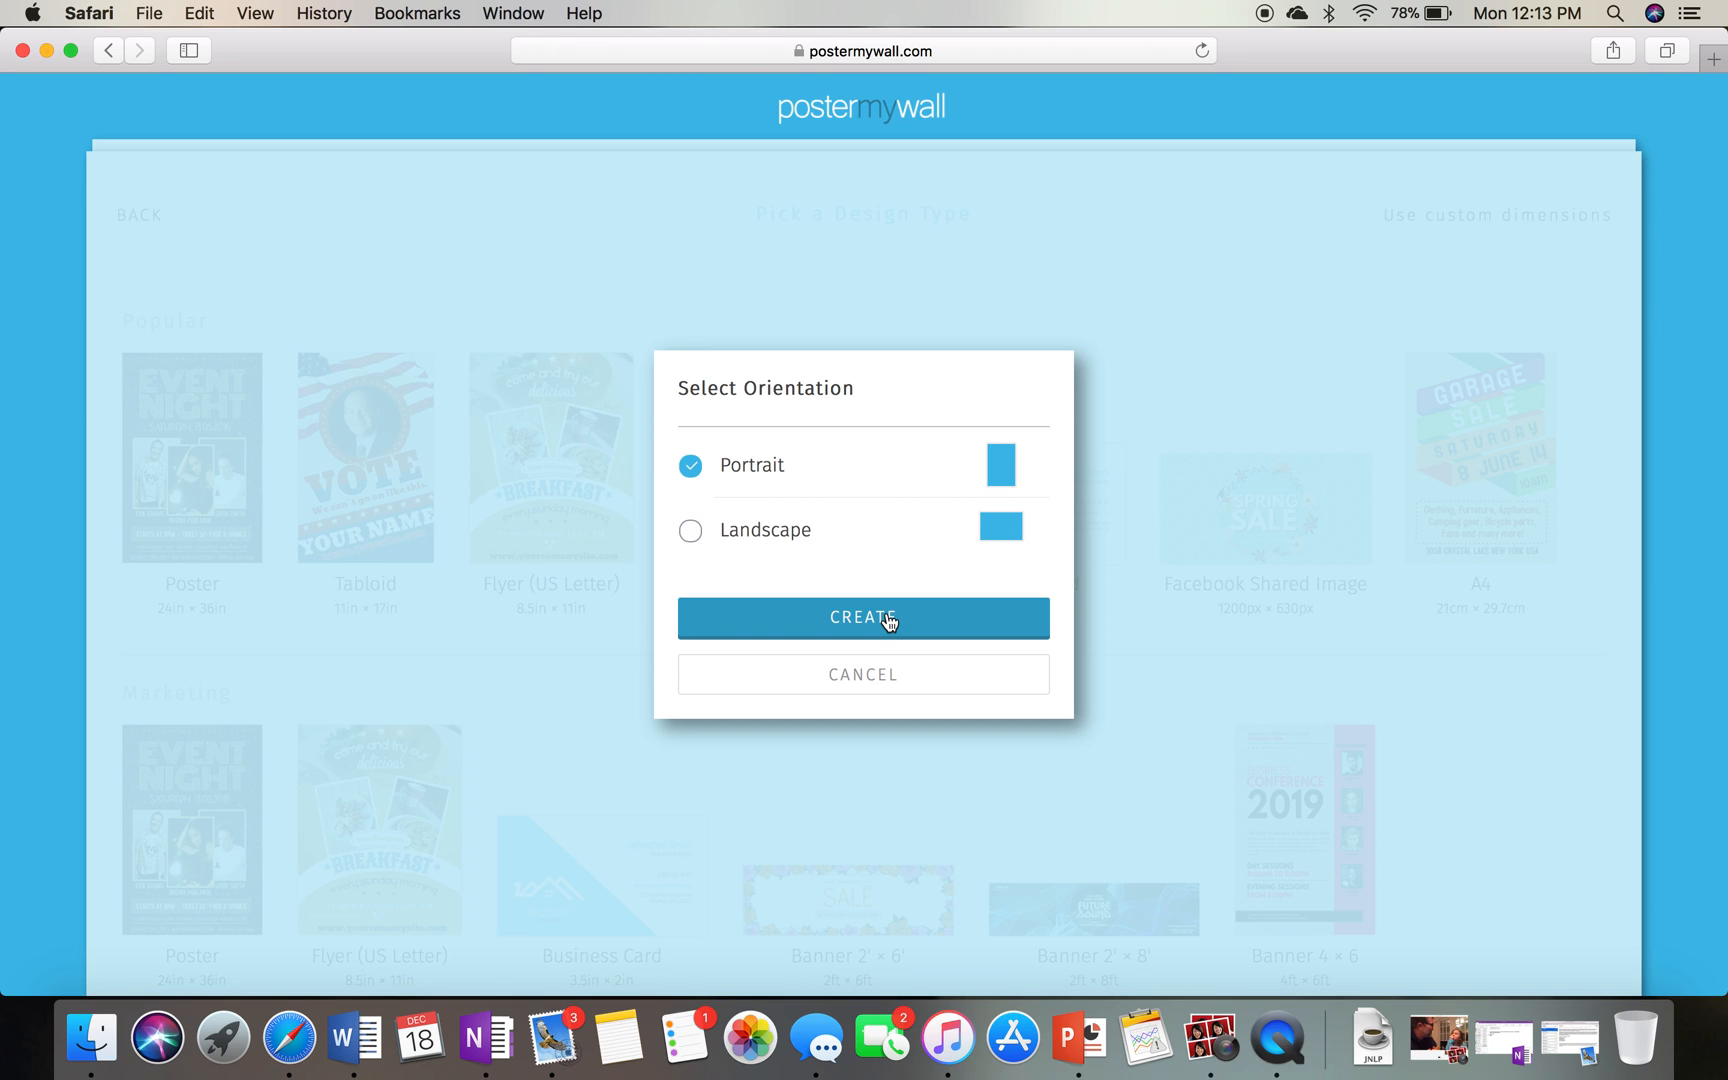
- Create the portrait flyer, then preview and dismiss the gradient background option
left_click(863, 617)
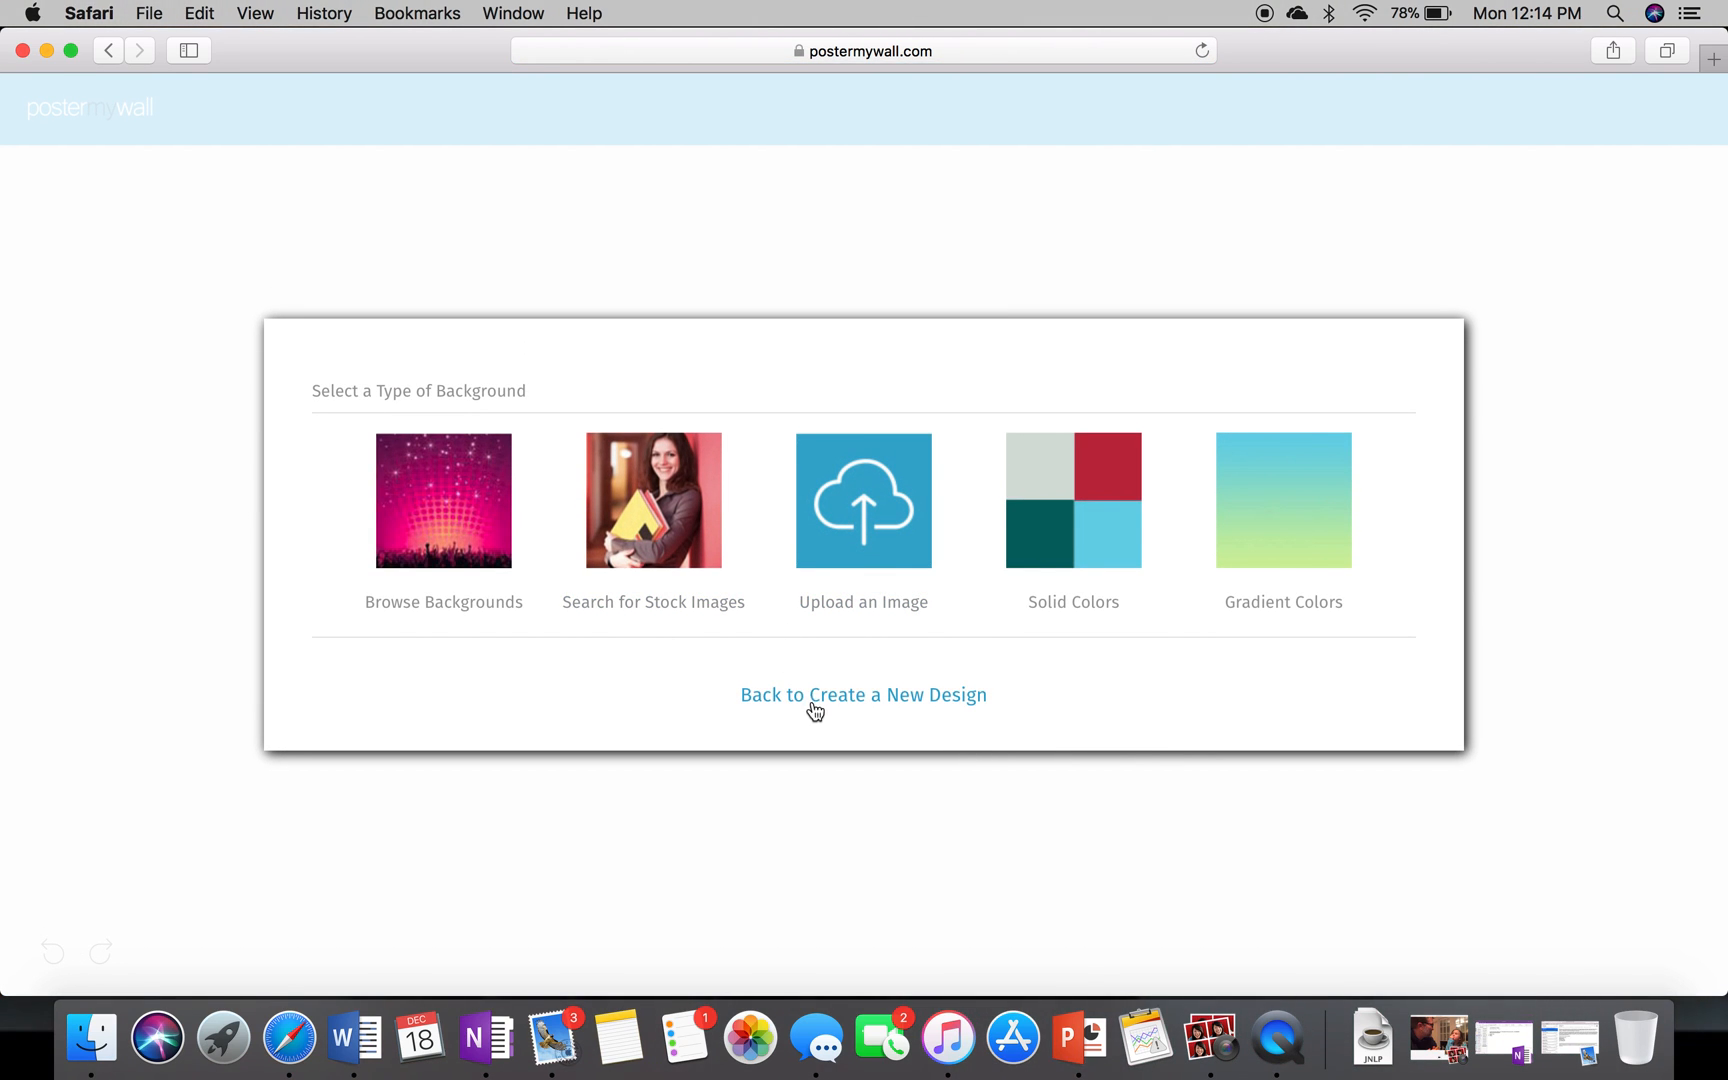
mouse_move(864, 500)
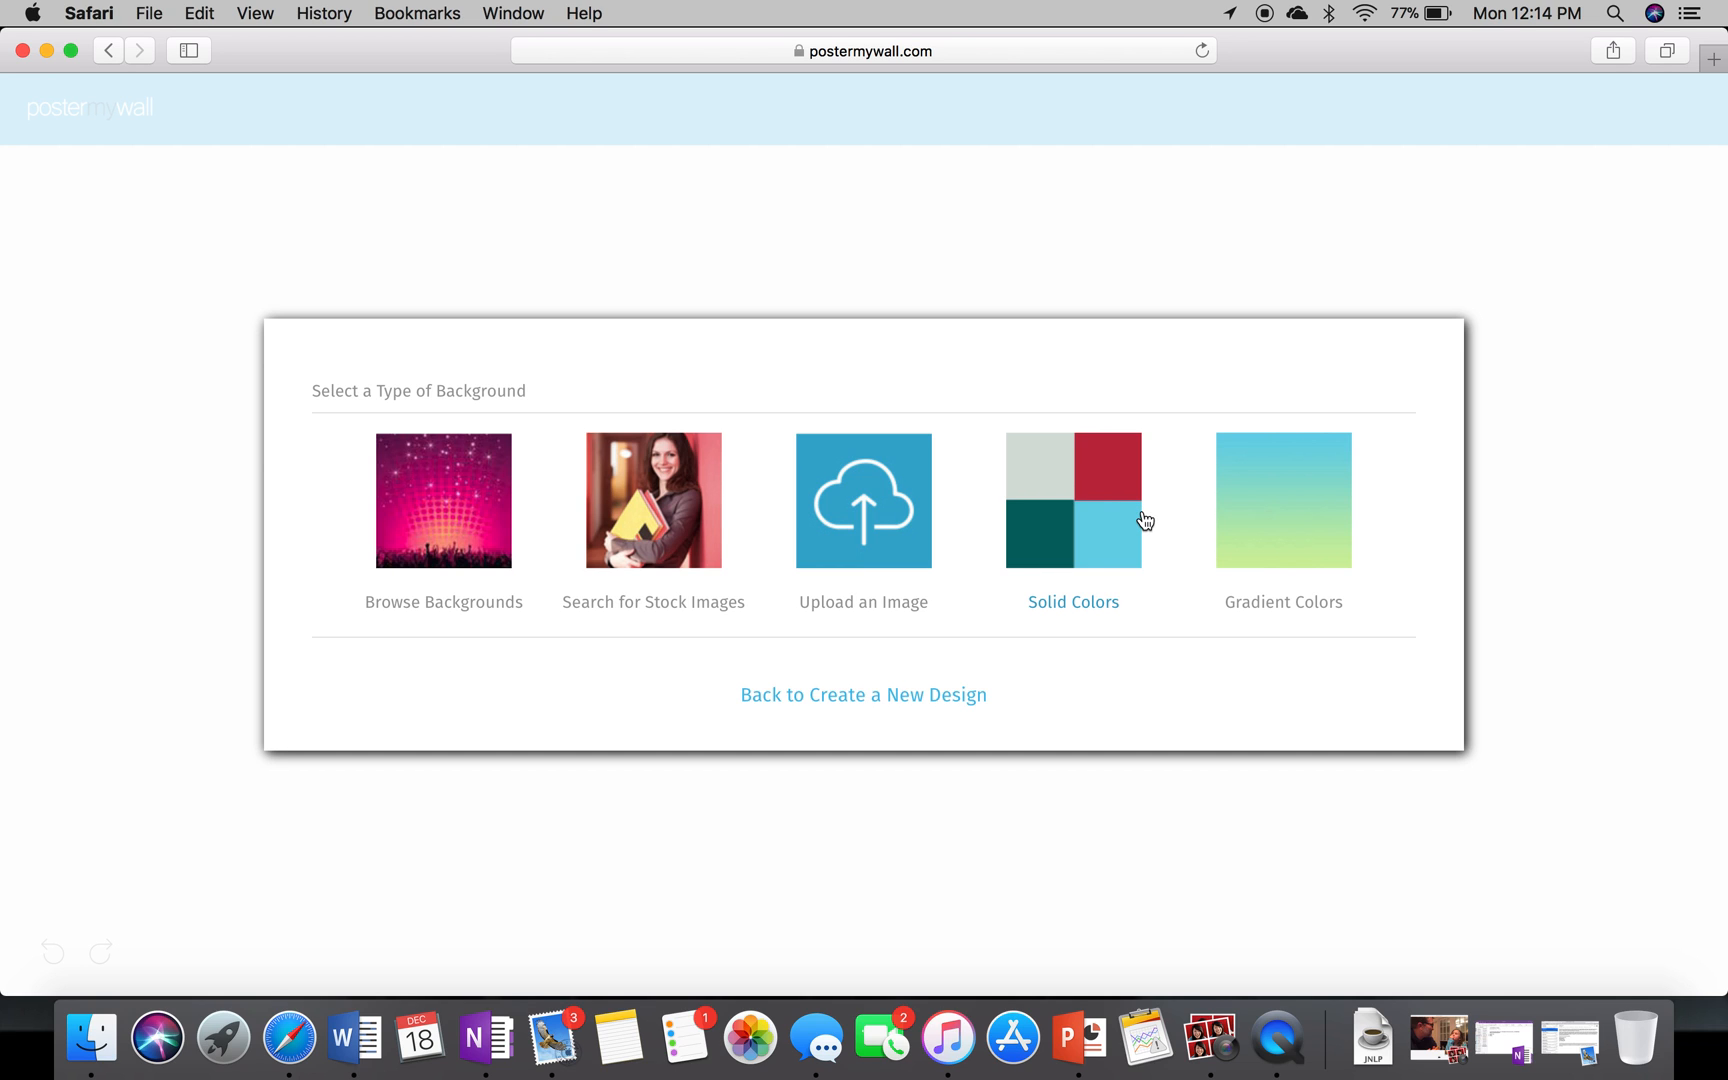
mouse_move(1271, 523)
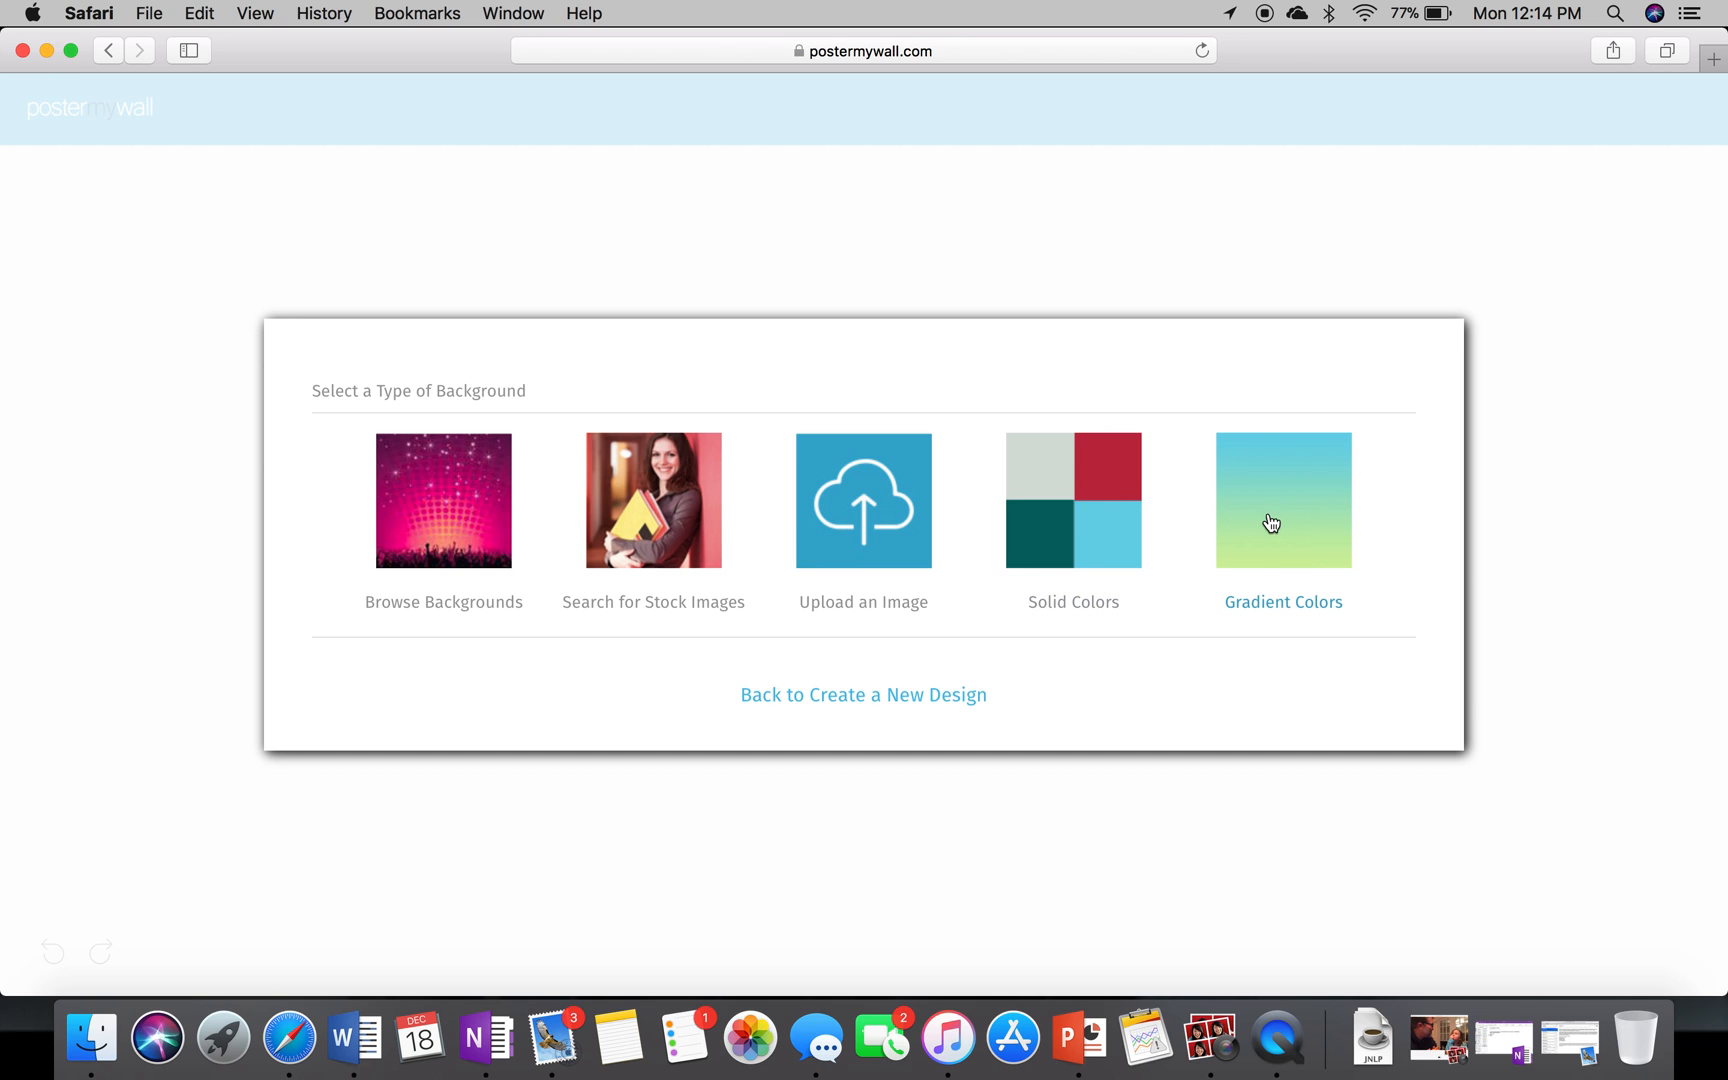
left_click(1283, 500)
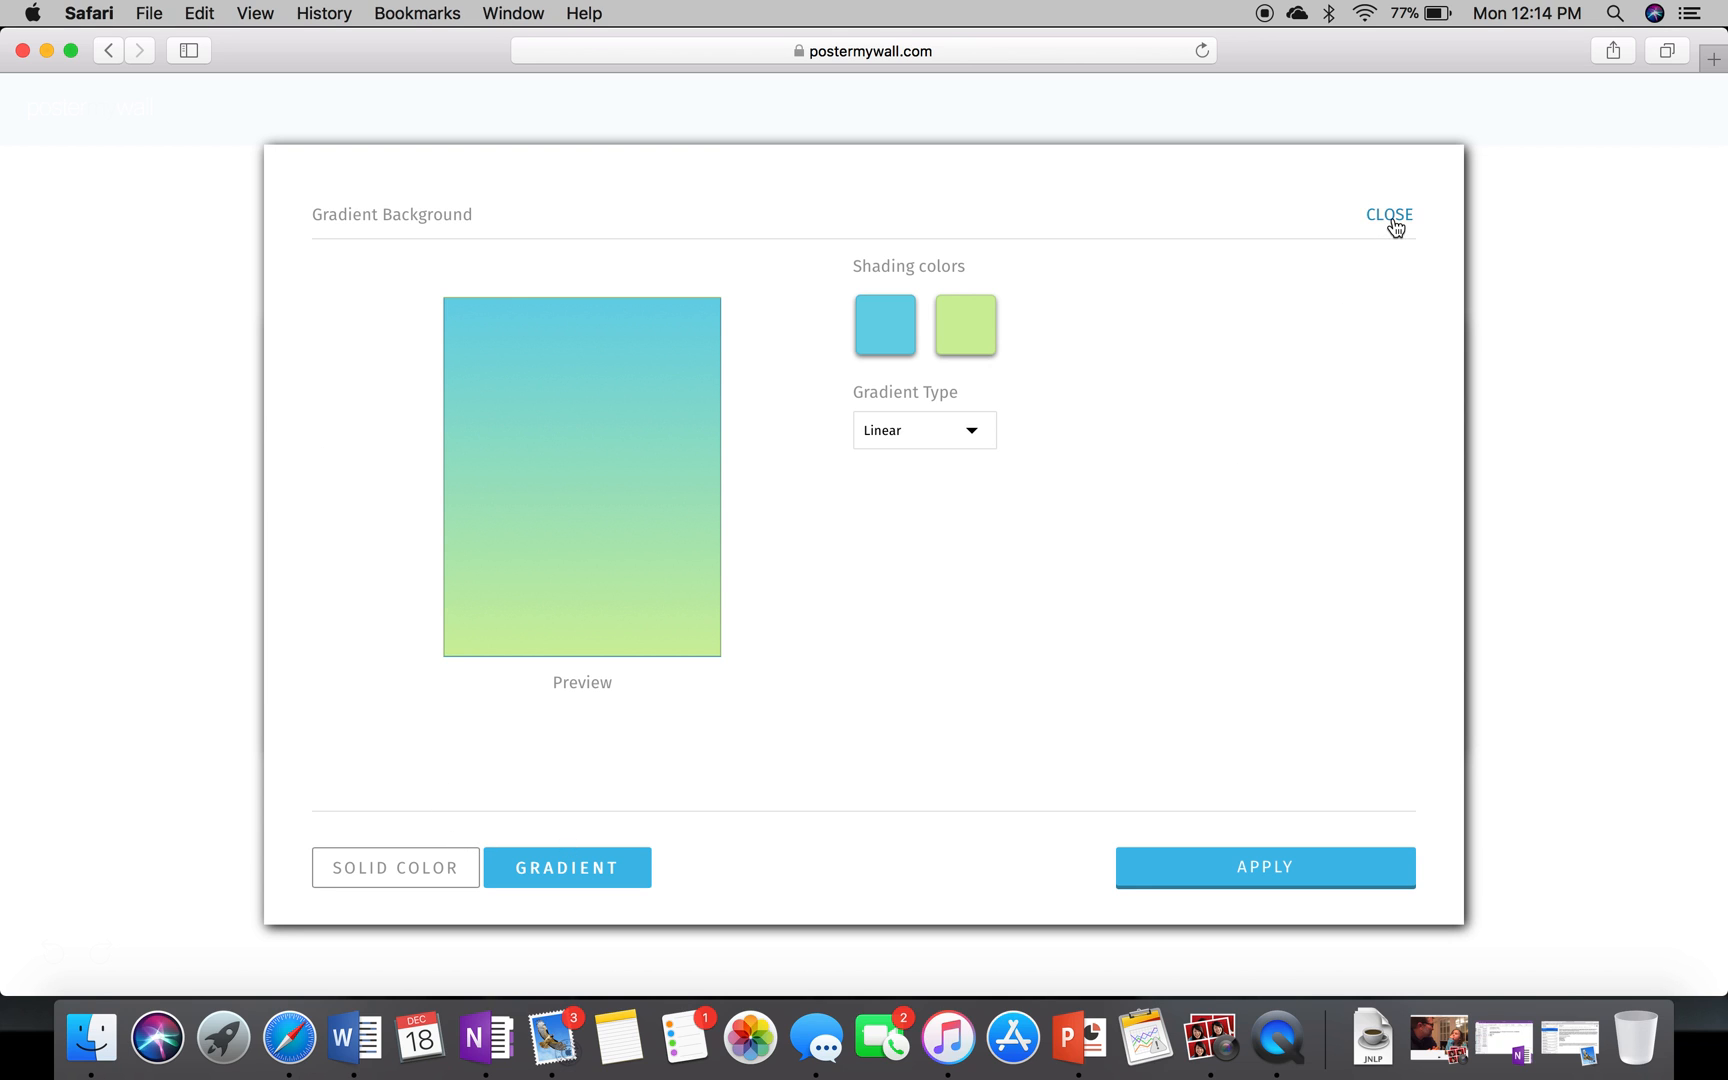
left_click(1387, 214)
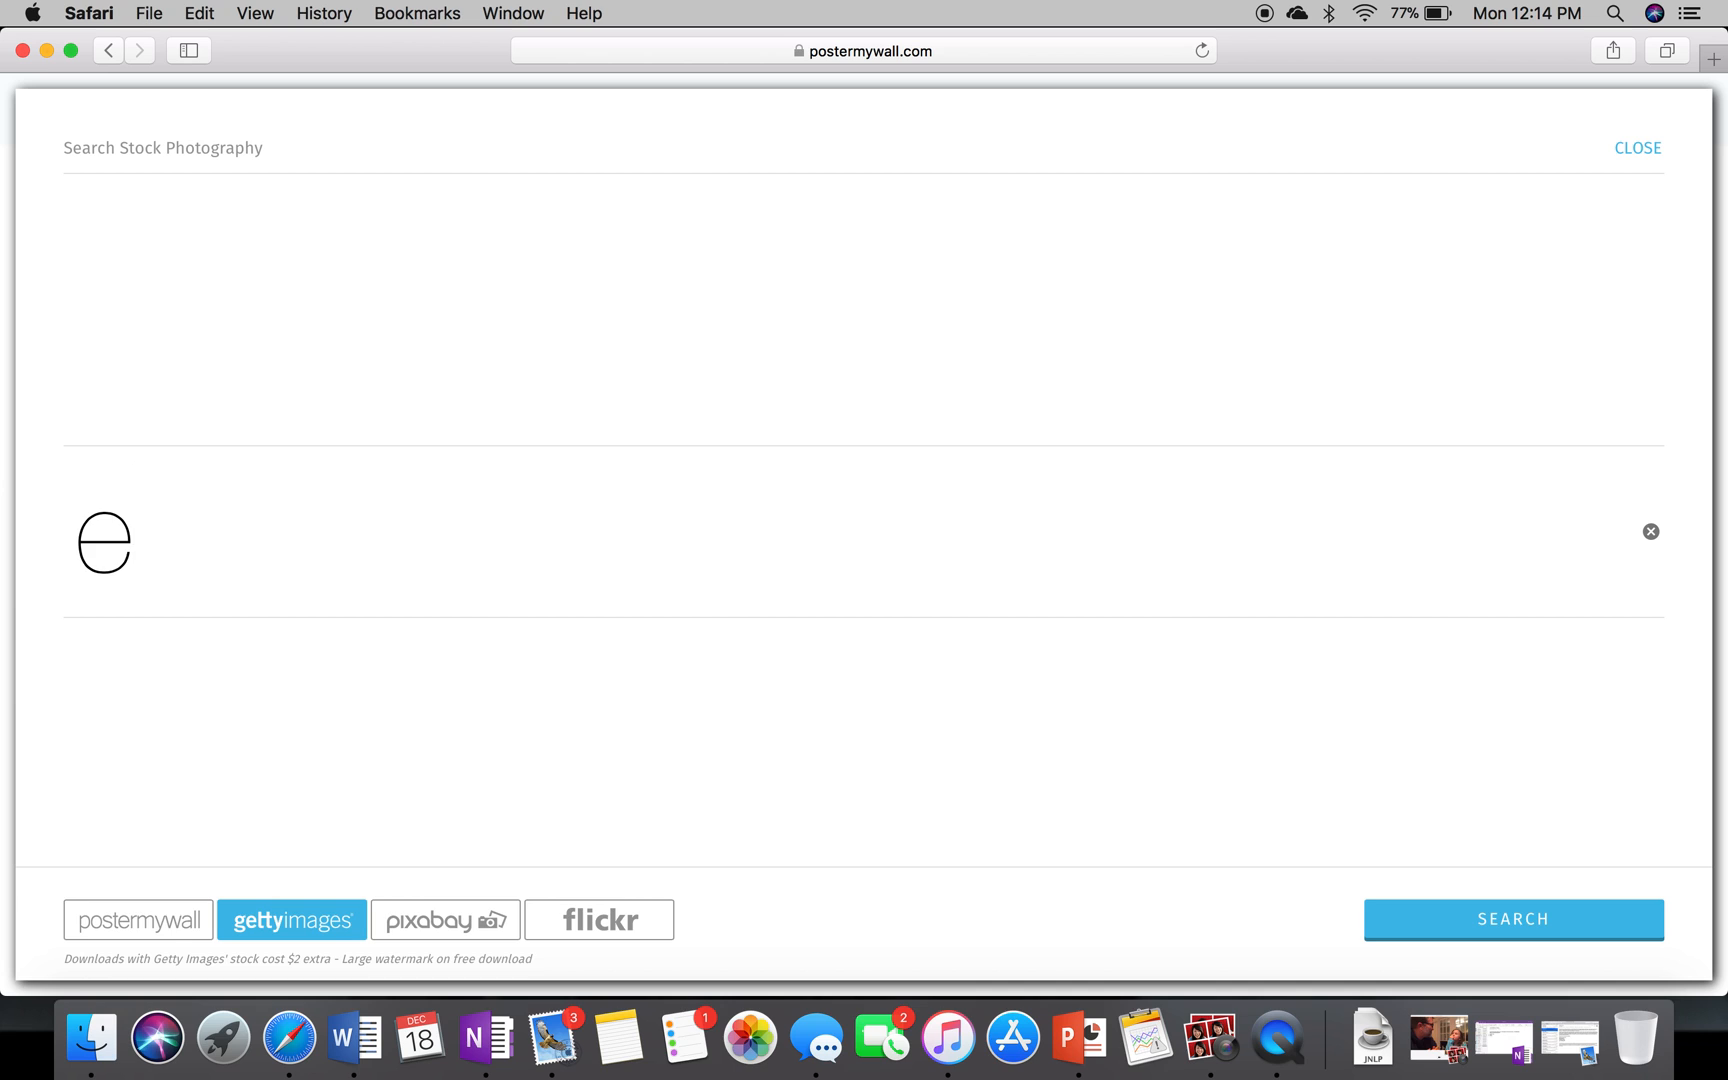
- Search stock photos for 'executive branch' and select the first Getty Images result
type("executive")
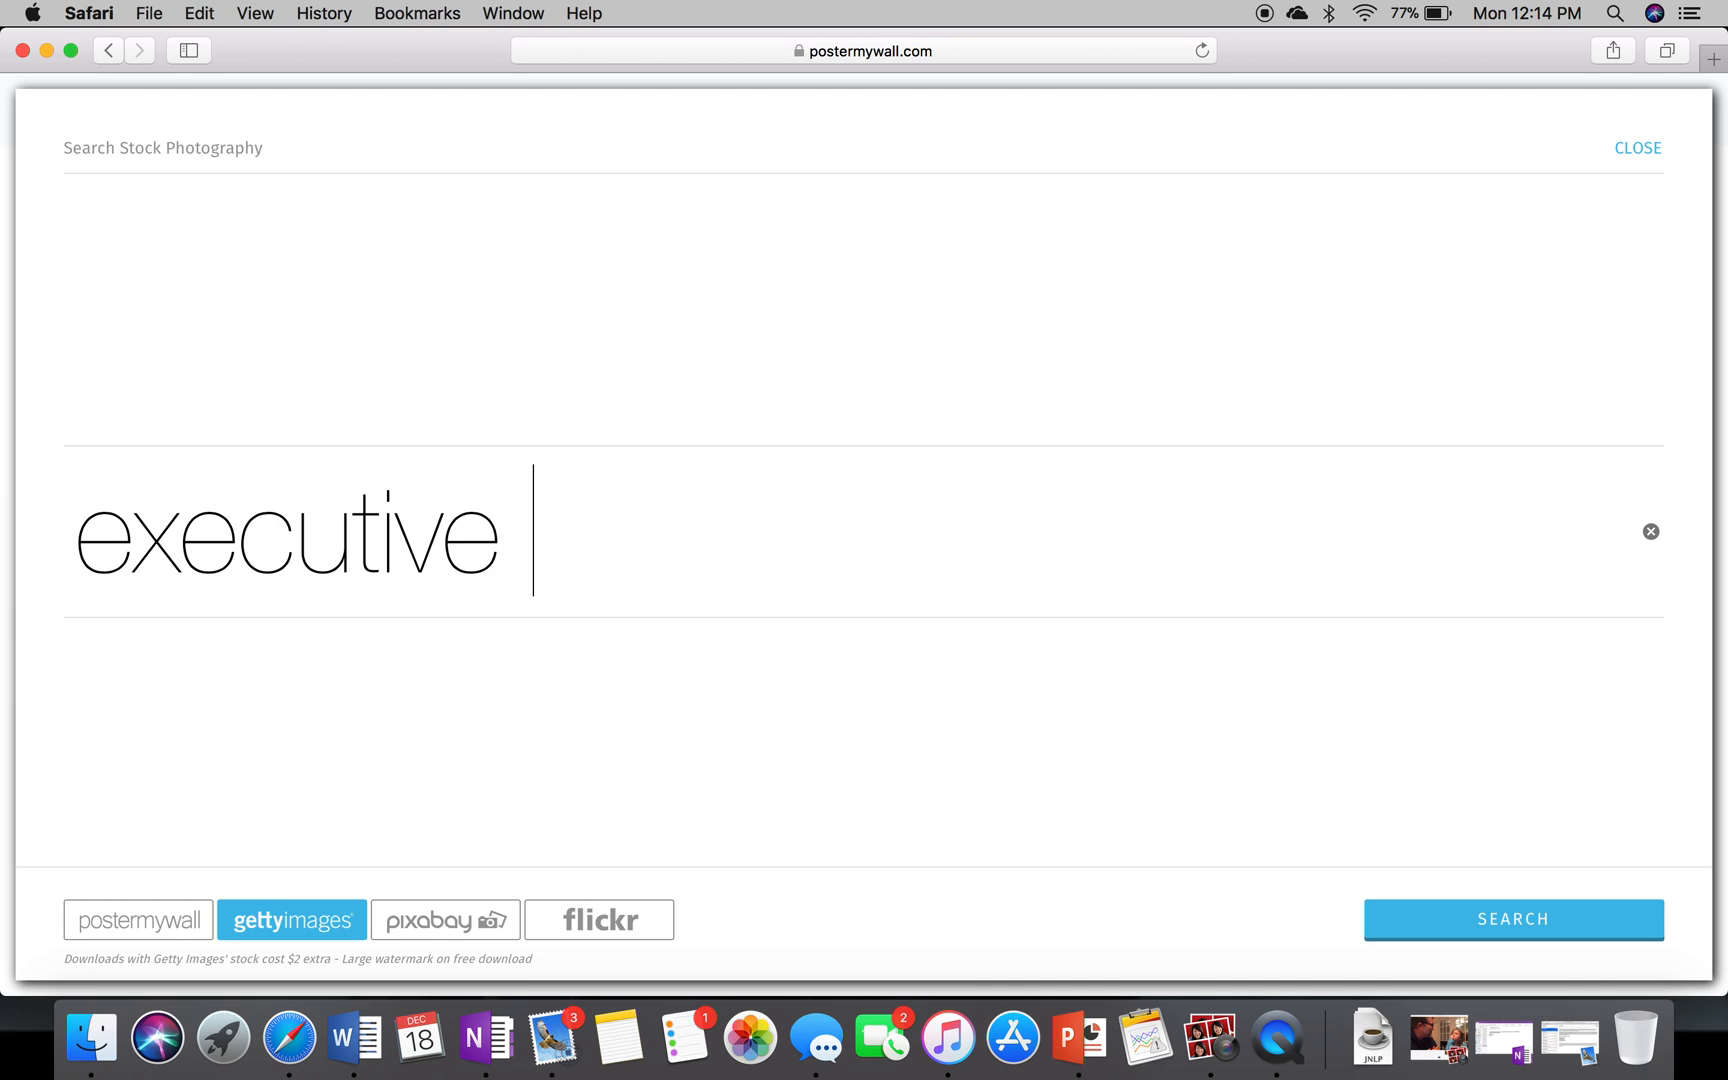
type("branch")
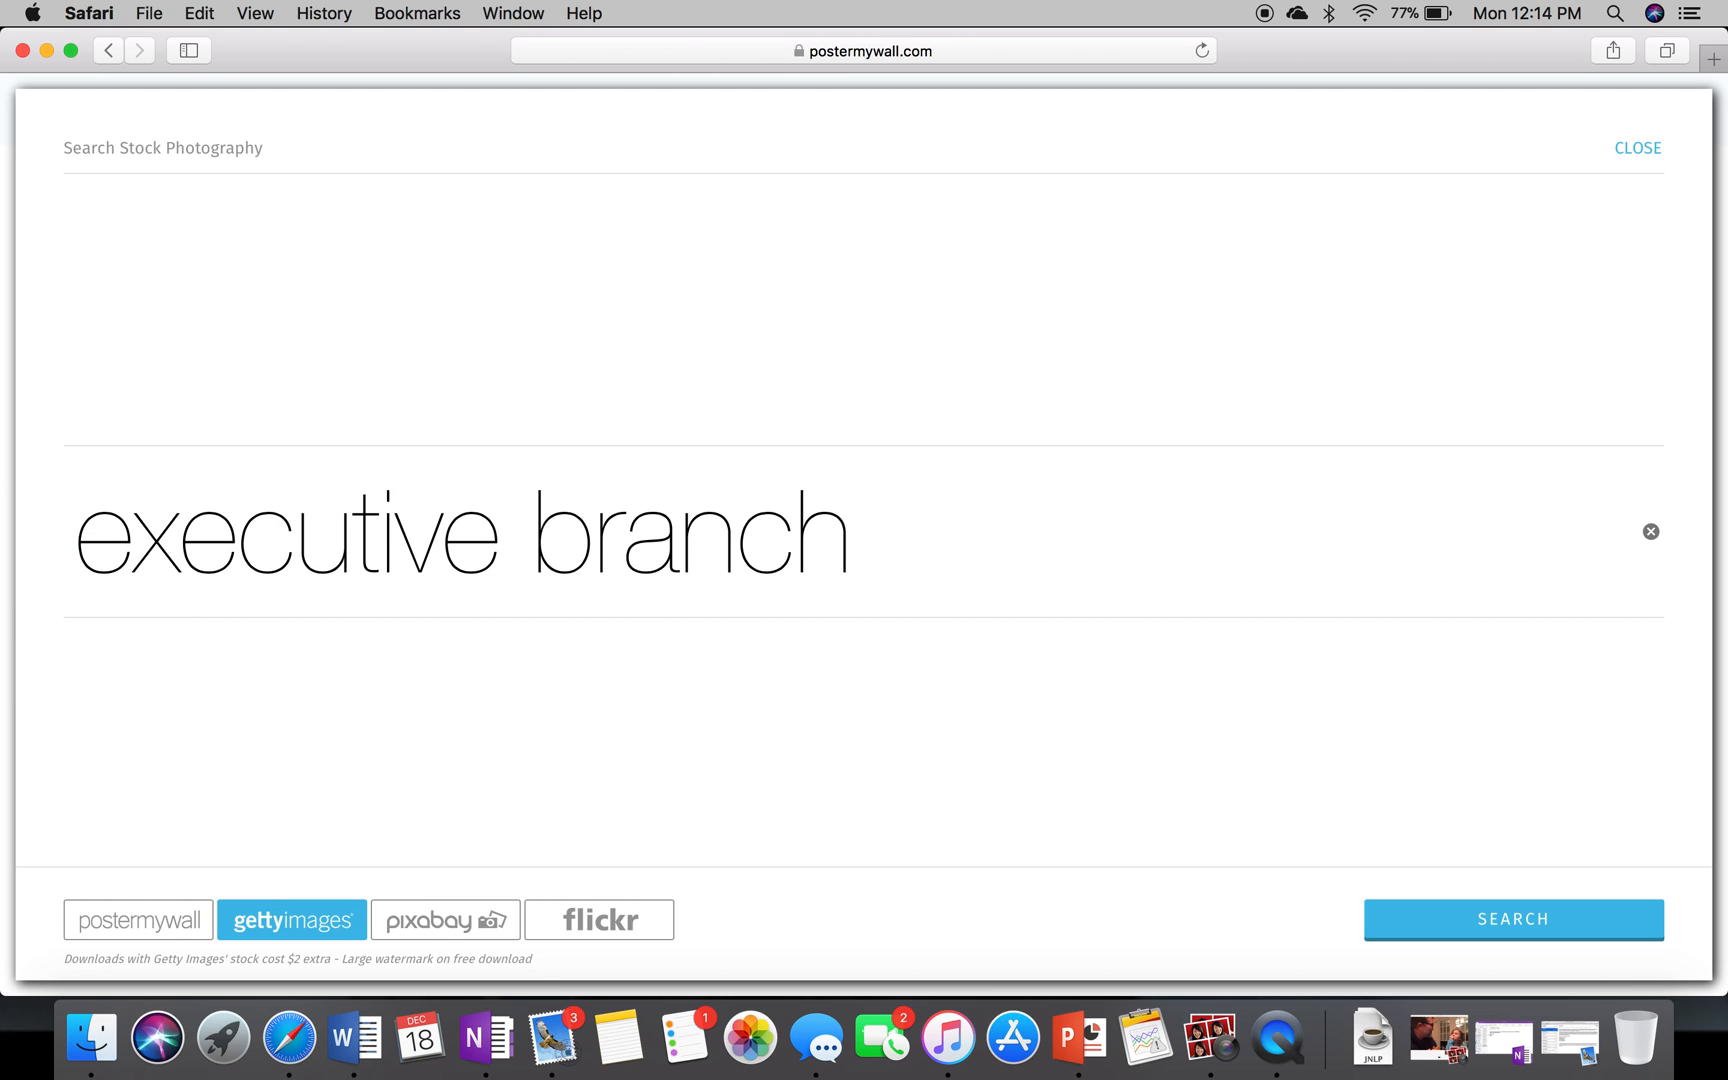
left_click(1512, 918)
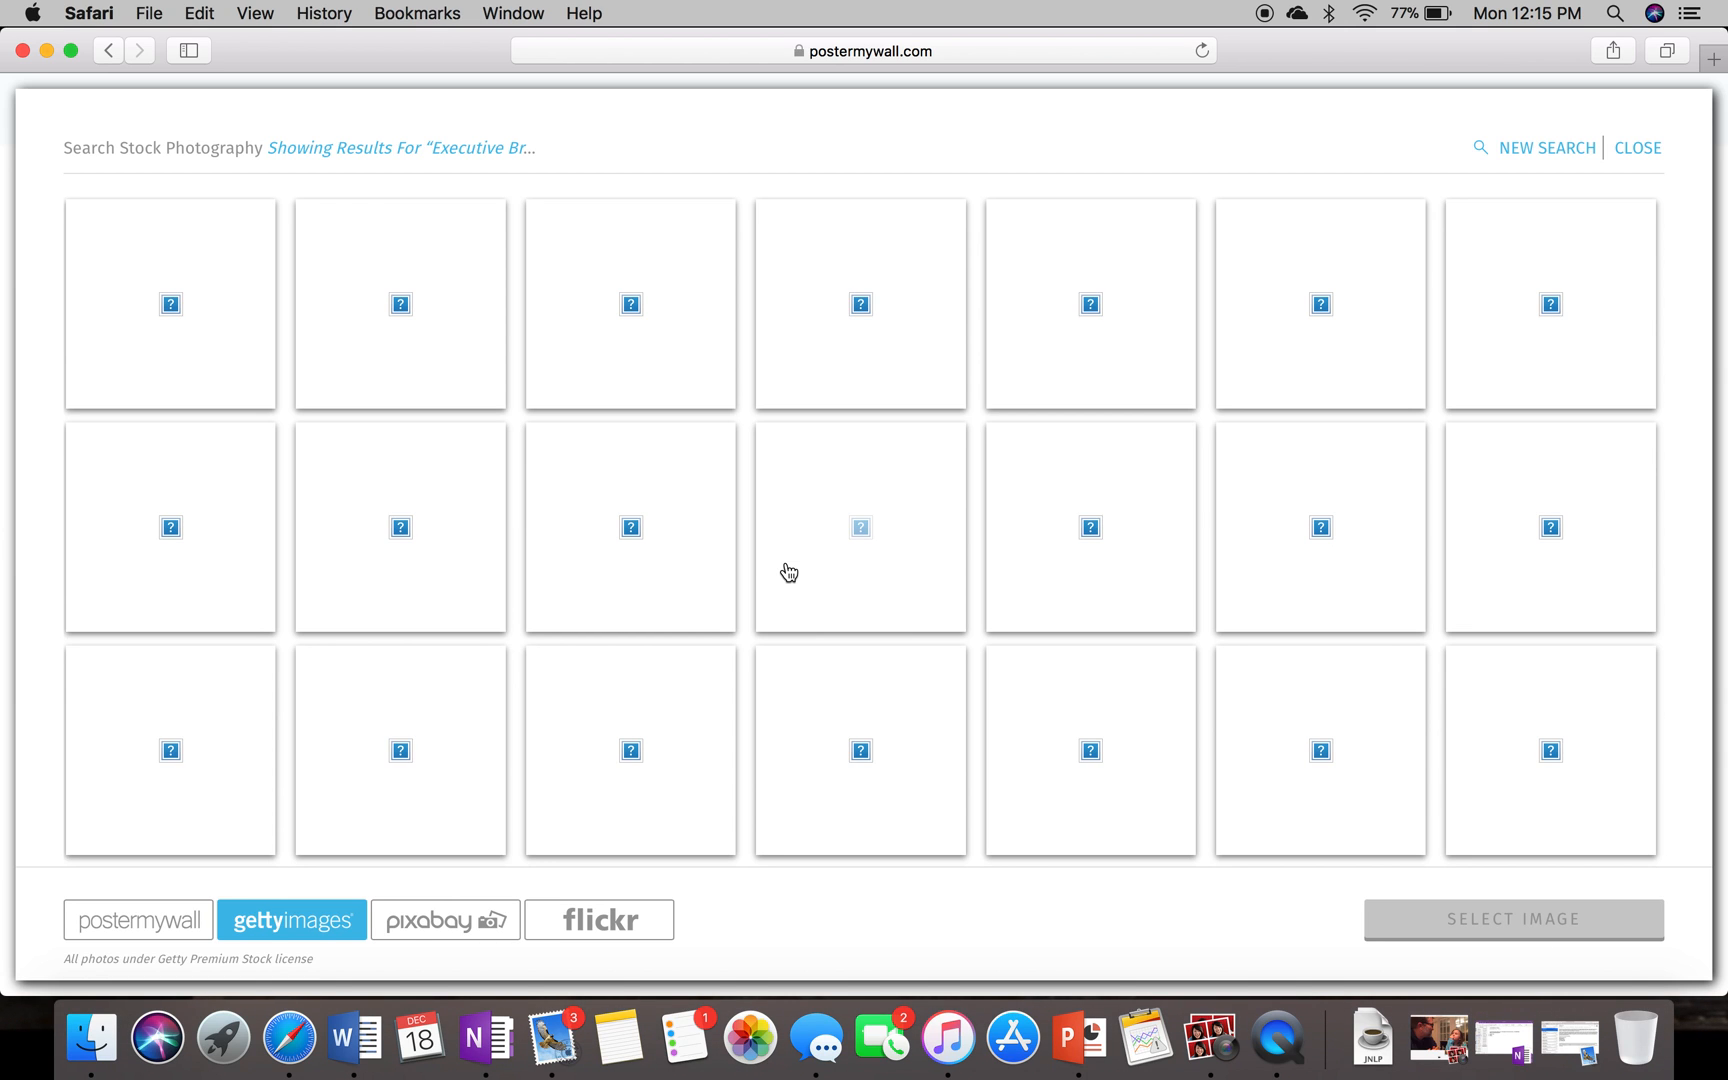
left_click(137, 919)
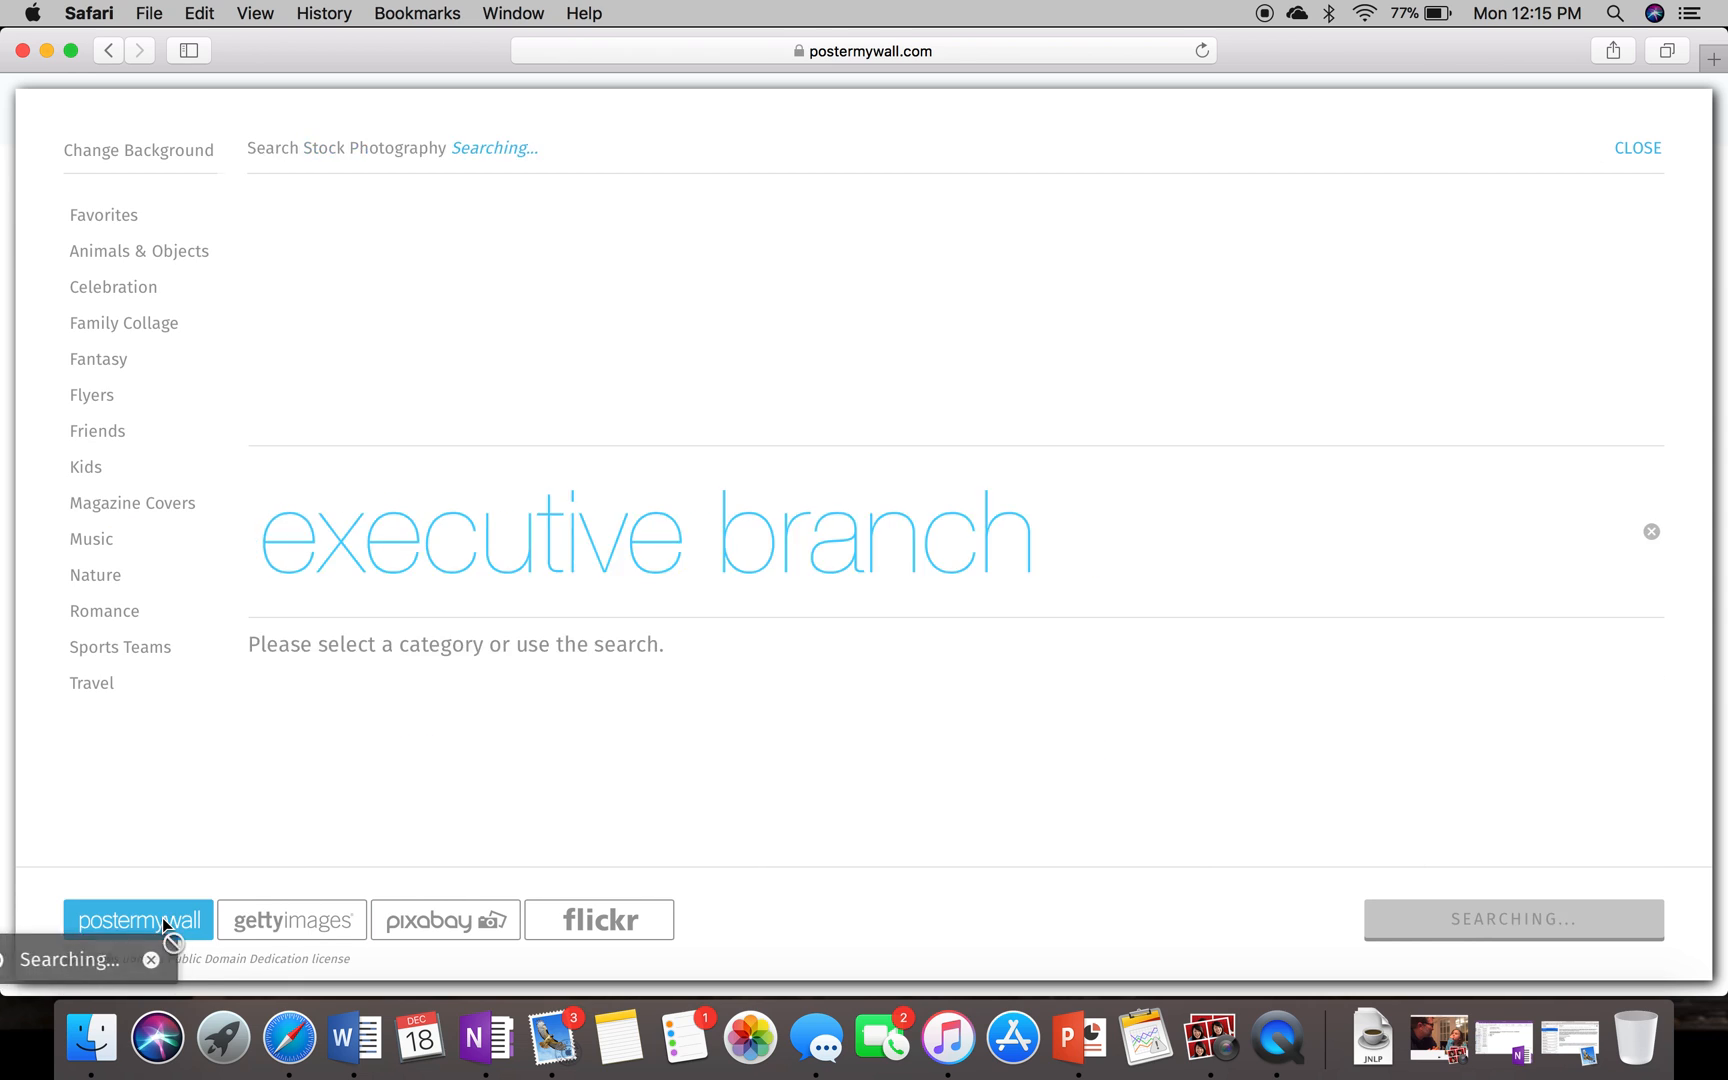
left_click(291, 920)
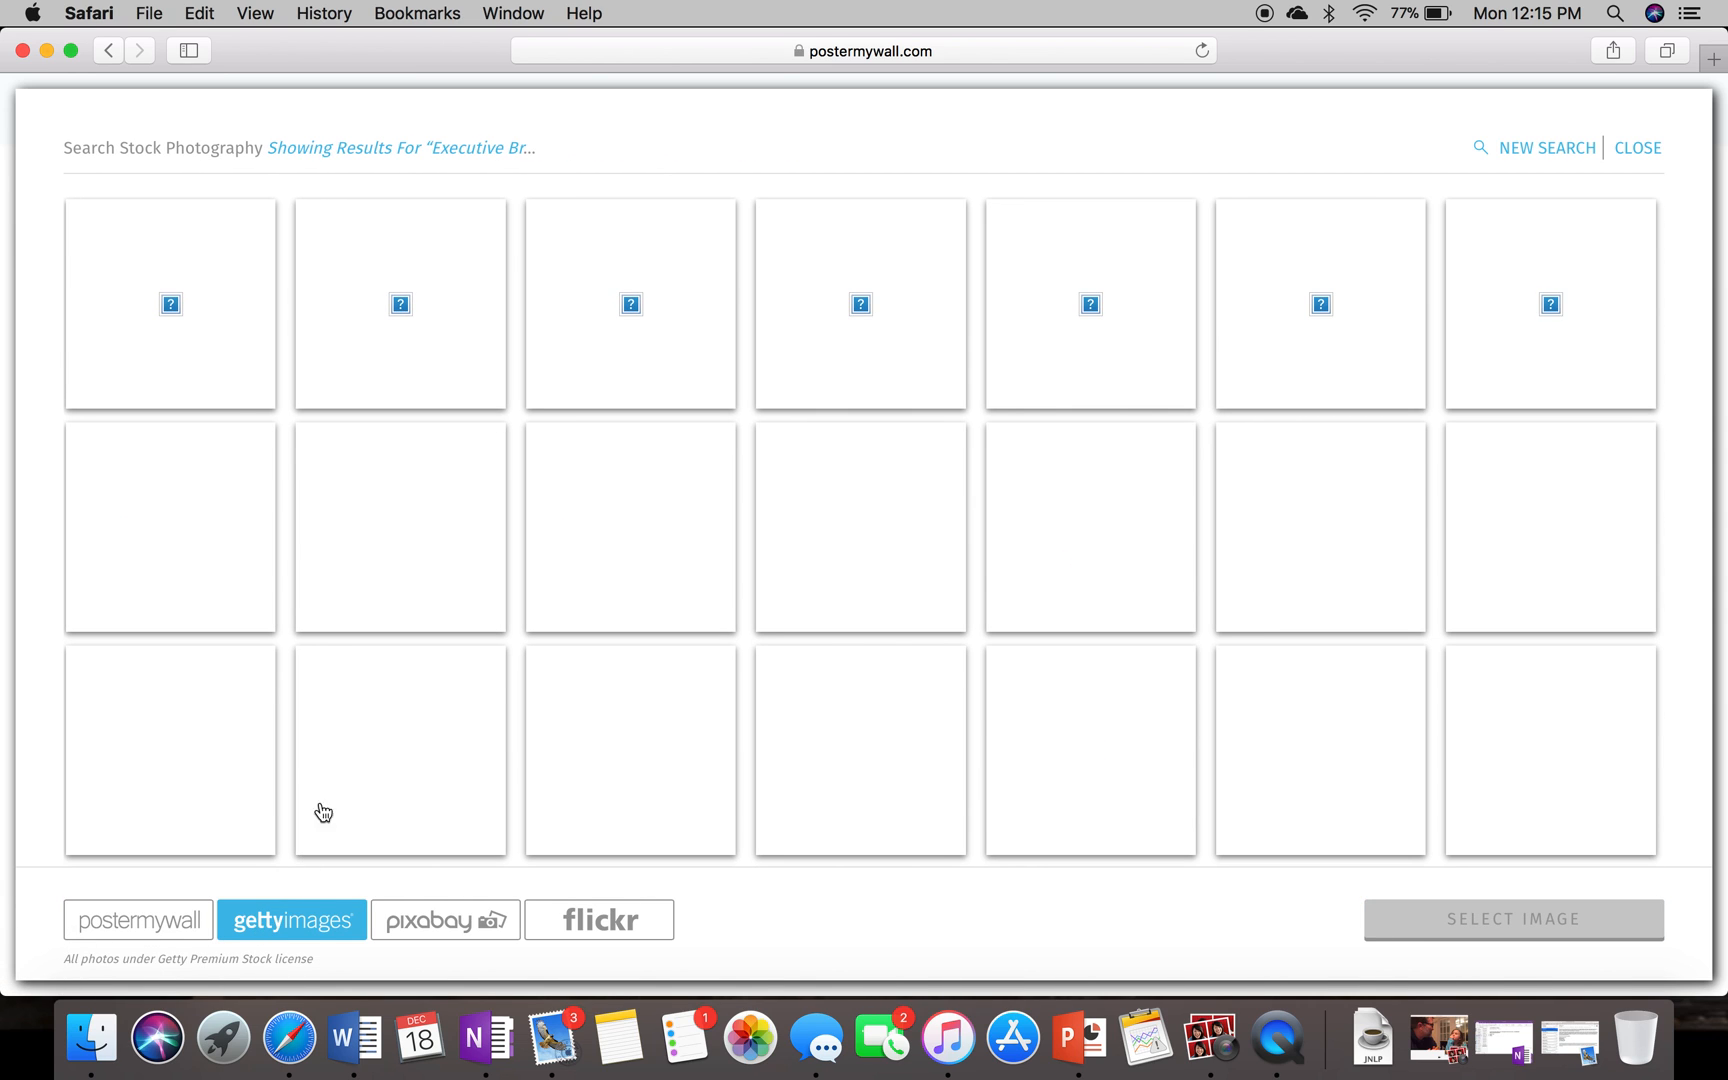
left_click(170, 304)
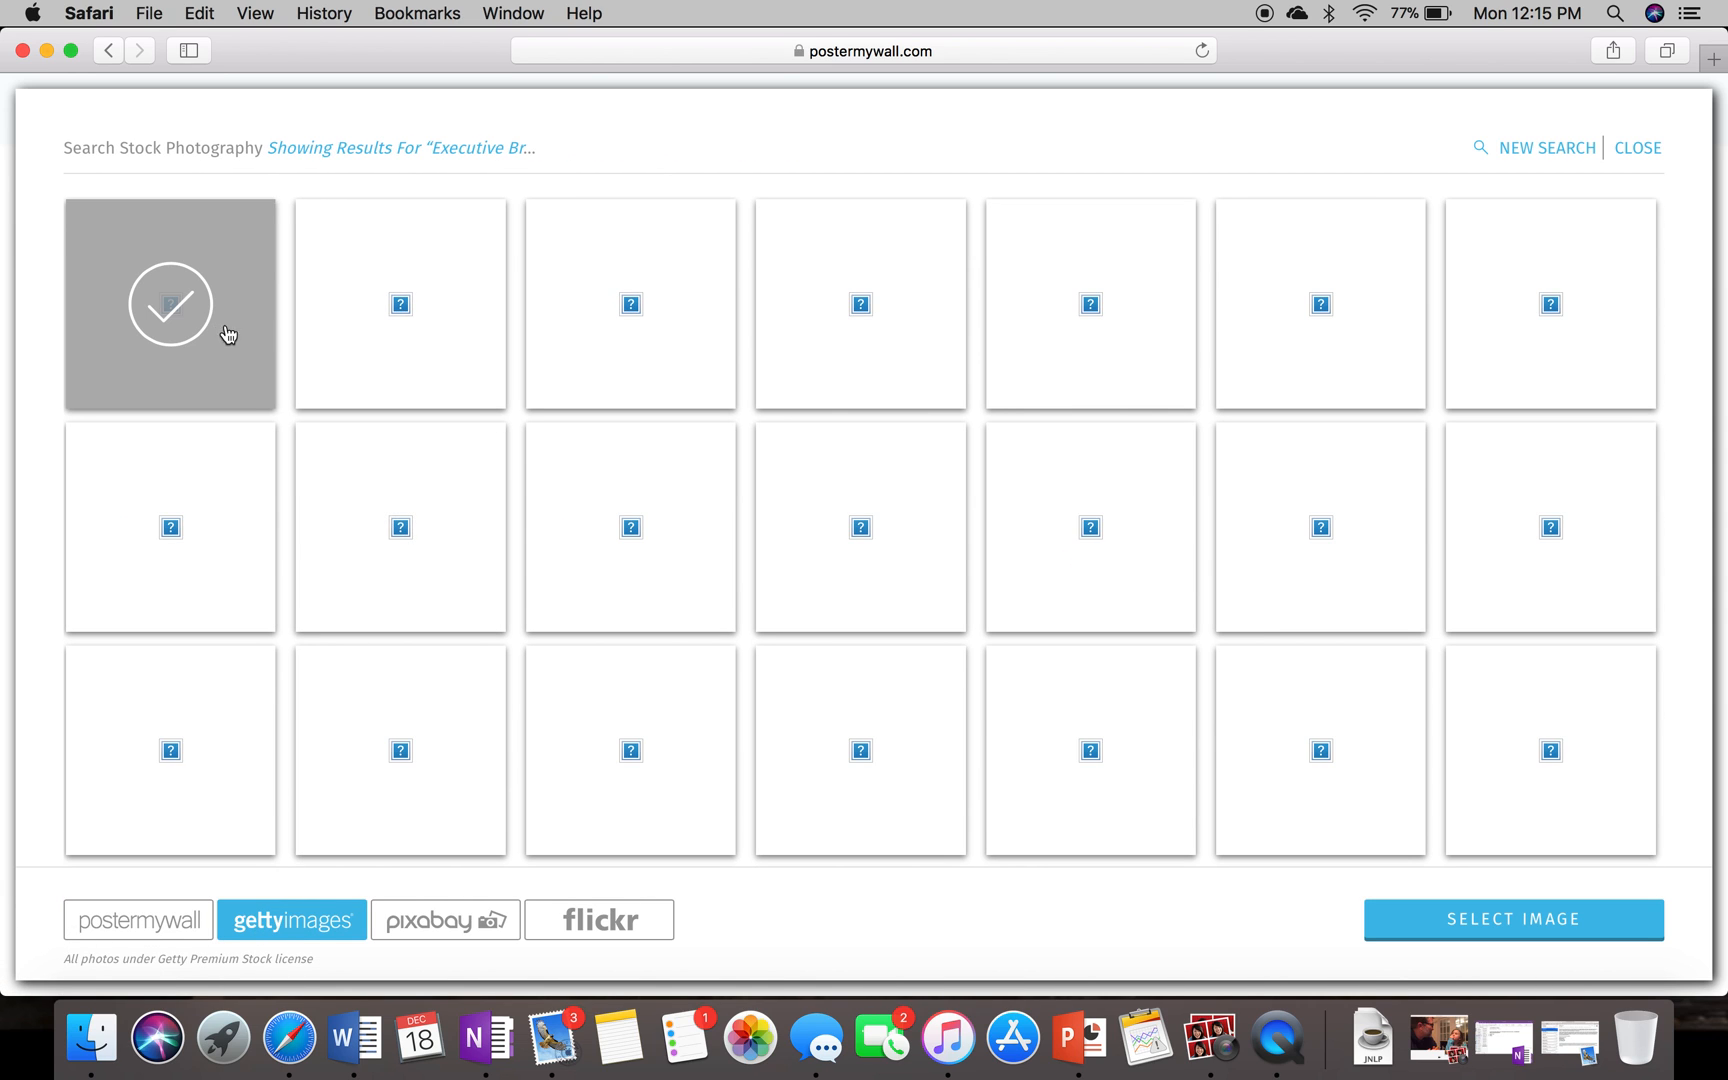
left_click(1512, 918)
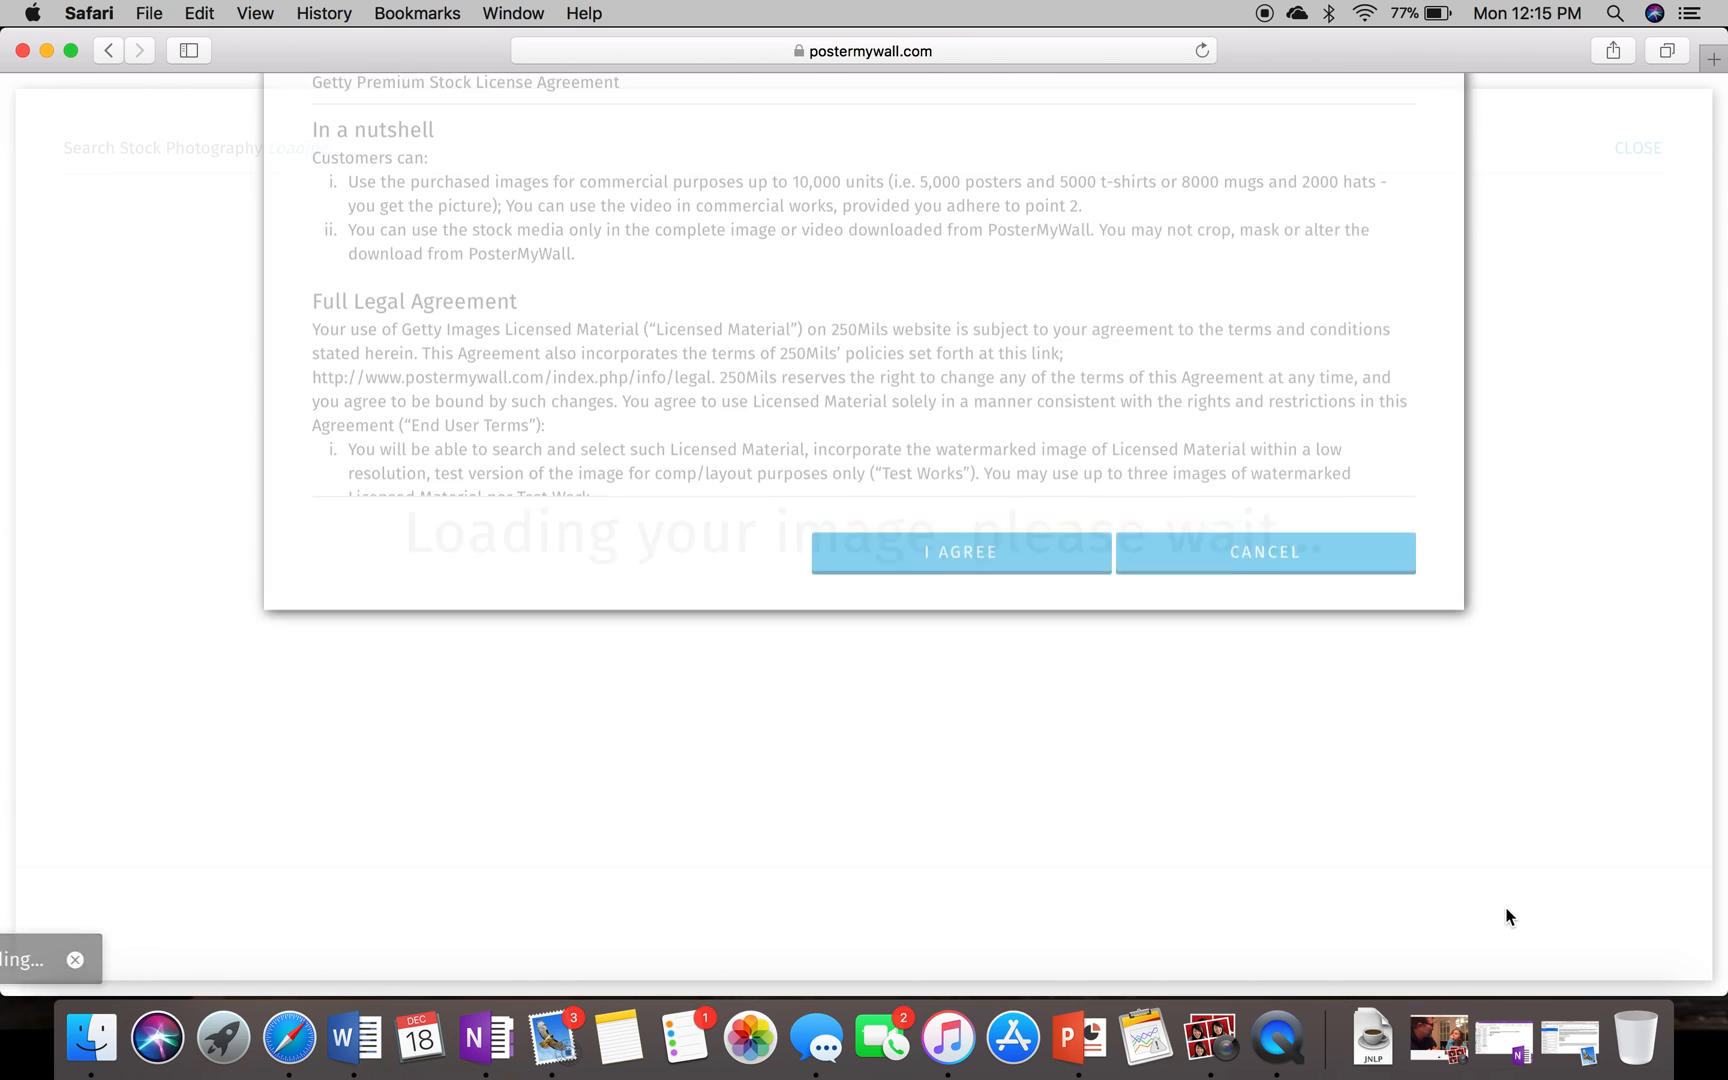
- Accept the Getty licence and apply the man-in-tree photo as the flyer background
left_click(959, 552)
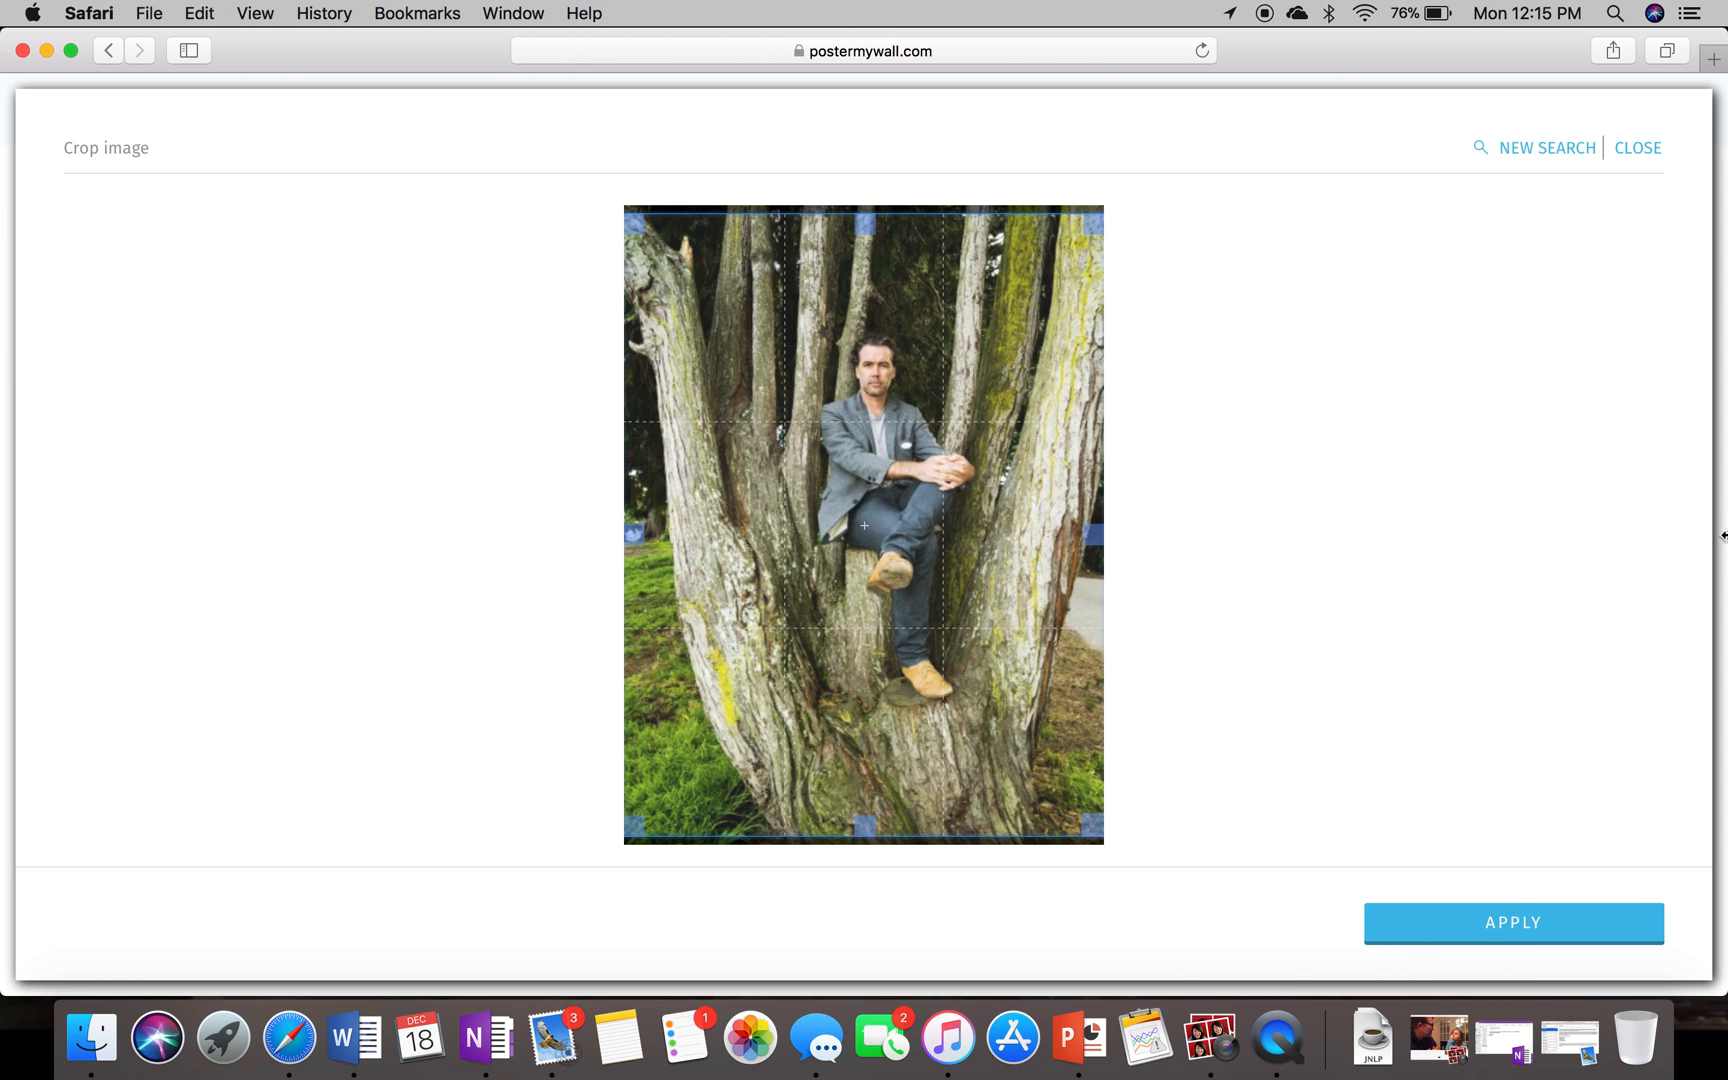
left_click(1512, 922)
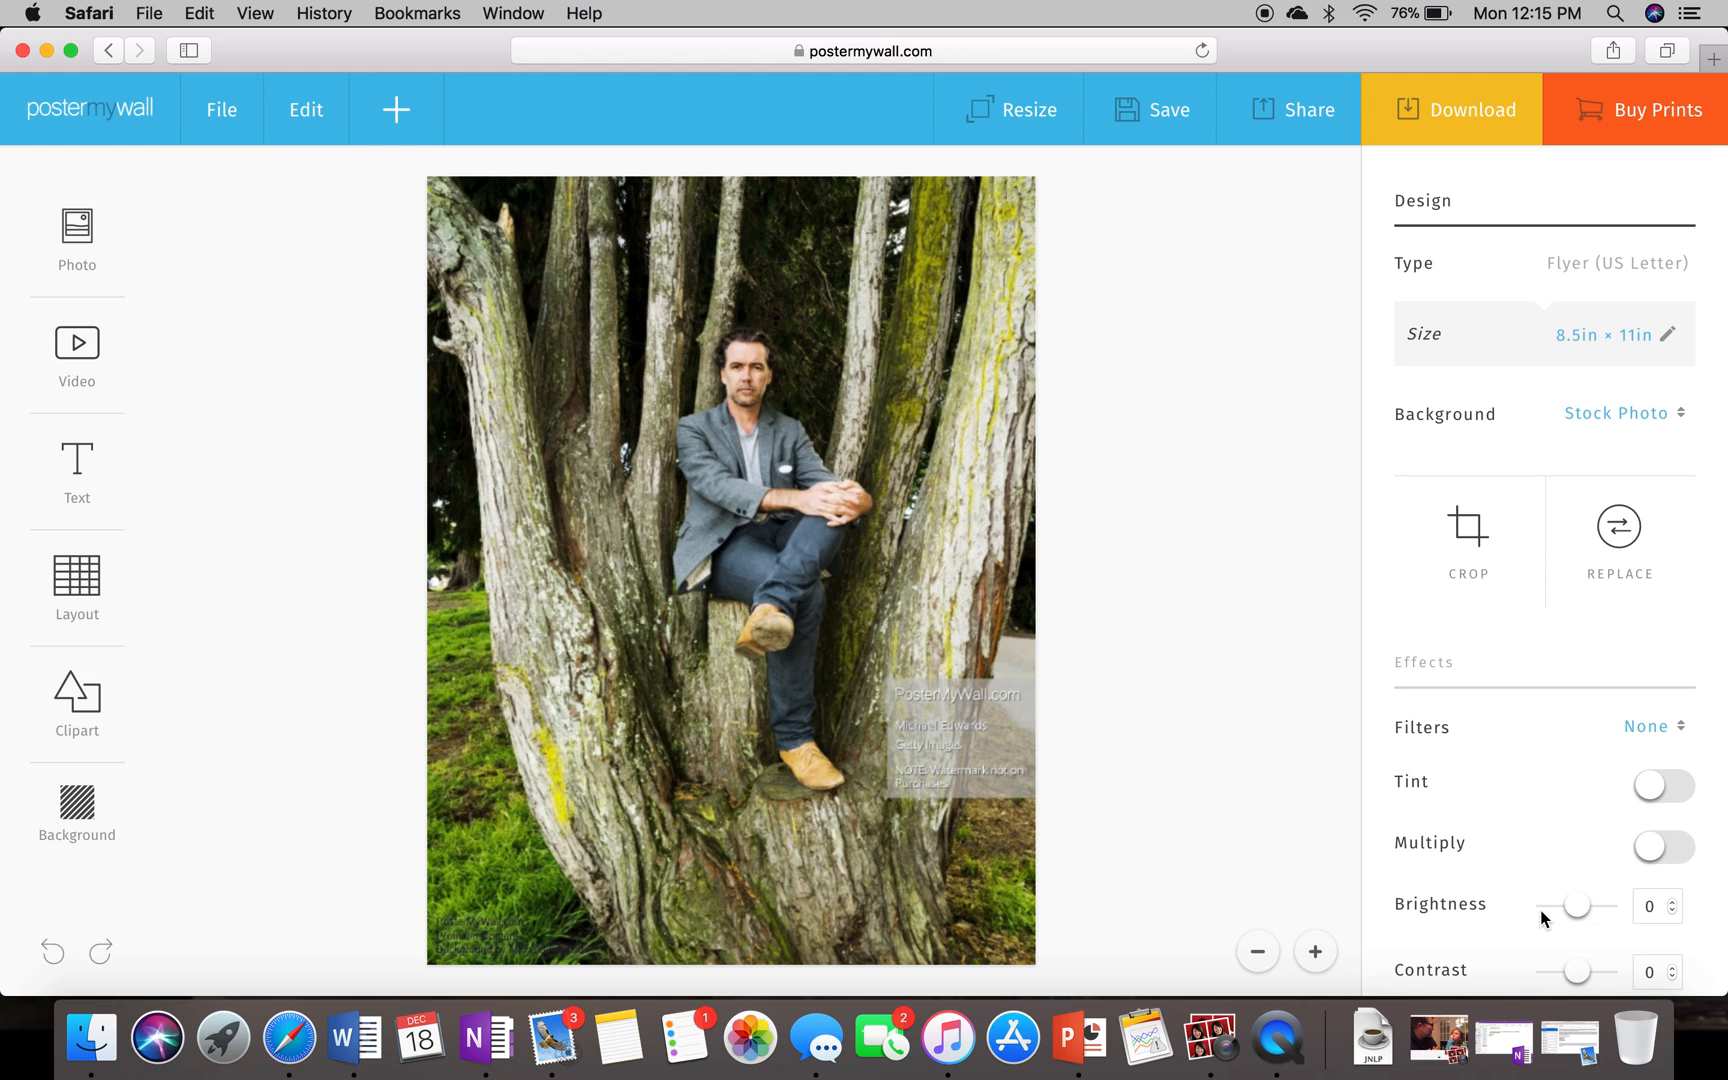
mouse_move(1155, 747)
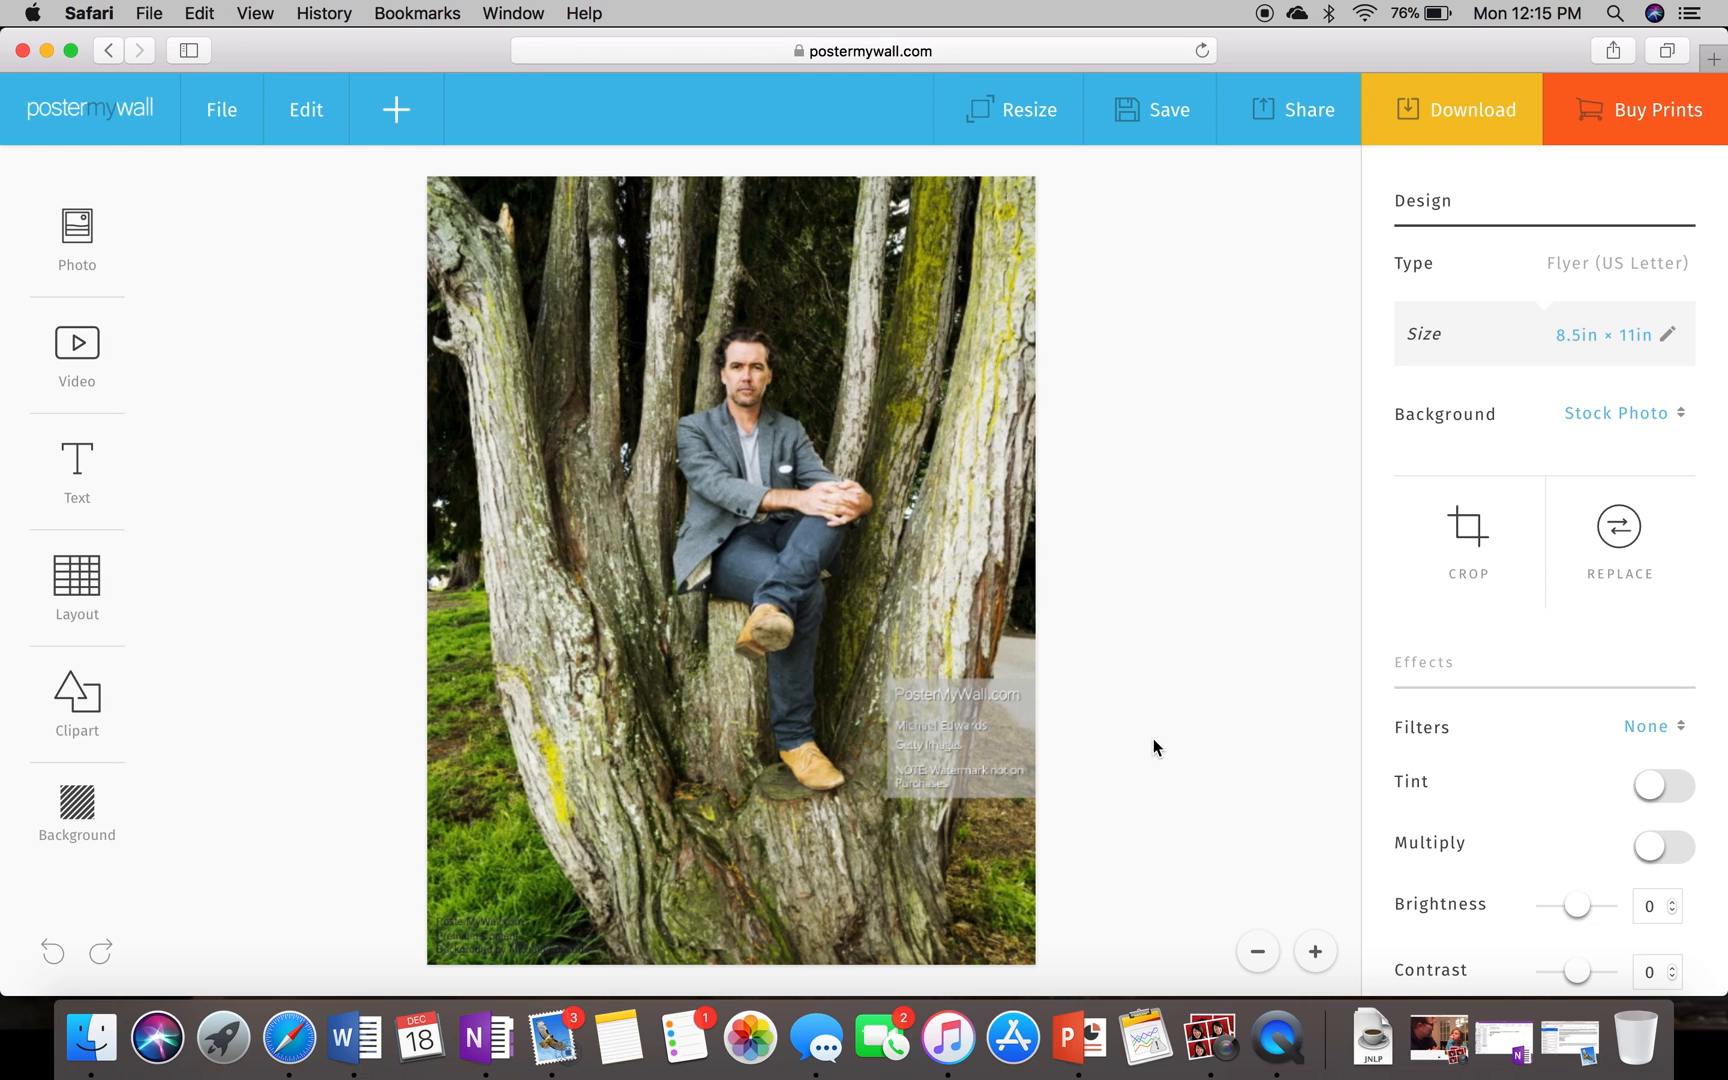
mouse_move(77, 241)
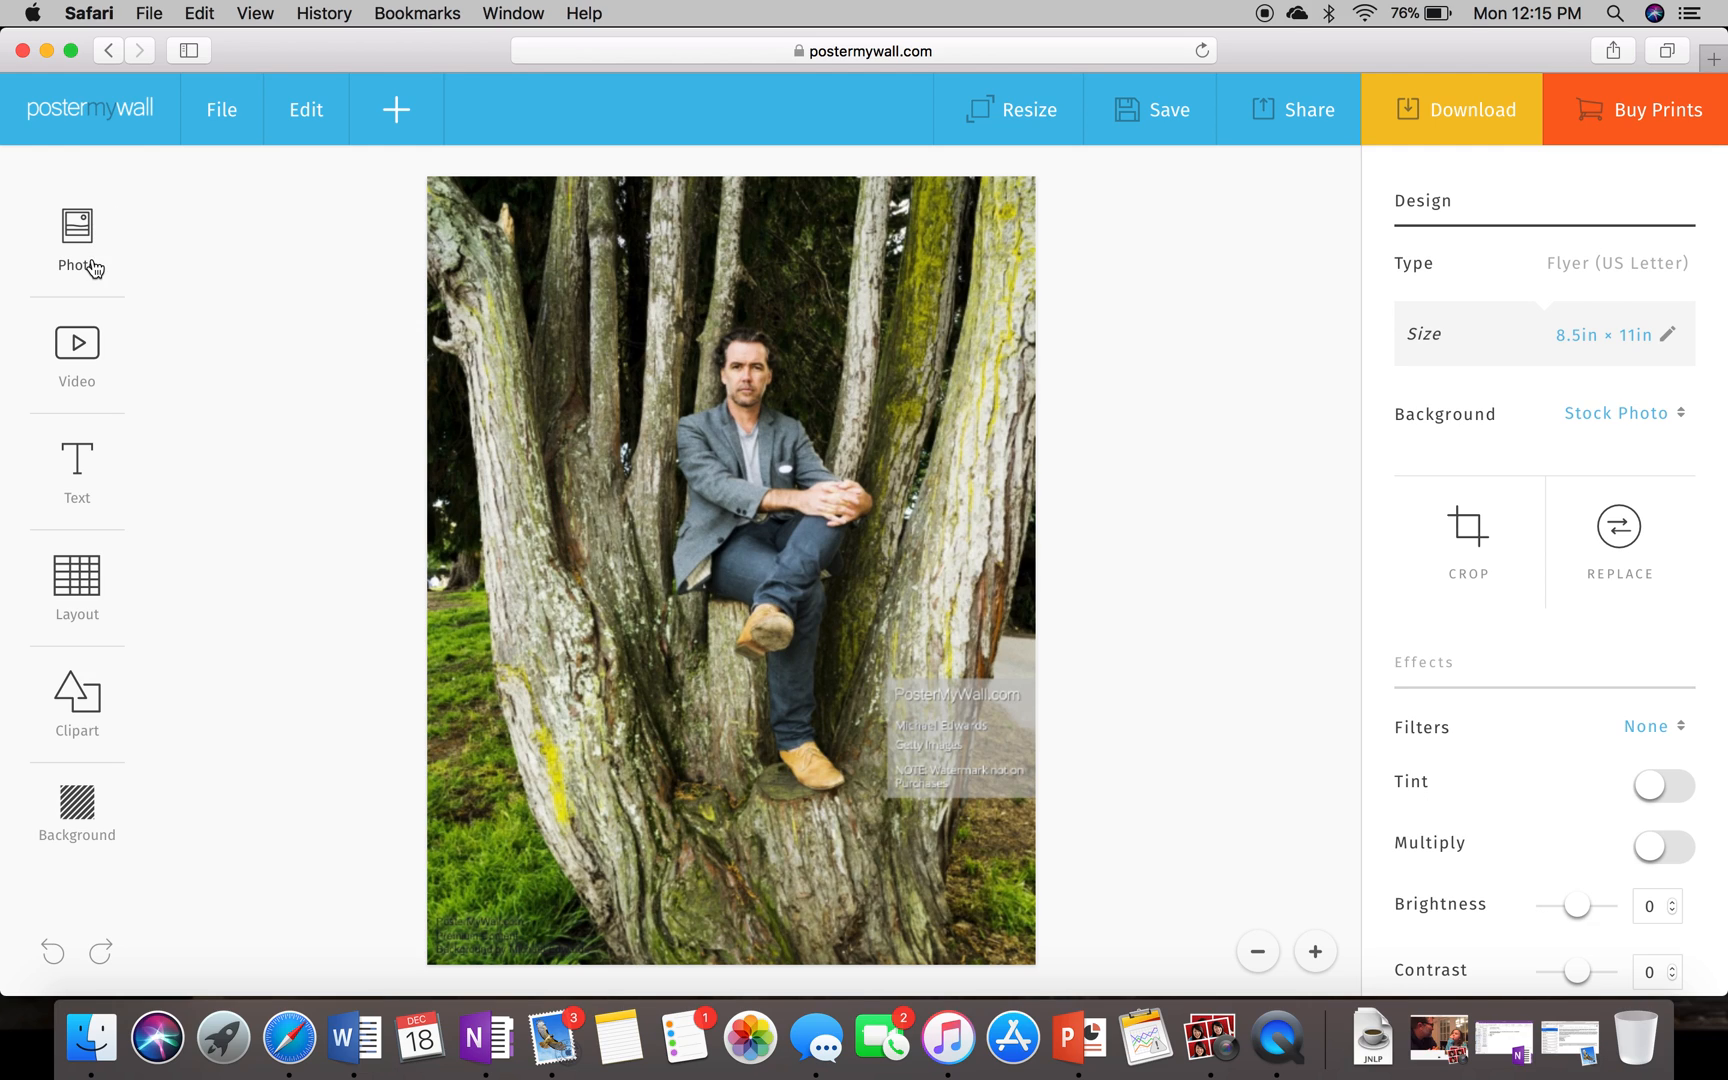
mouse_move(86, 367)
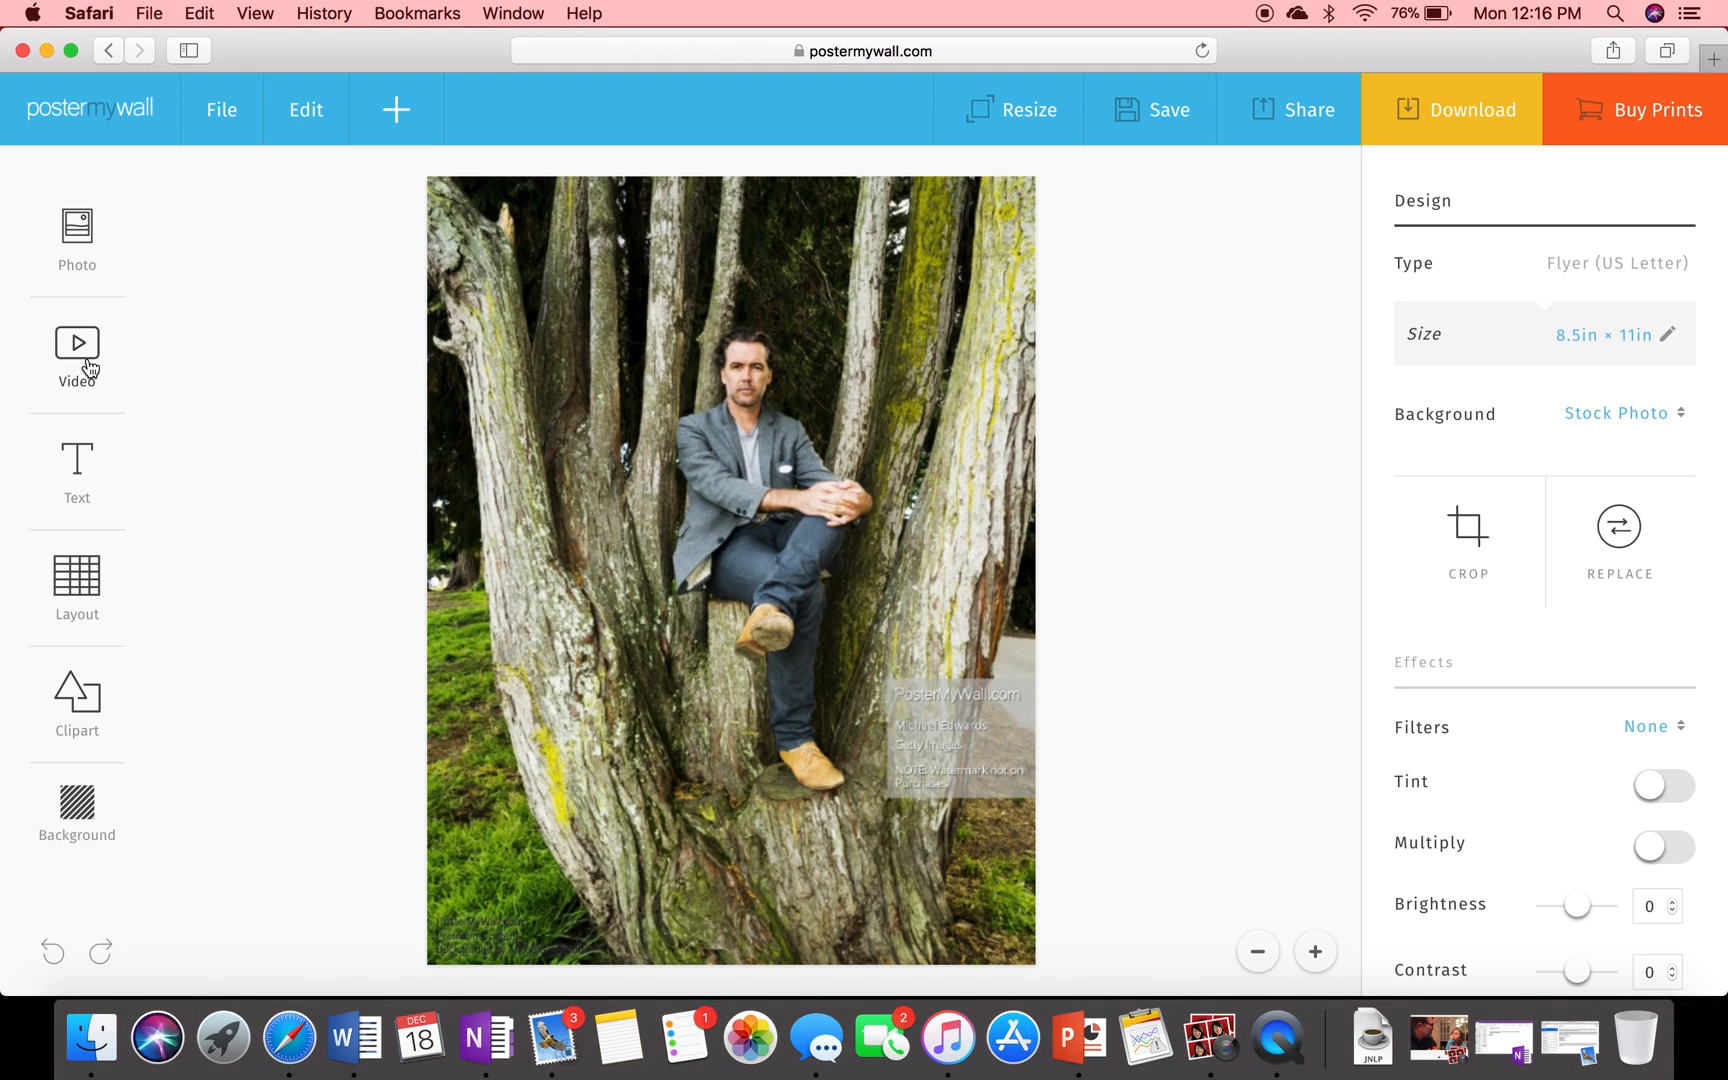
mouse_move(77, 231)
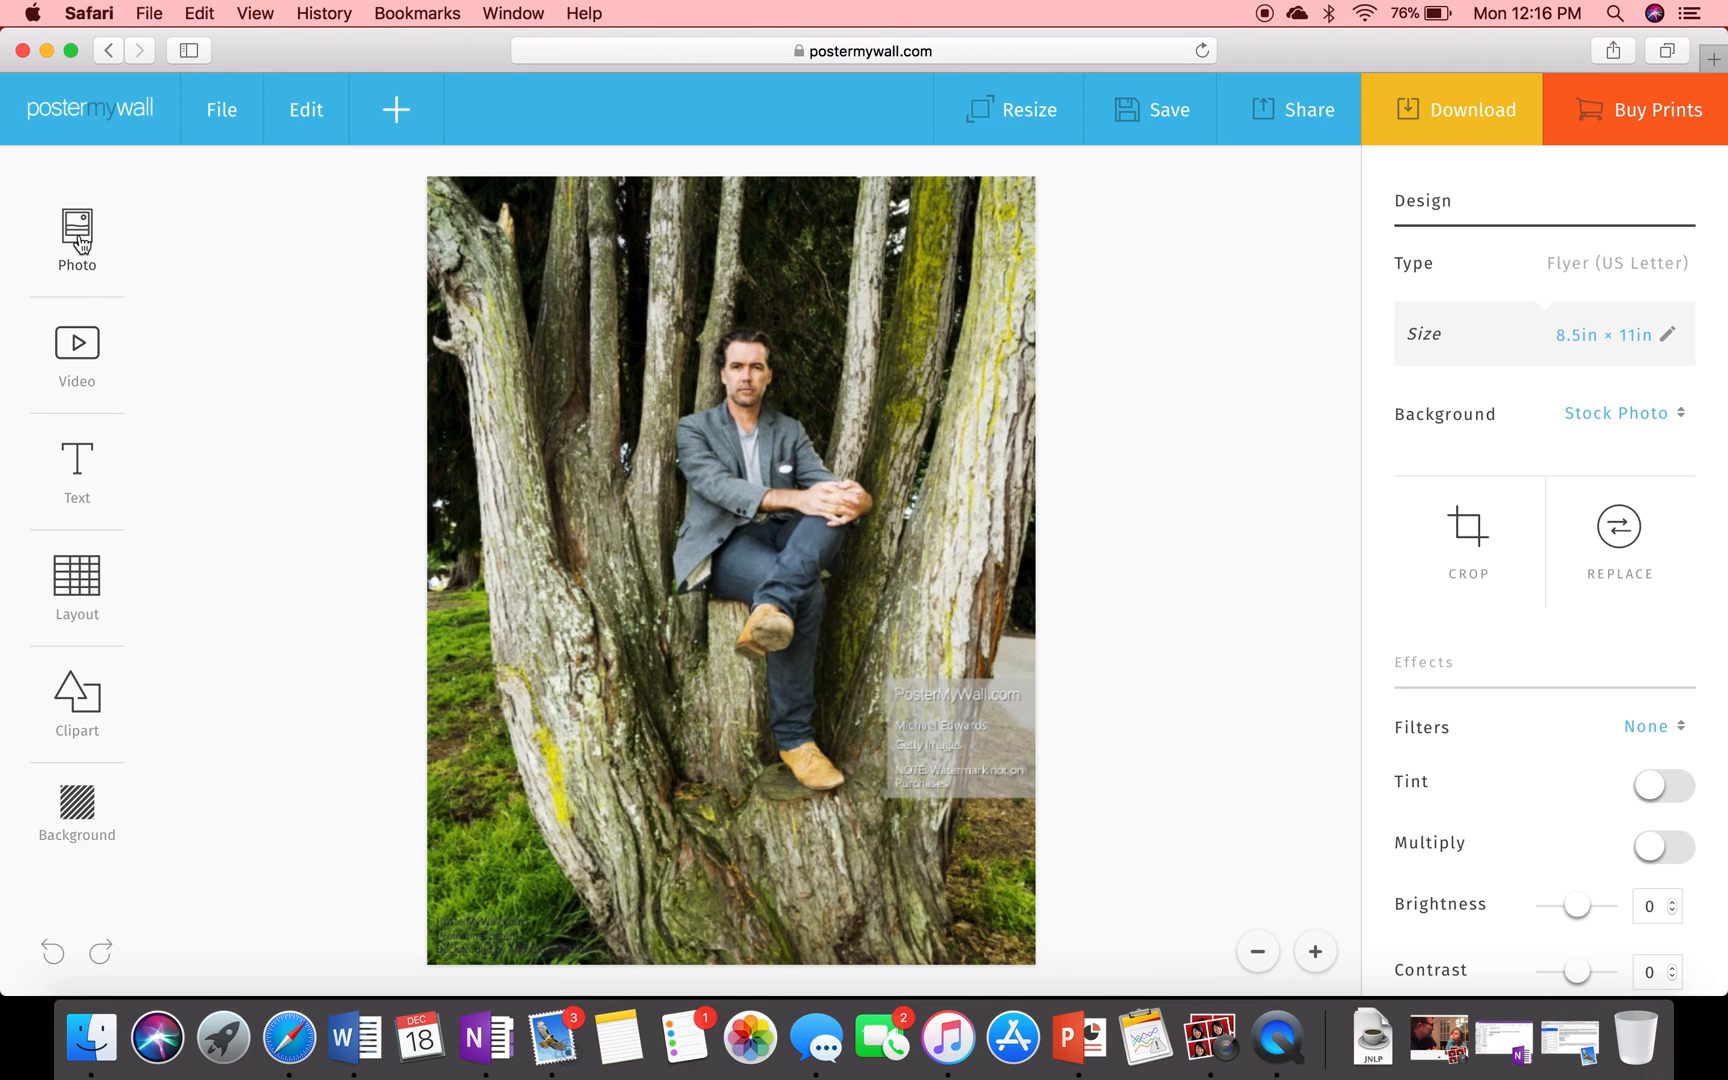
- Open the Photo menu in the left sidebar to list photo sources
left_click(76, 233)
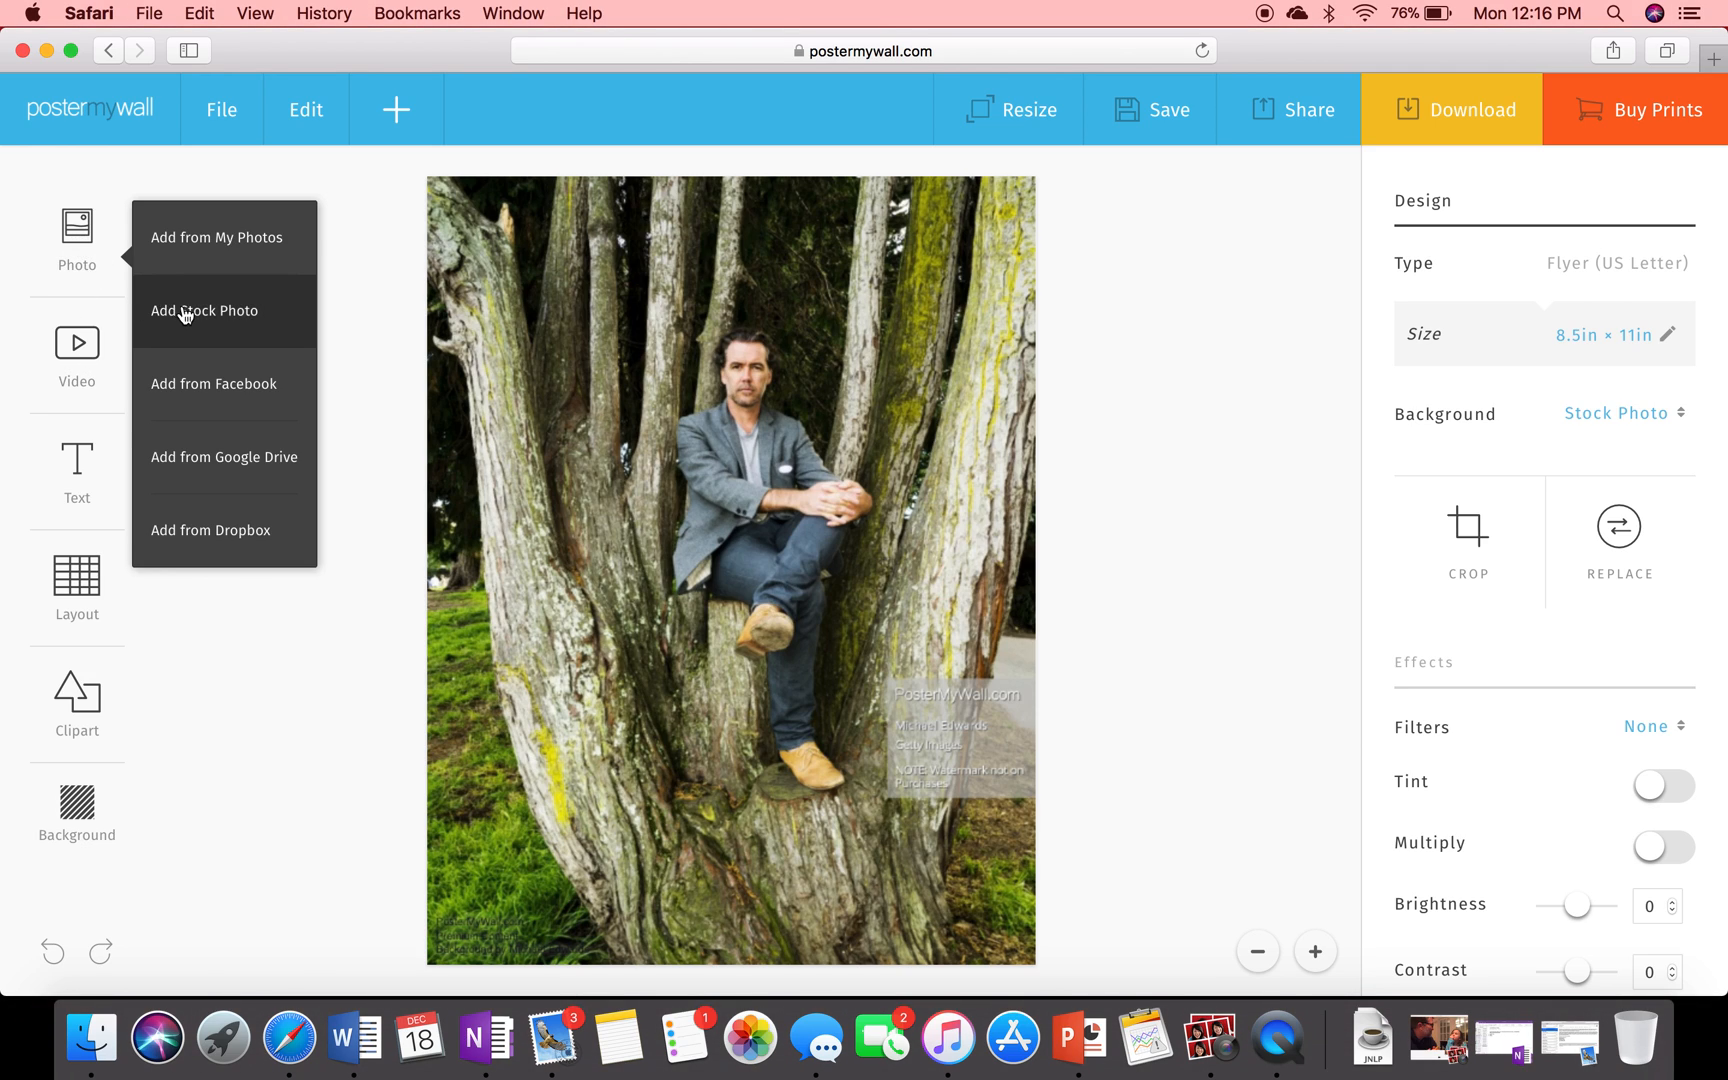
- Add the uploaded thumbs-up photo from My Photos onto the flyer
left_click(217, 237)
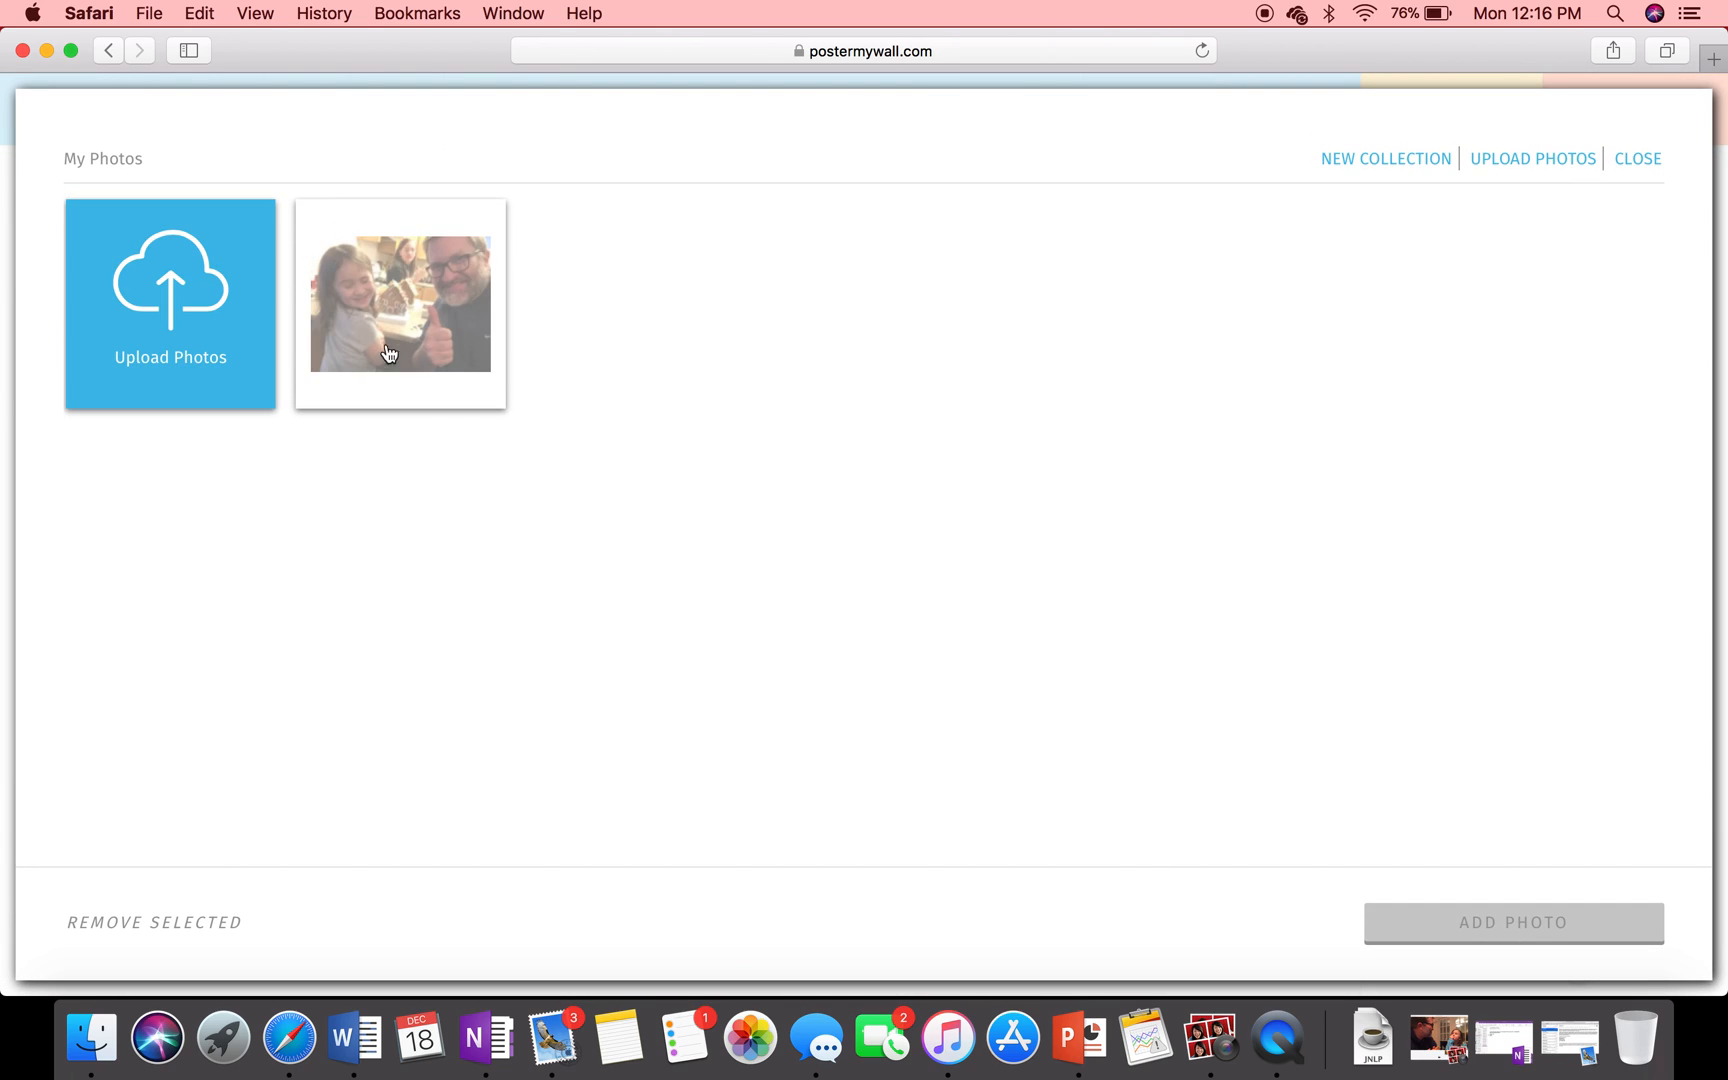
left_click(400, 304)
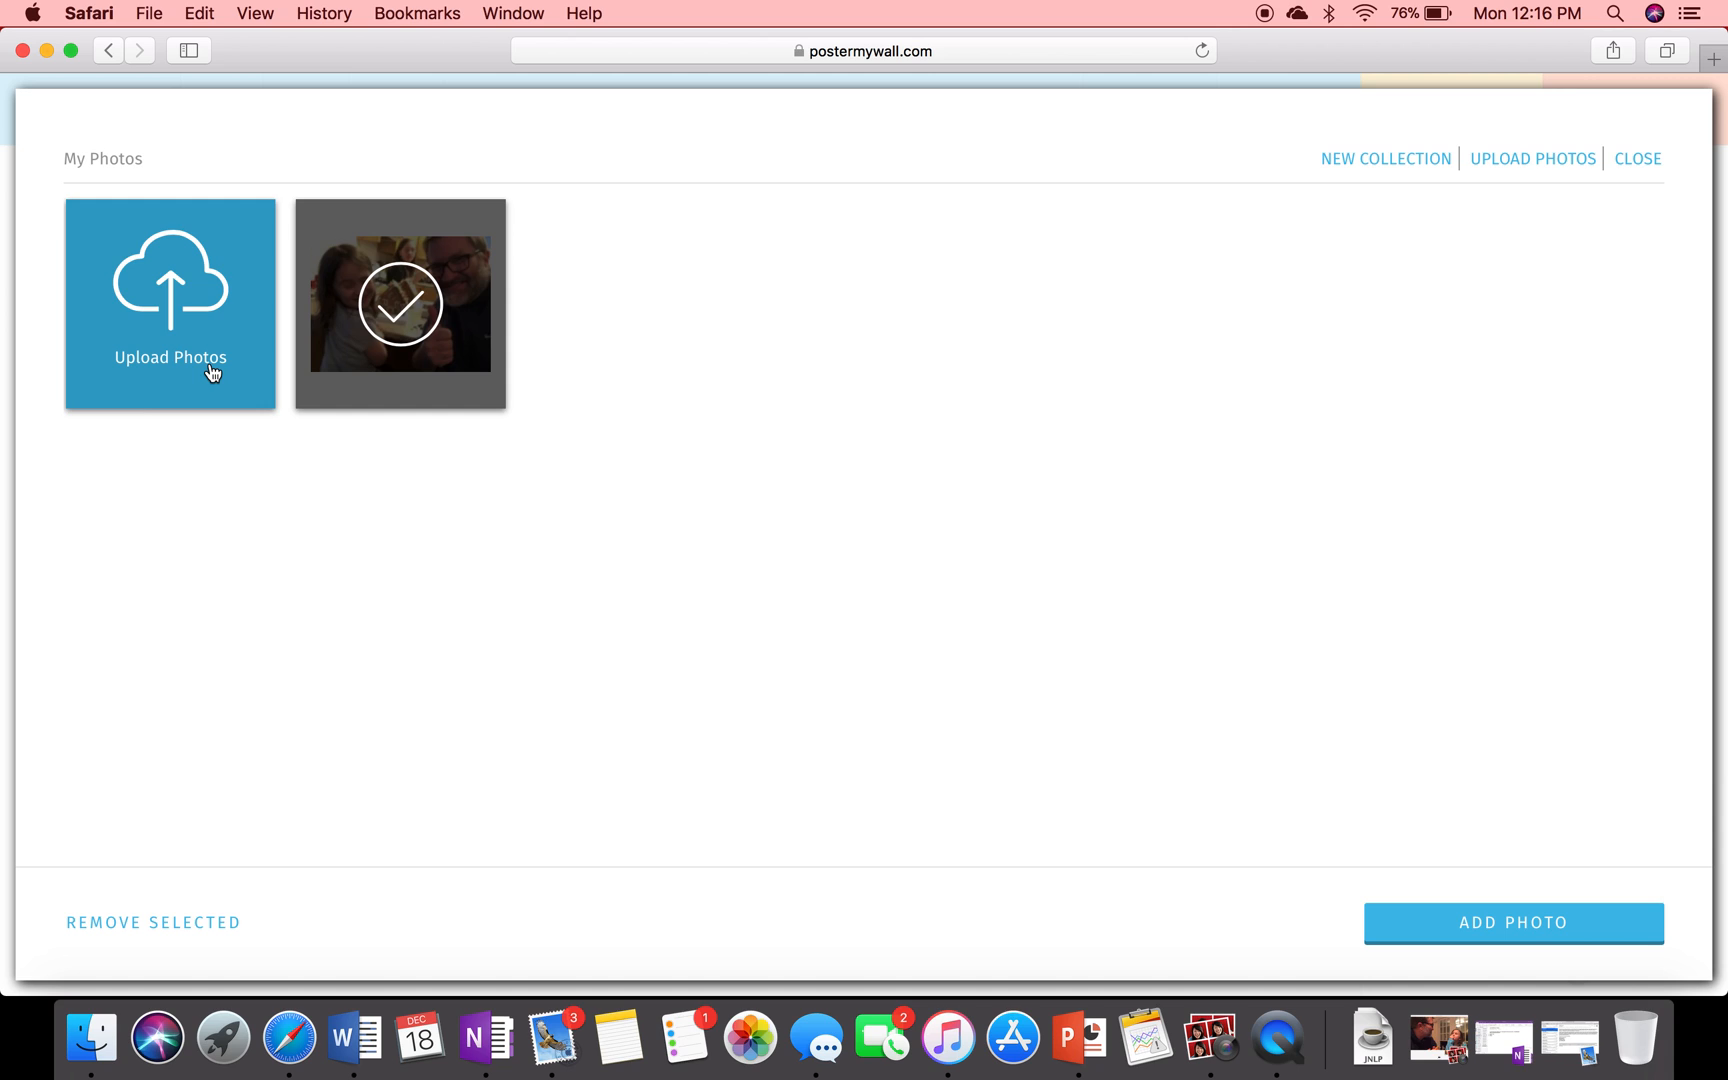
mouse_move(392, 350)
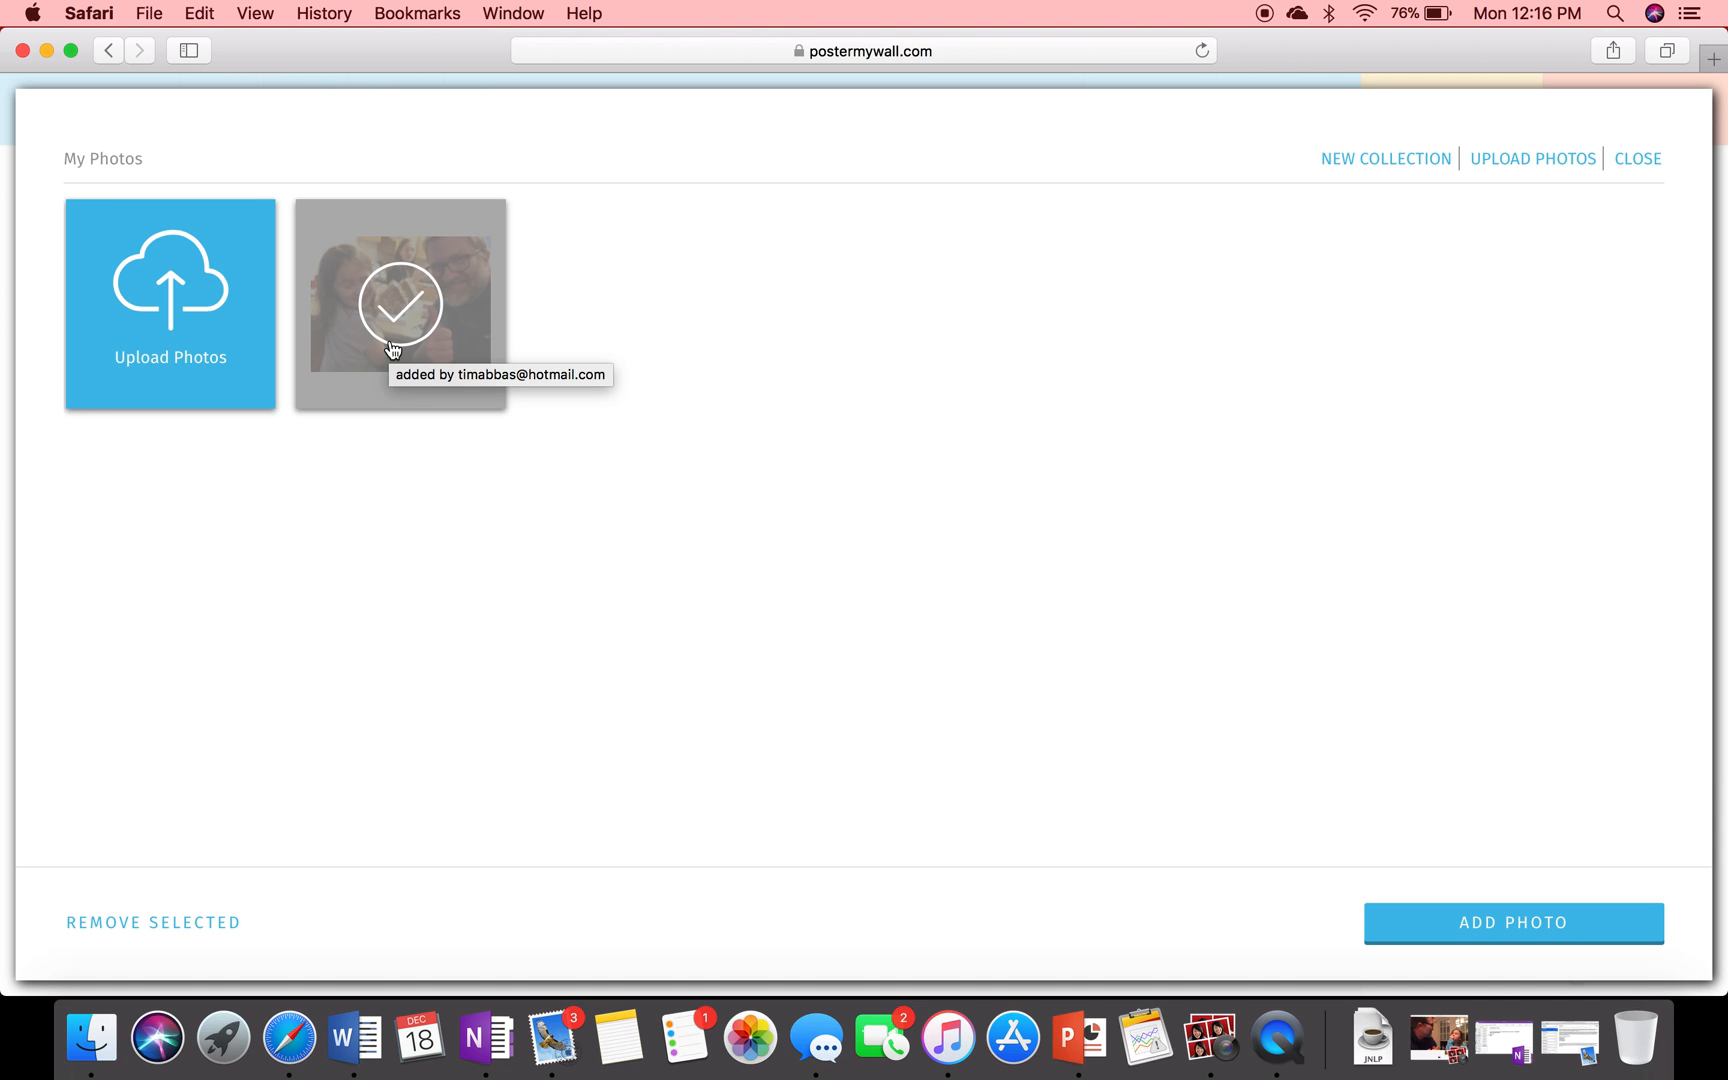
left_click(399, 303)
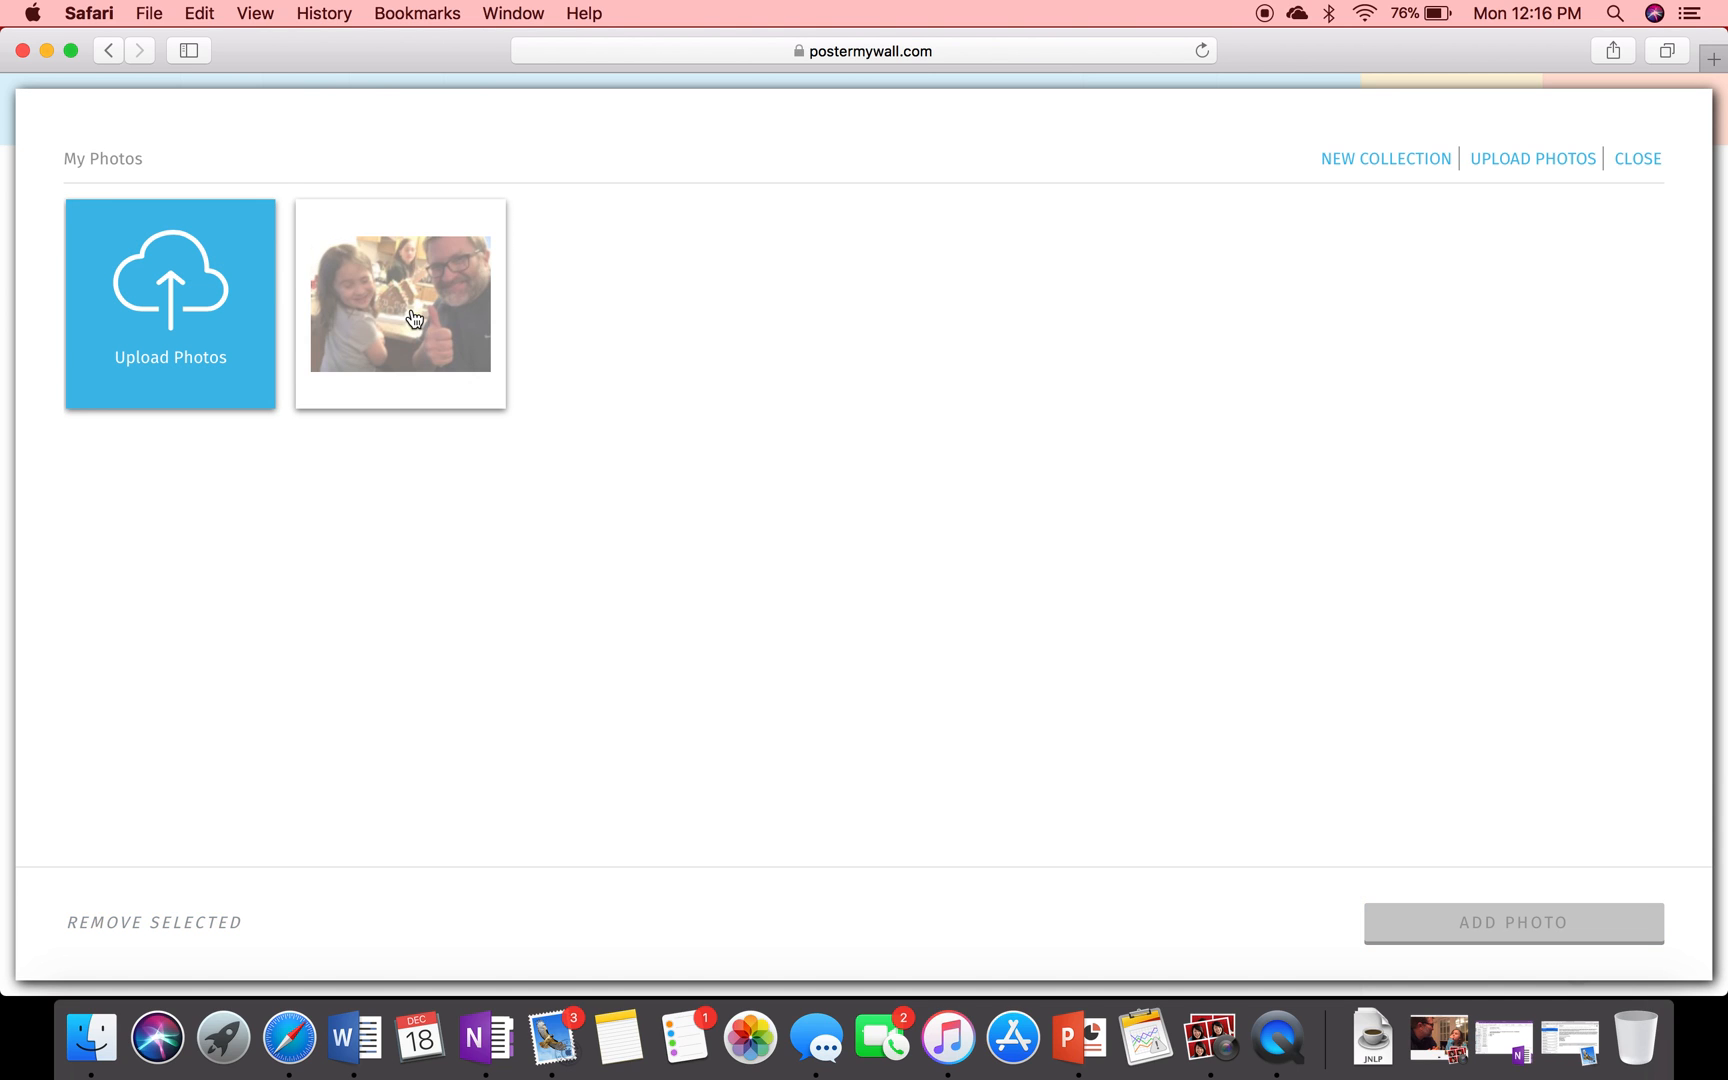
left_click(400, 303)
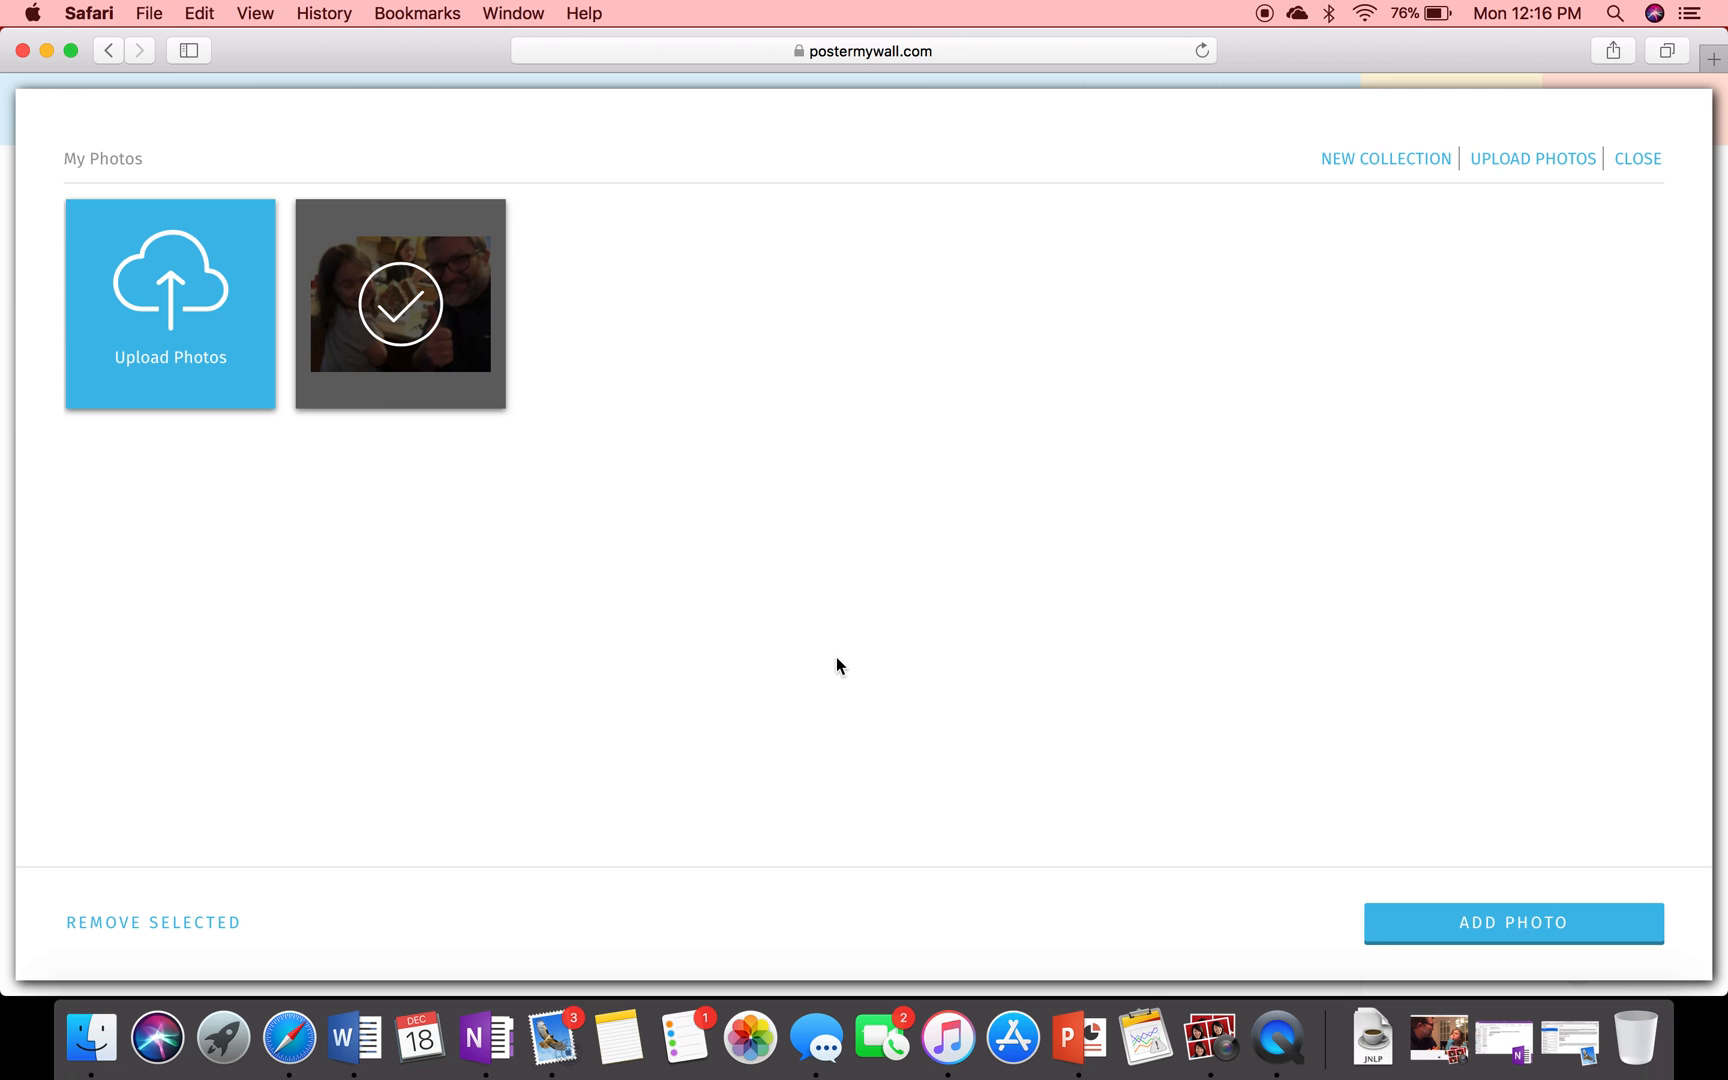
left_click(1511, 922)
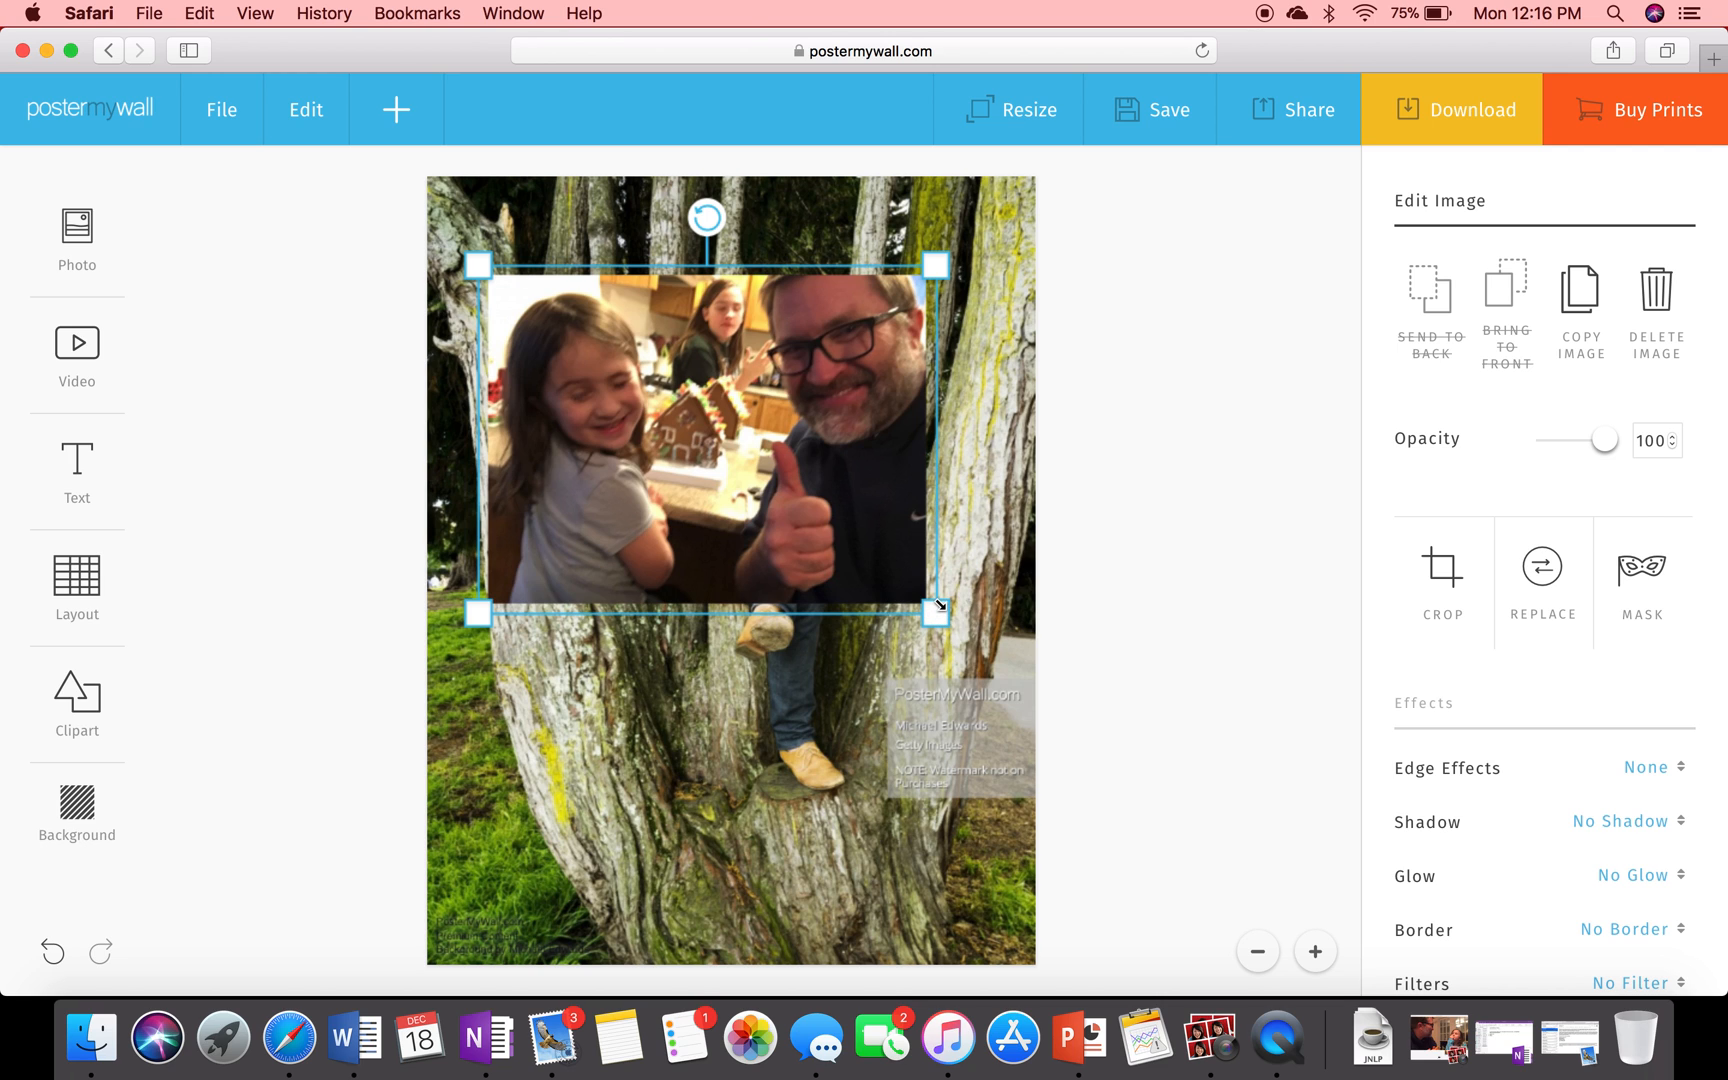
- Shrink the thumbs-up photo, tilt it, and move it over the man's chest
left_click_drag(936, 612, 813, 541)
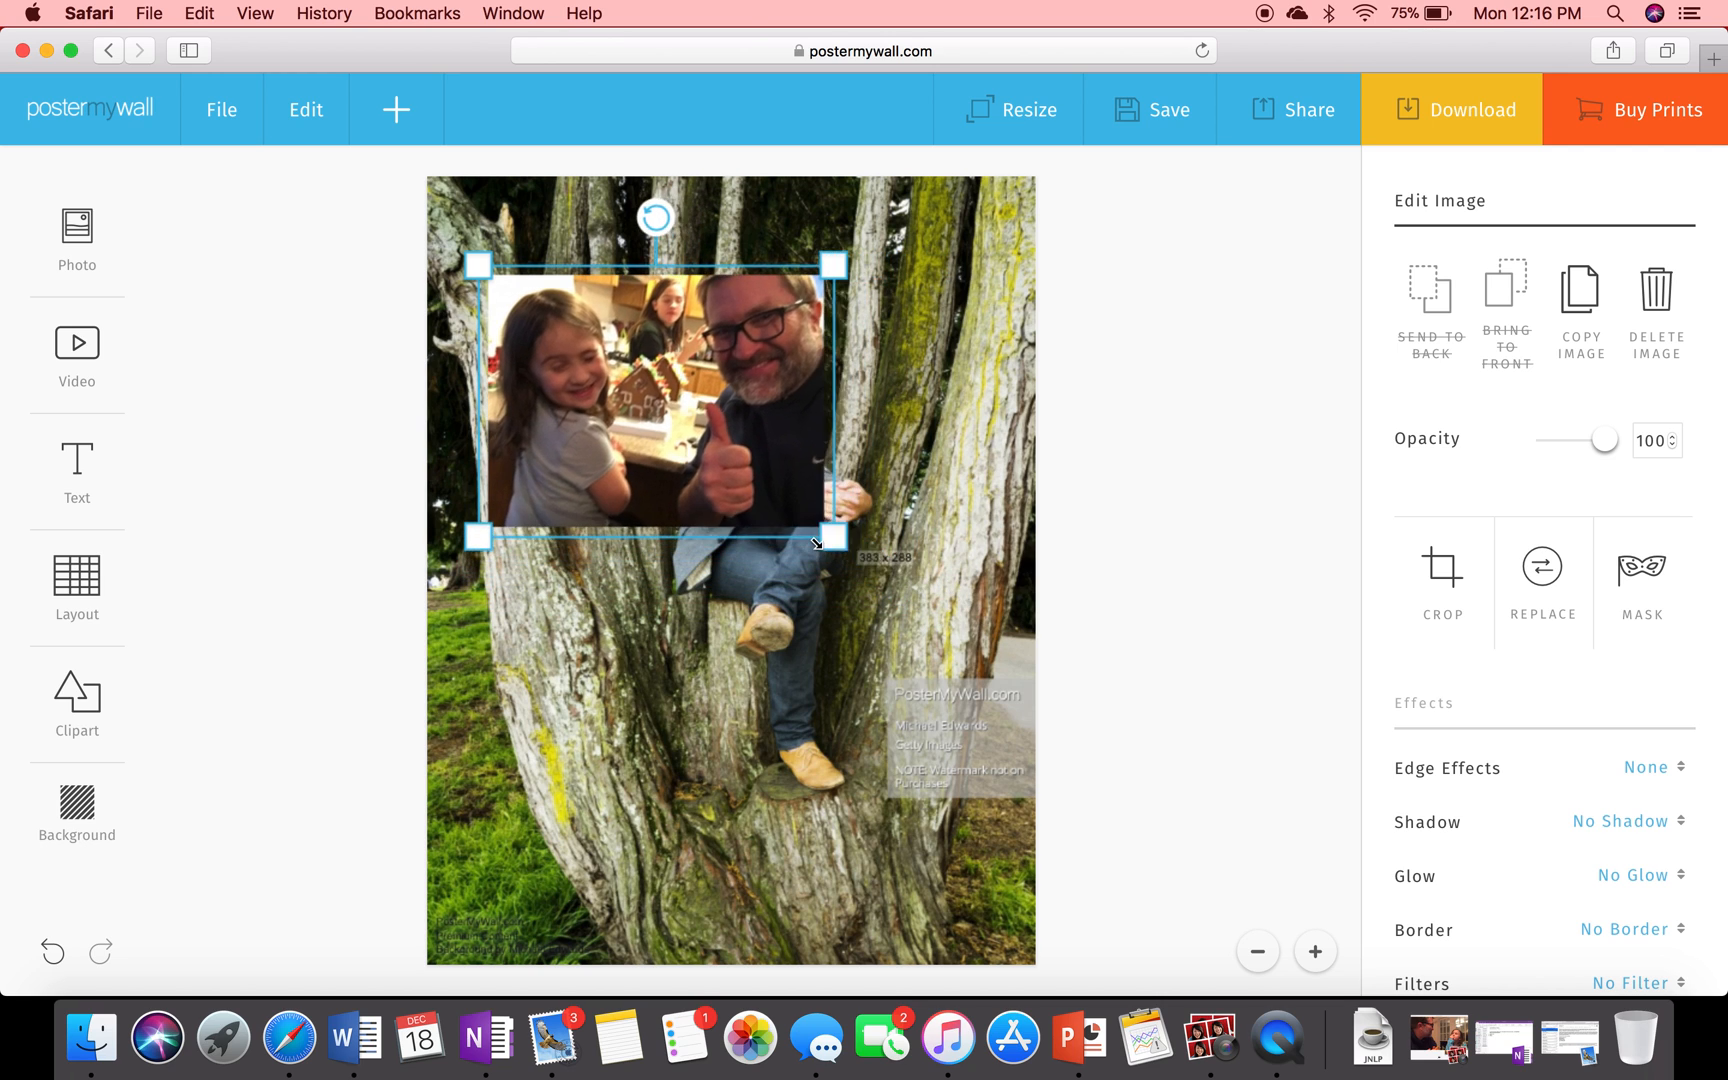
left_click_drag(834, 537, 683, 421)
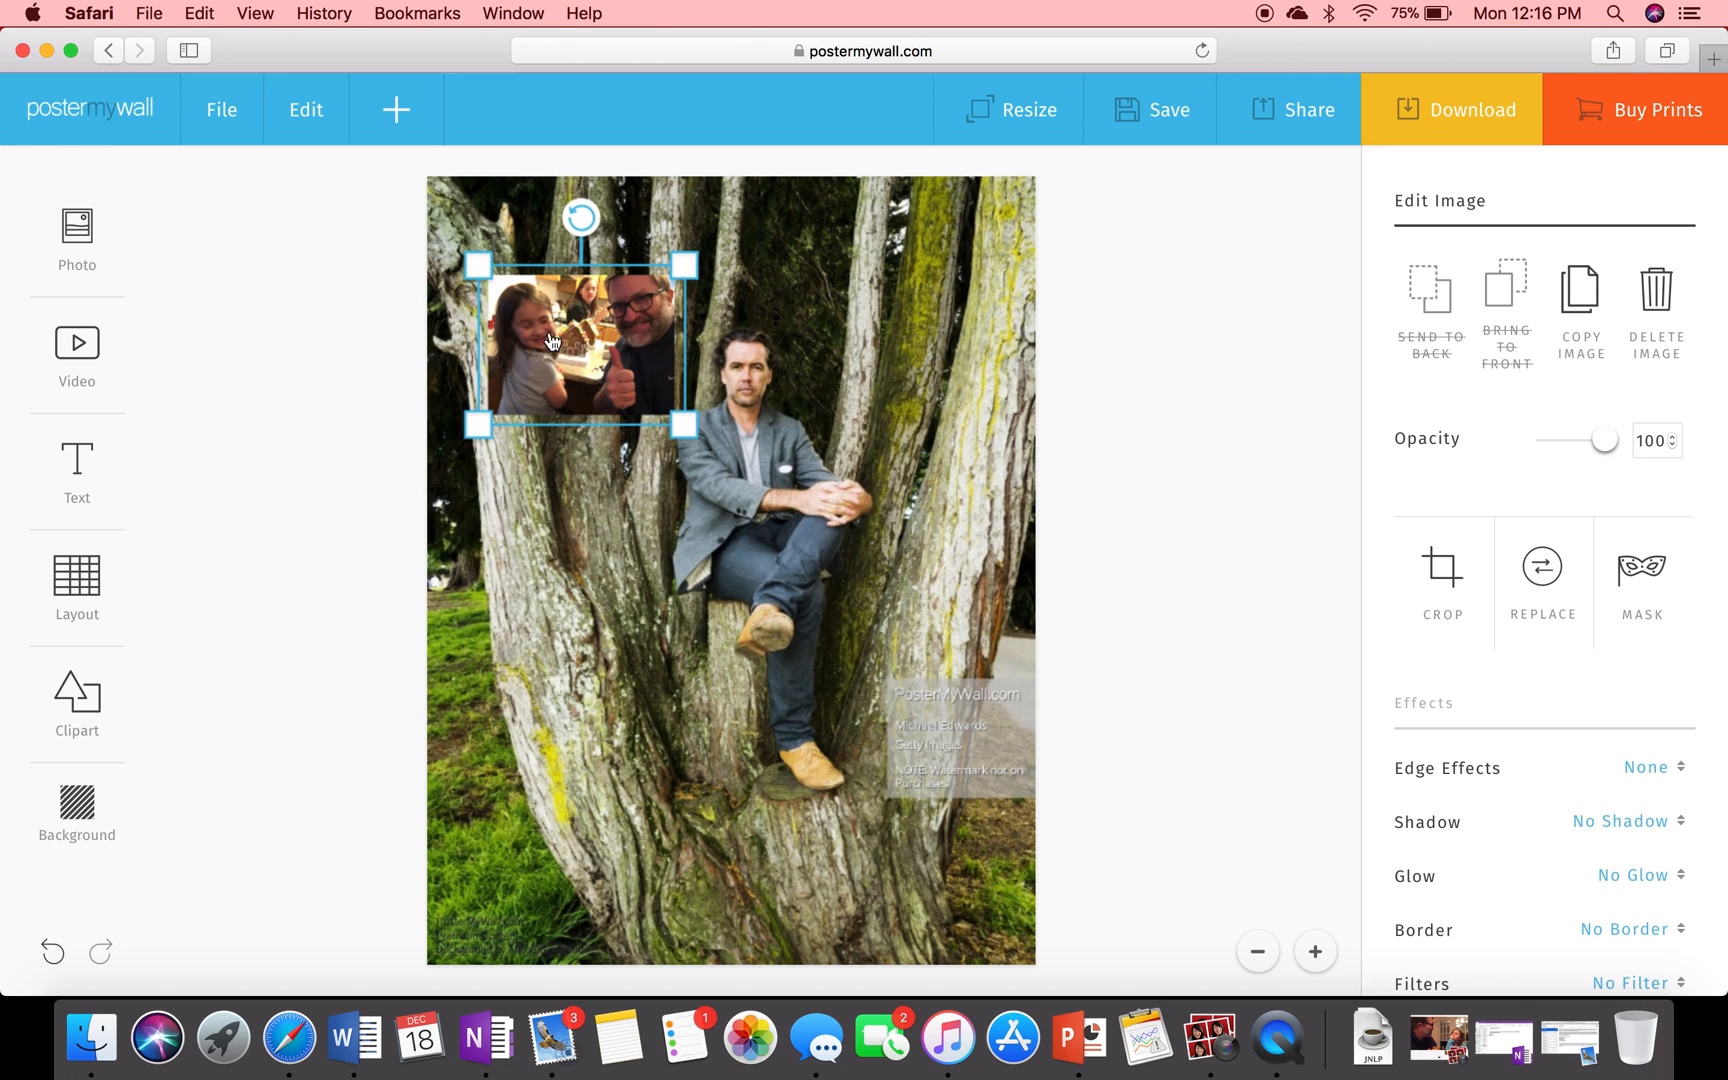
left_click_drag(580, 216, 527, 228)
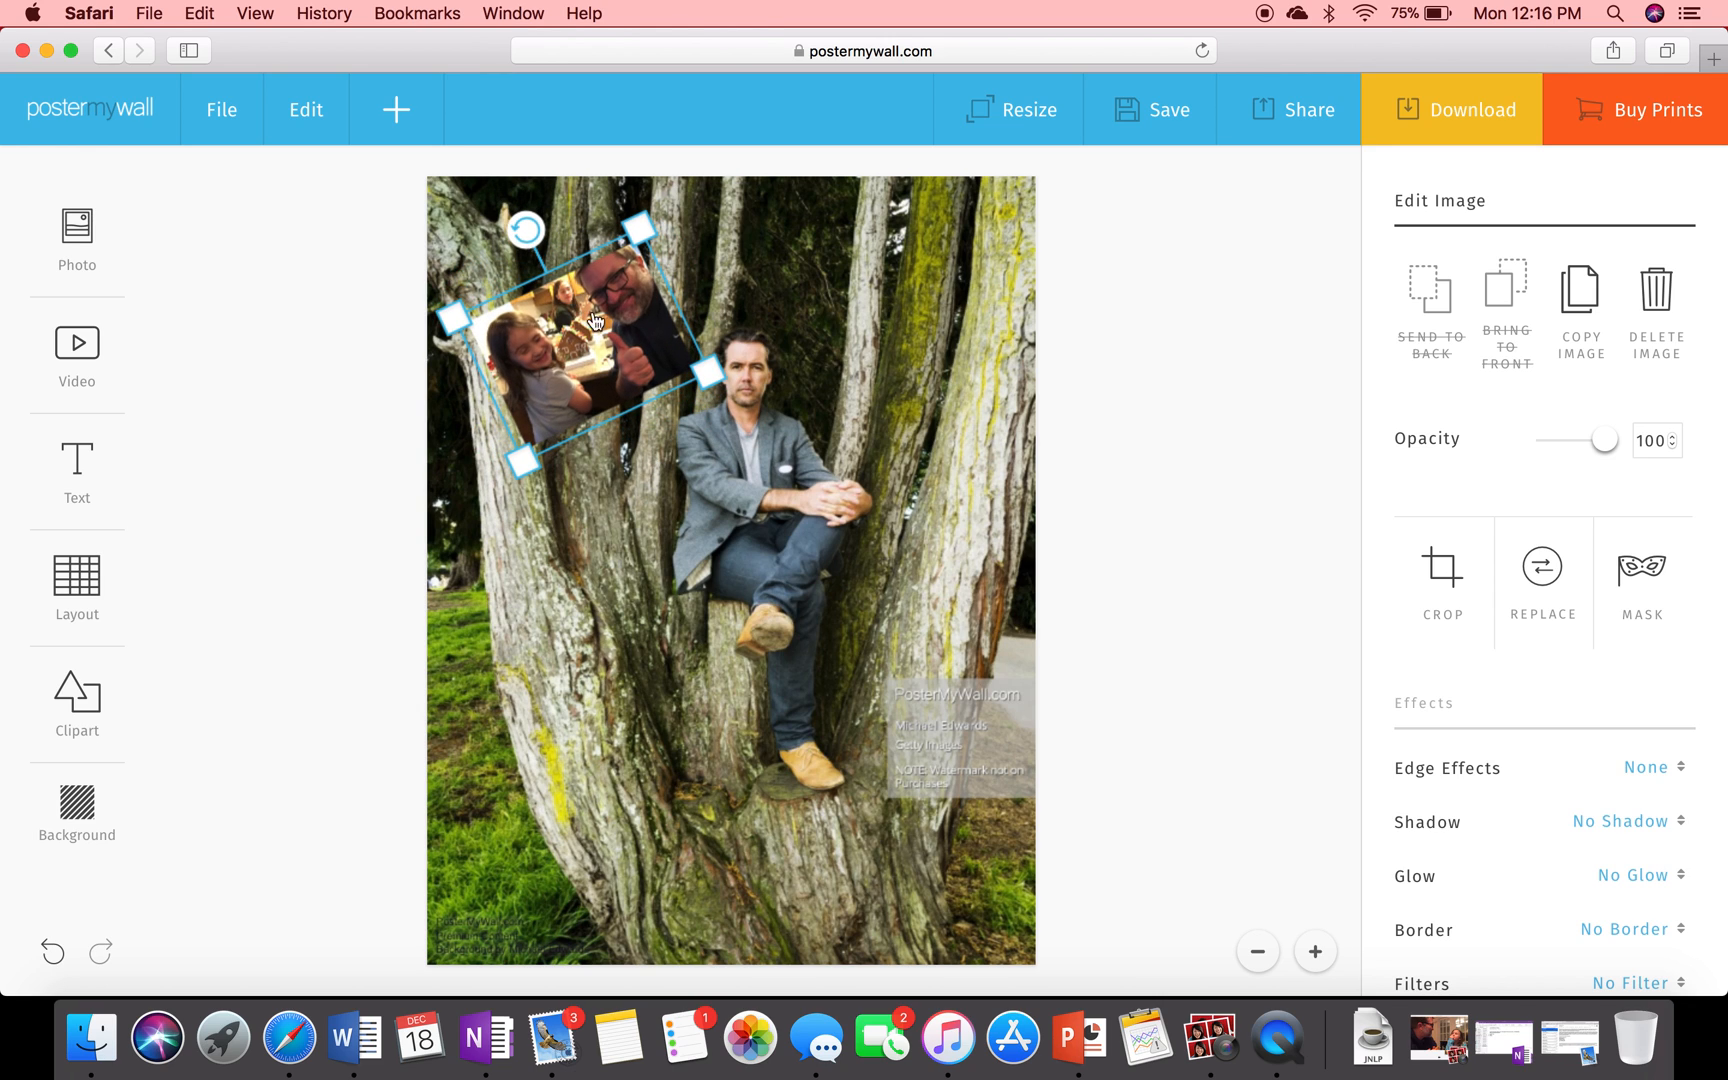
left_click_drag(595, 320, 766, 382)
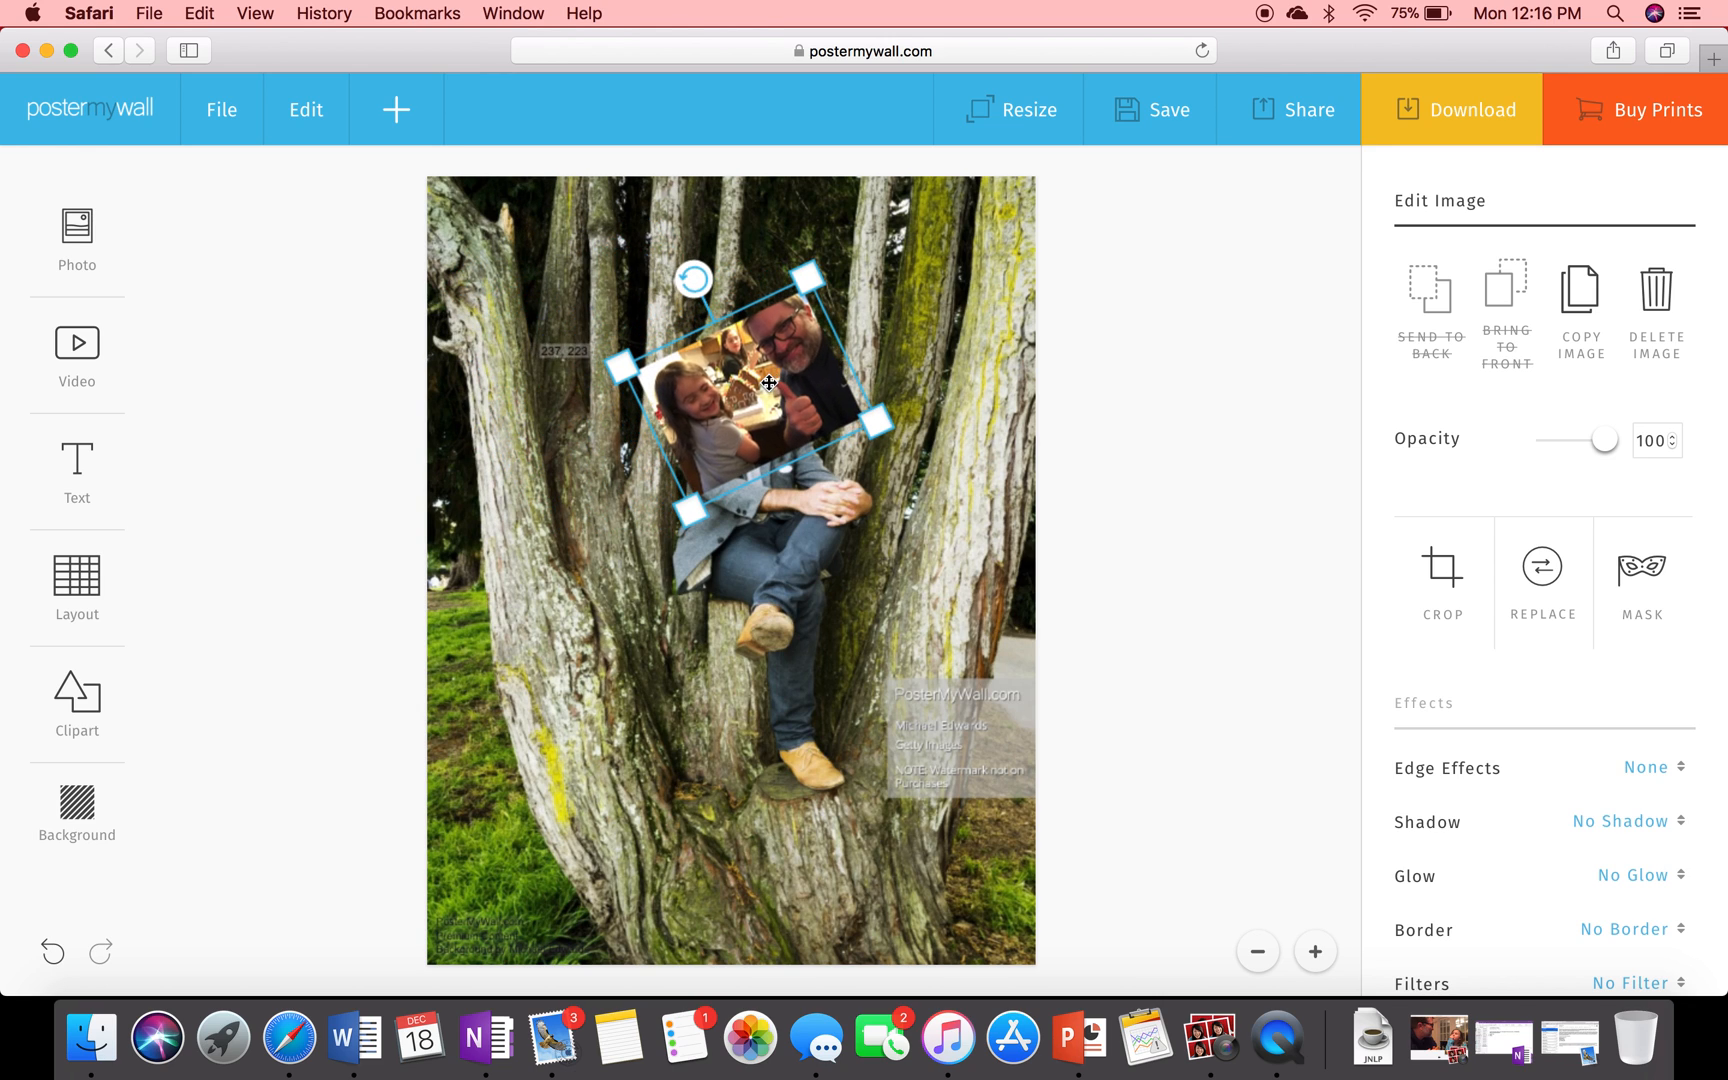
left_click(76, 468)
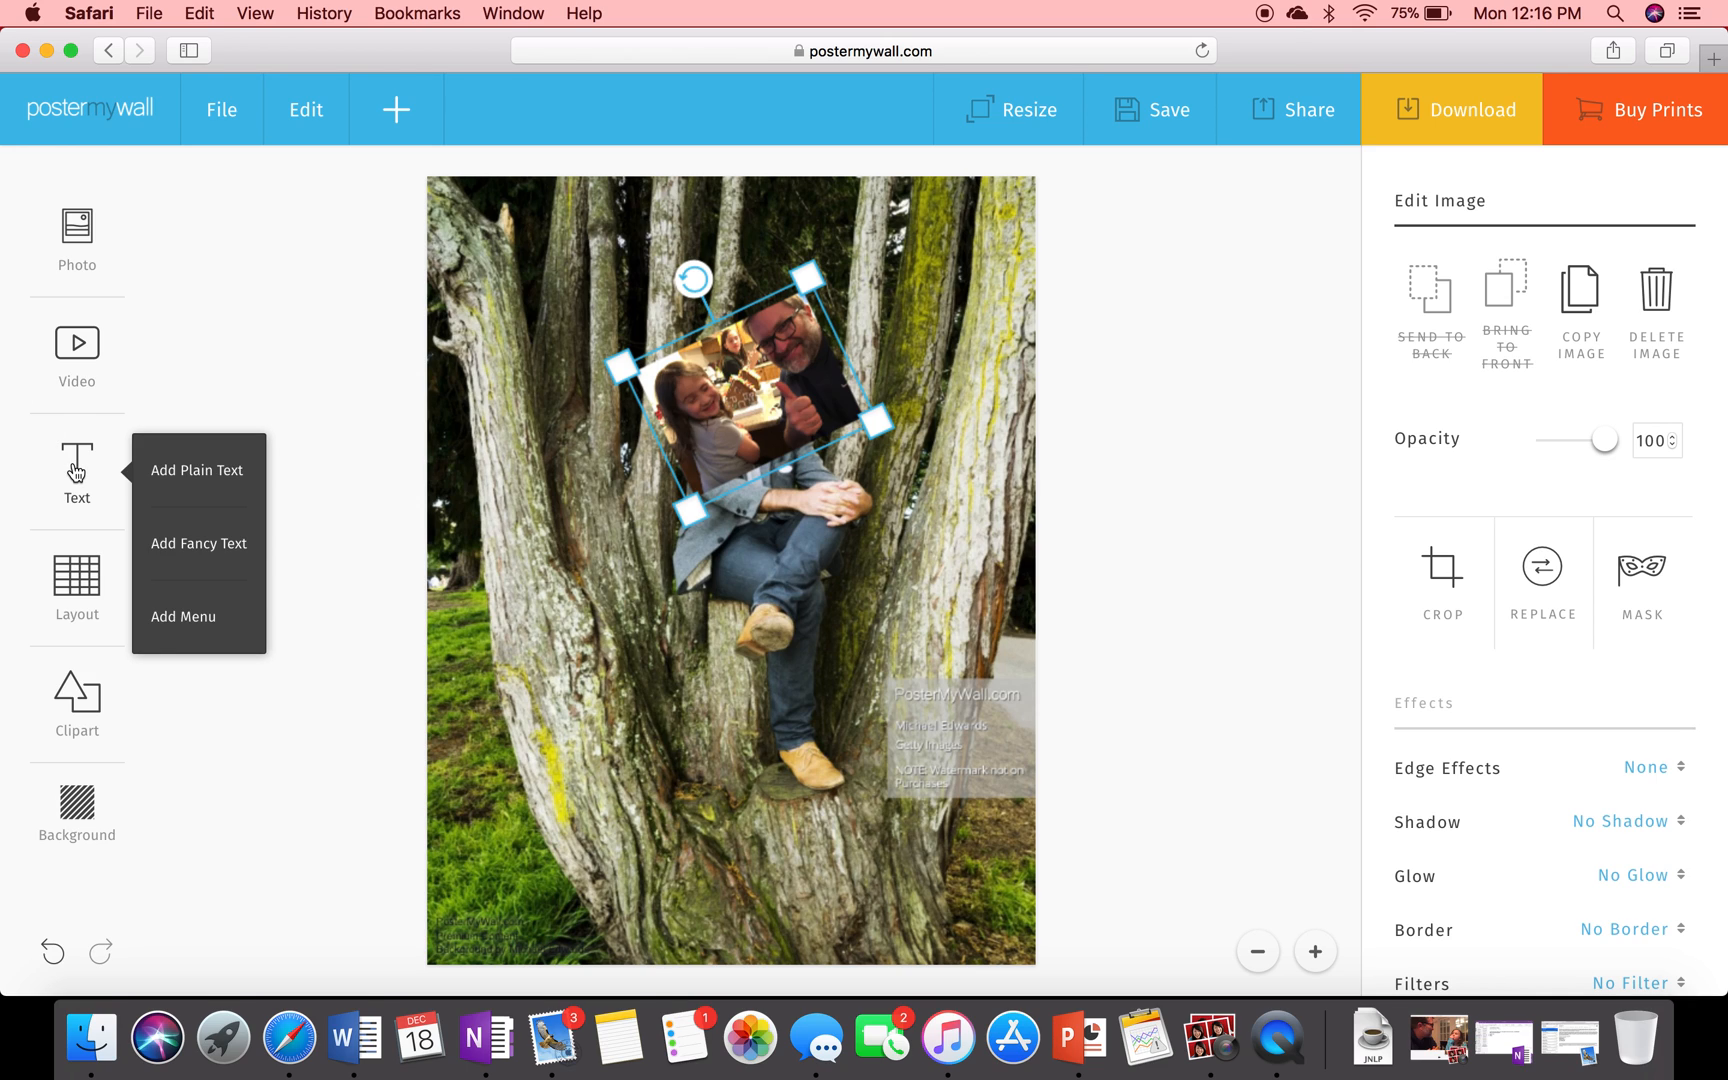
- Add a plain text heading reading 'THIS IS CIVICS!' above the thumbs-up photo
left_click(196, 469)
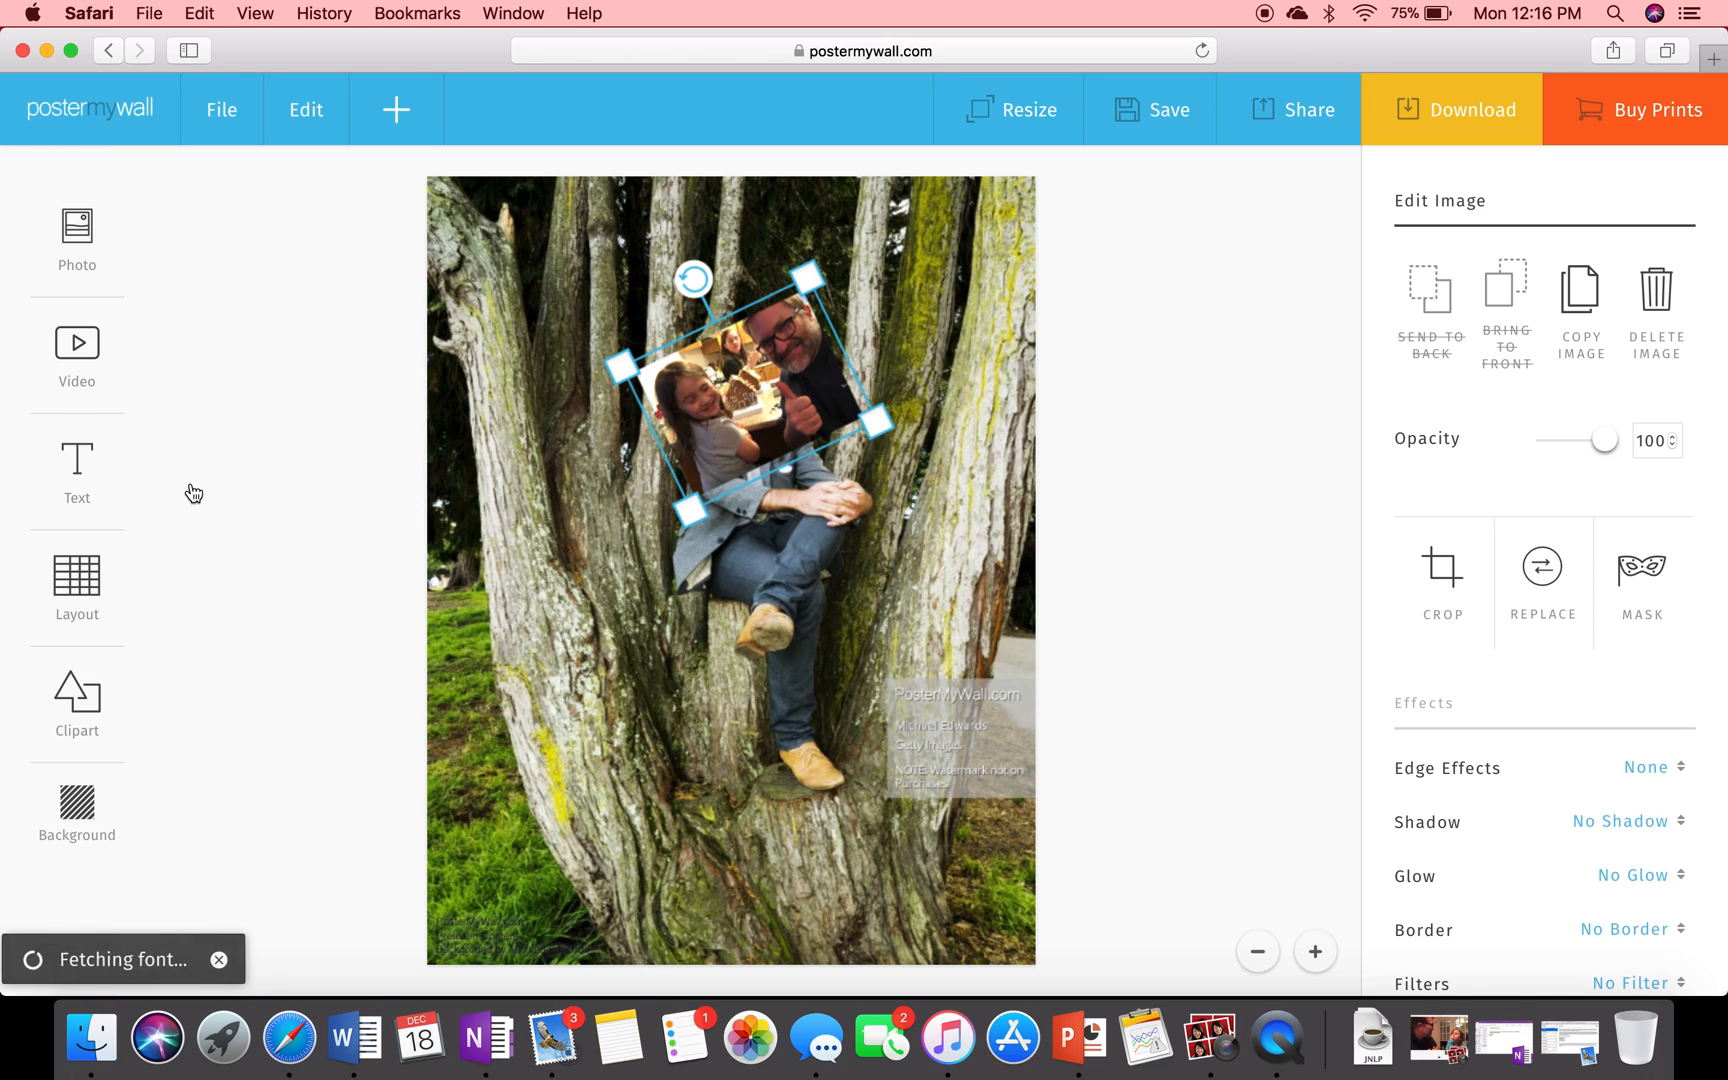
left_click(76, 474)
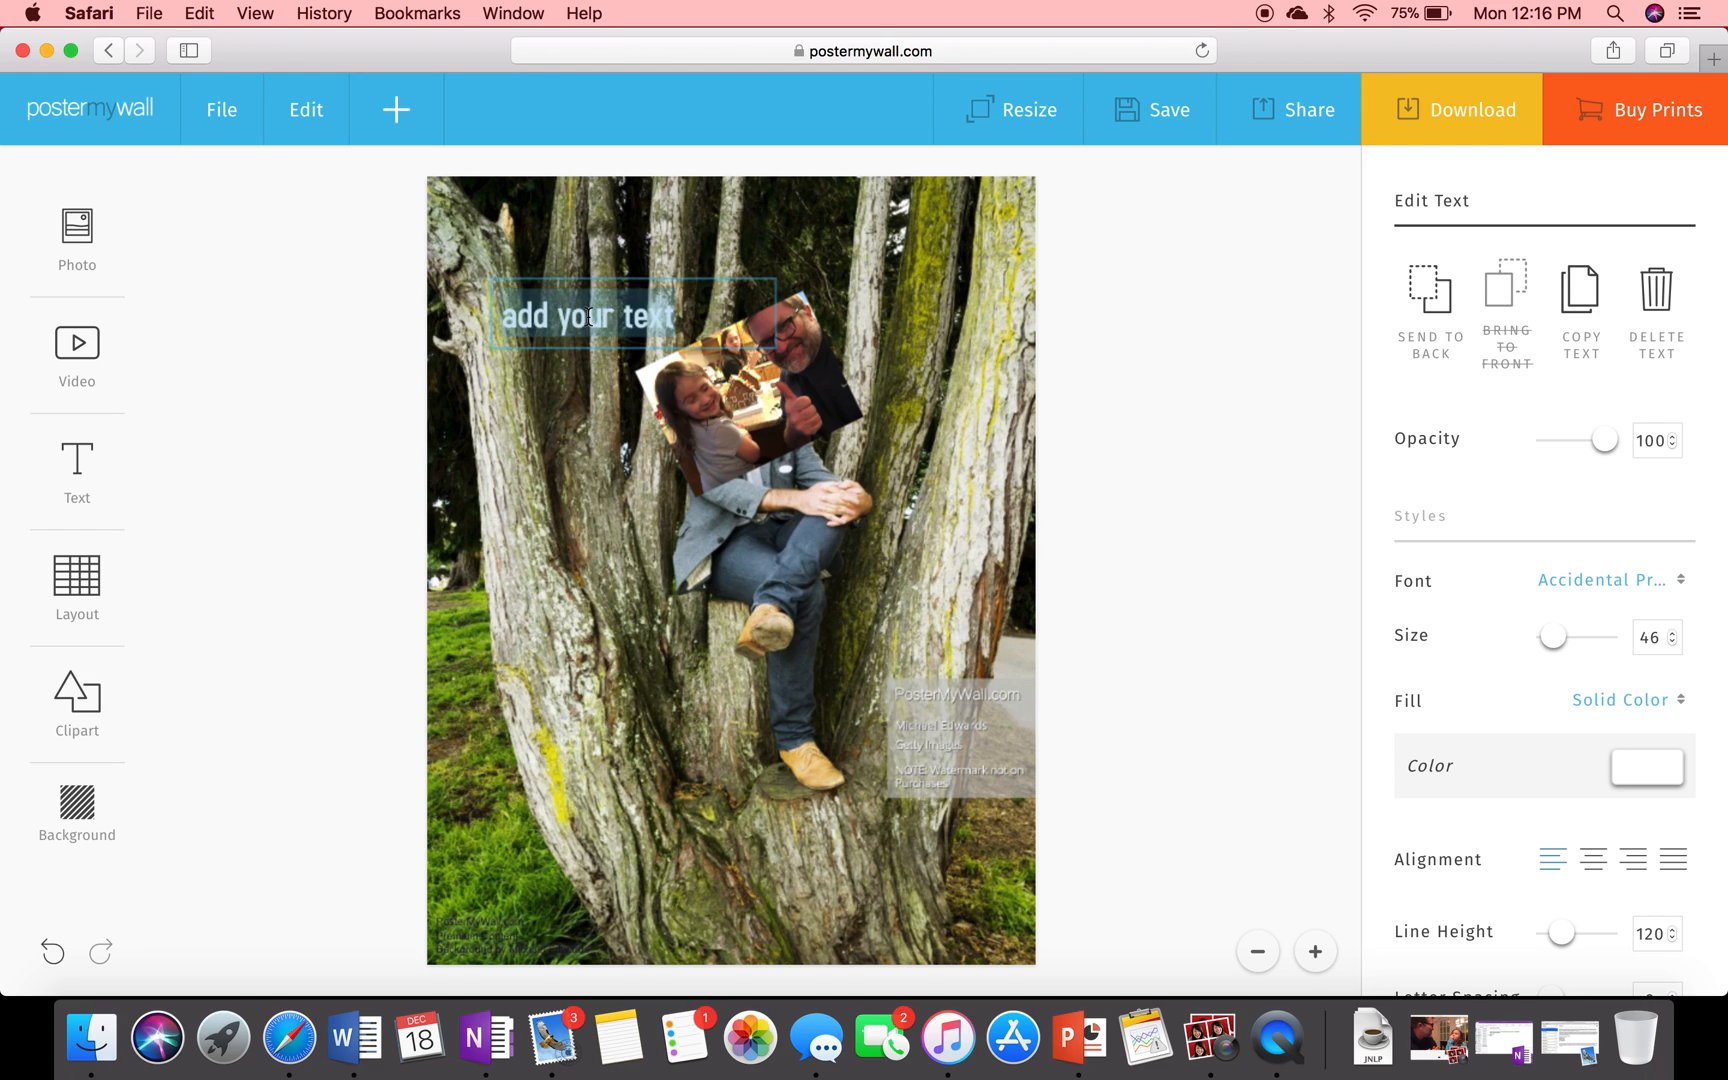
type("THIS IS CIVICS!")
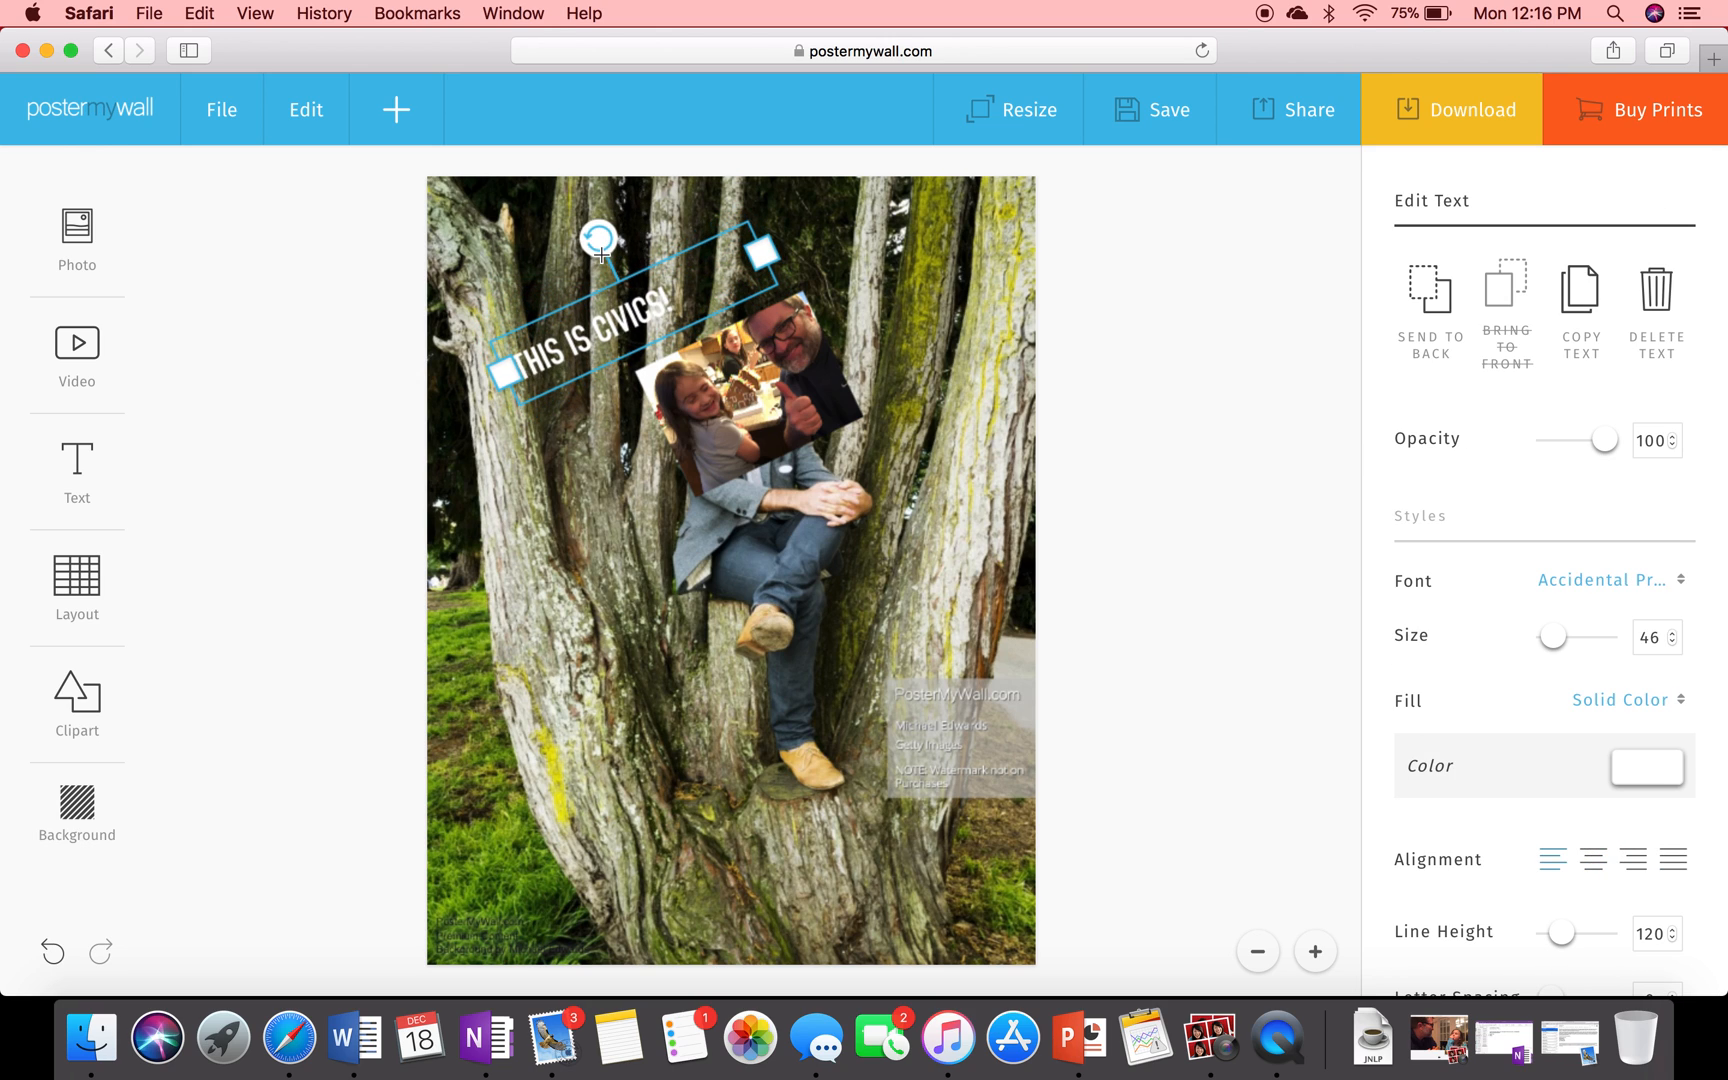
mouse_move(615, 292)
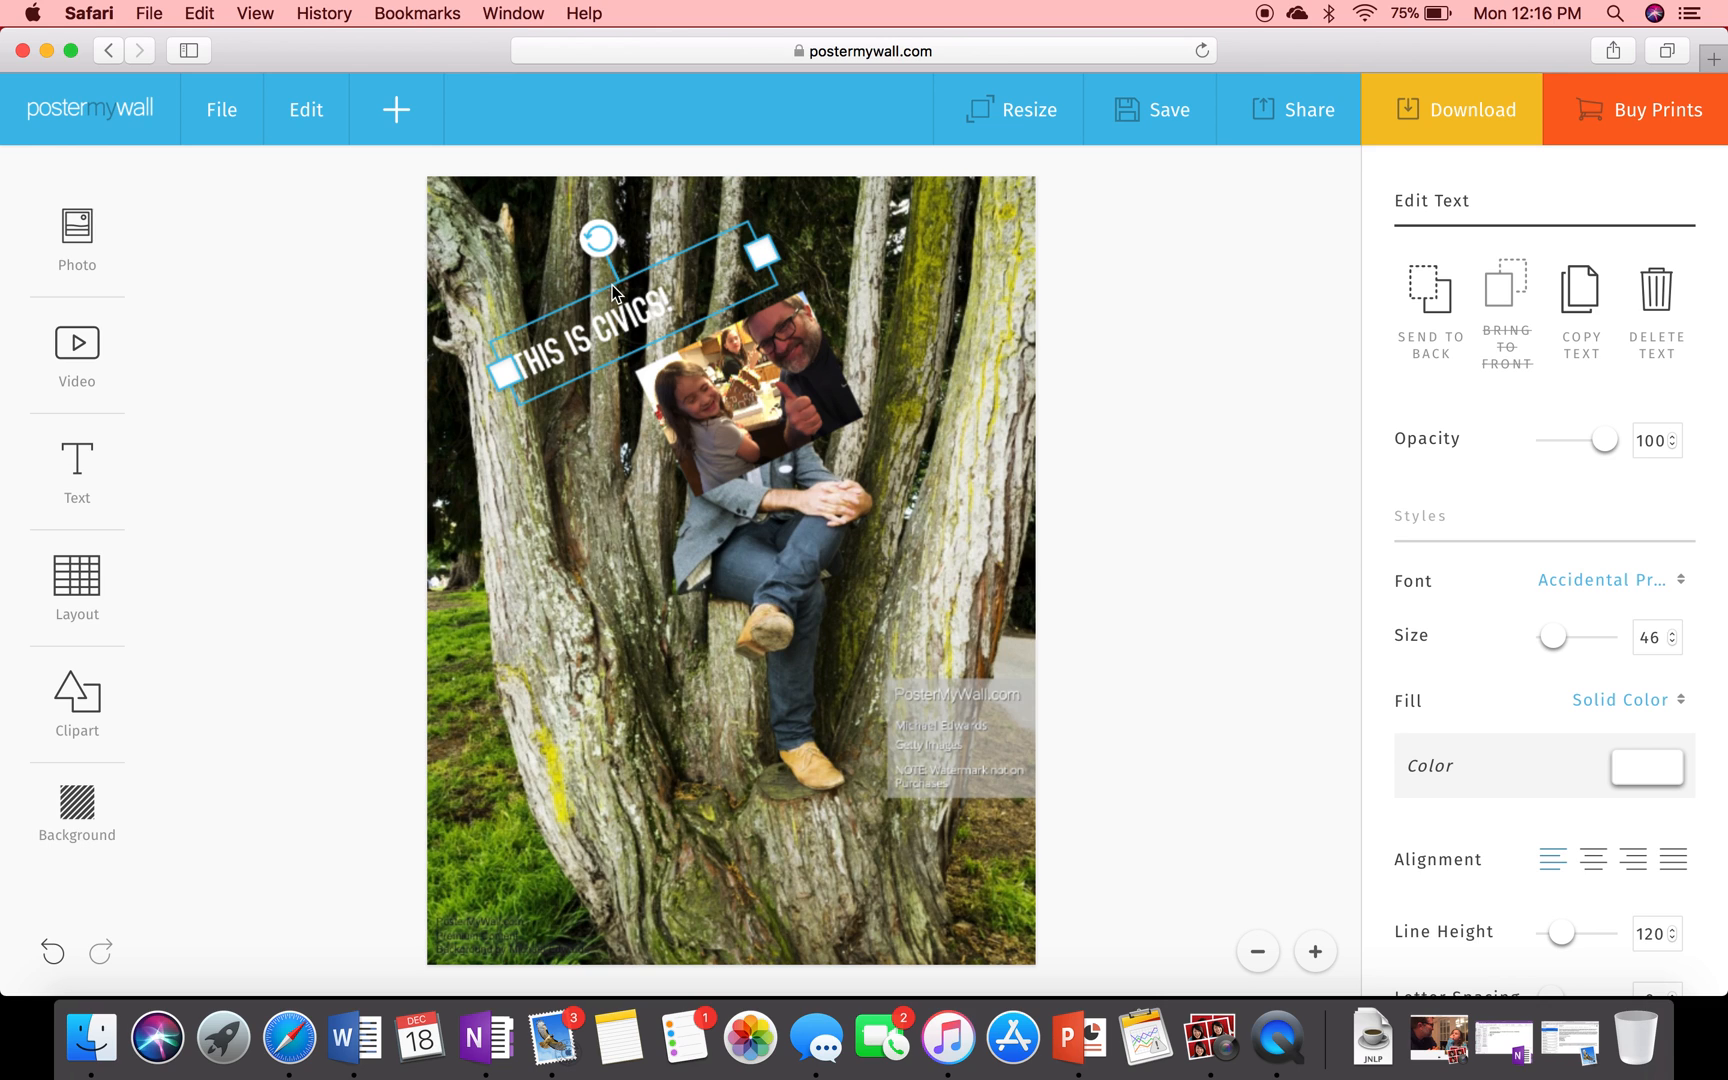
left_click(604, 440)
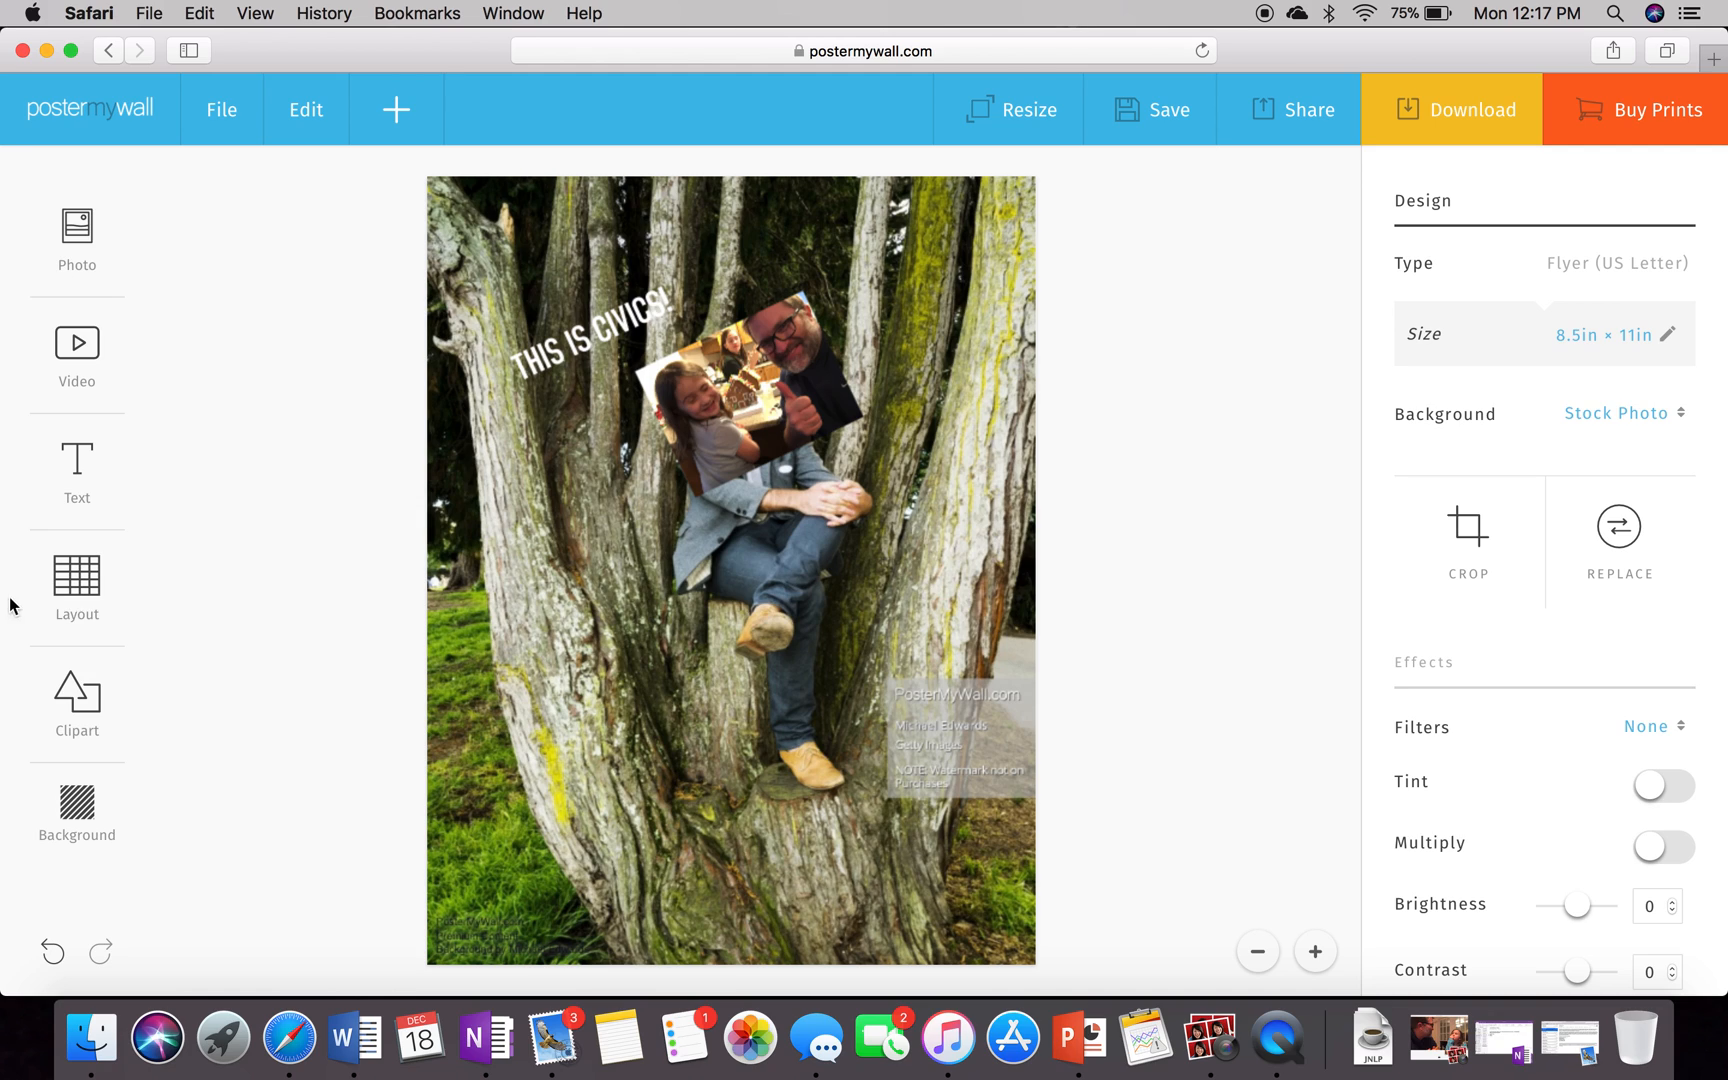
mouse_move(241, 495)
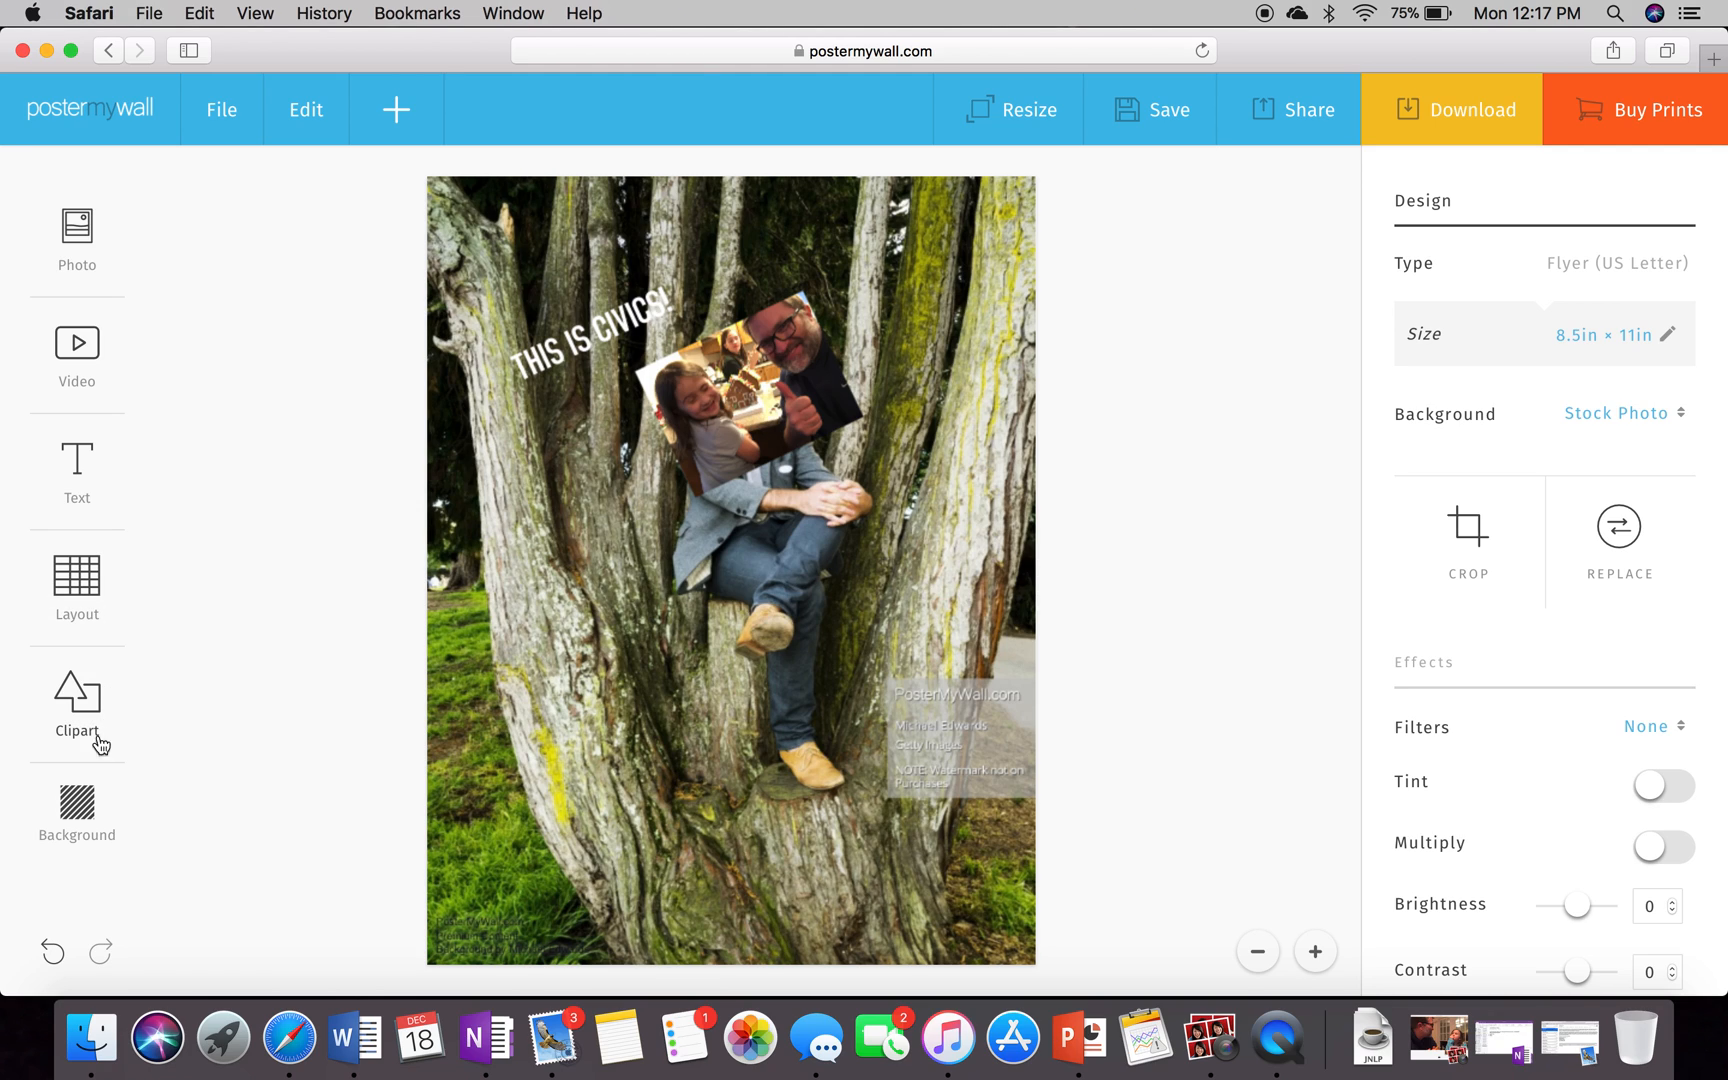
mouse_move(87, 823)
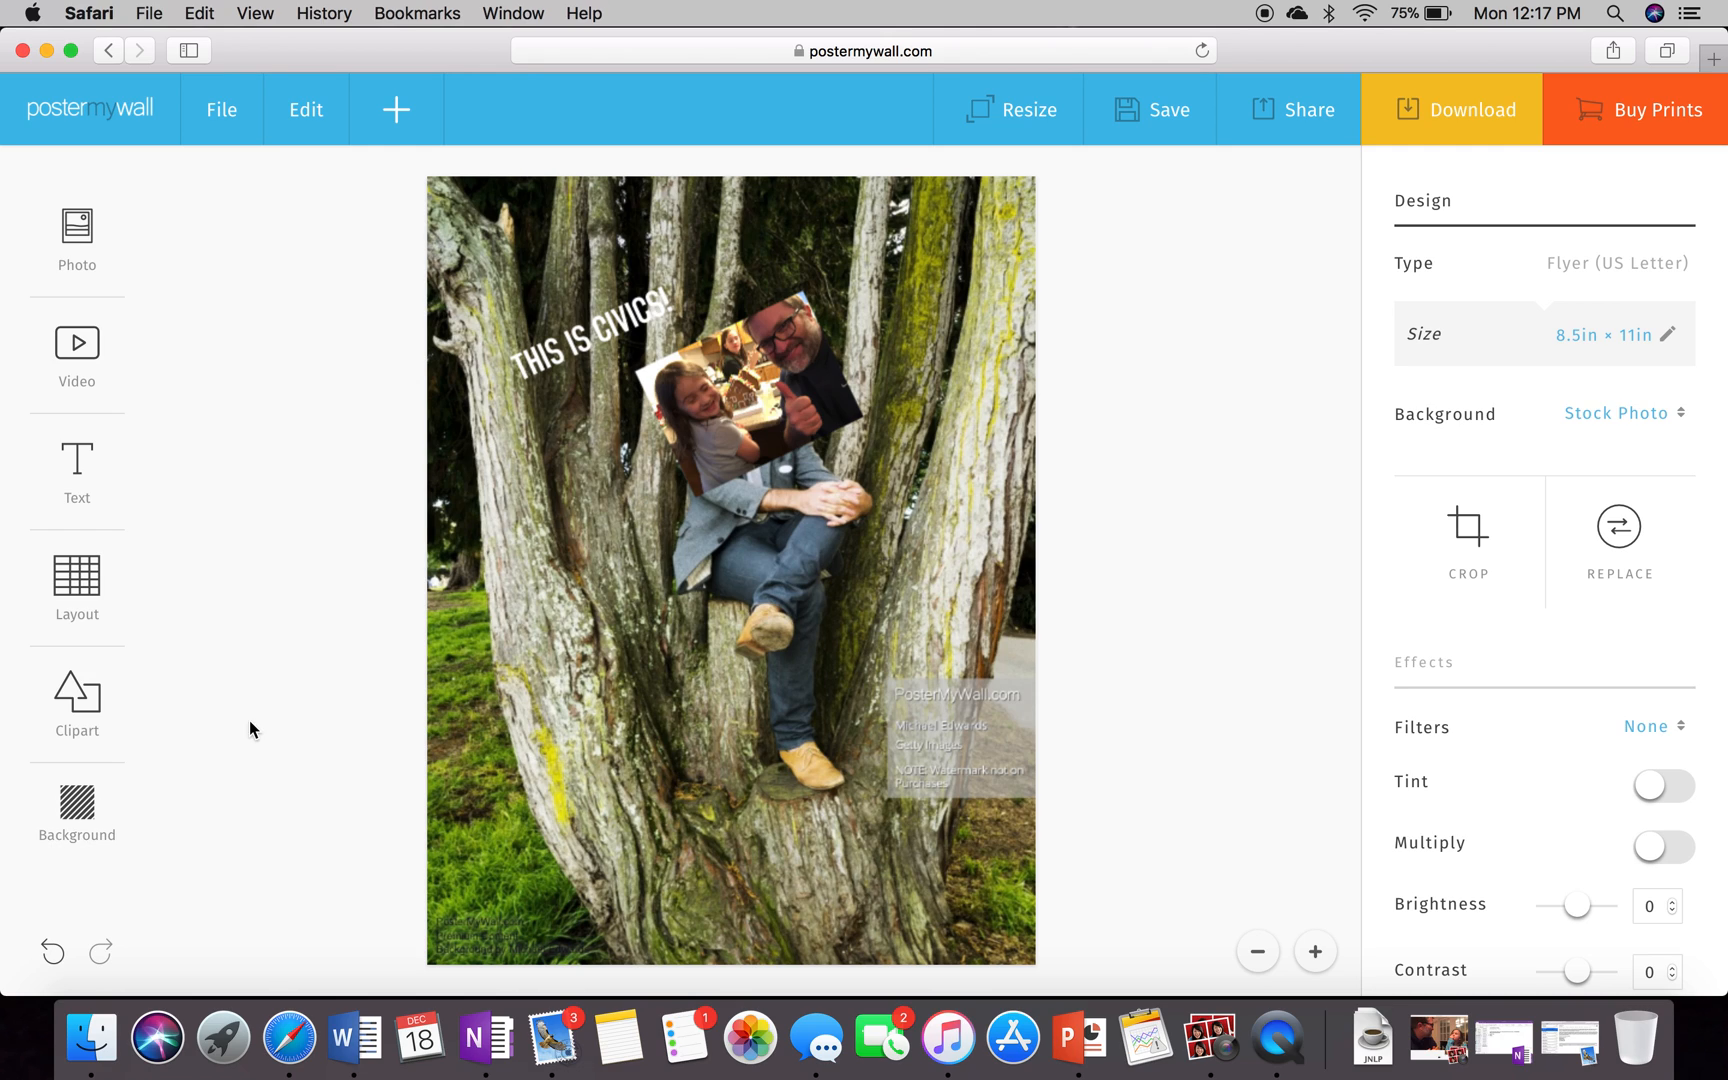
mouse_move(798, 590)
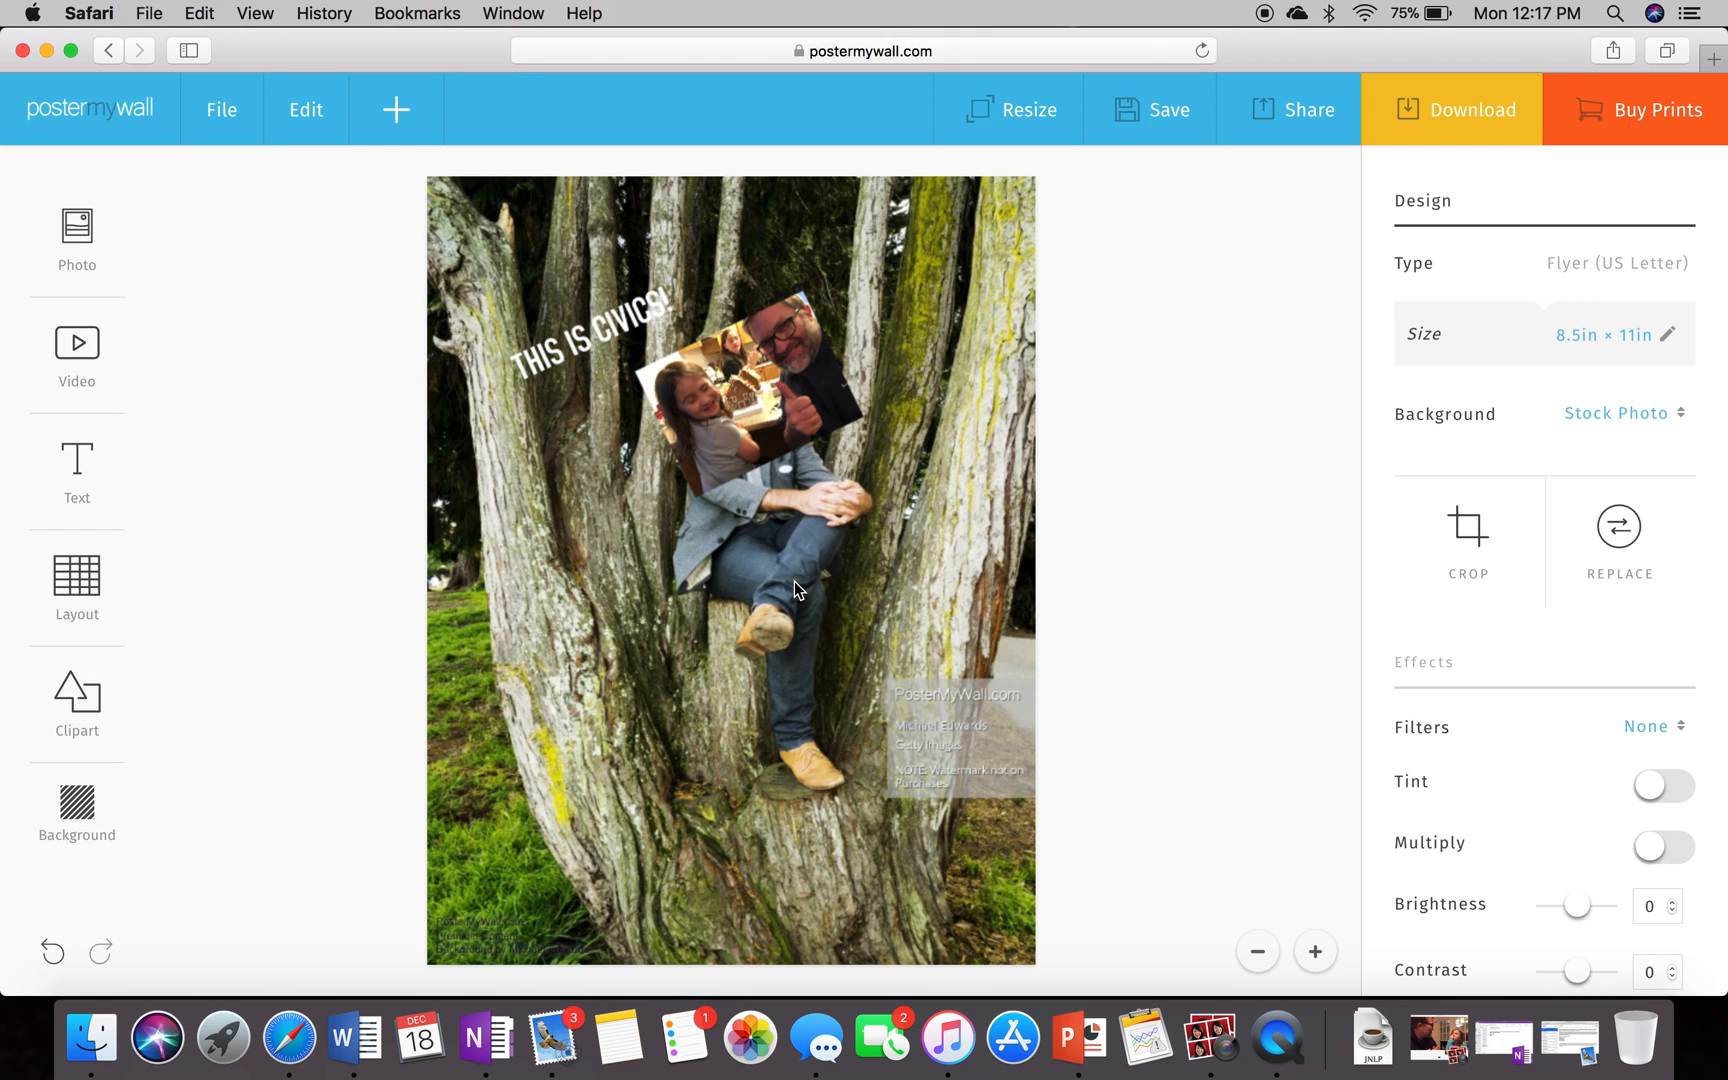
mouse_move(1185, 25)
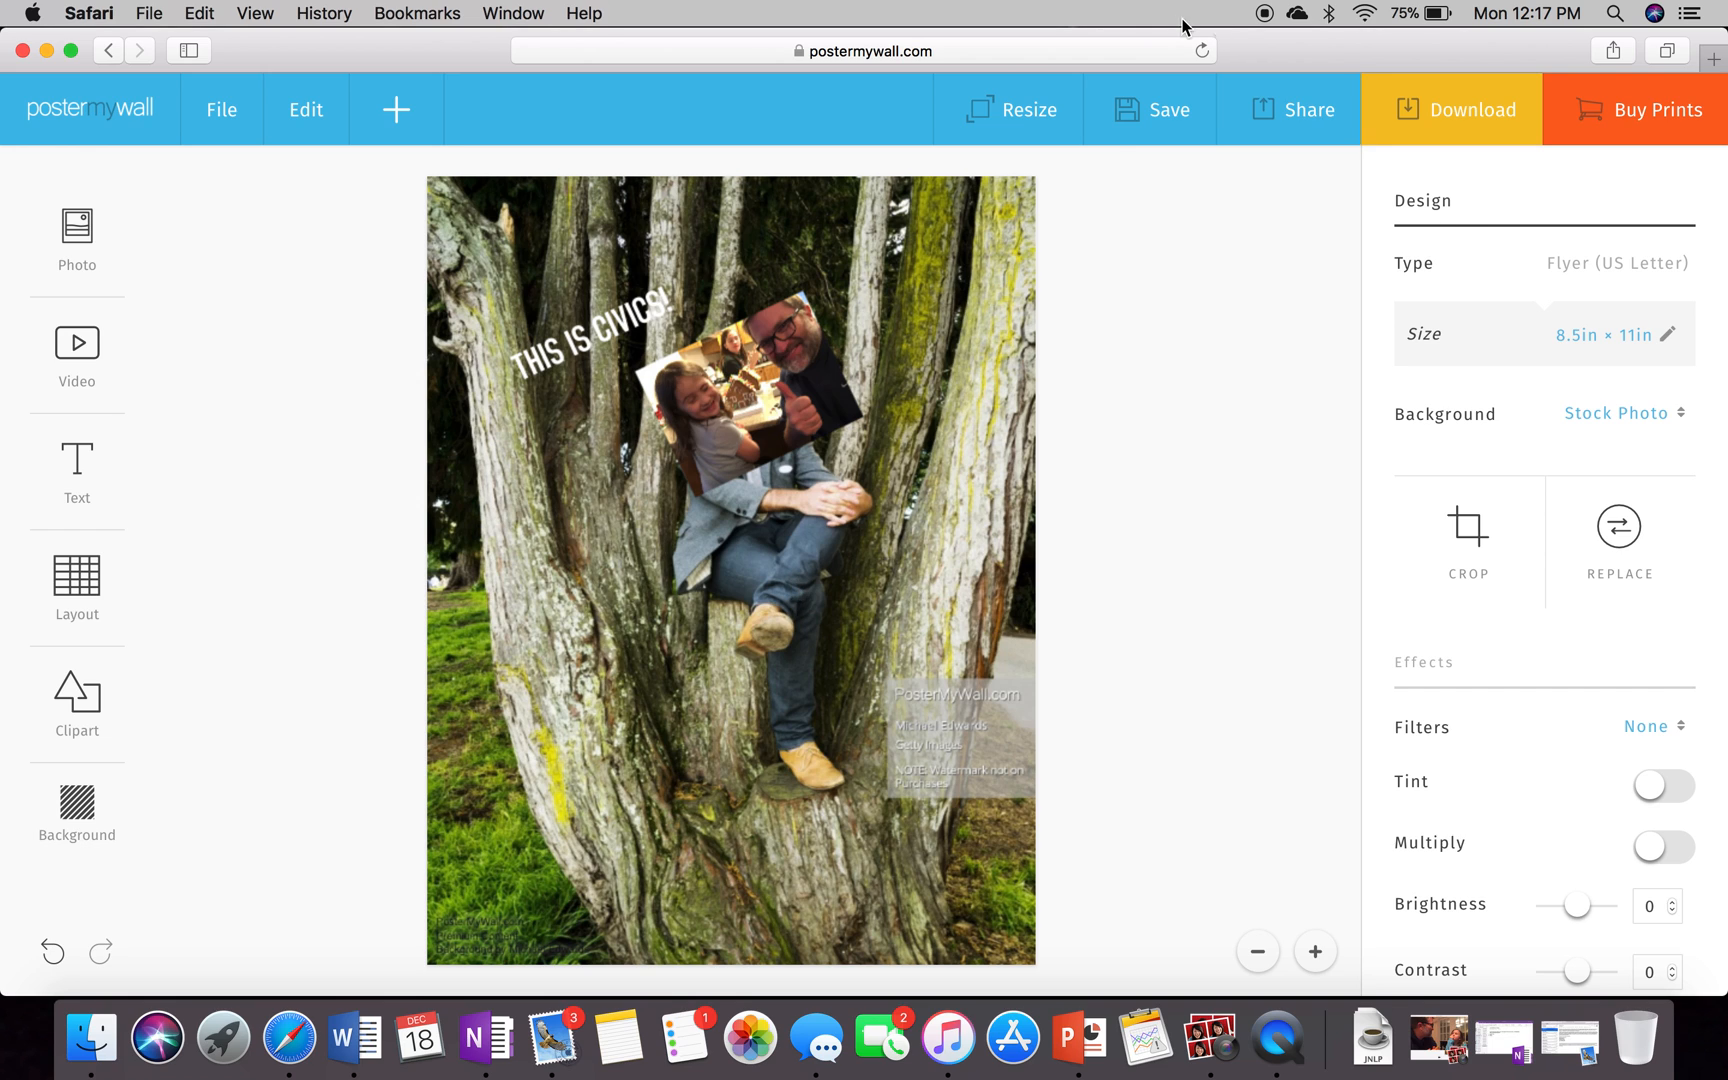
mouse_move(1151, 109)
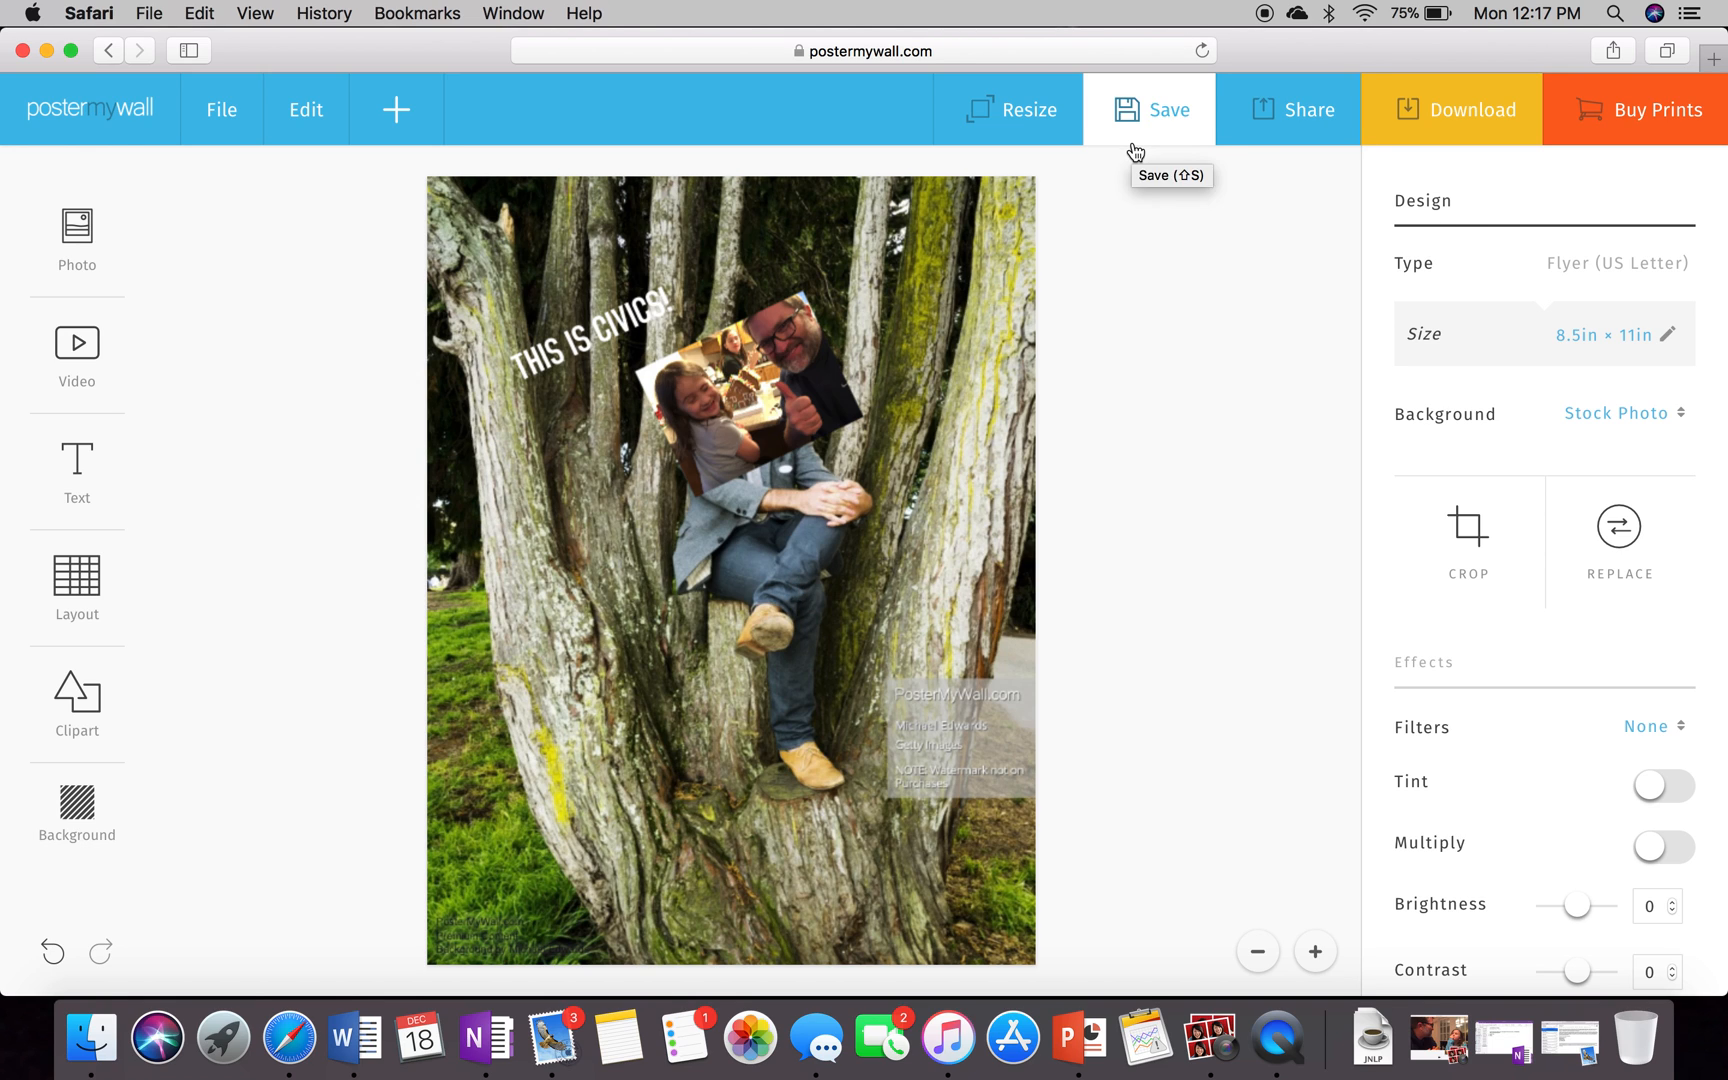
- Save the flyer design and bring up its download quality options
left_click(1149, 109)
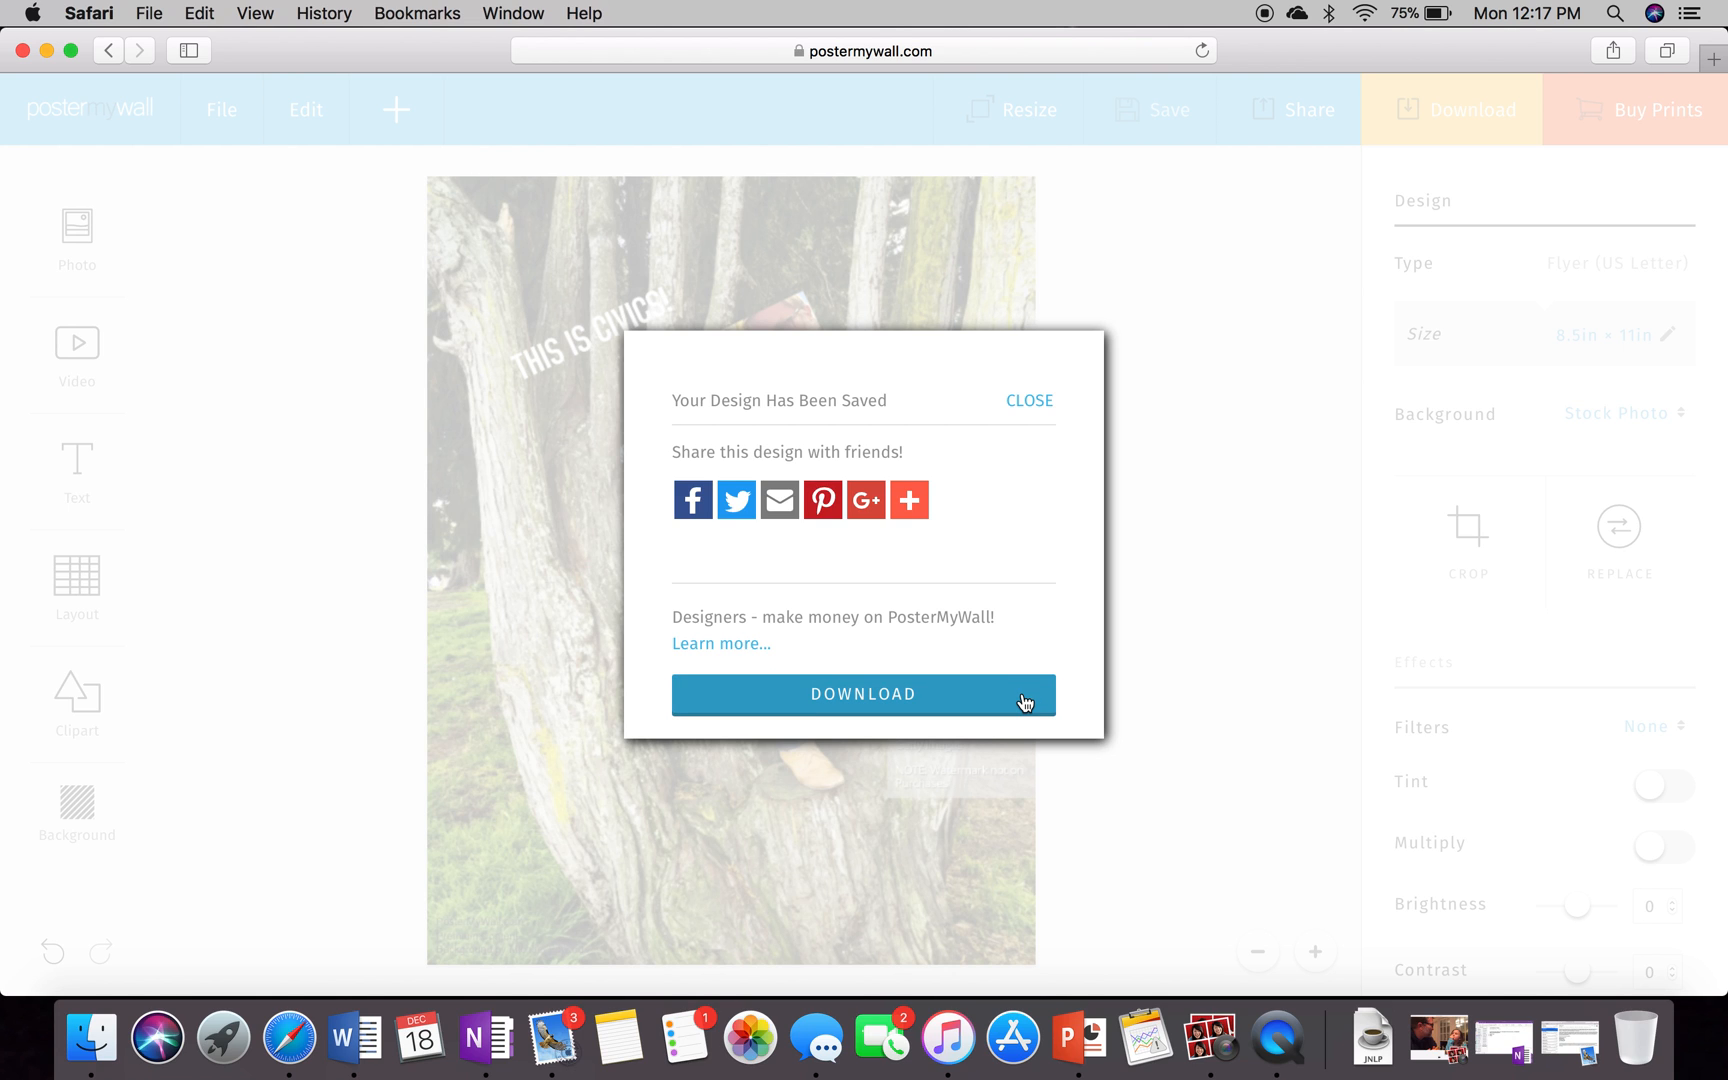
mouse_move(1036, 424)
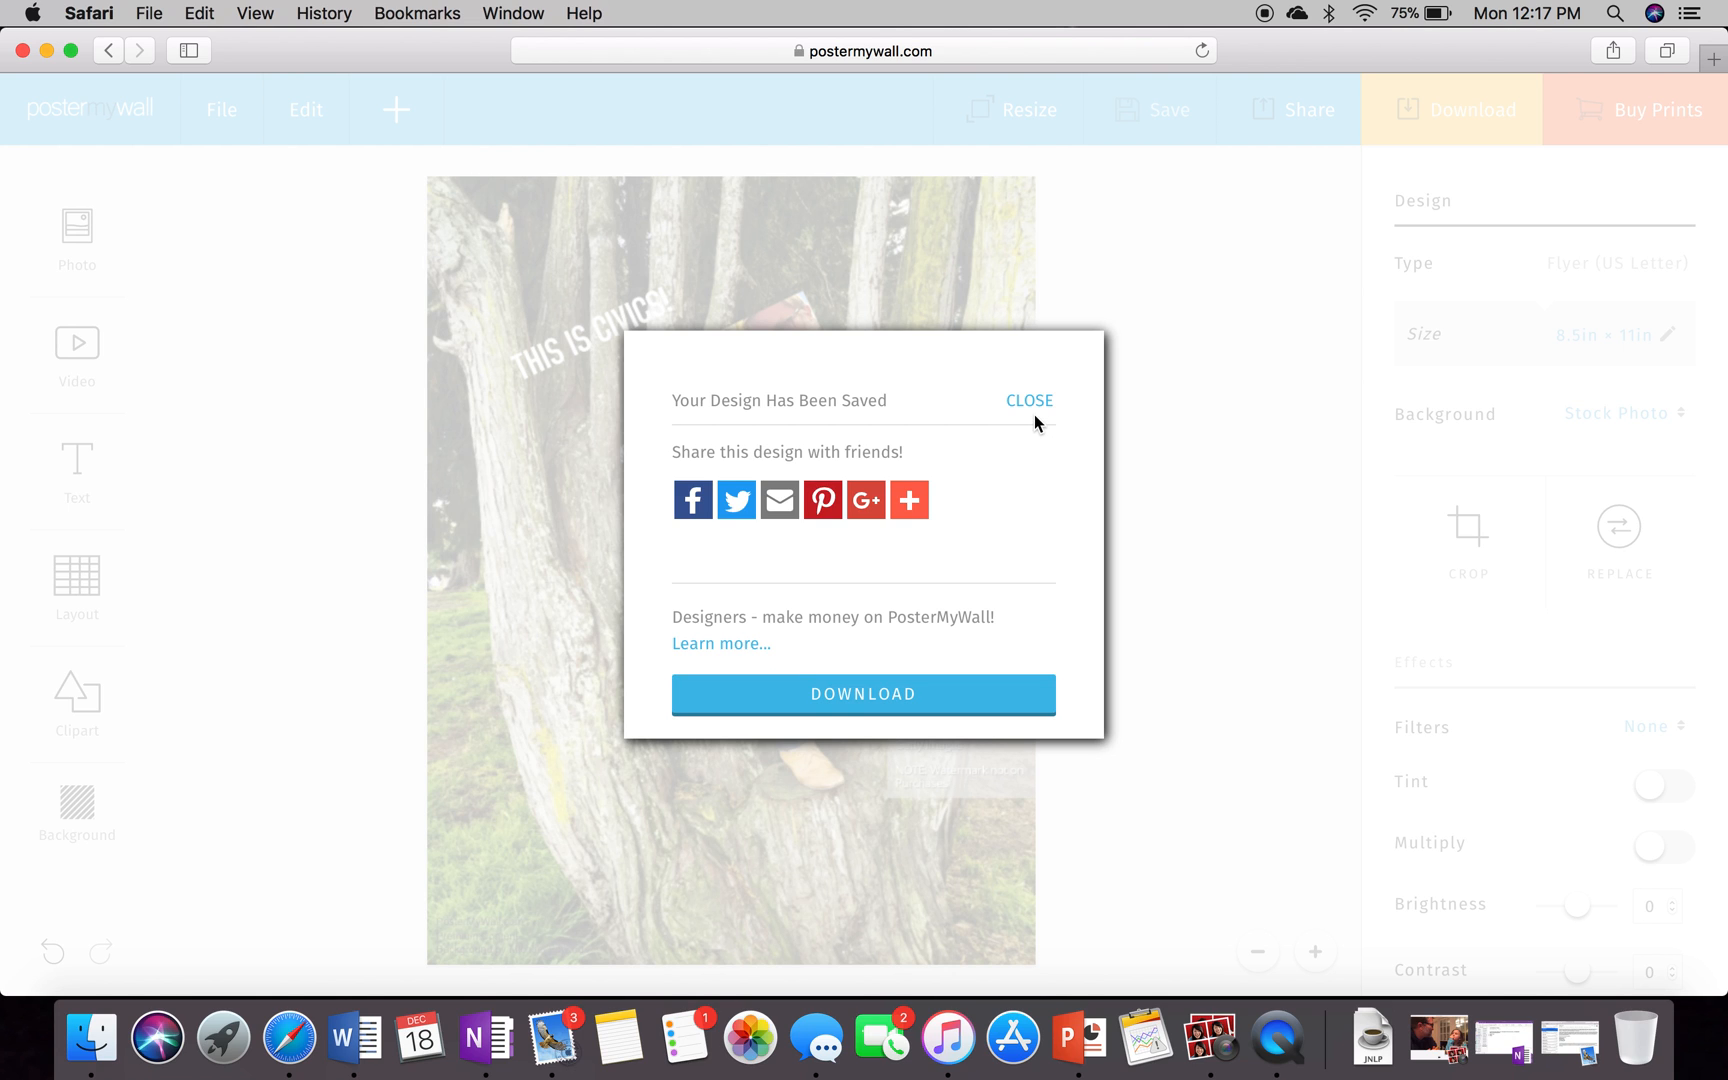
left_click(1028, 400)
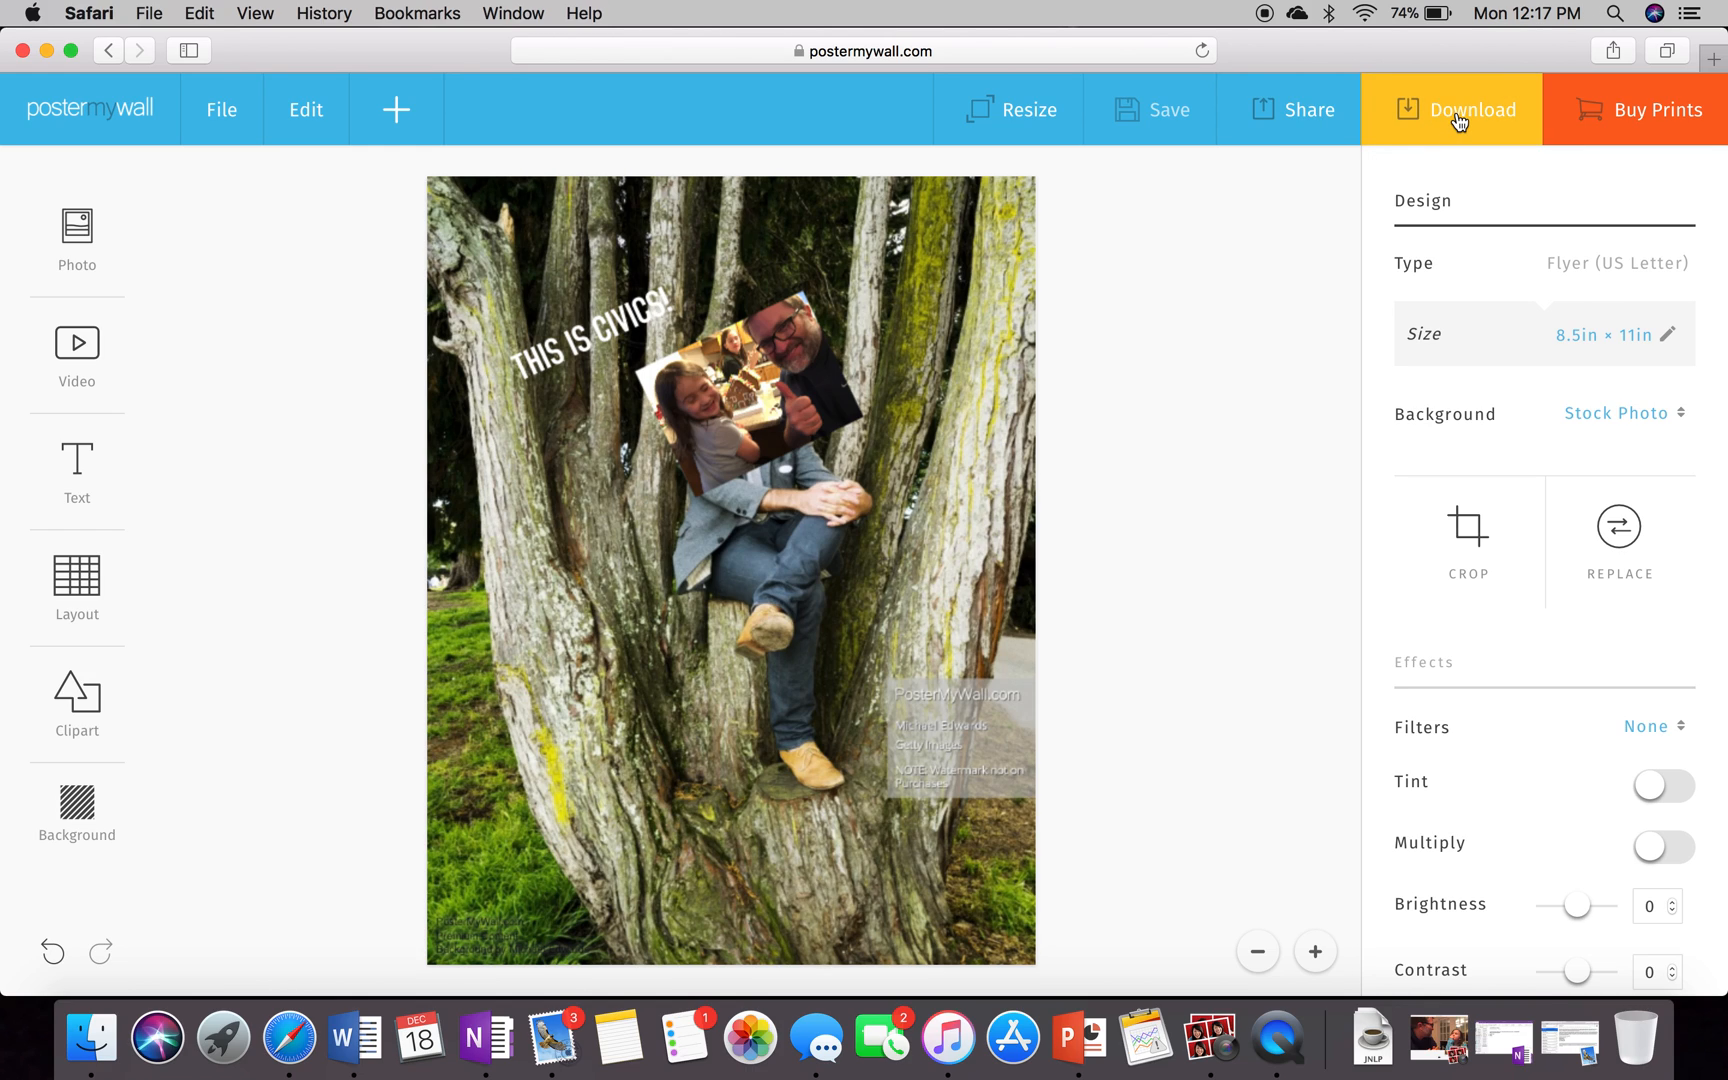
left_click(1469, 109)
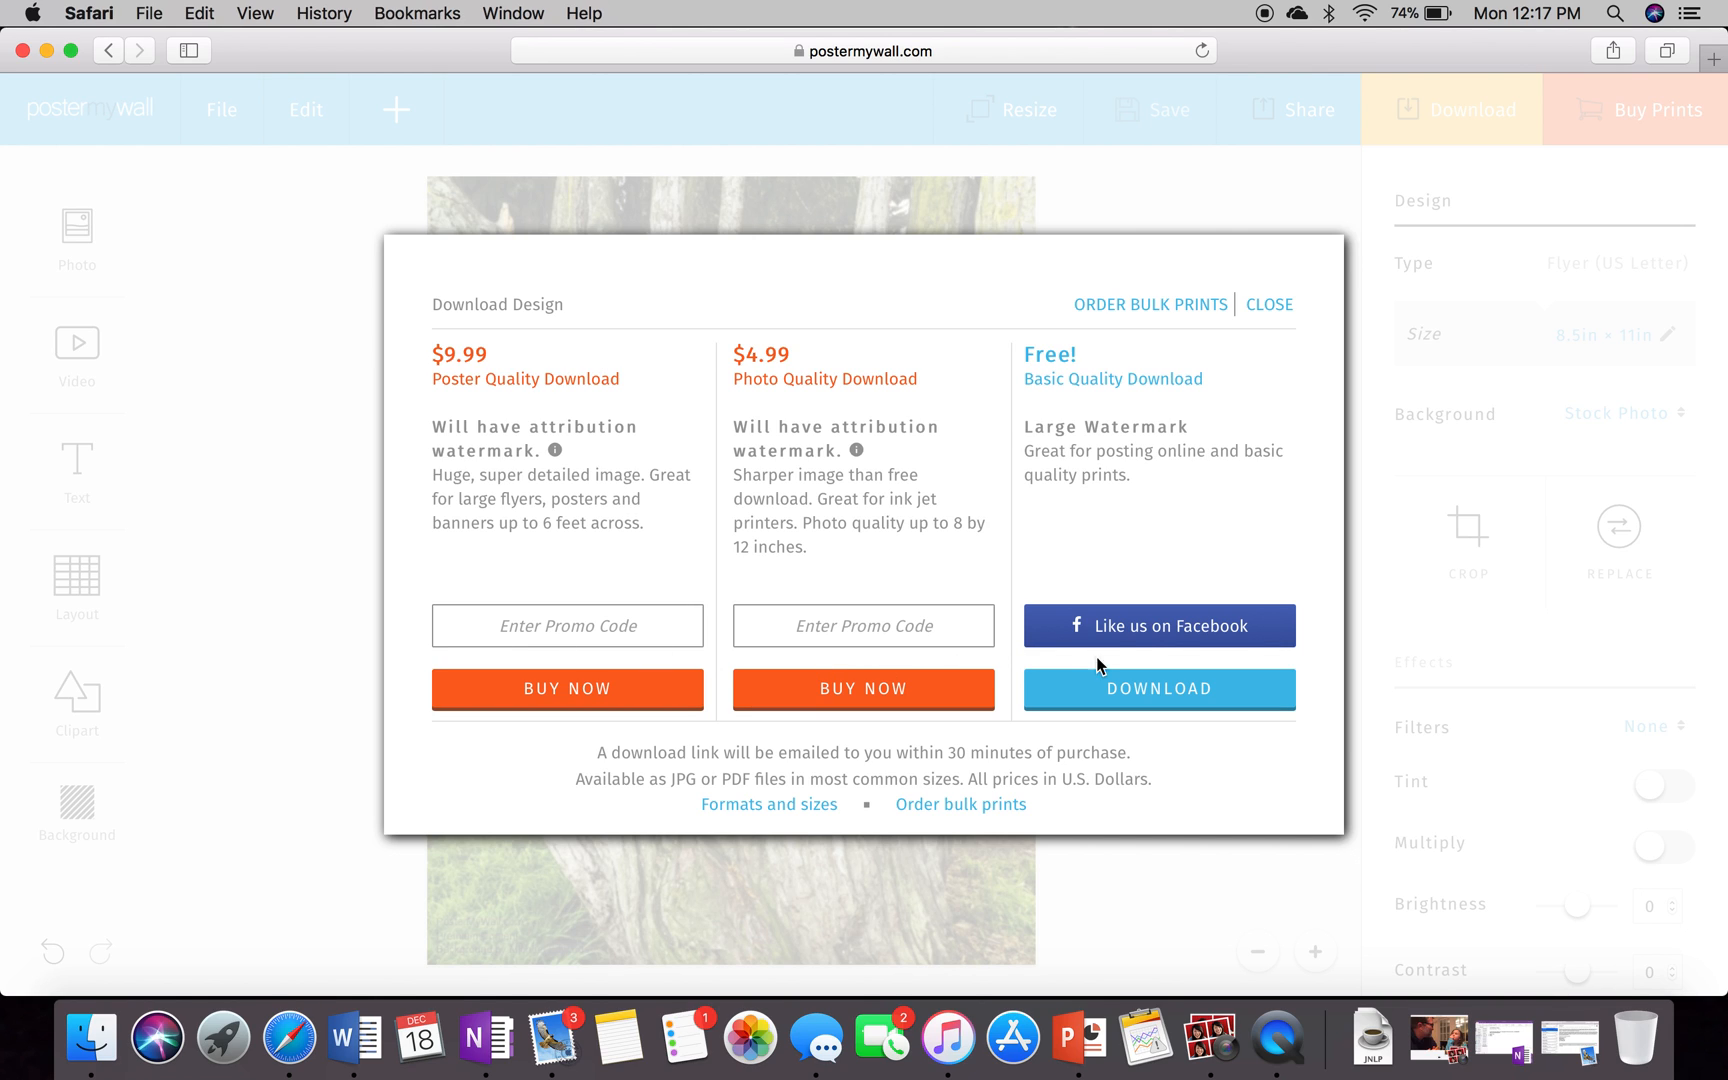
- Choose the free basic-quality download to preview the watermarked tree flyer
left_click(1158, 689)
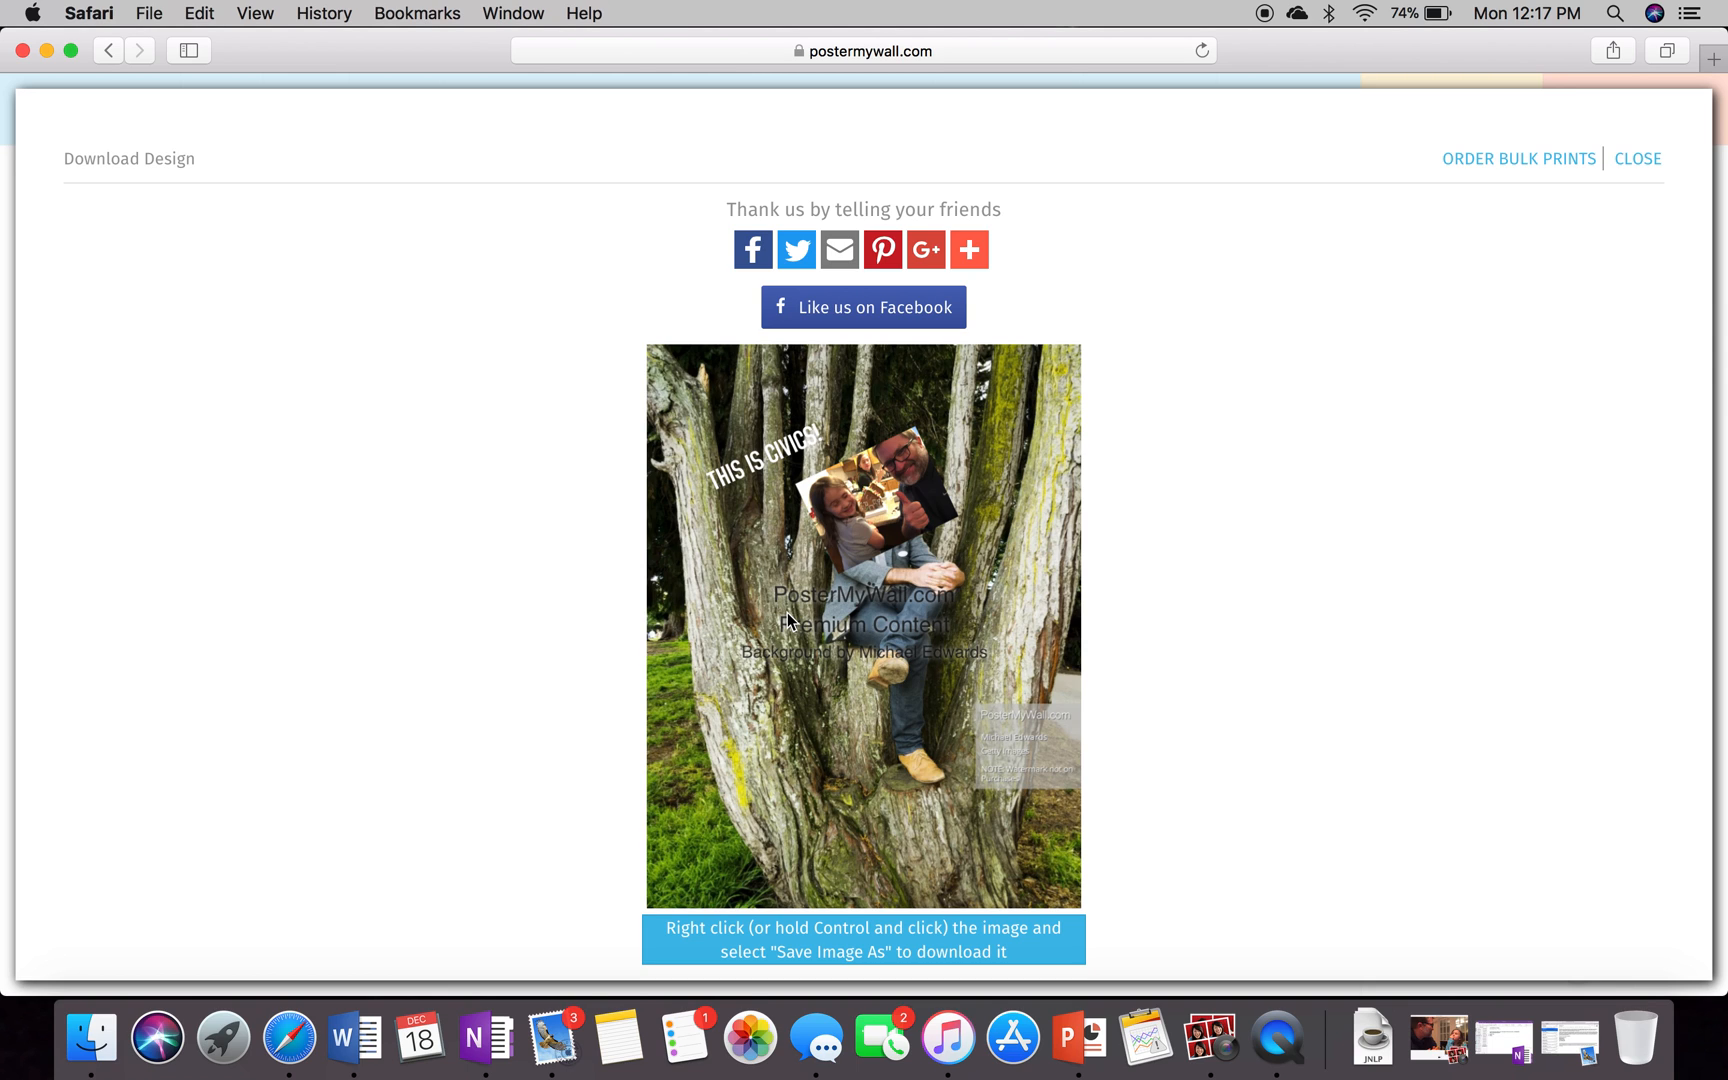
mouse_move(958, 666)
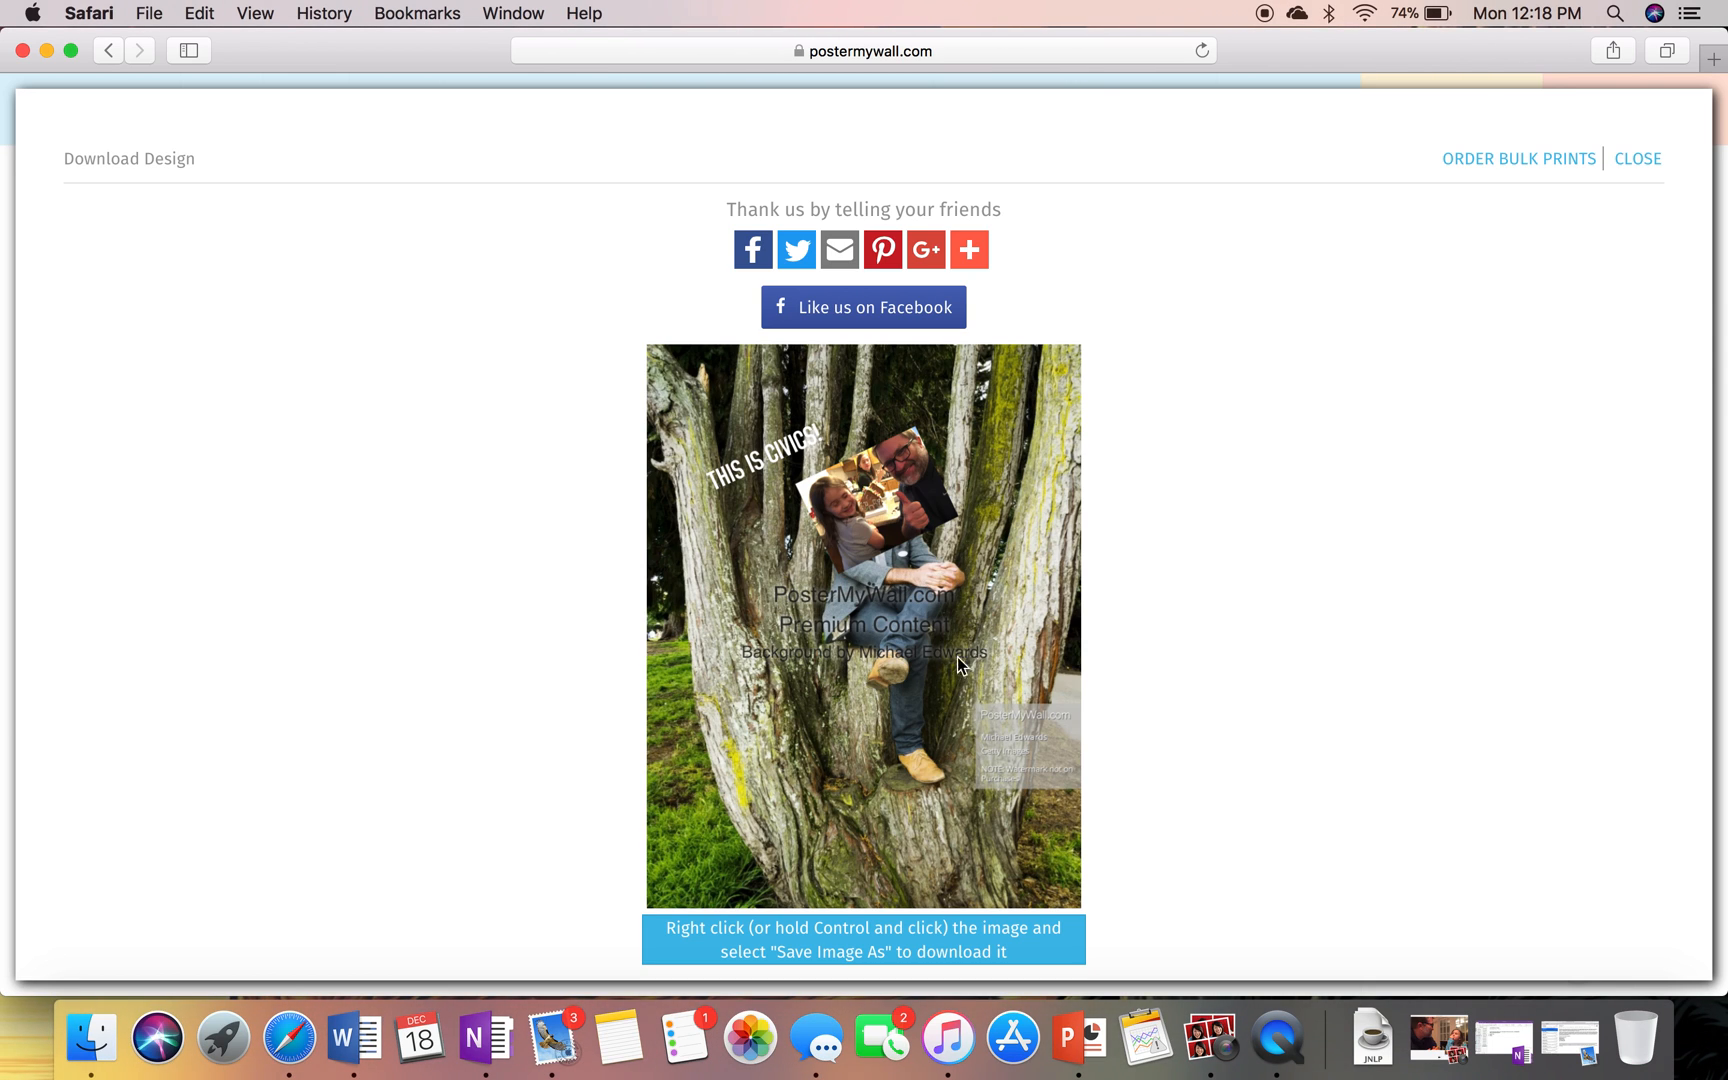
mouse_move(753, 650)
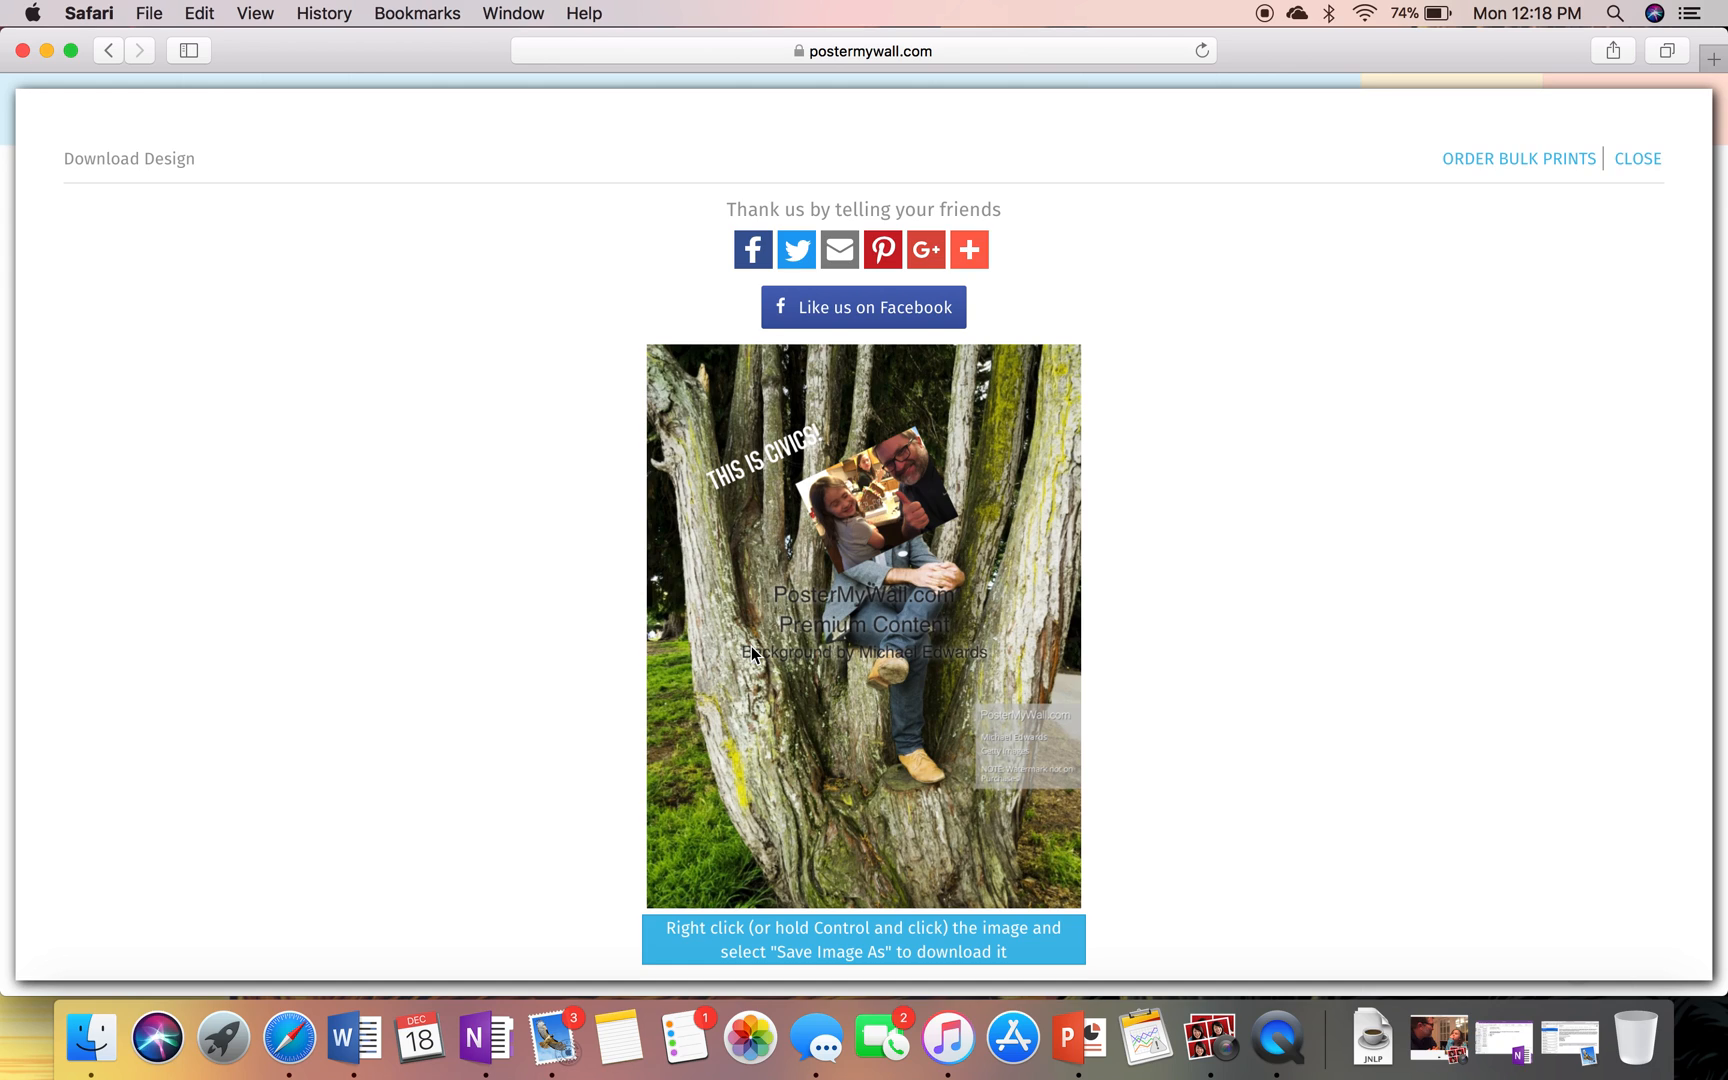
mouse_move(872, 584)
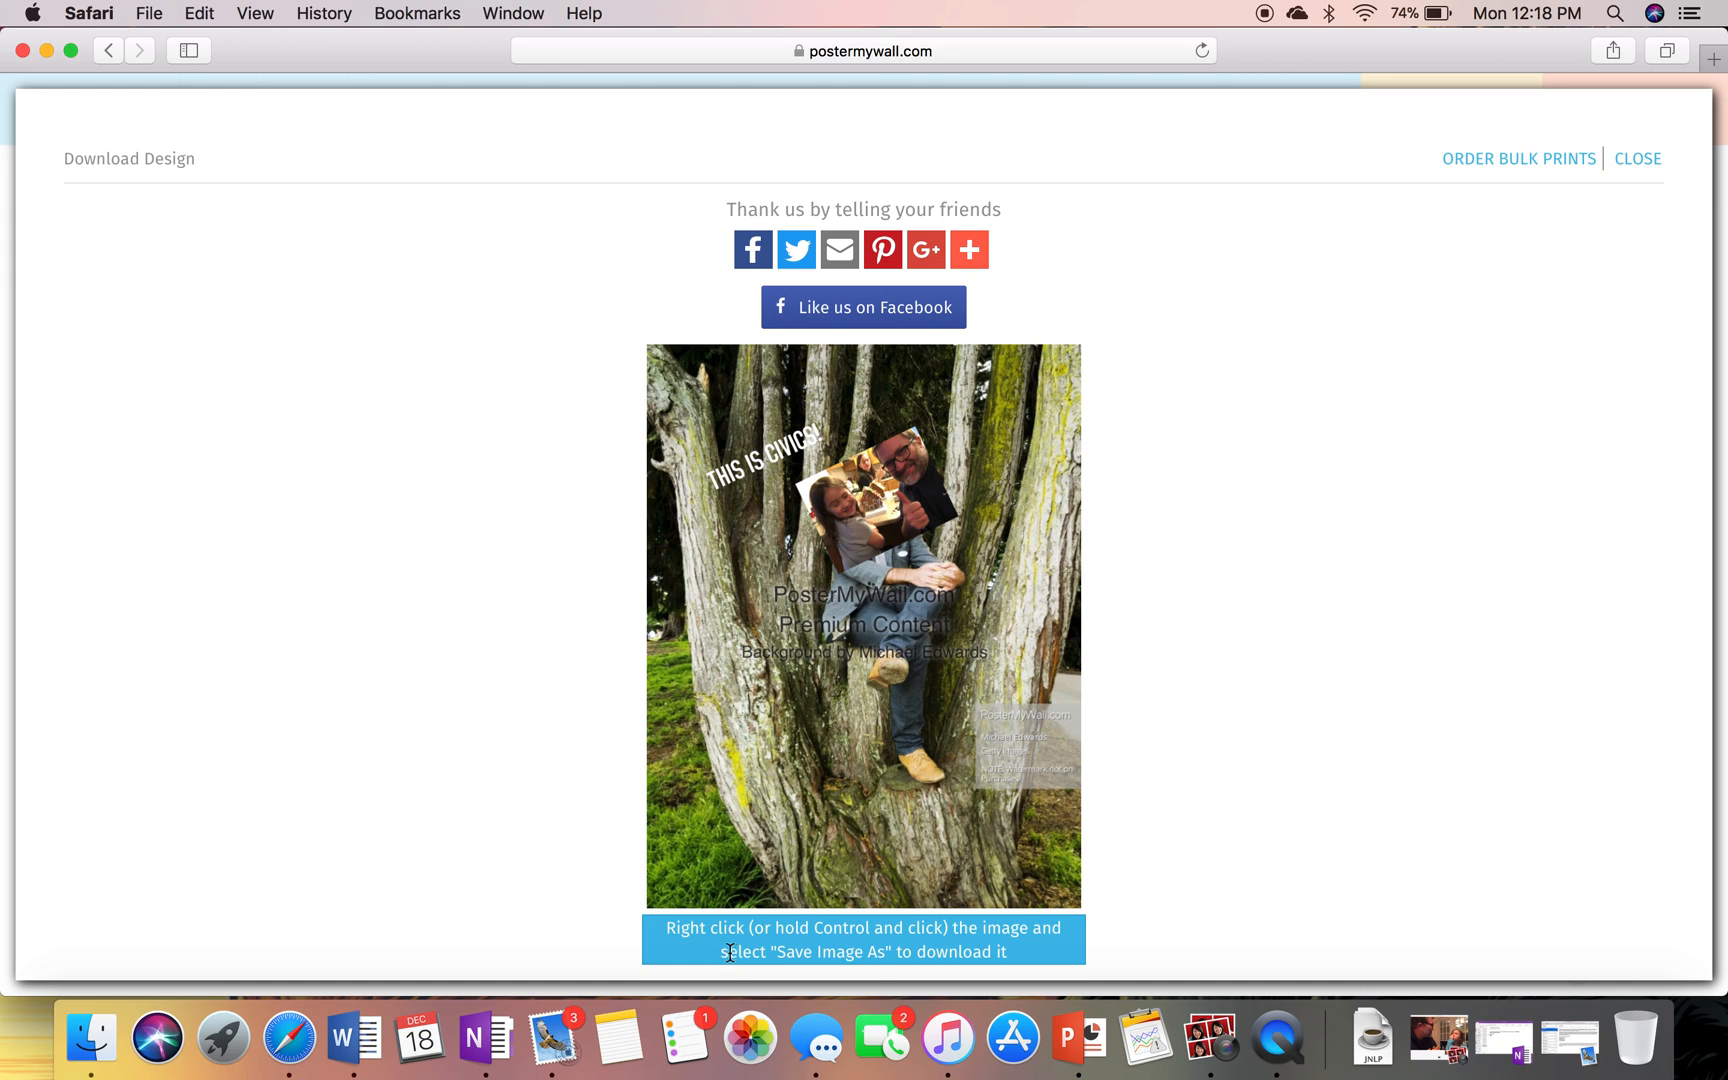
mouse_move(847, 930)
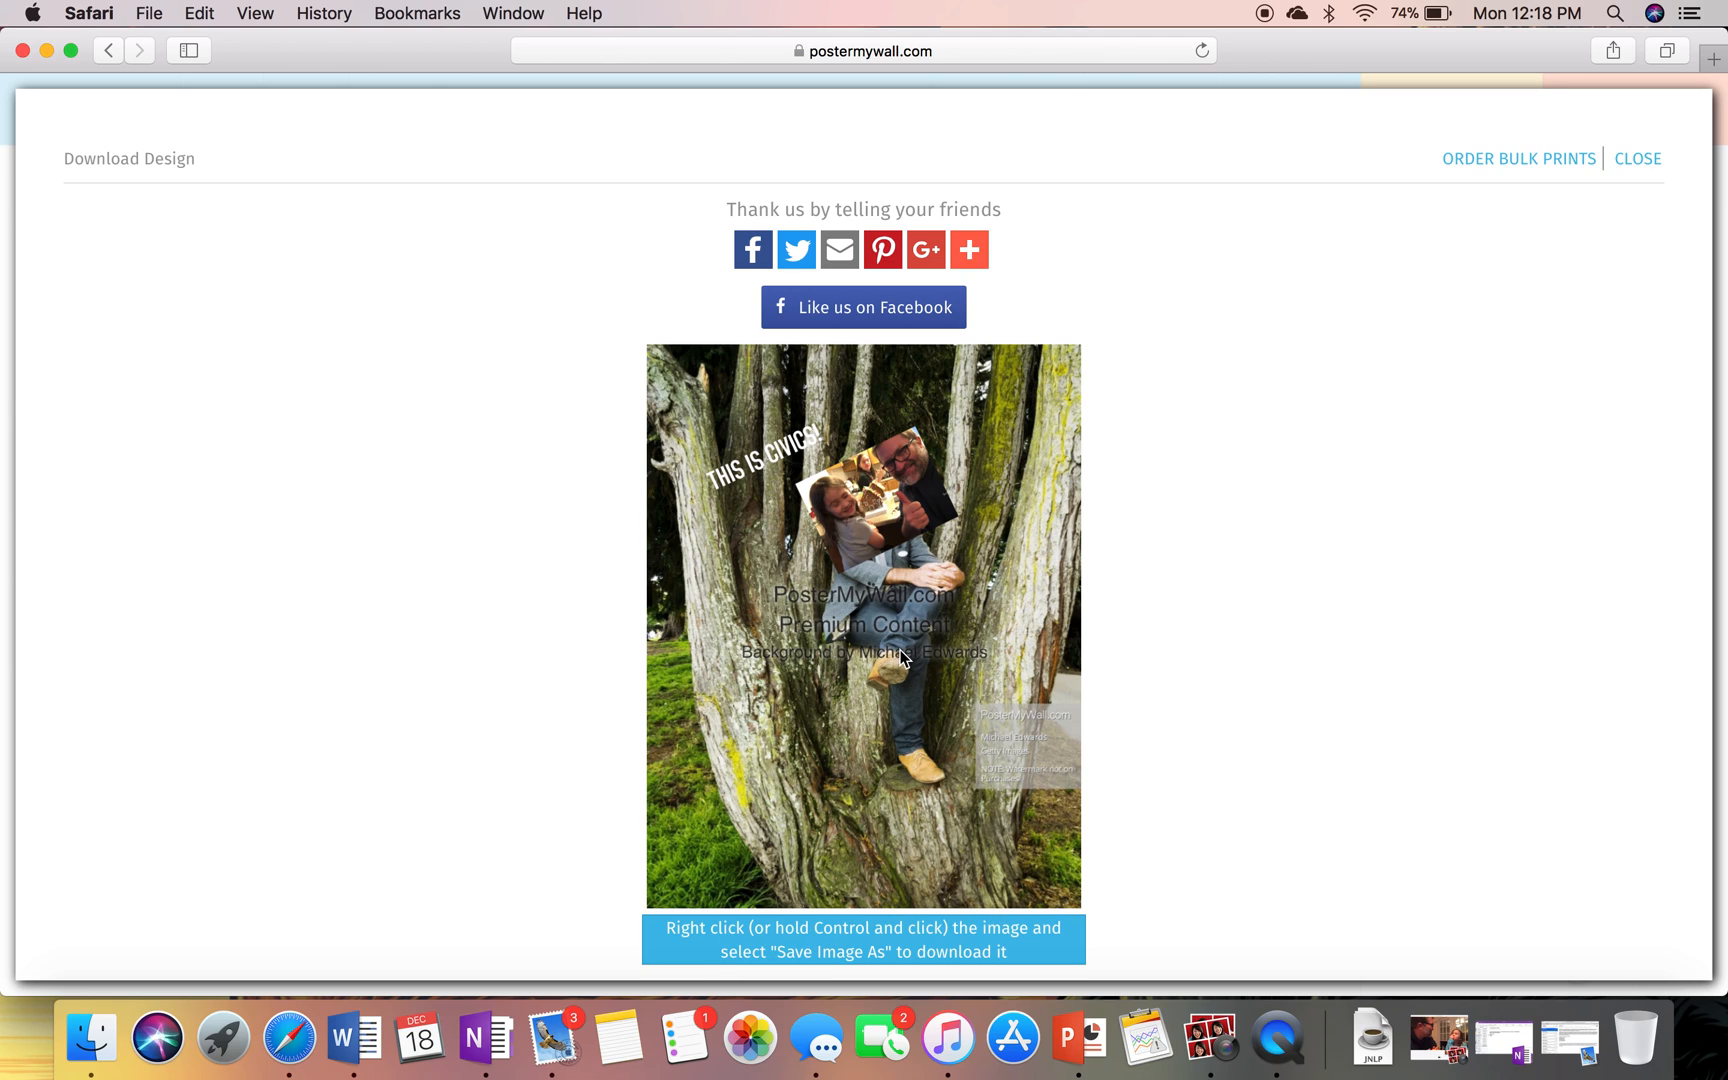
- Save the flyer image as 'My Examp…' into the Executive Branch folder
right_click(885, 598)
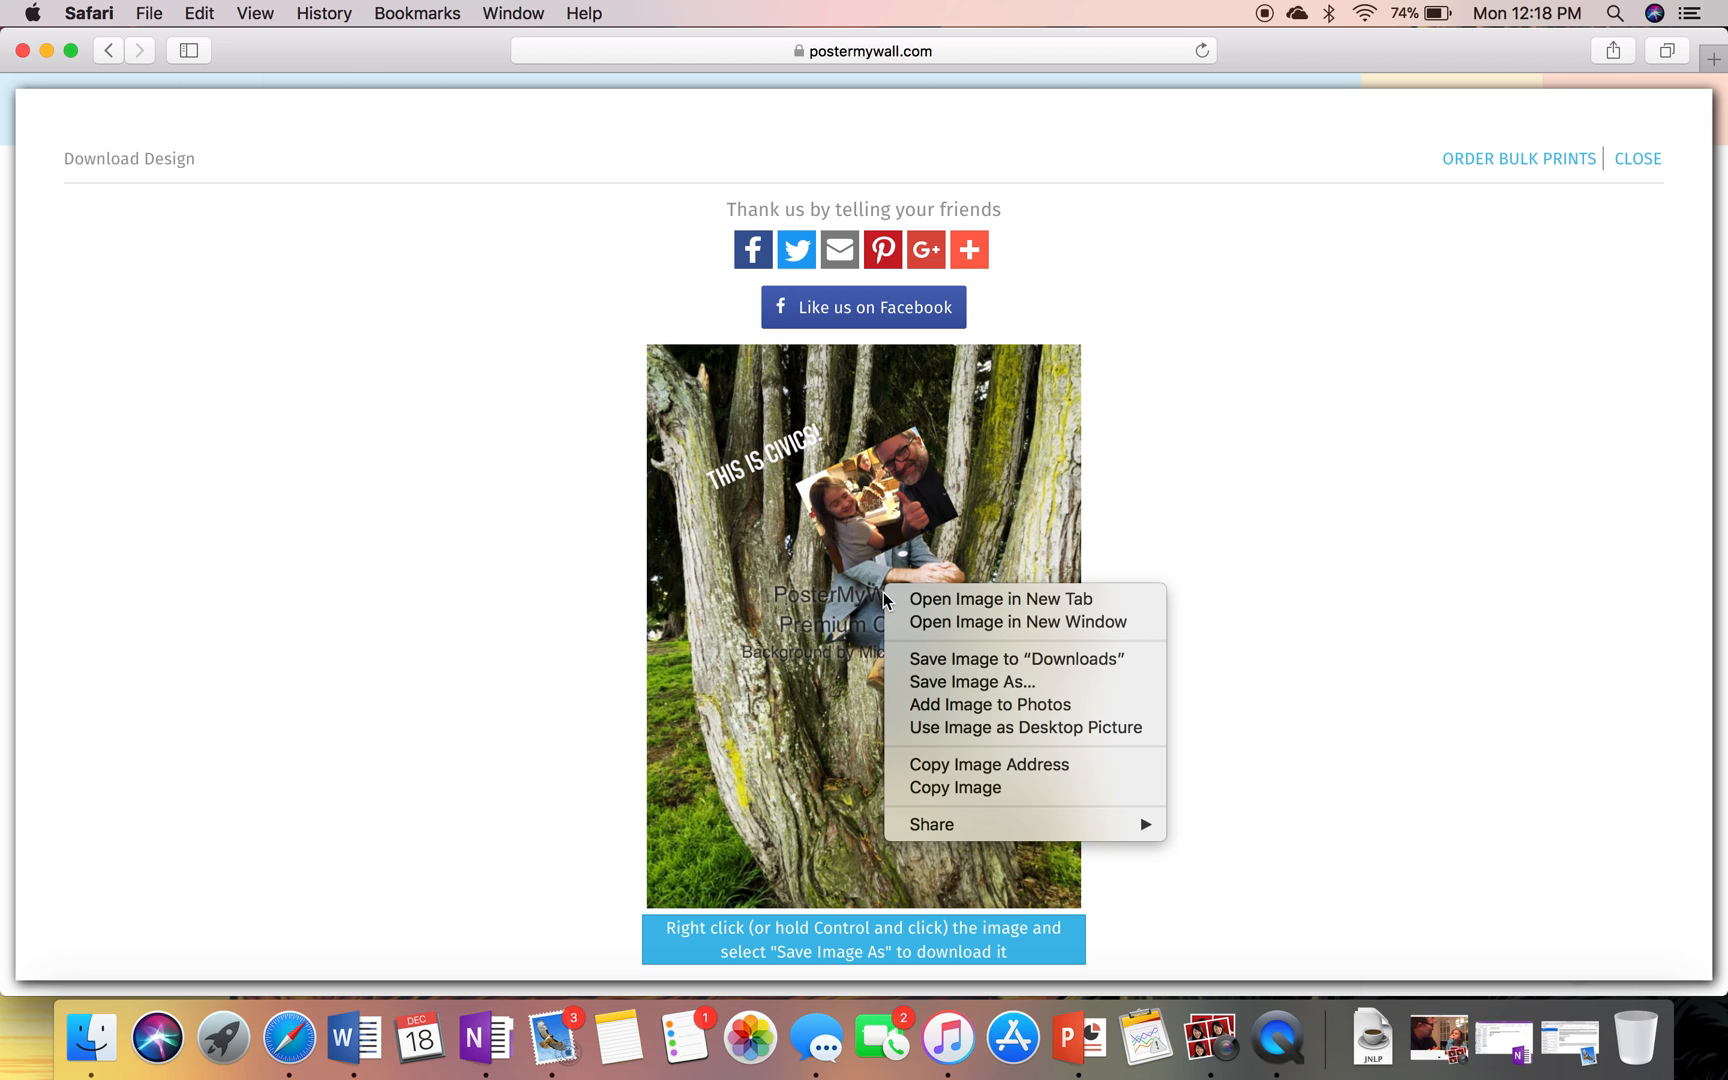
left_click(976, 681)
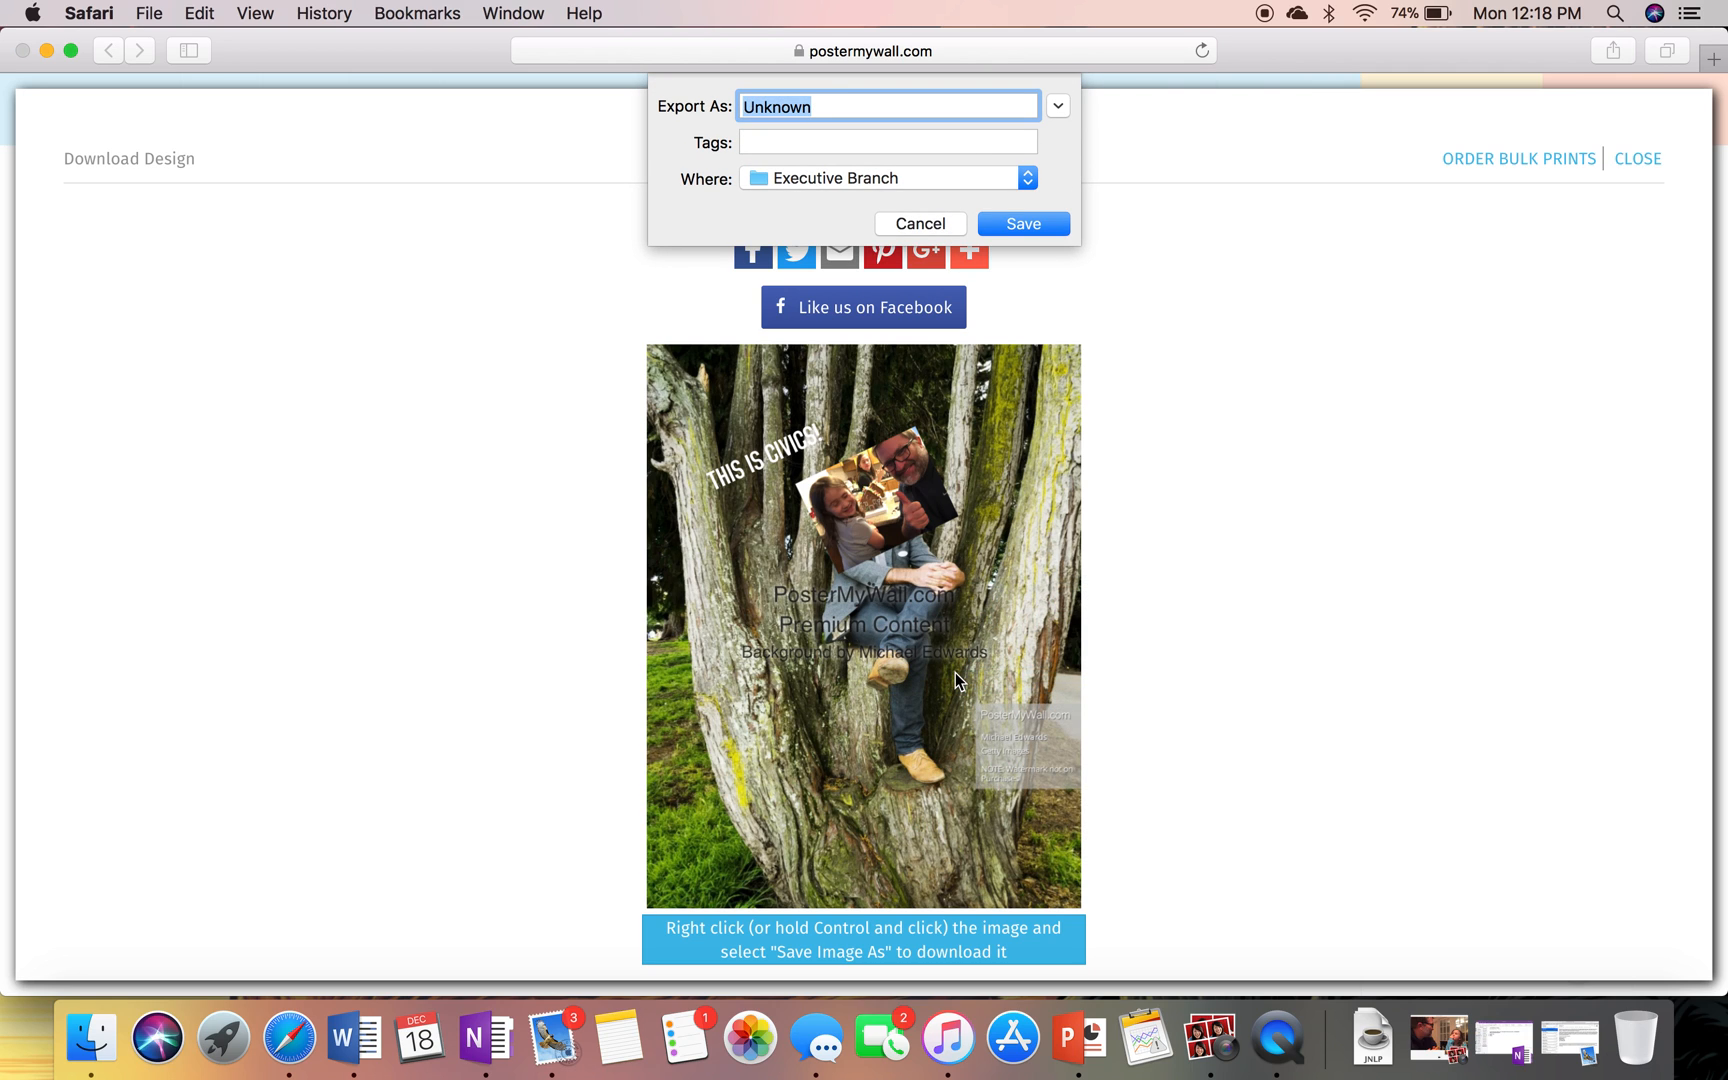
type("My Examp")
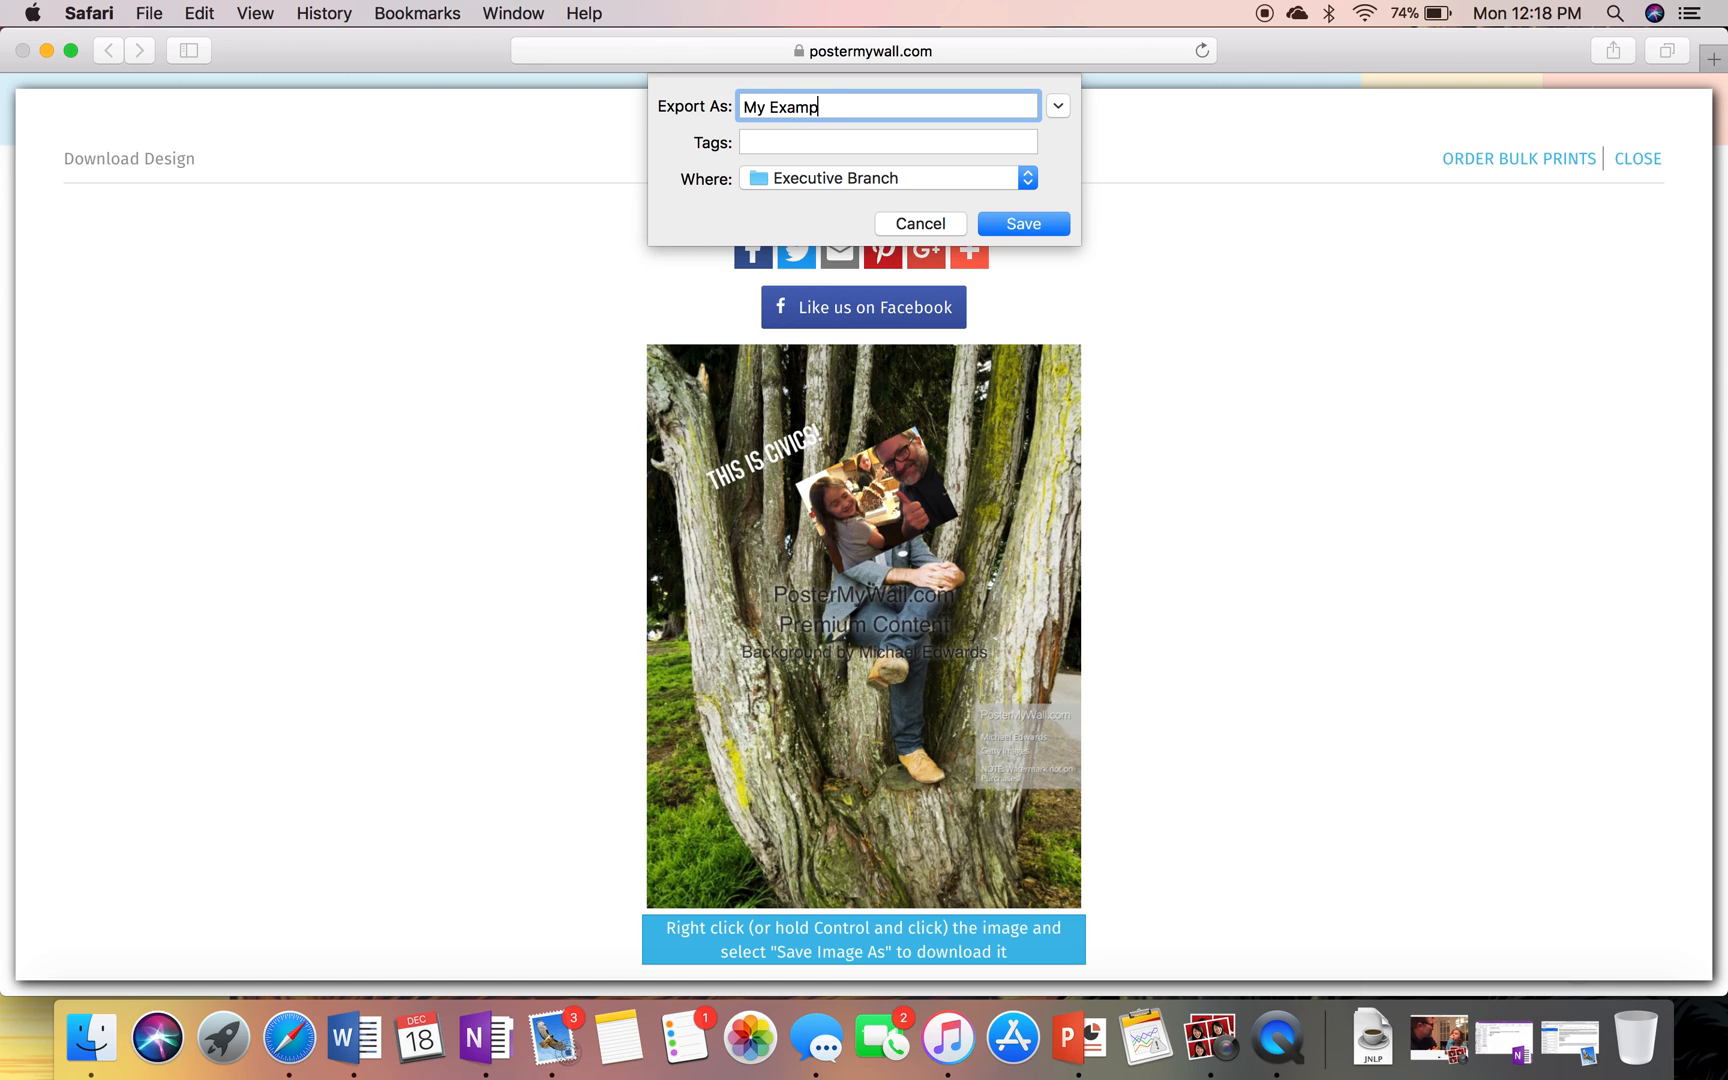
left_click(1022, 224)
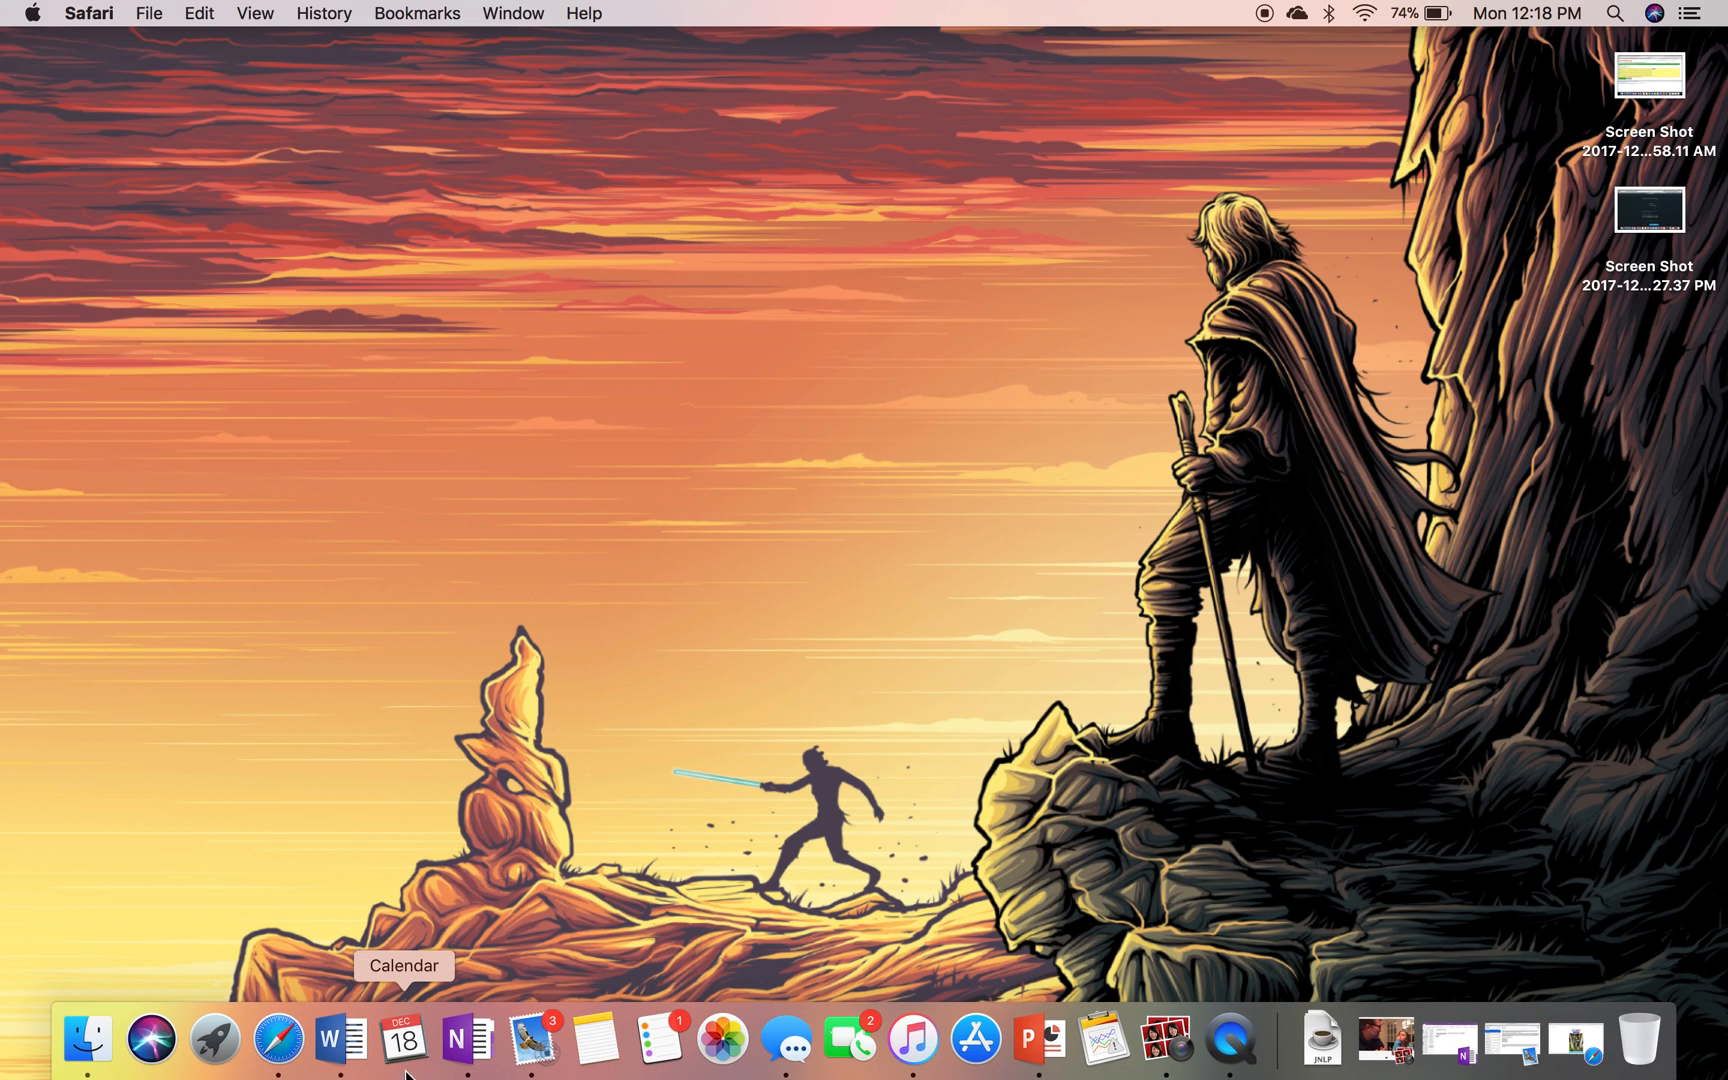
- Bring up OneNote and open the Civics II Per 7 _Collaboration Space section
left_click(468, 1037)
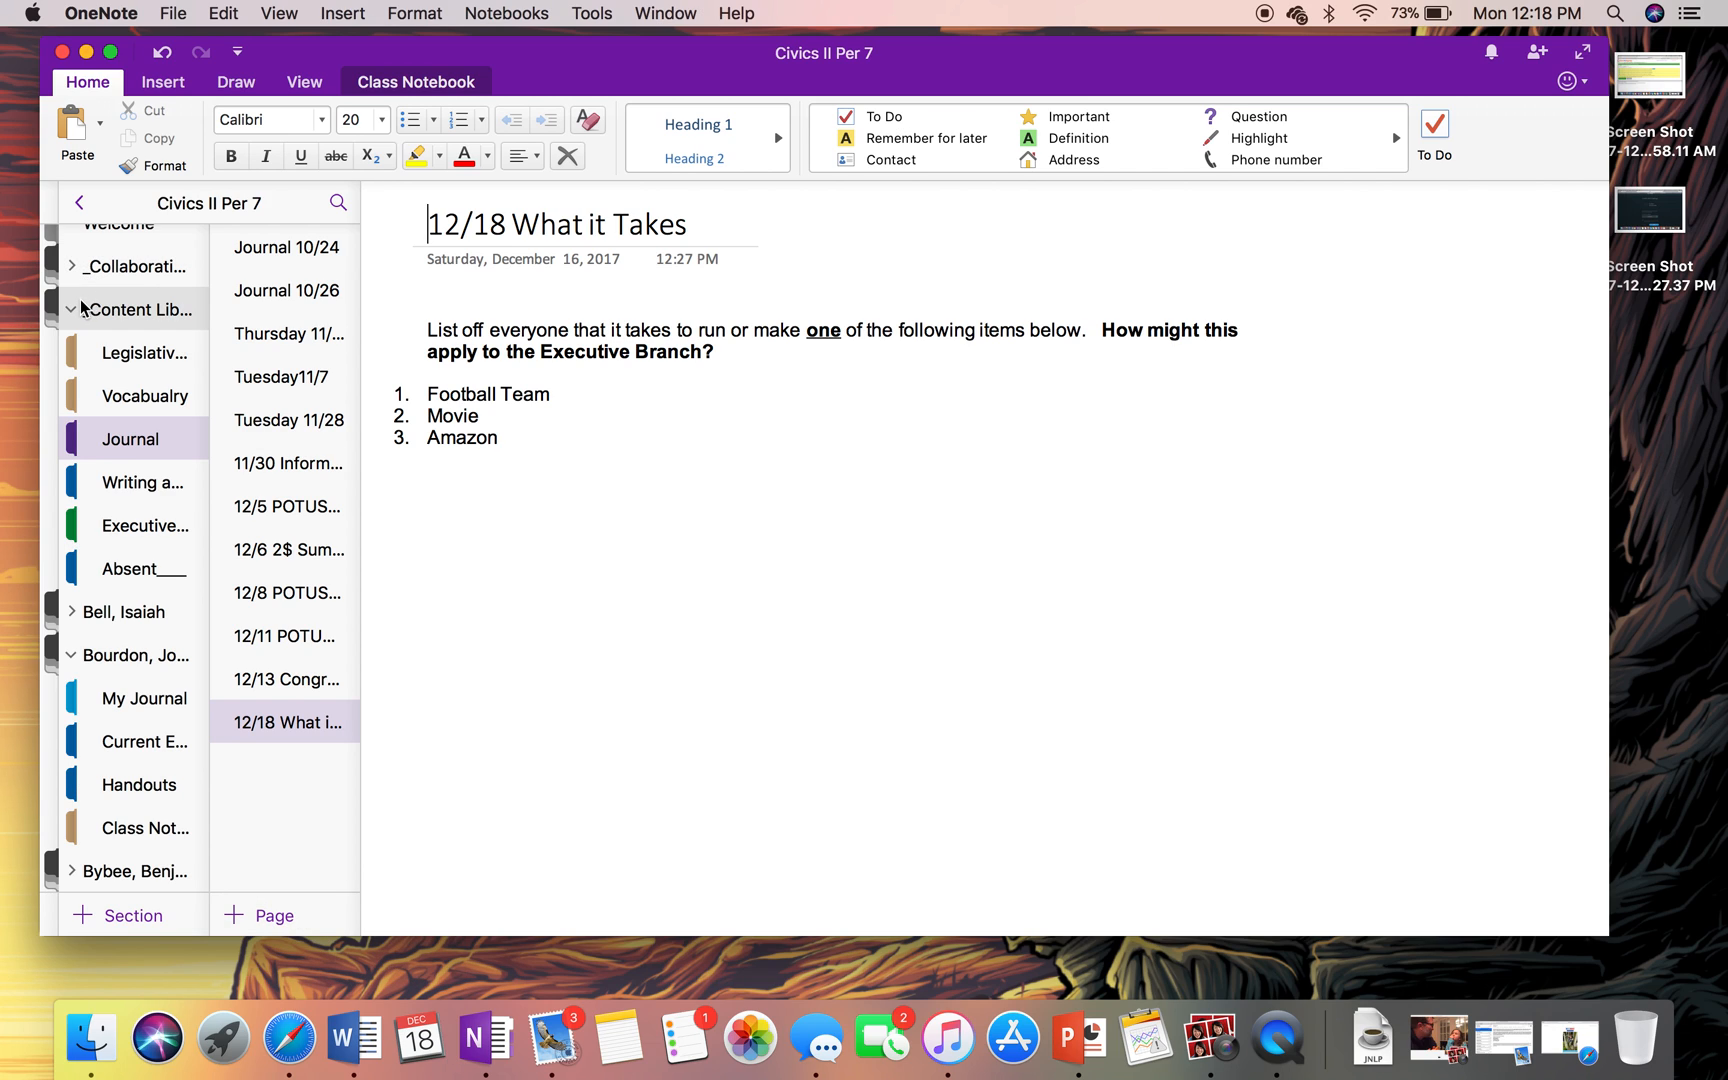
left_click(72, 309)
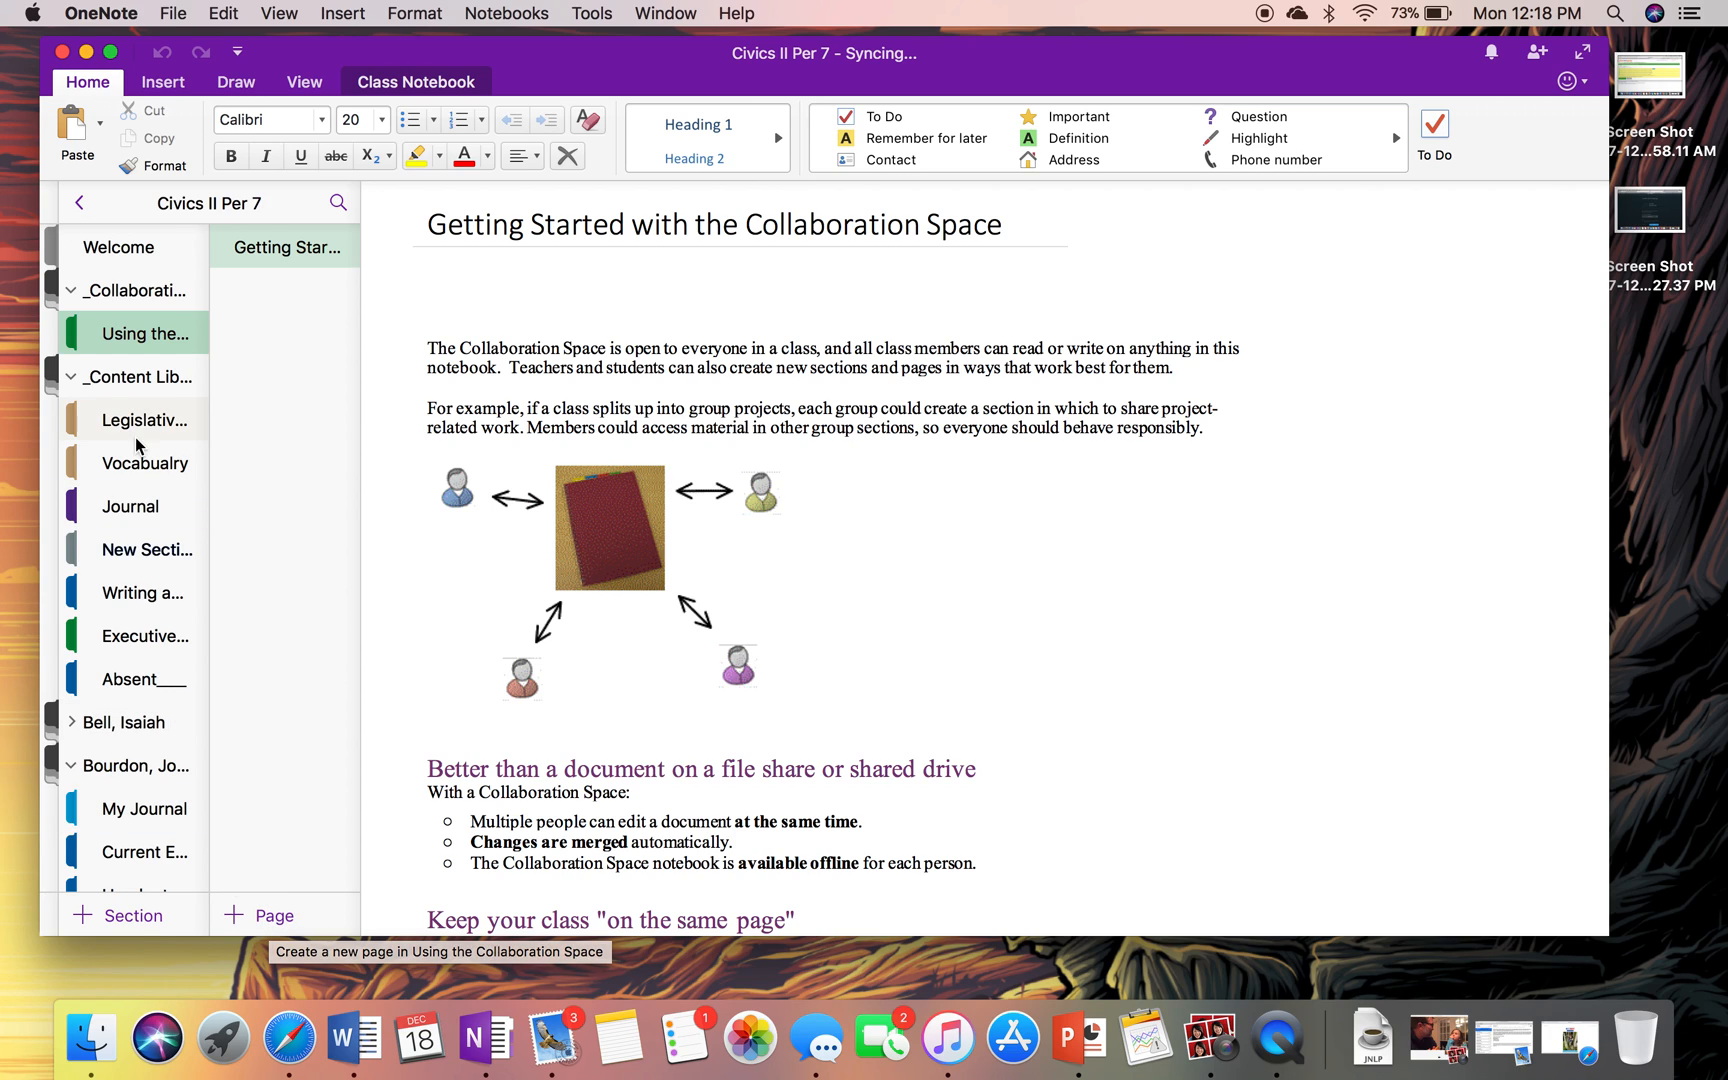
- Rename the Collaboration Space section to 'Exec Dept'
right_click(145, 333)
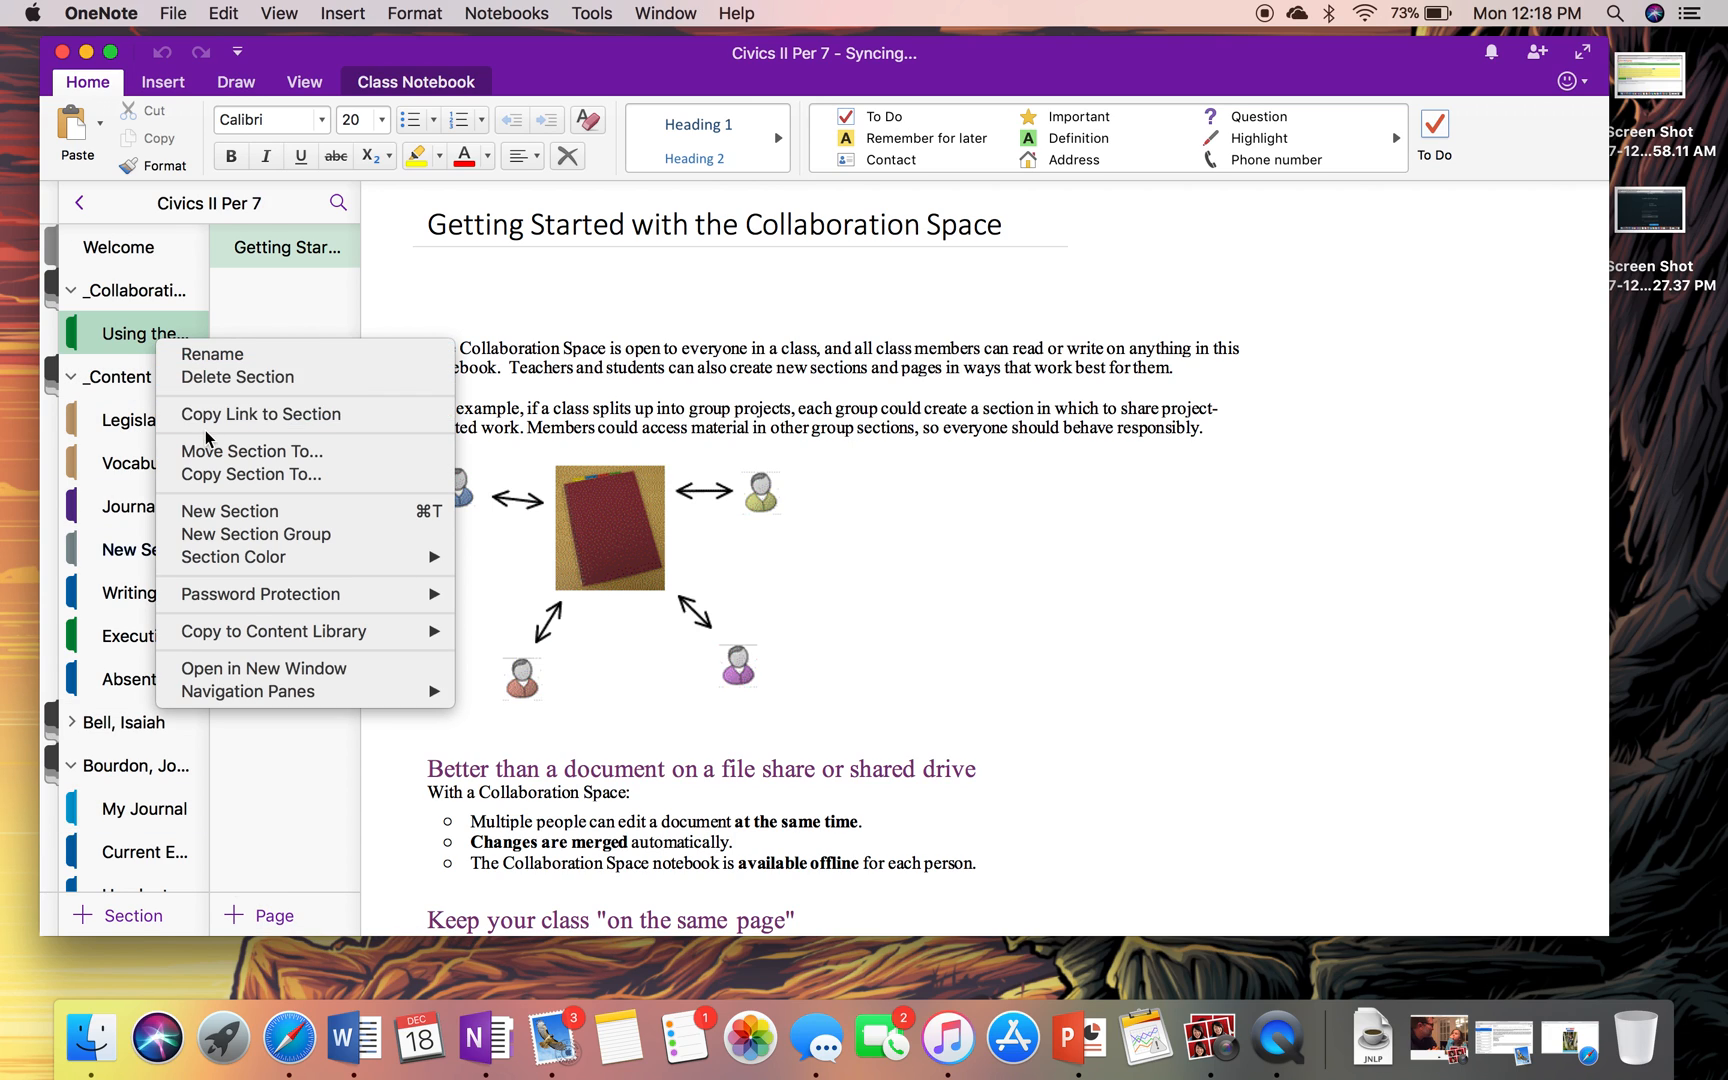
left_click(212, 354)
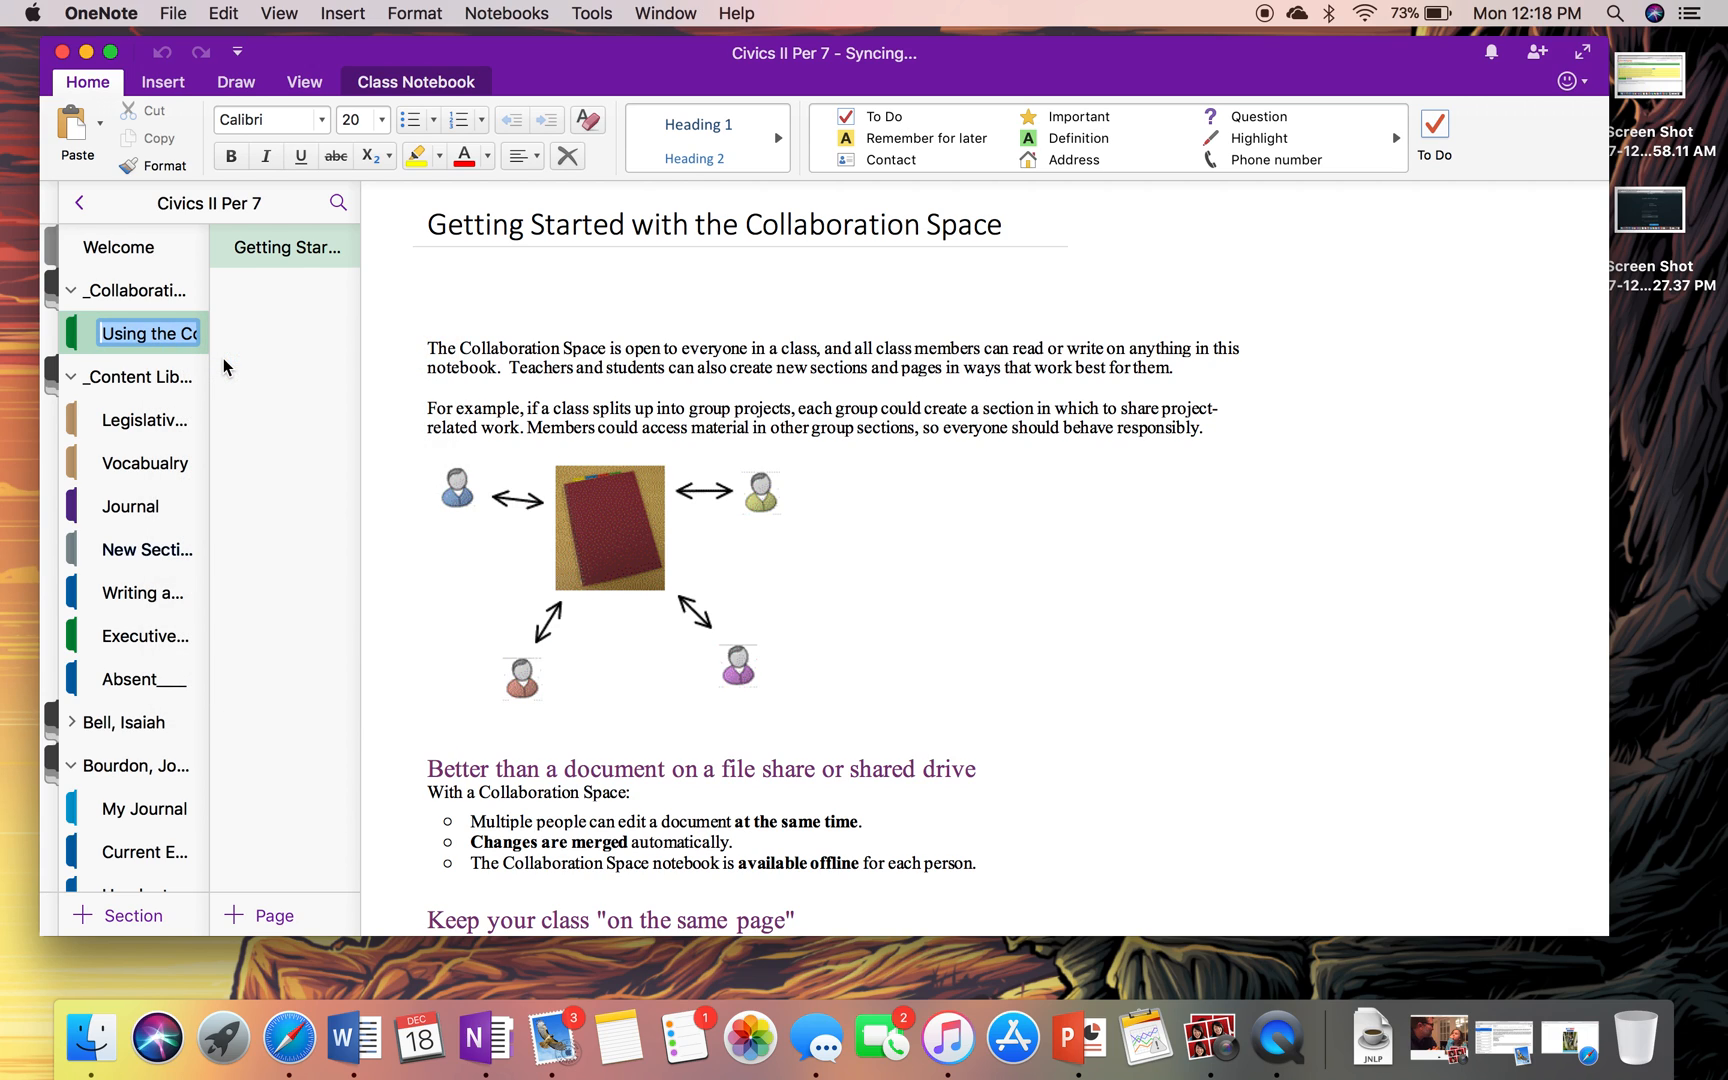
type("E")
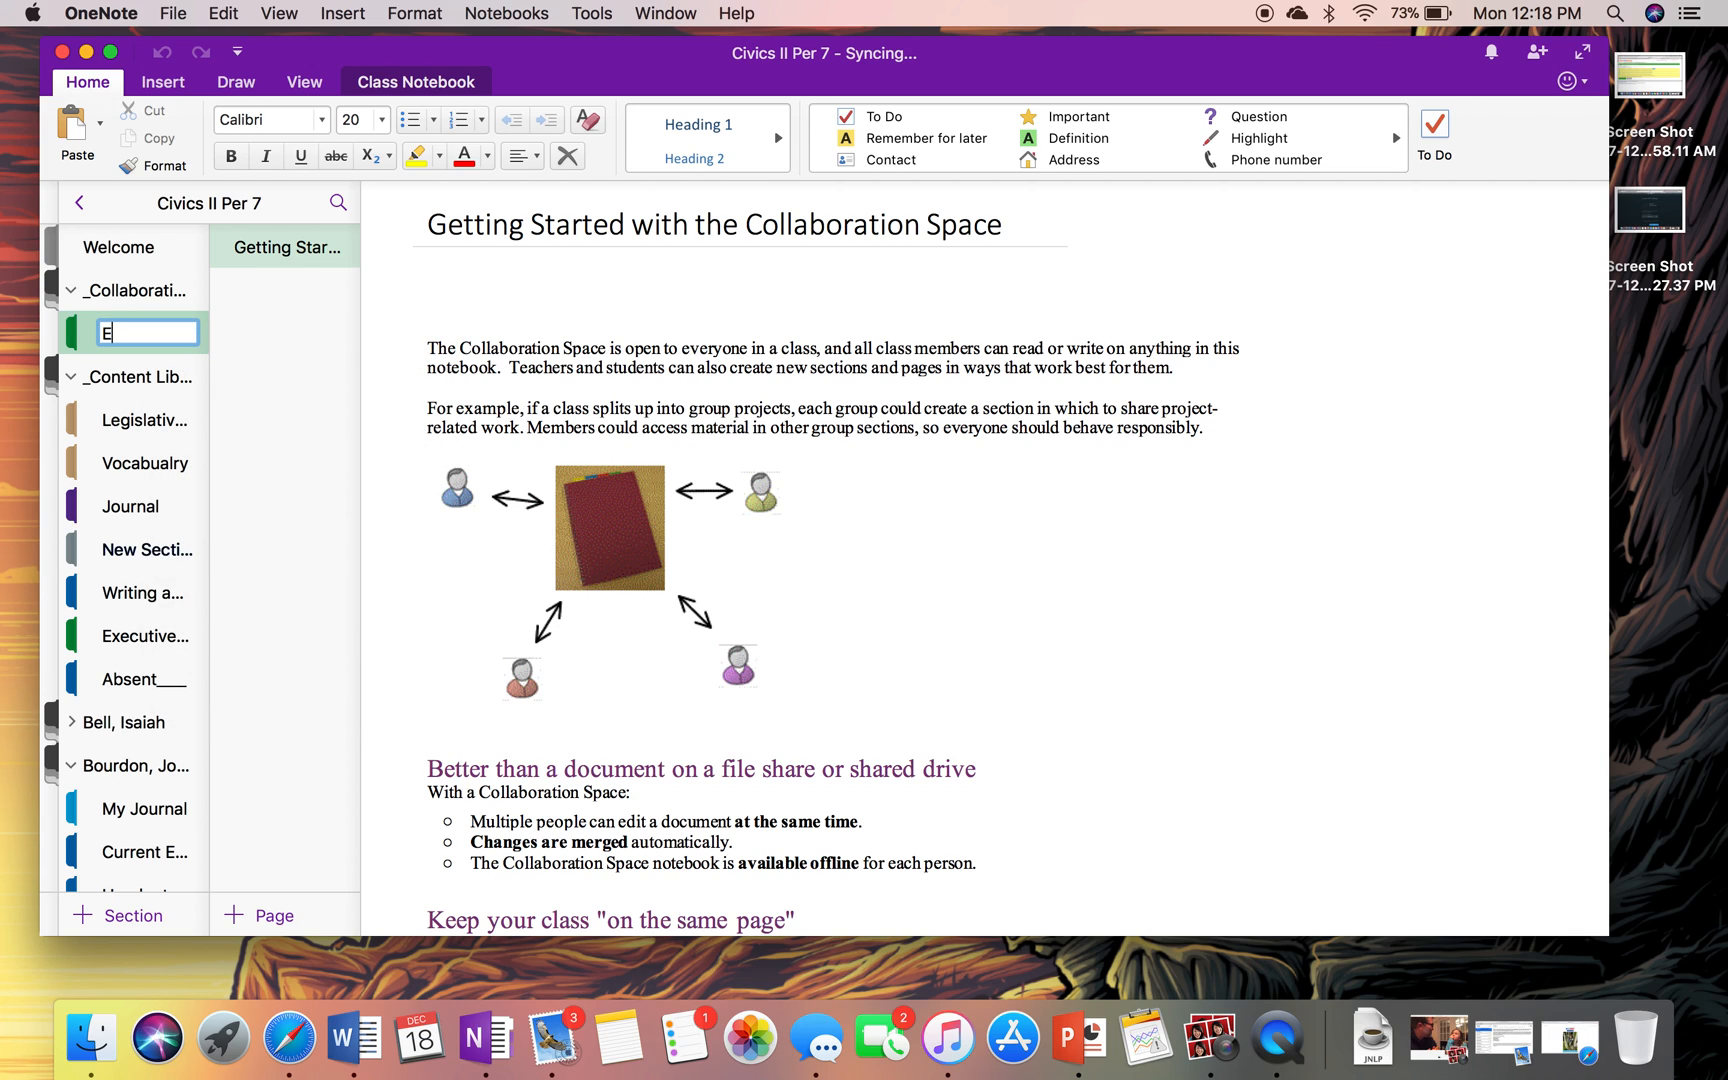
type("xec Dept")
type("Mr")
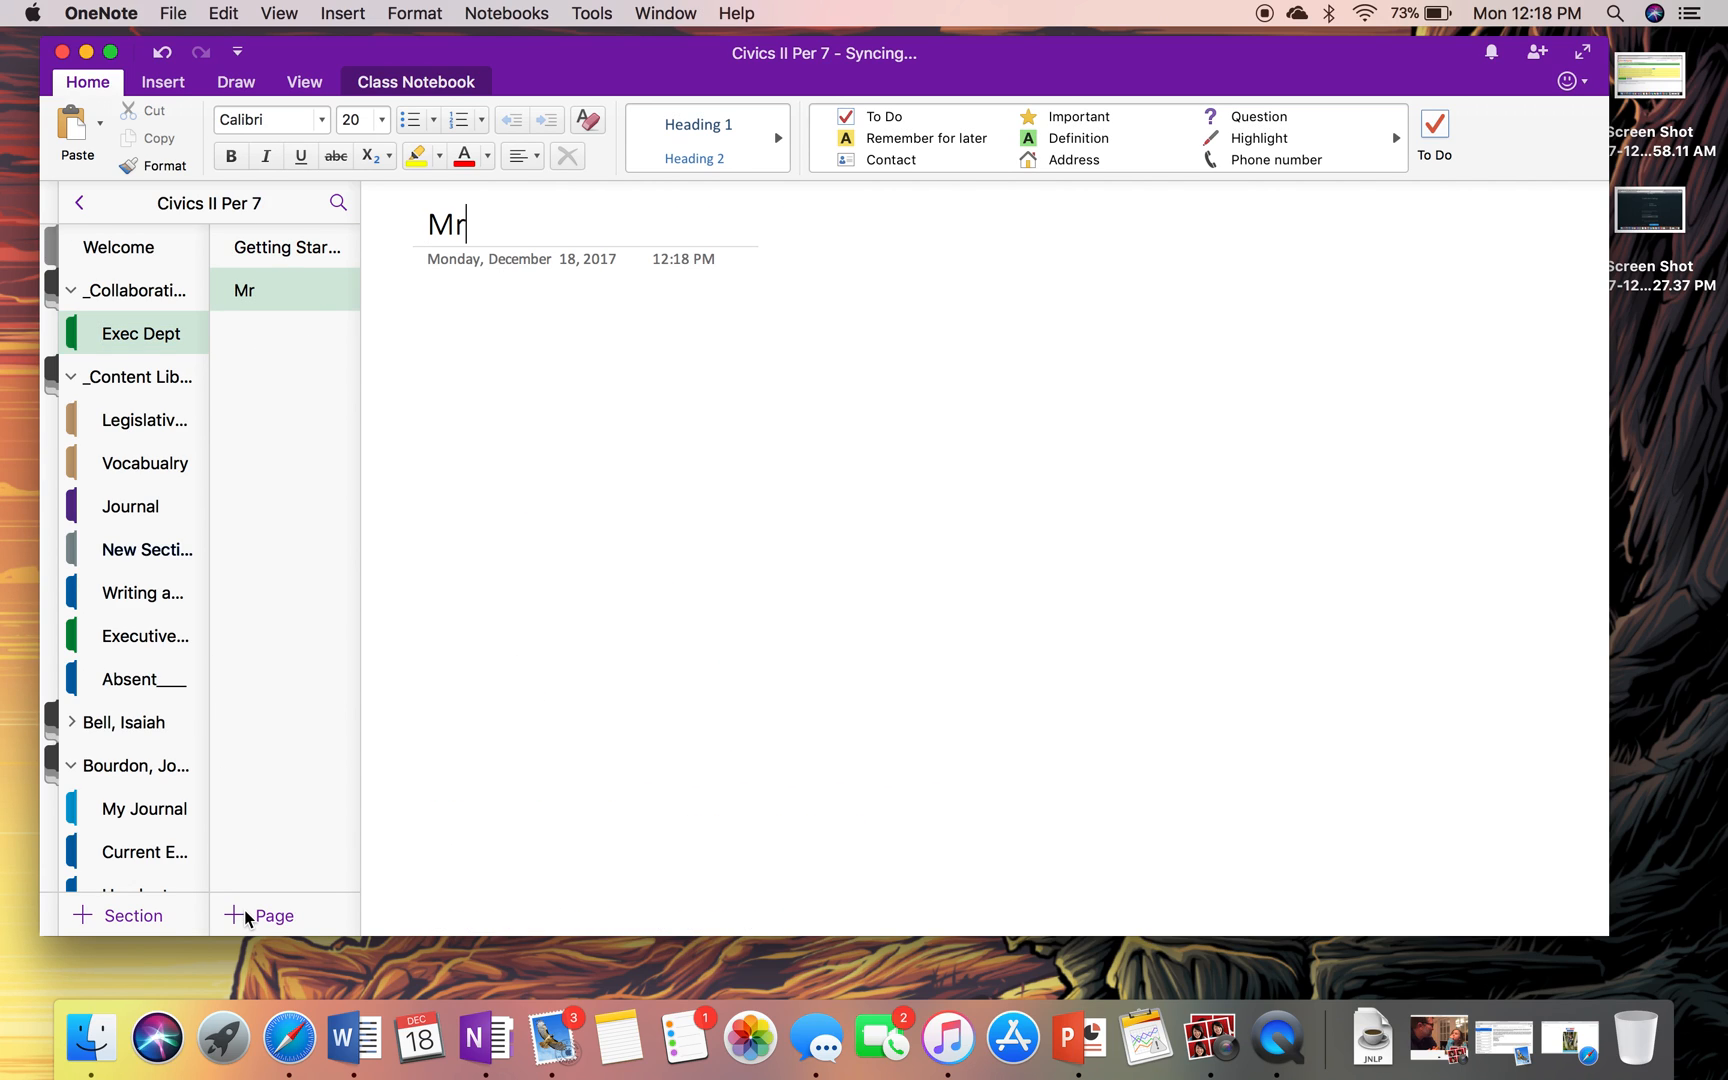
- Title the new page 'Mr Abbas's Department'
type("Abbas's")
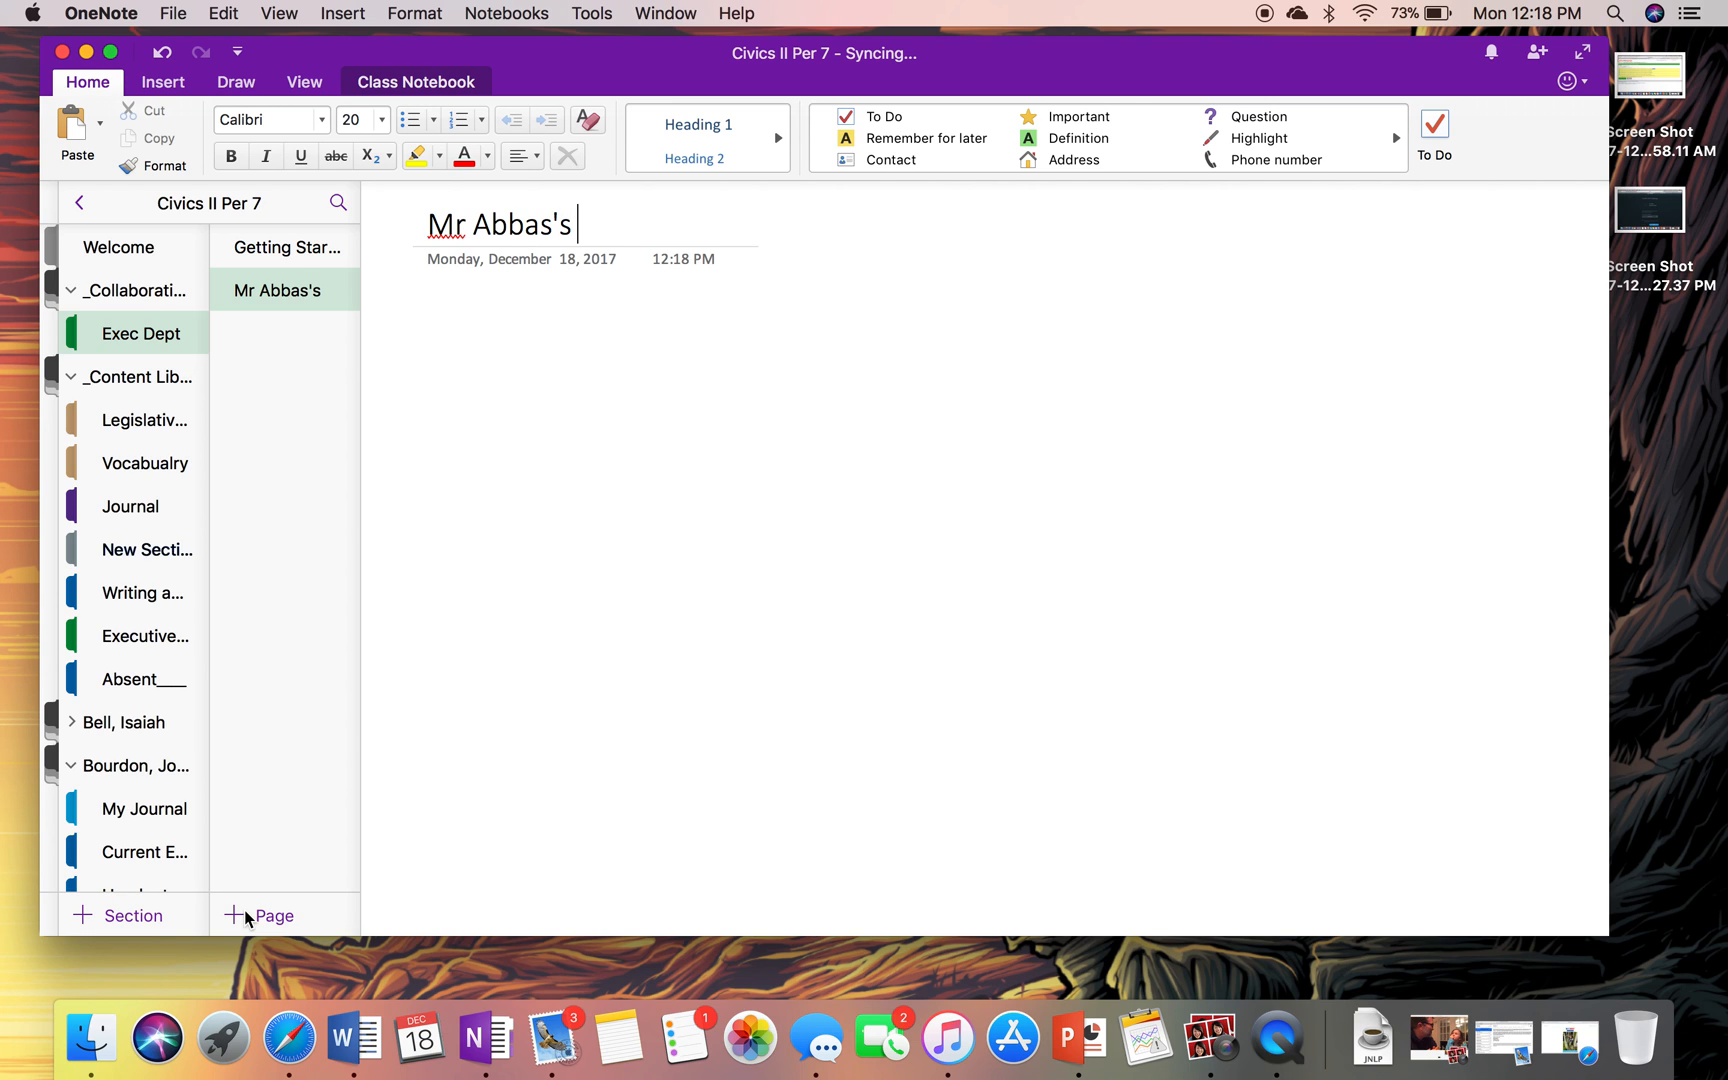
type("Depar")
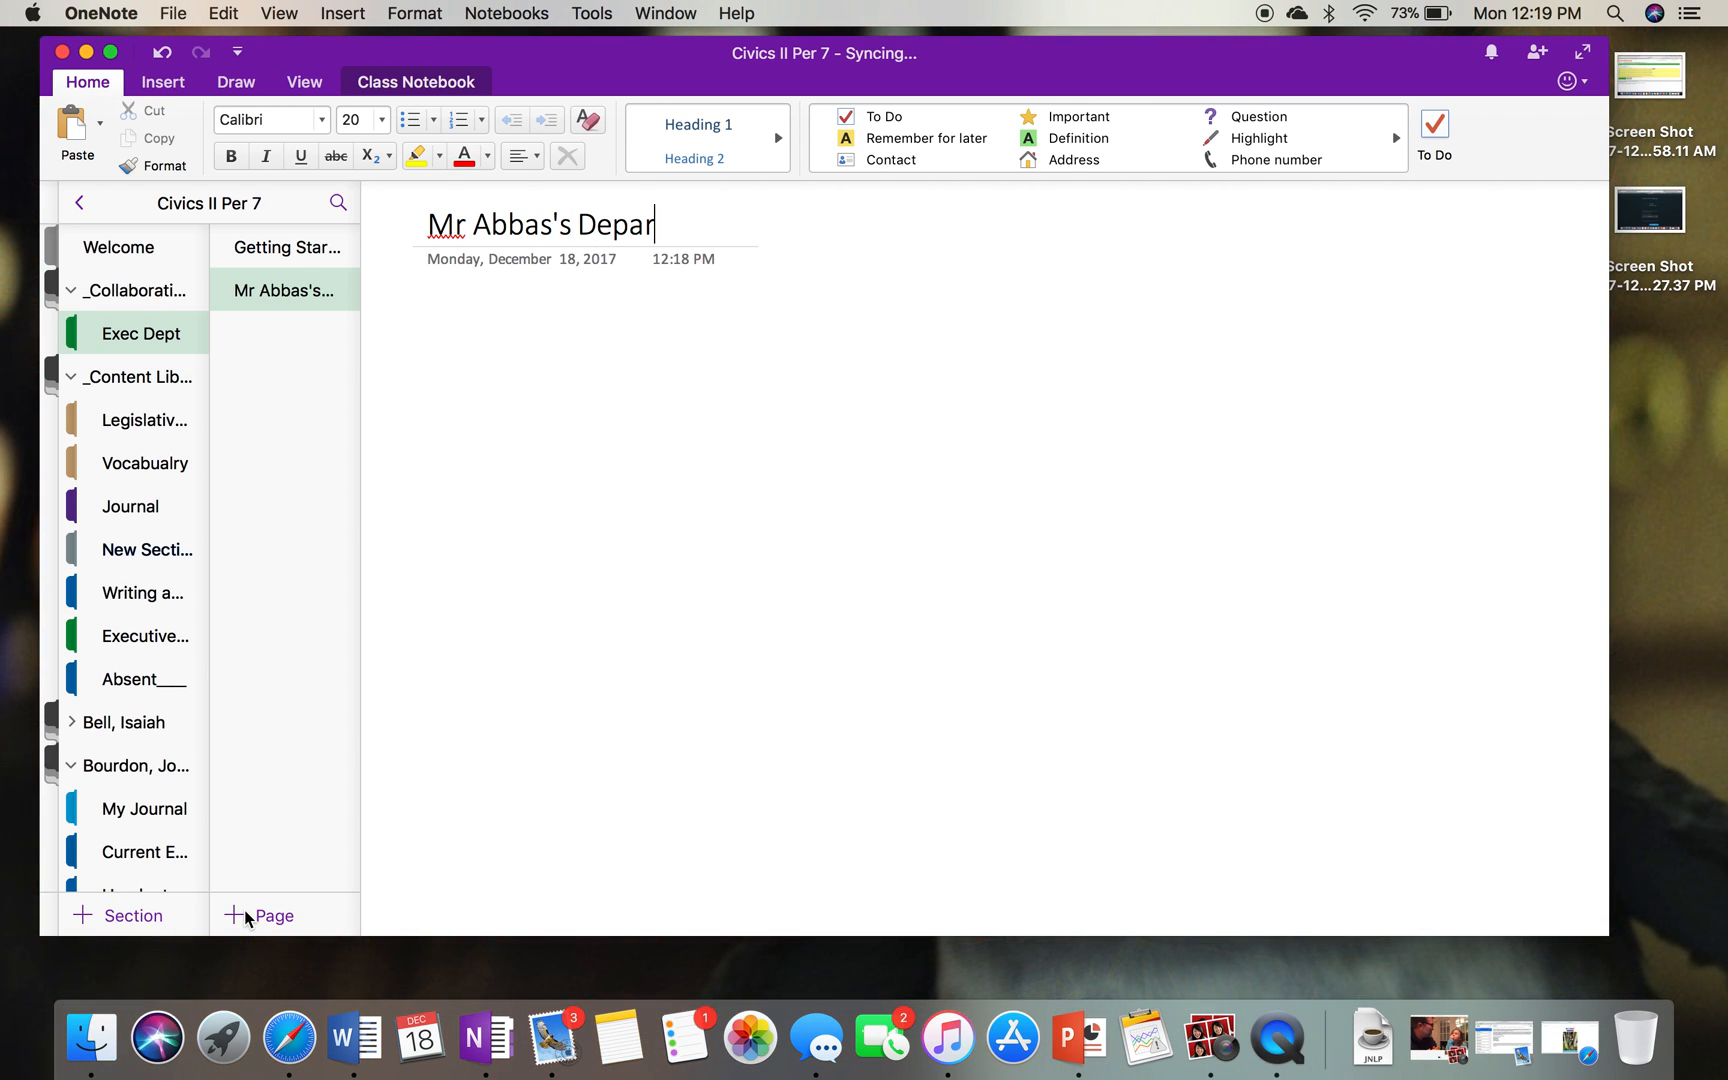
type("tment")
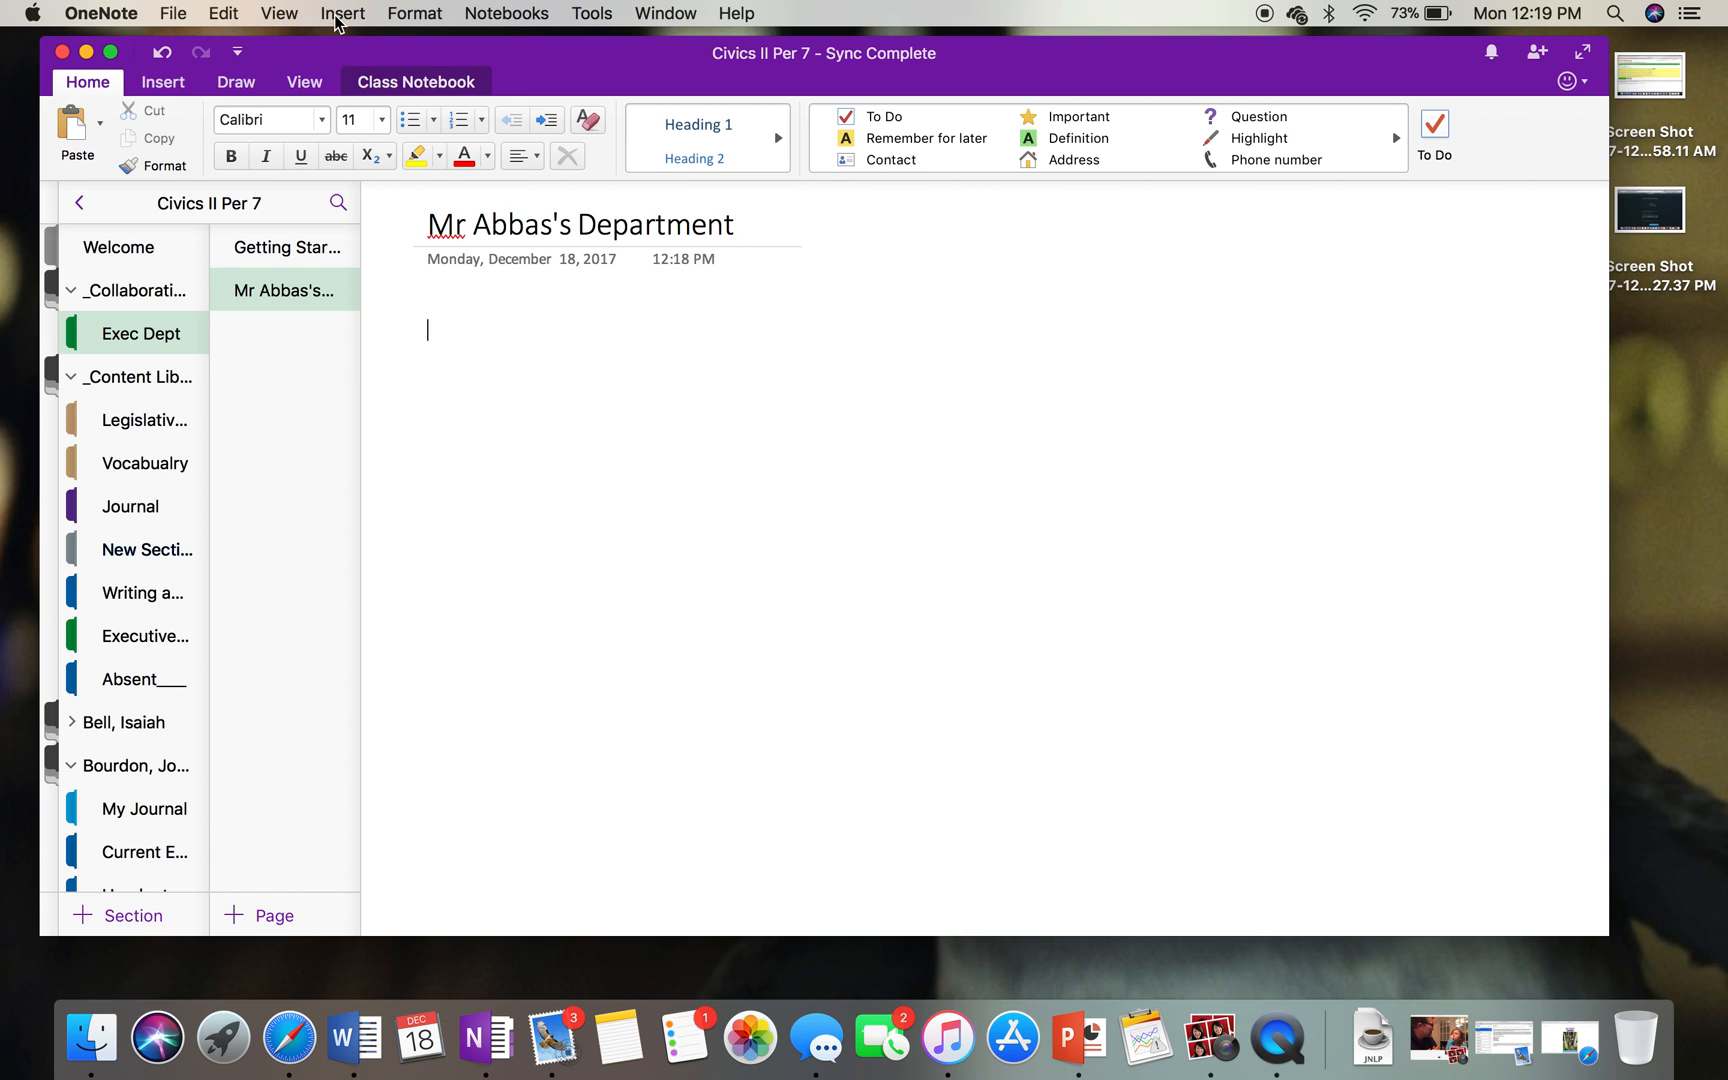
- Insert the R2-D2 group photo from the Photos library onto the page
left_click(343, 12)
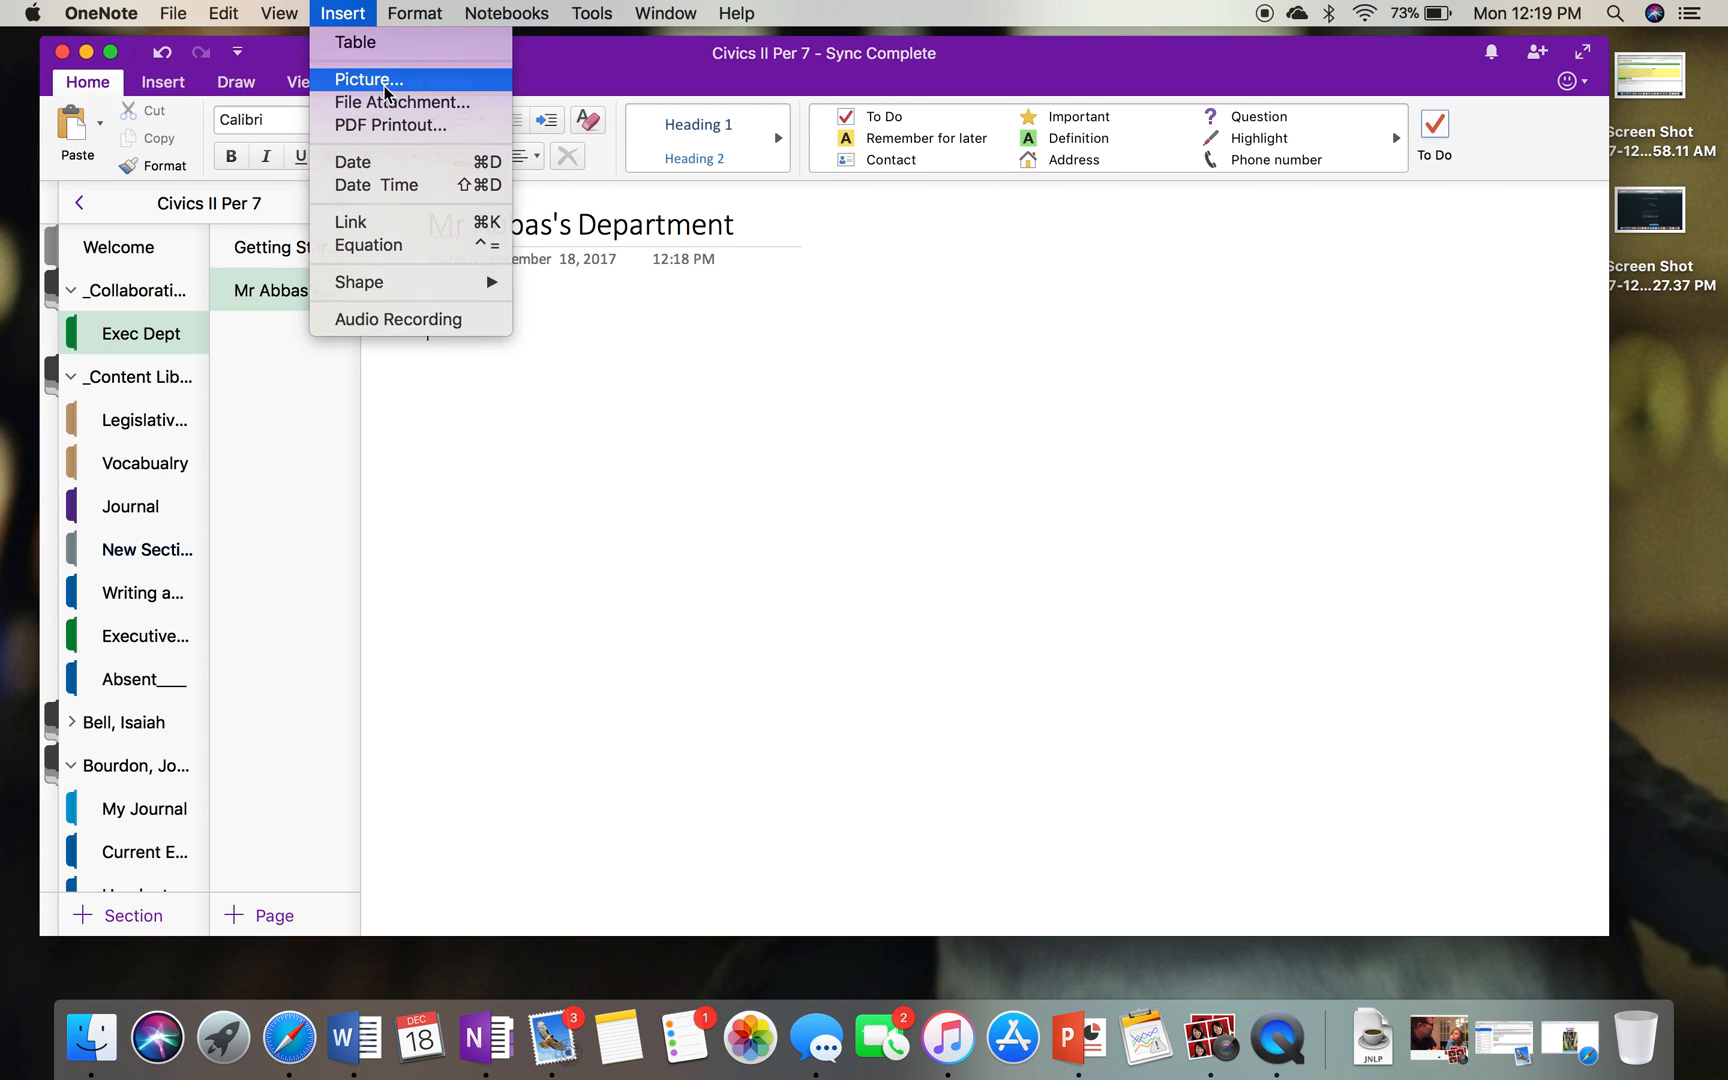
left_click(368, 79)
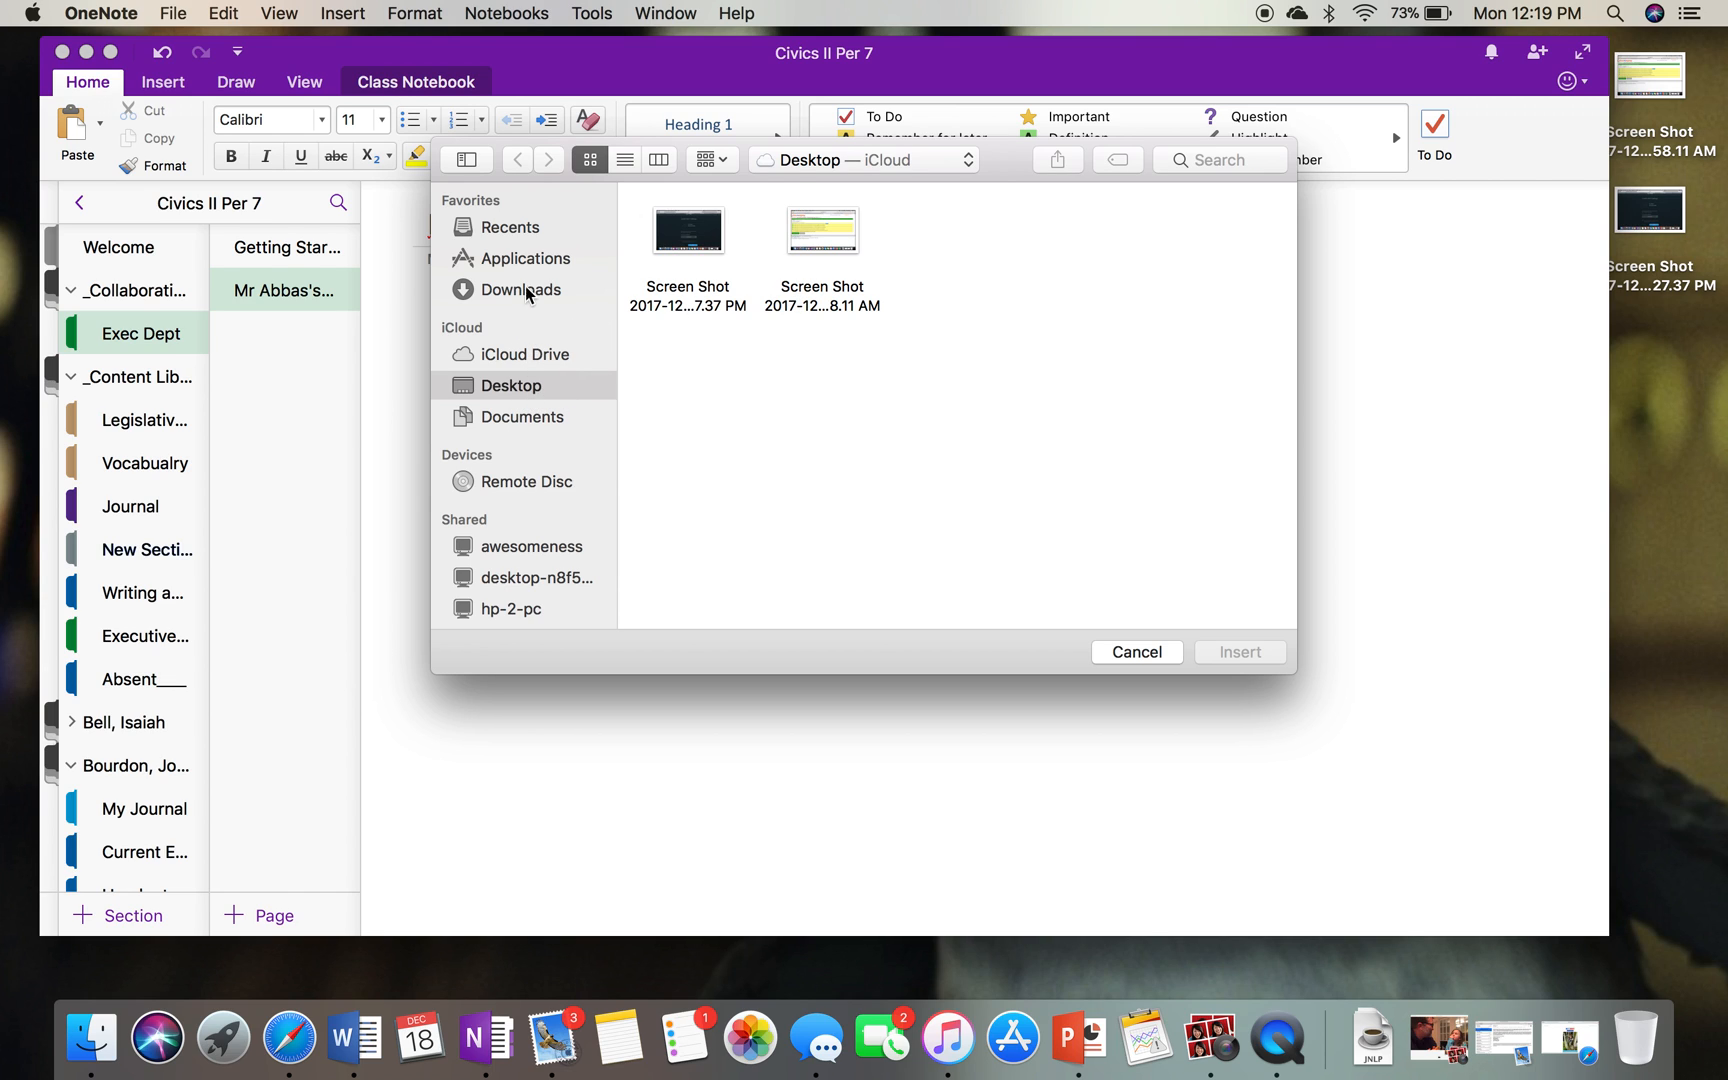
scroll("down", 3)
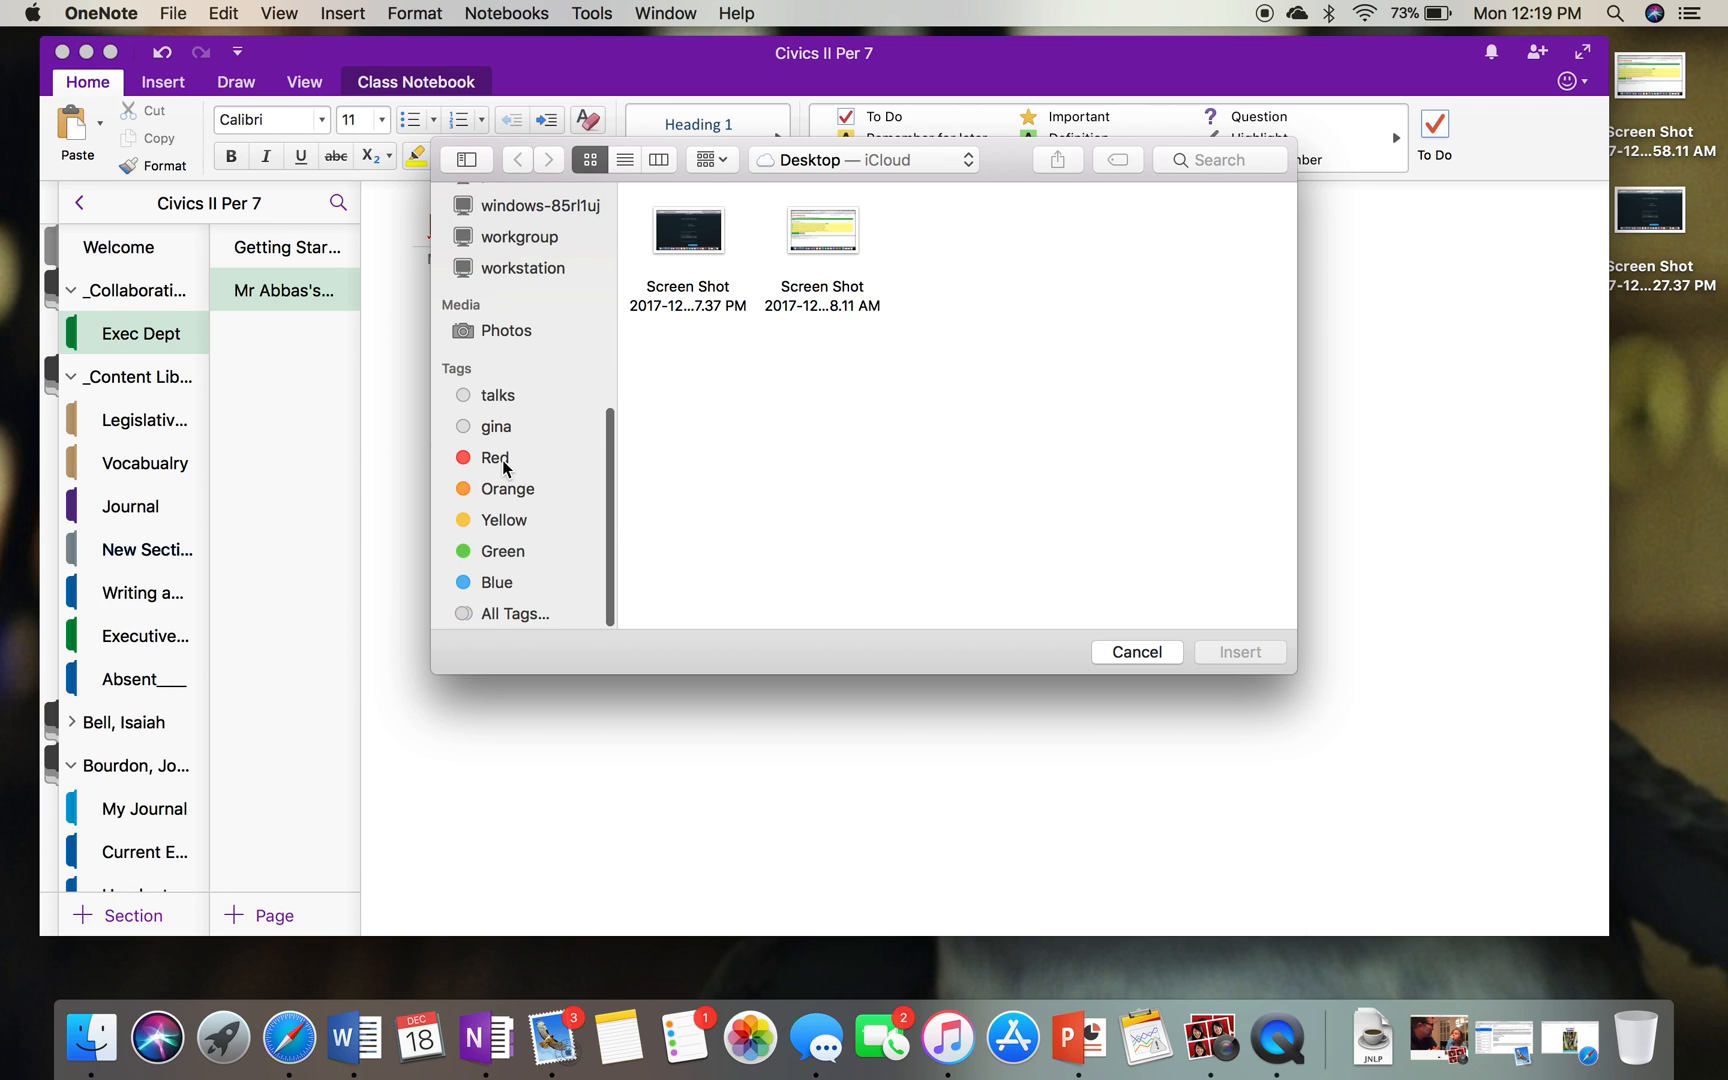
left_click(506, 488)
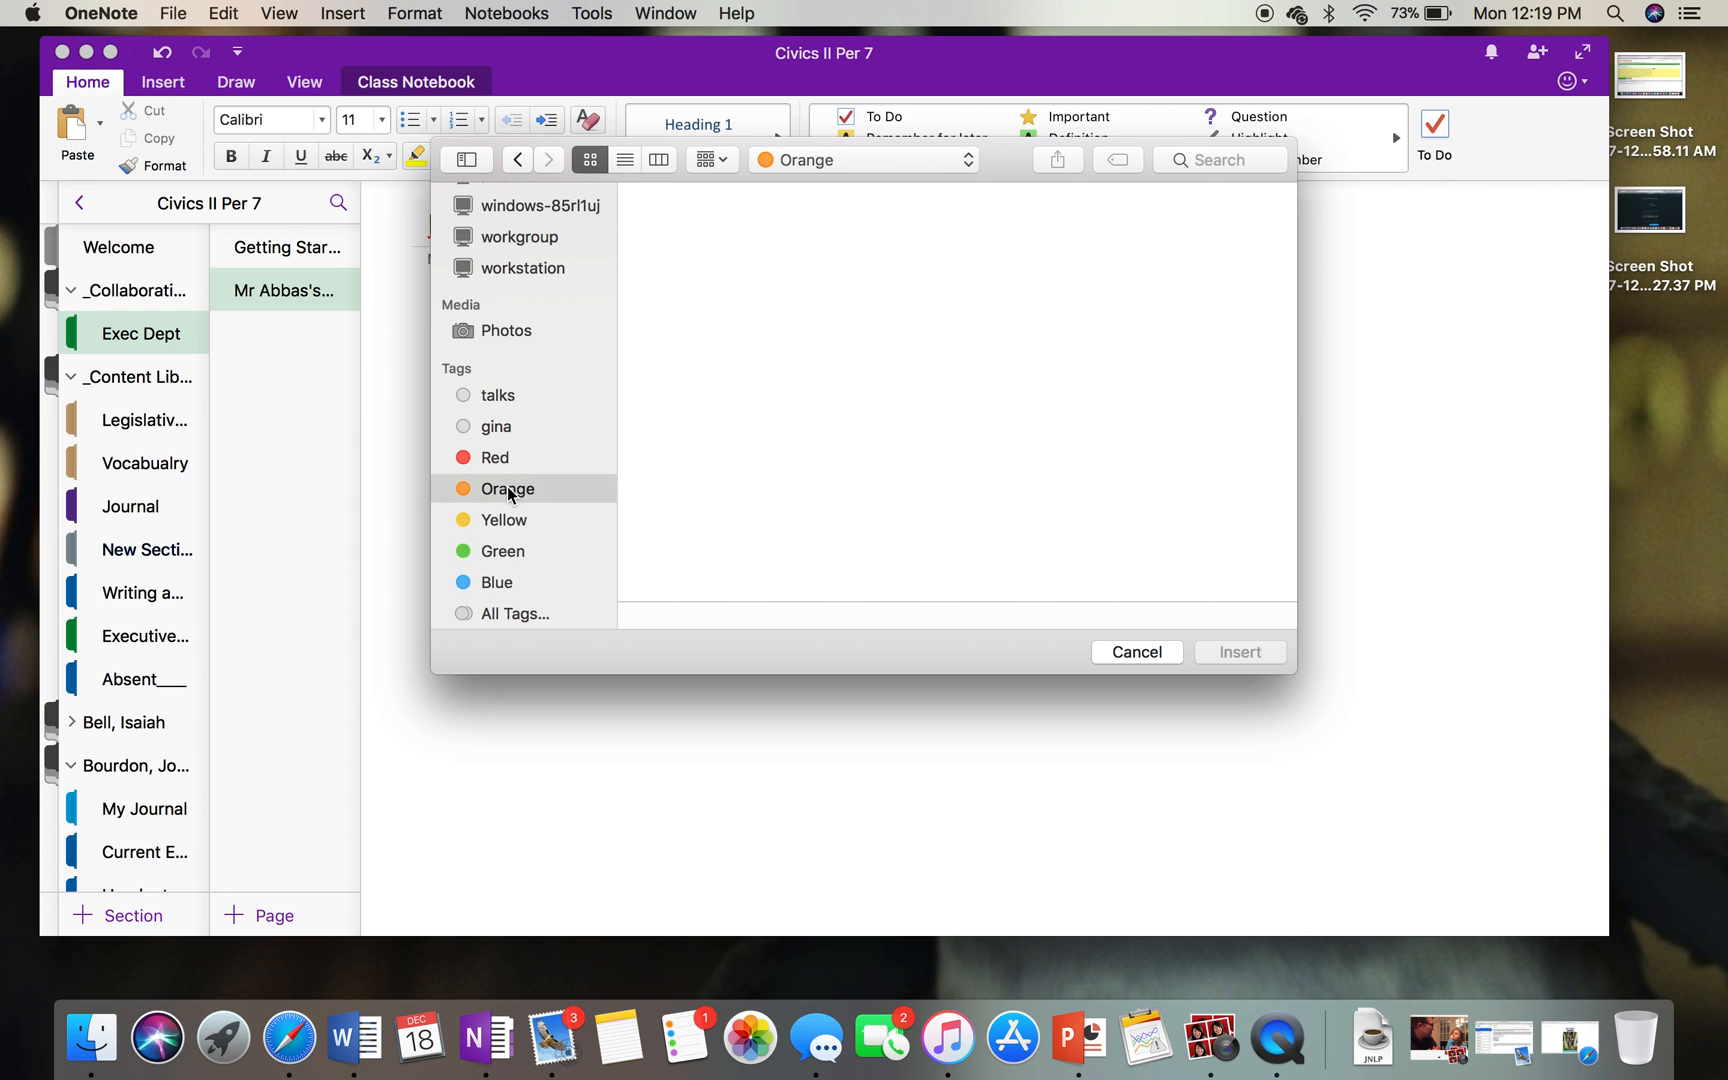
mouse_move(537, 499)
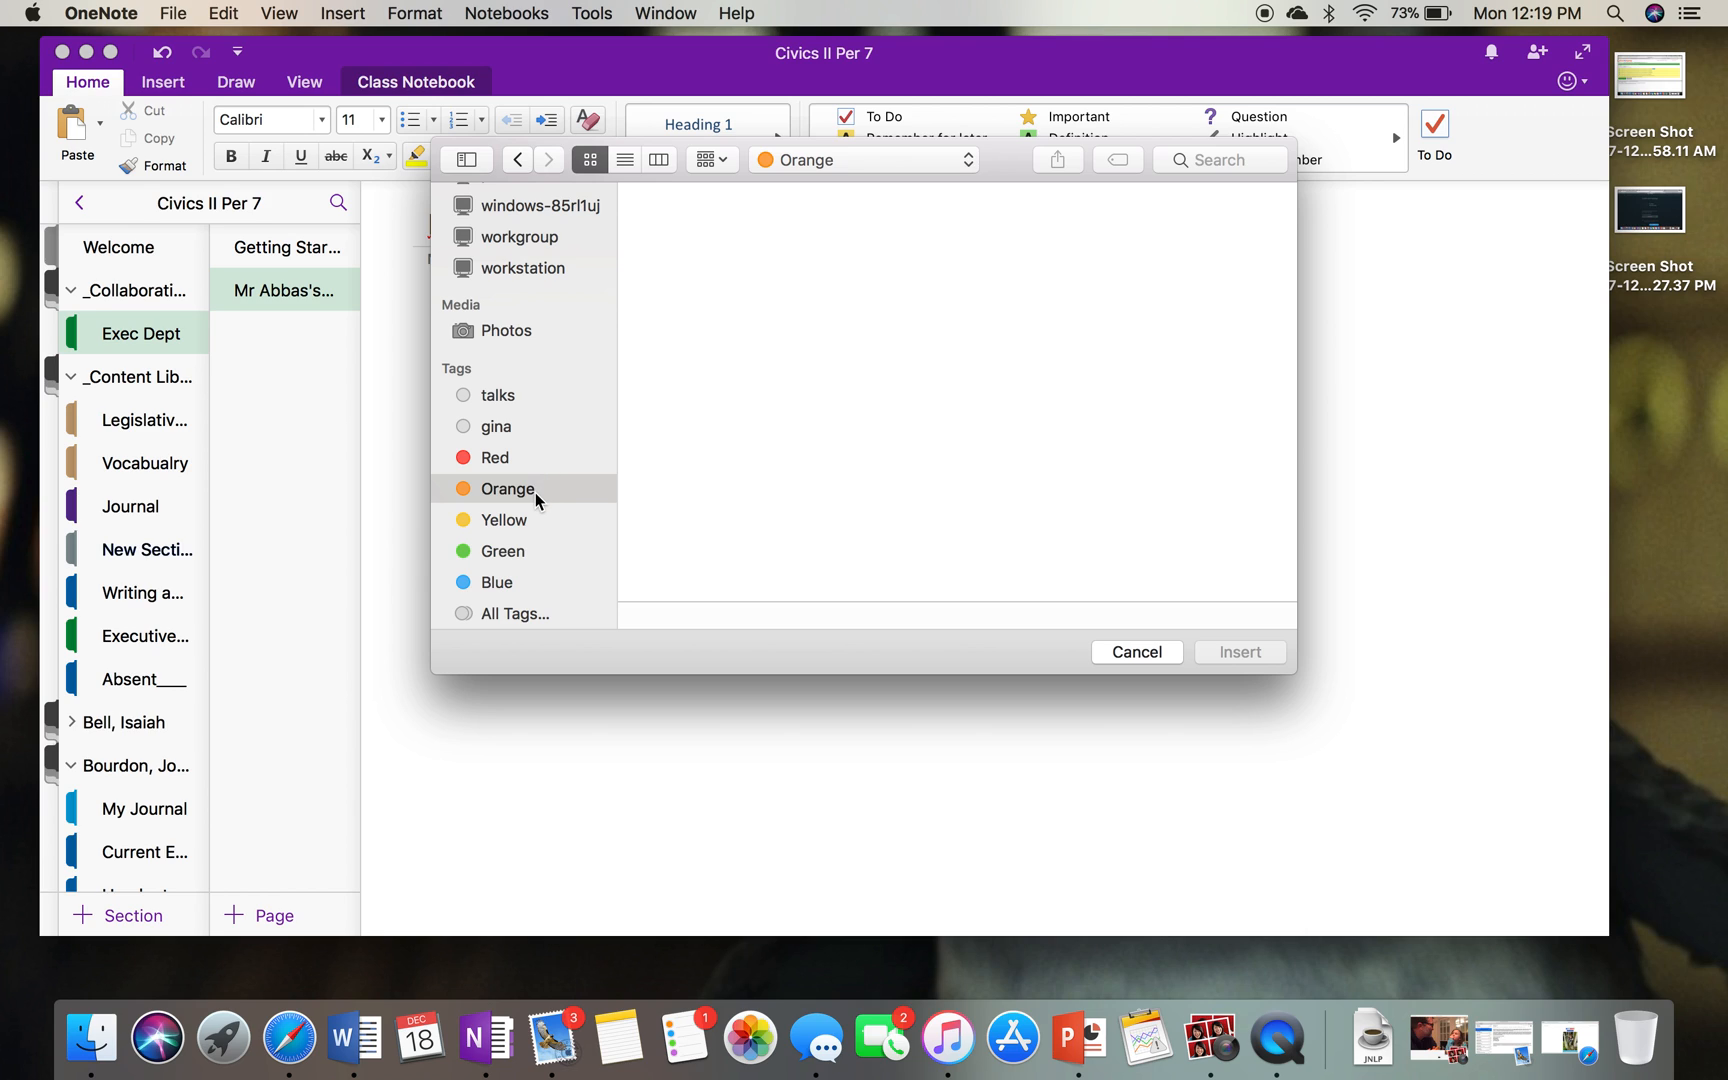
mouse_move(525, 520)
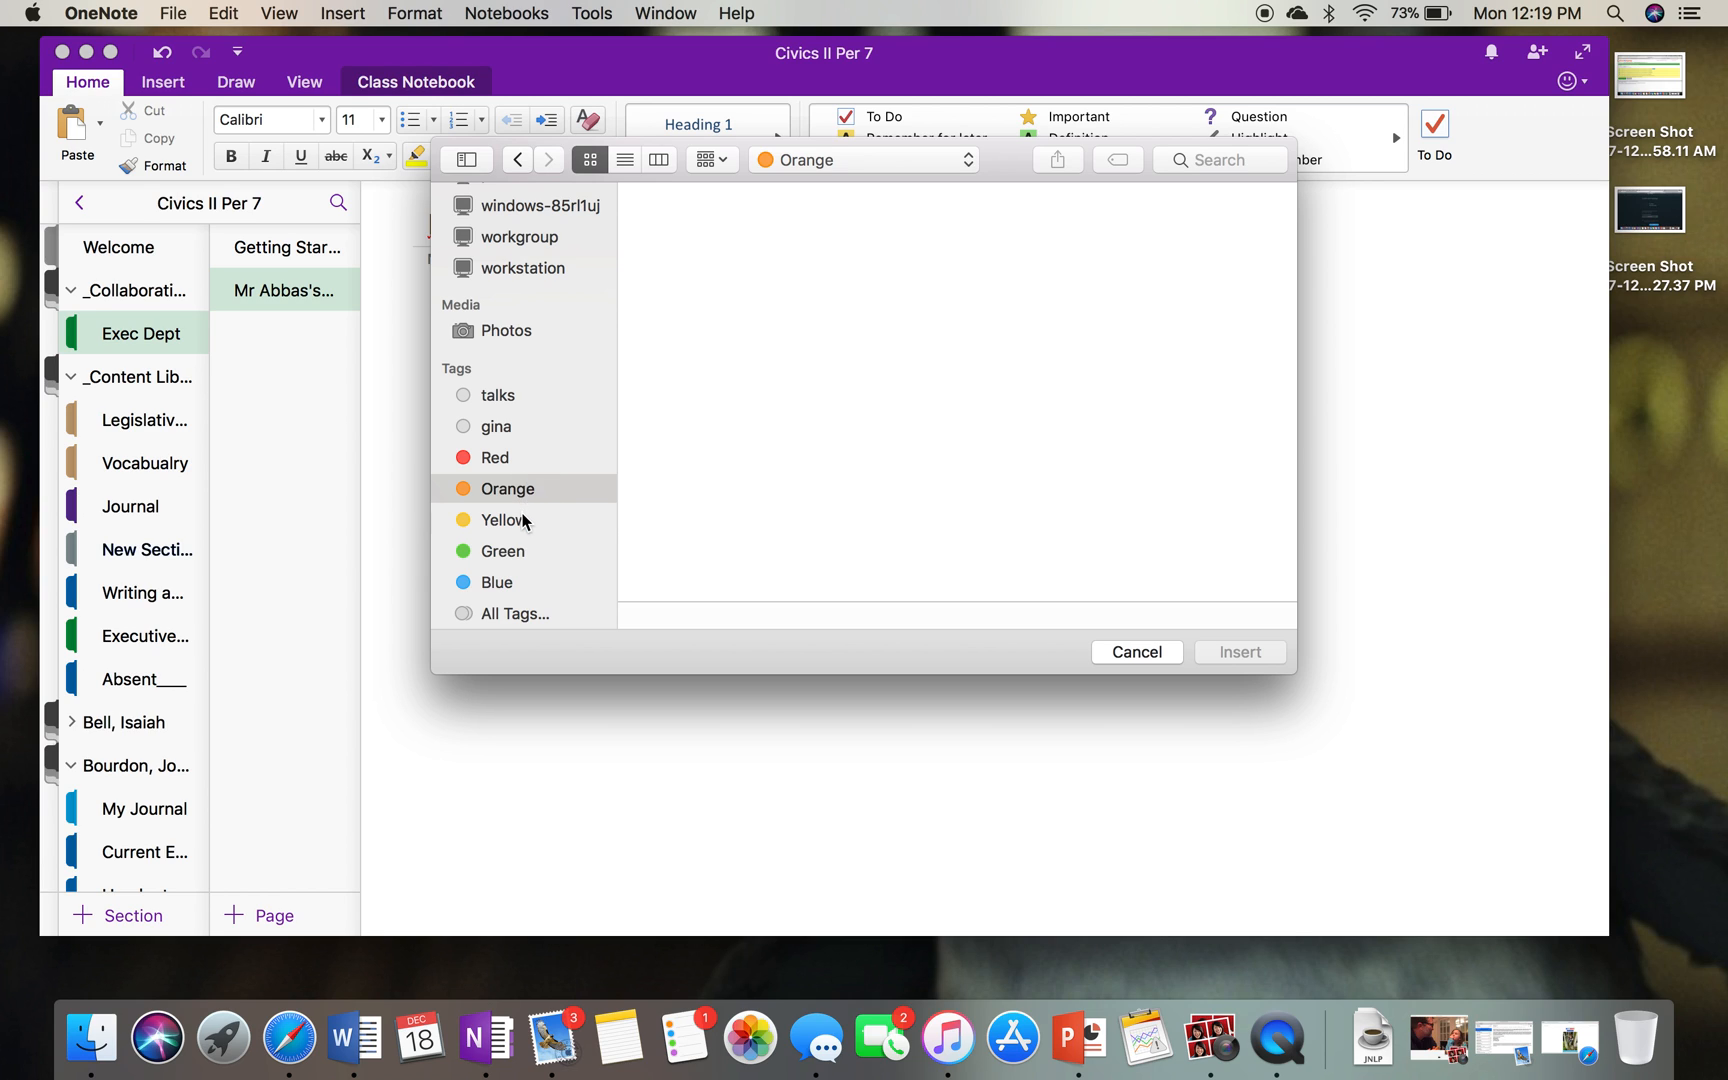
left_click(503, 550)
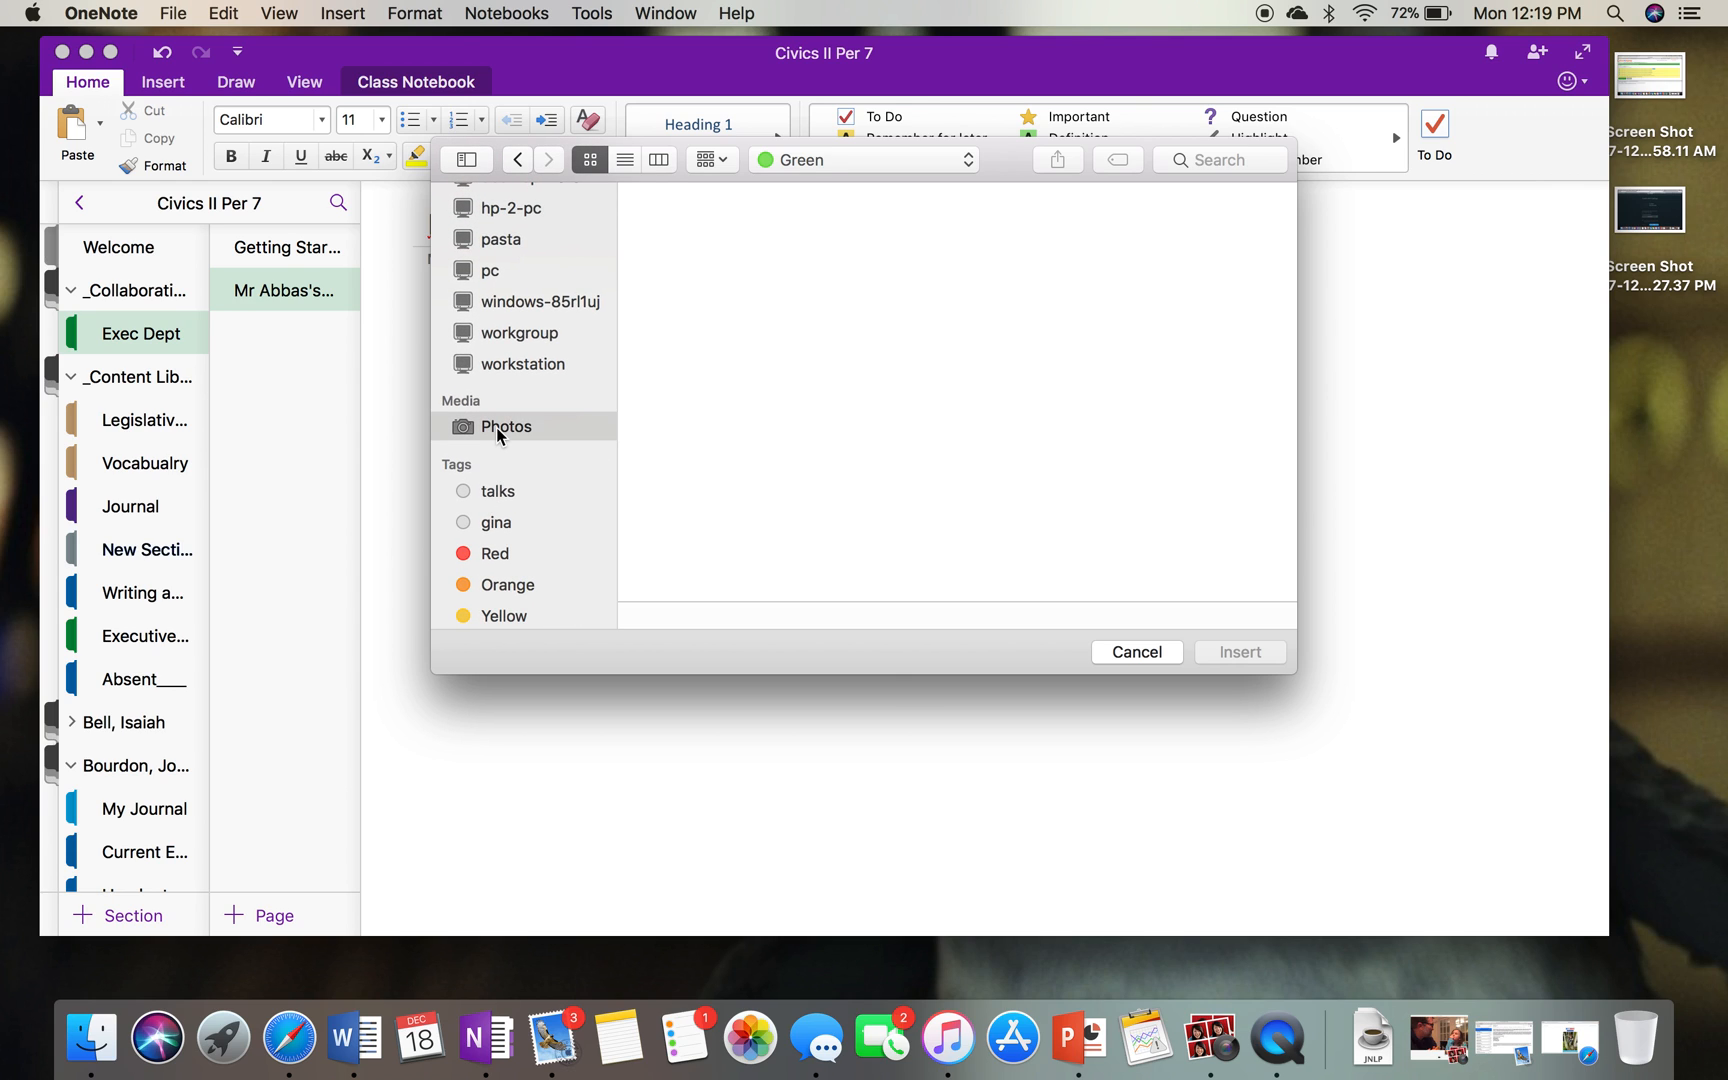
left_click(505, 426)
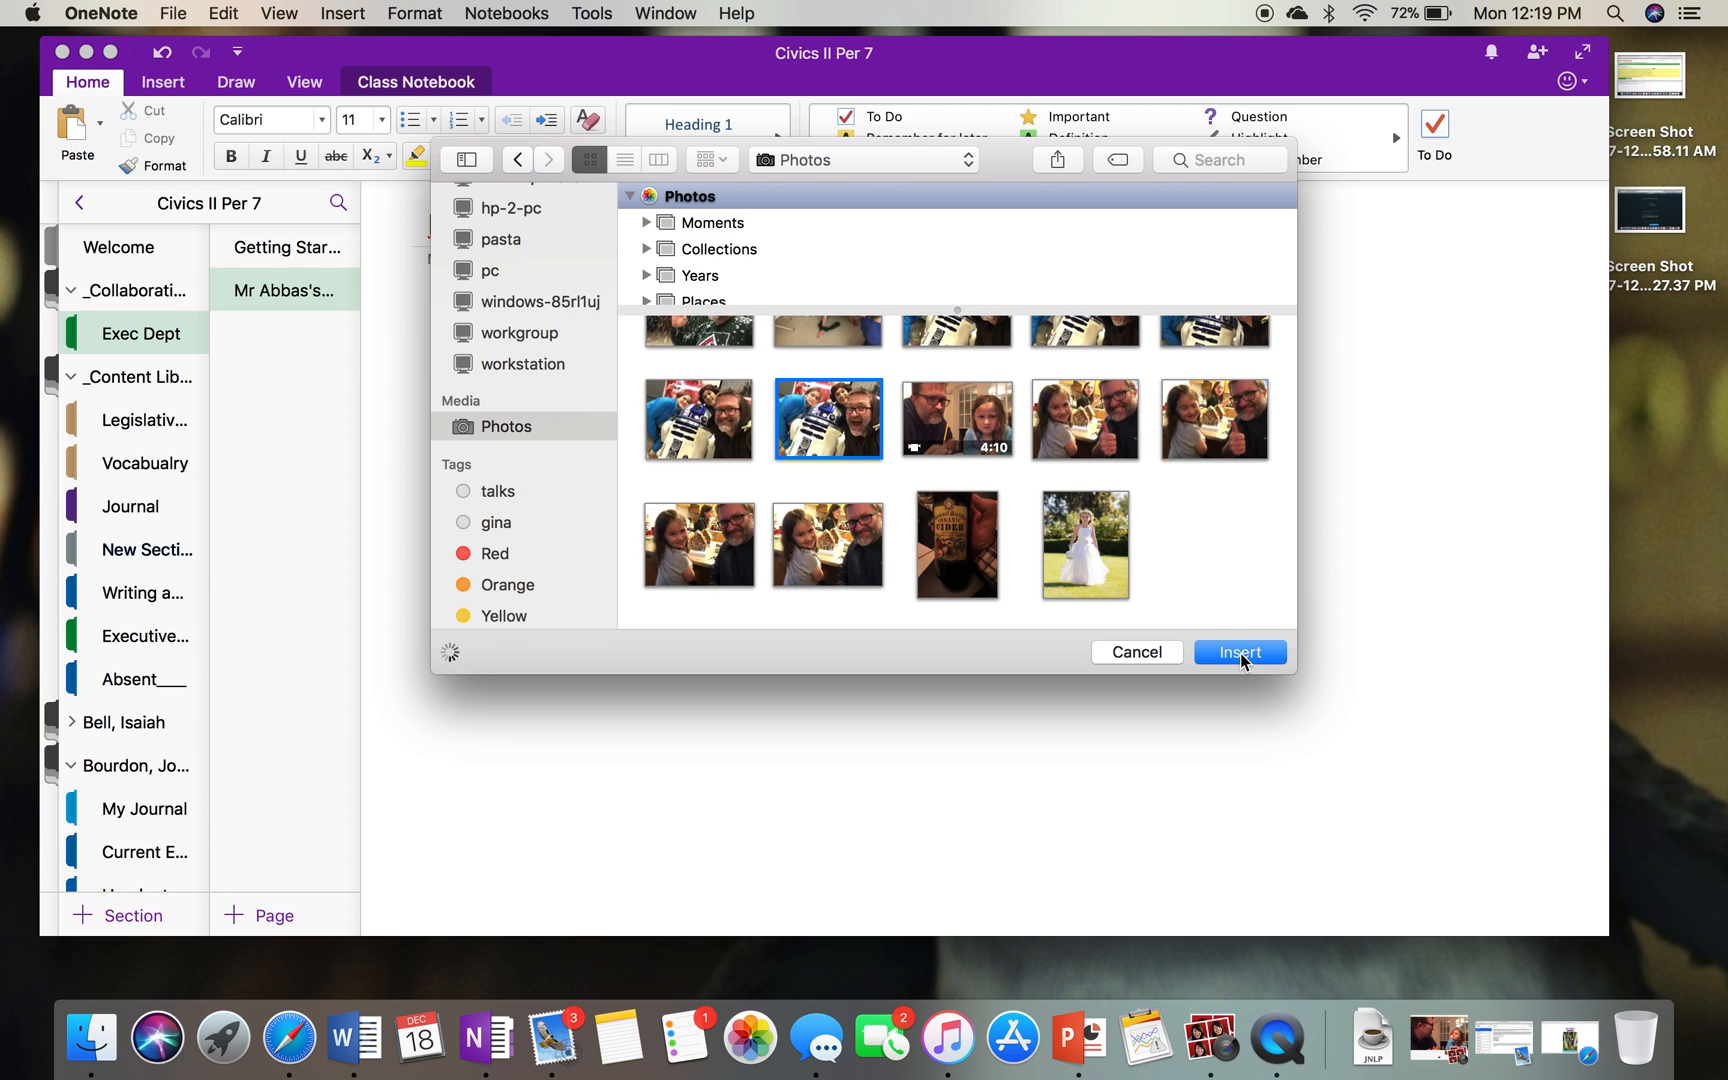
left_click(1239, 651)
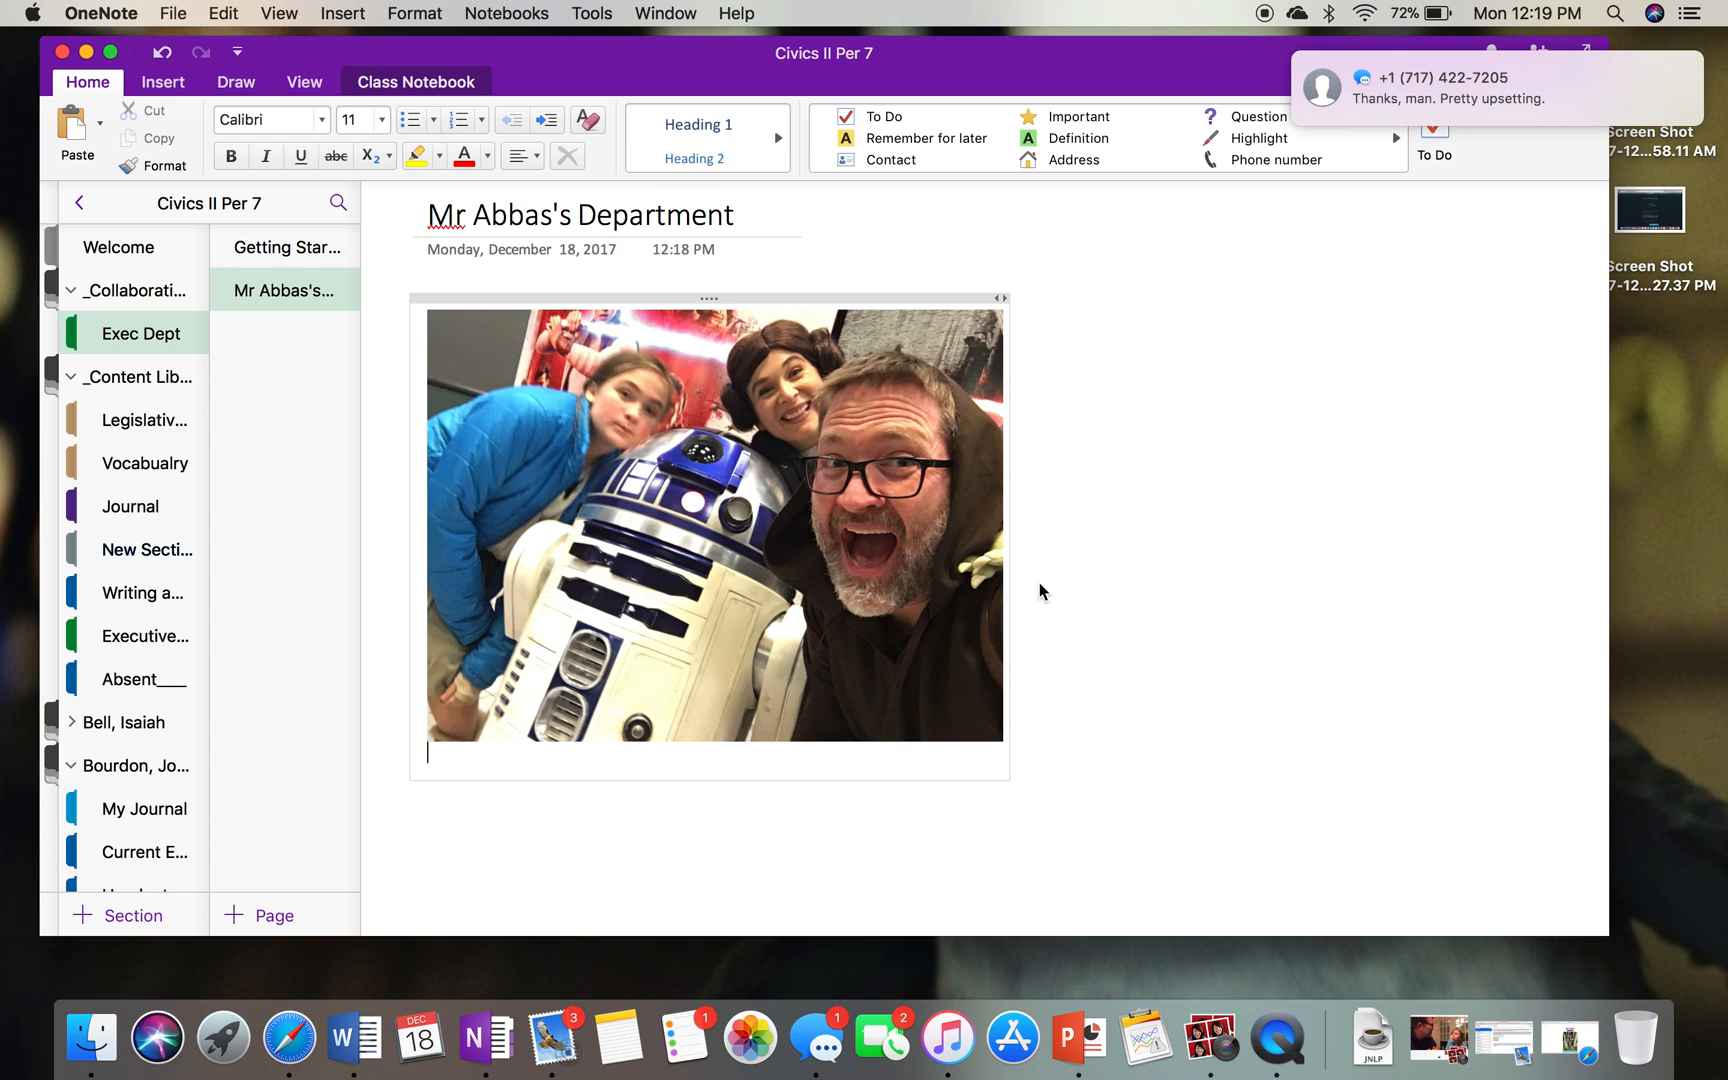
mouse_move(1038, 583)
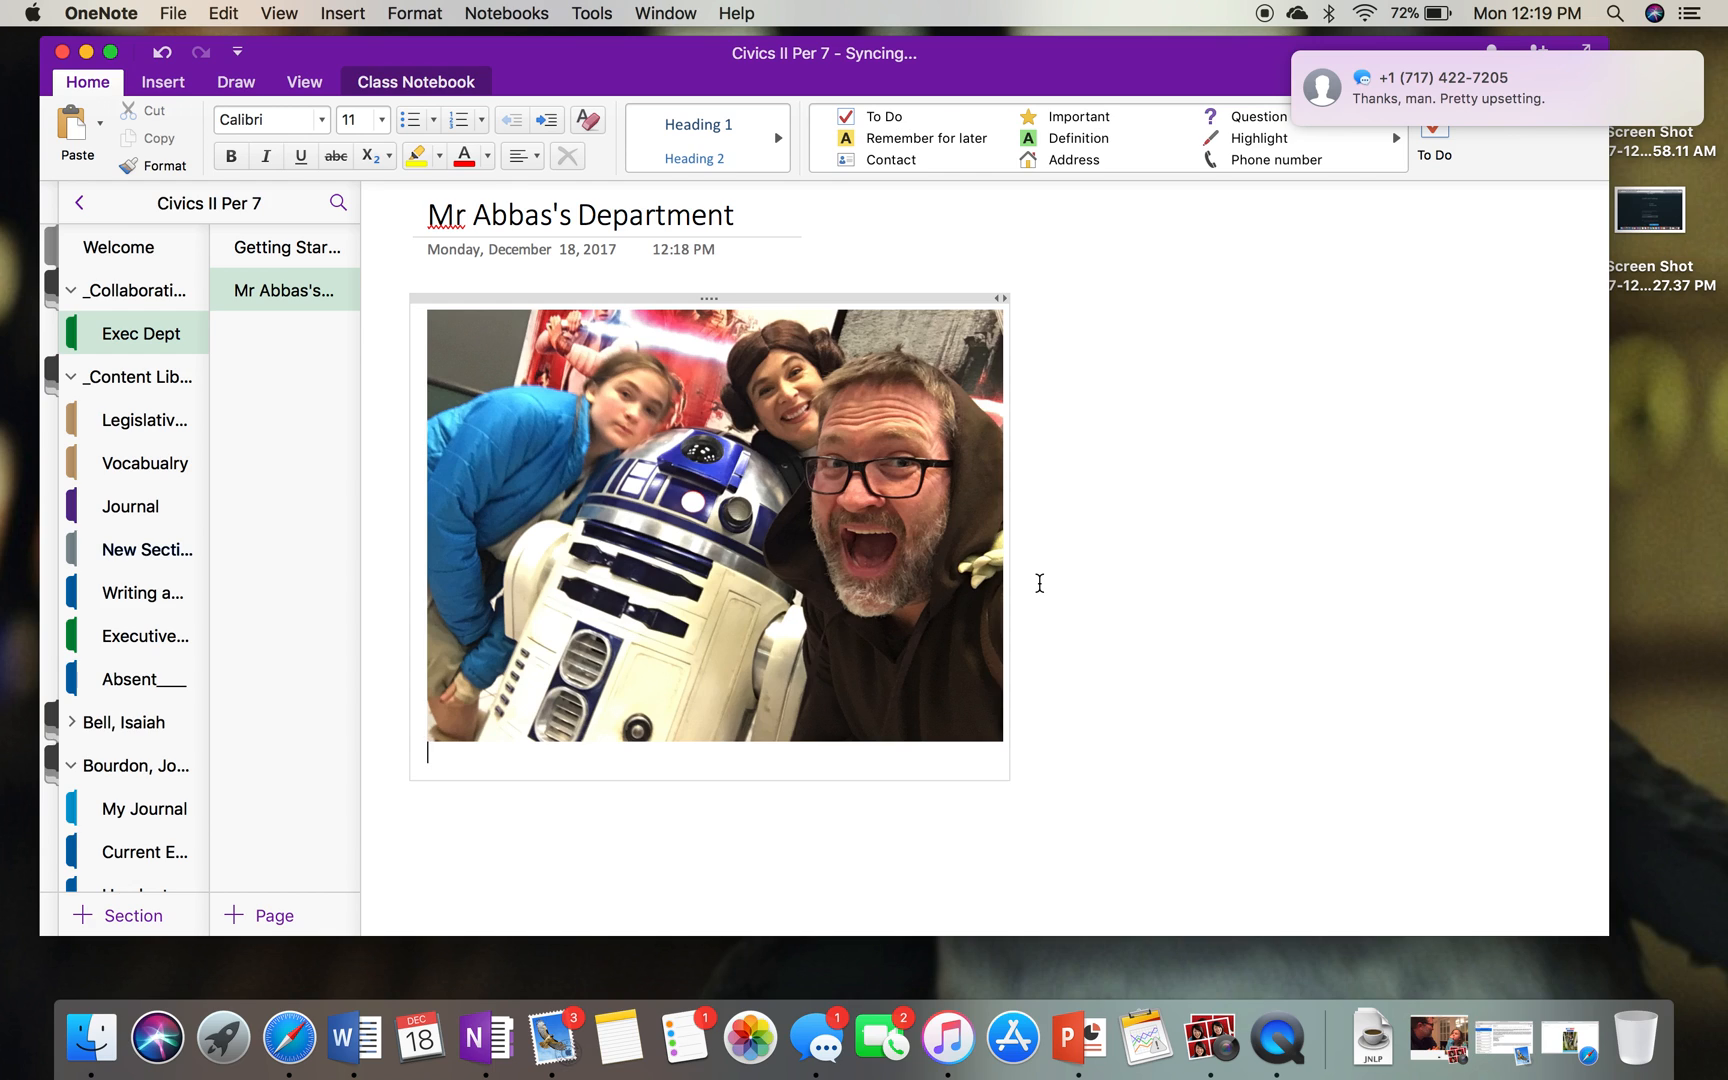
mouse_move(1374, 344)
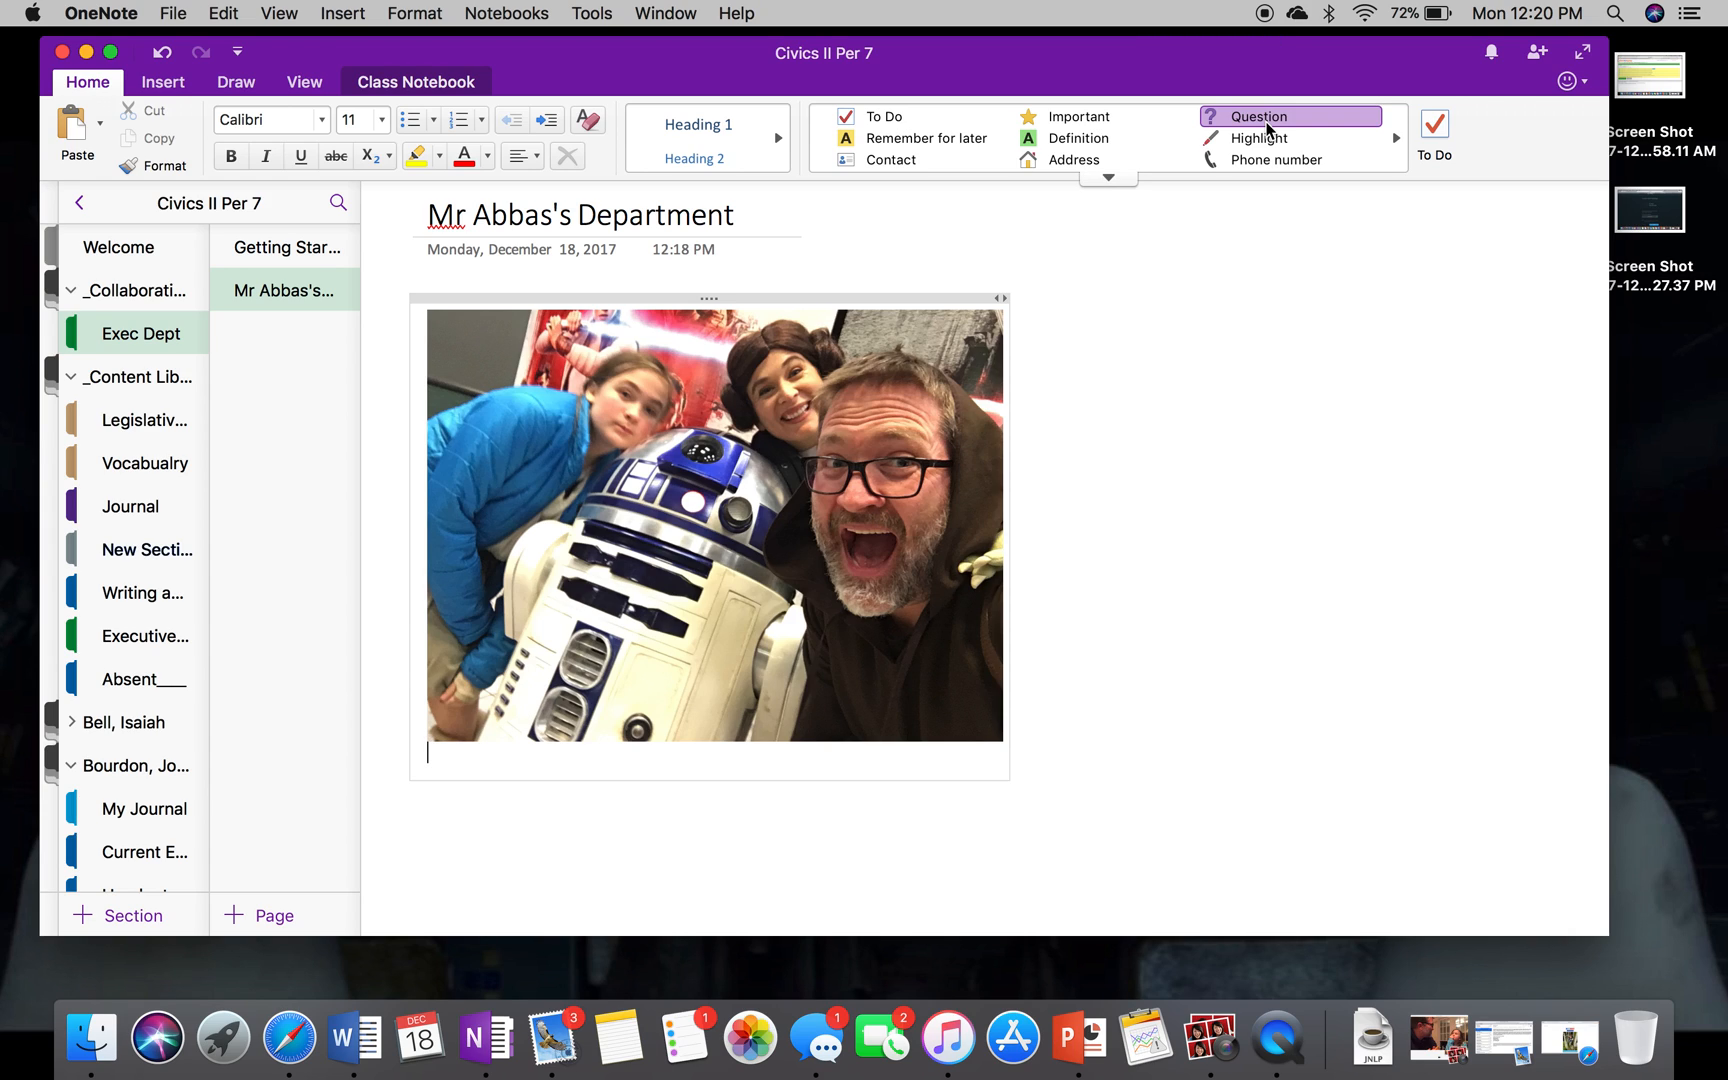
mouse_move(1289, 116)
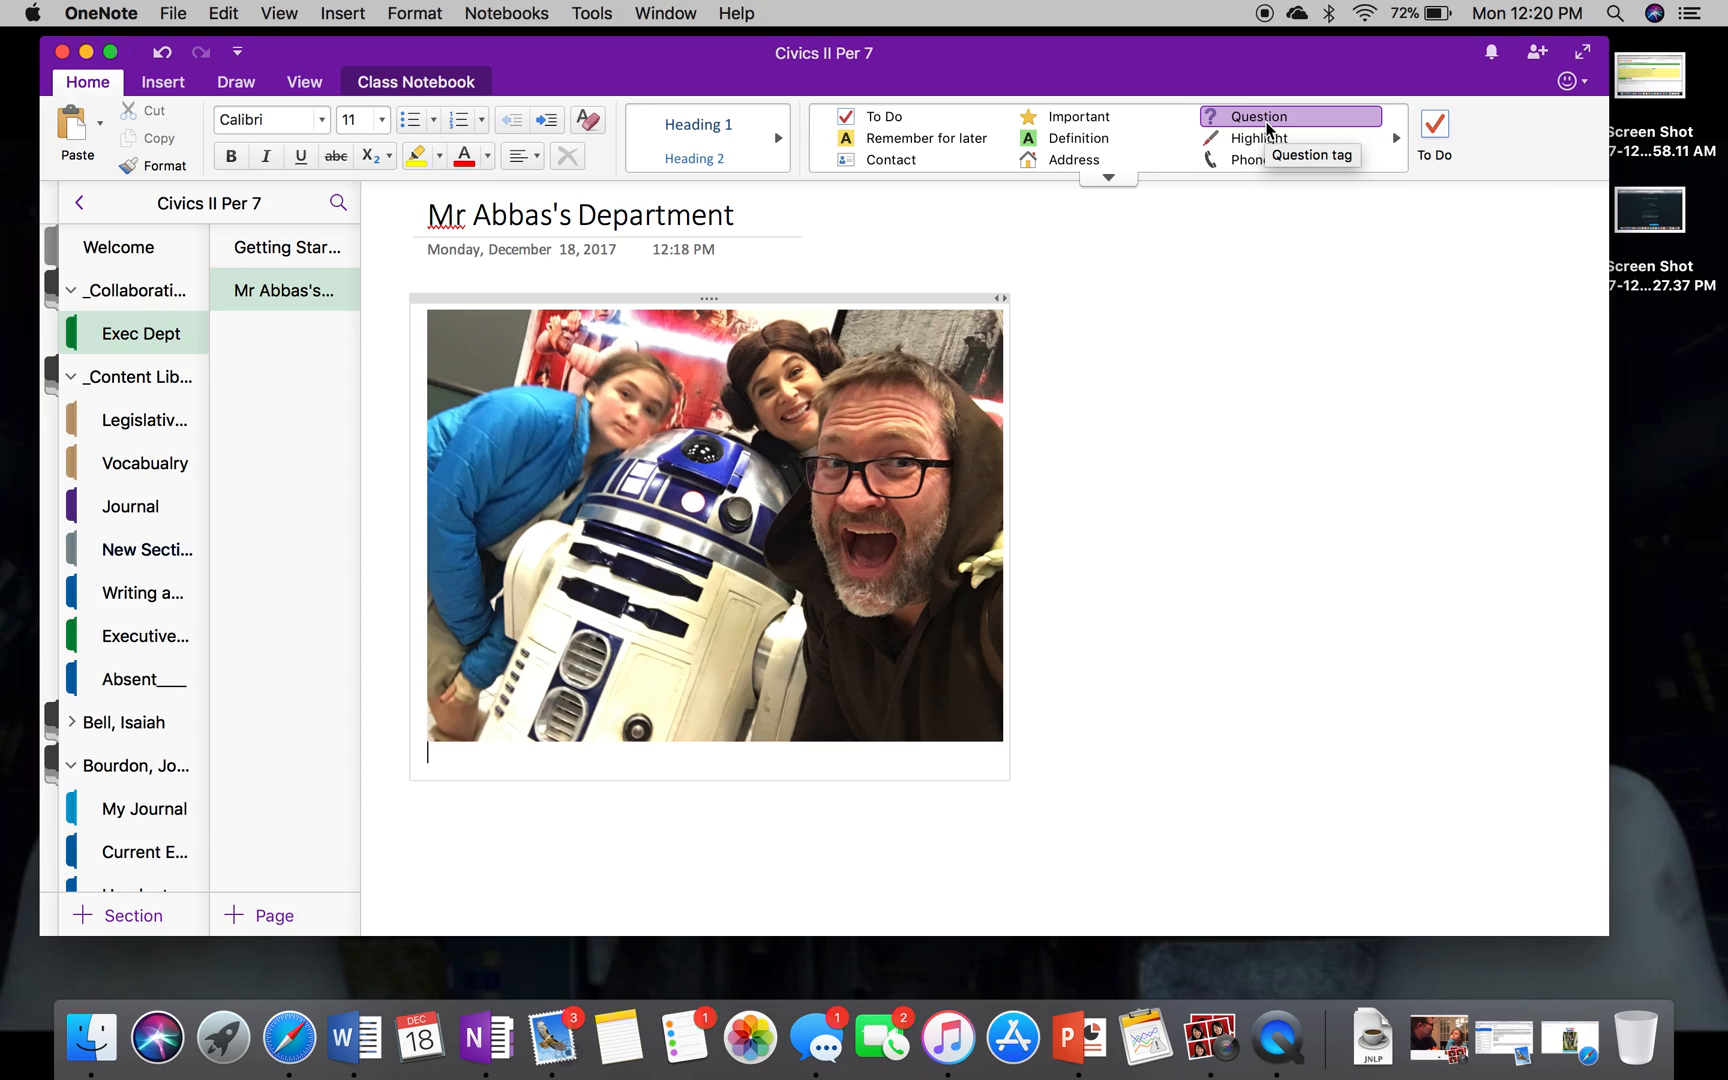